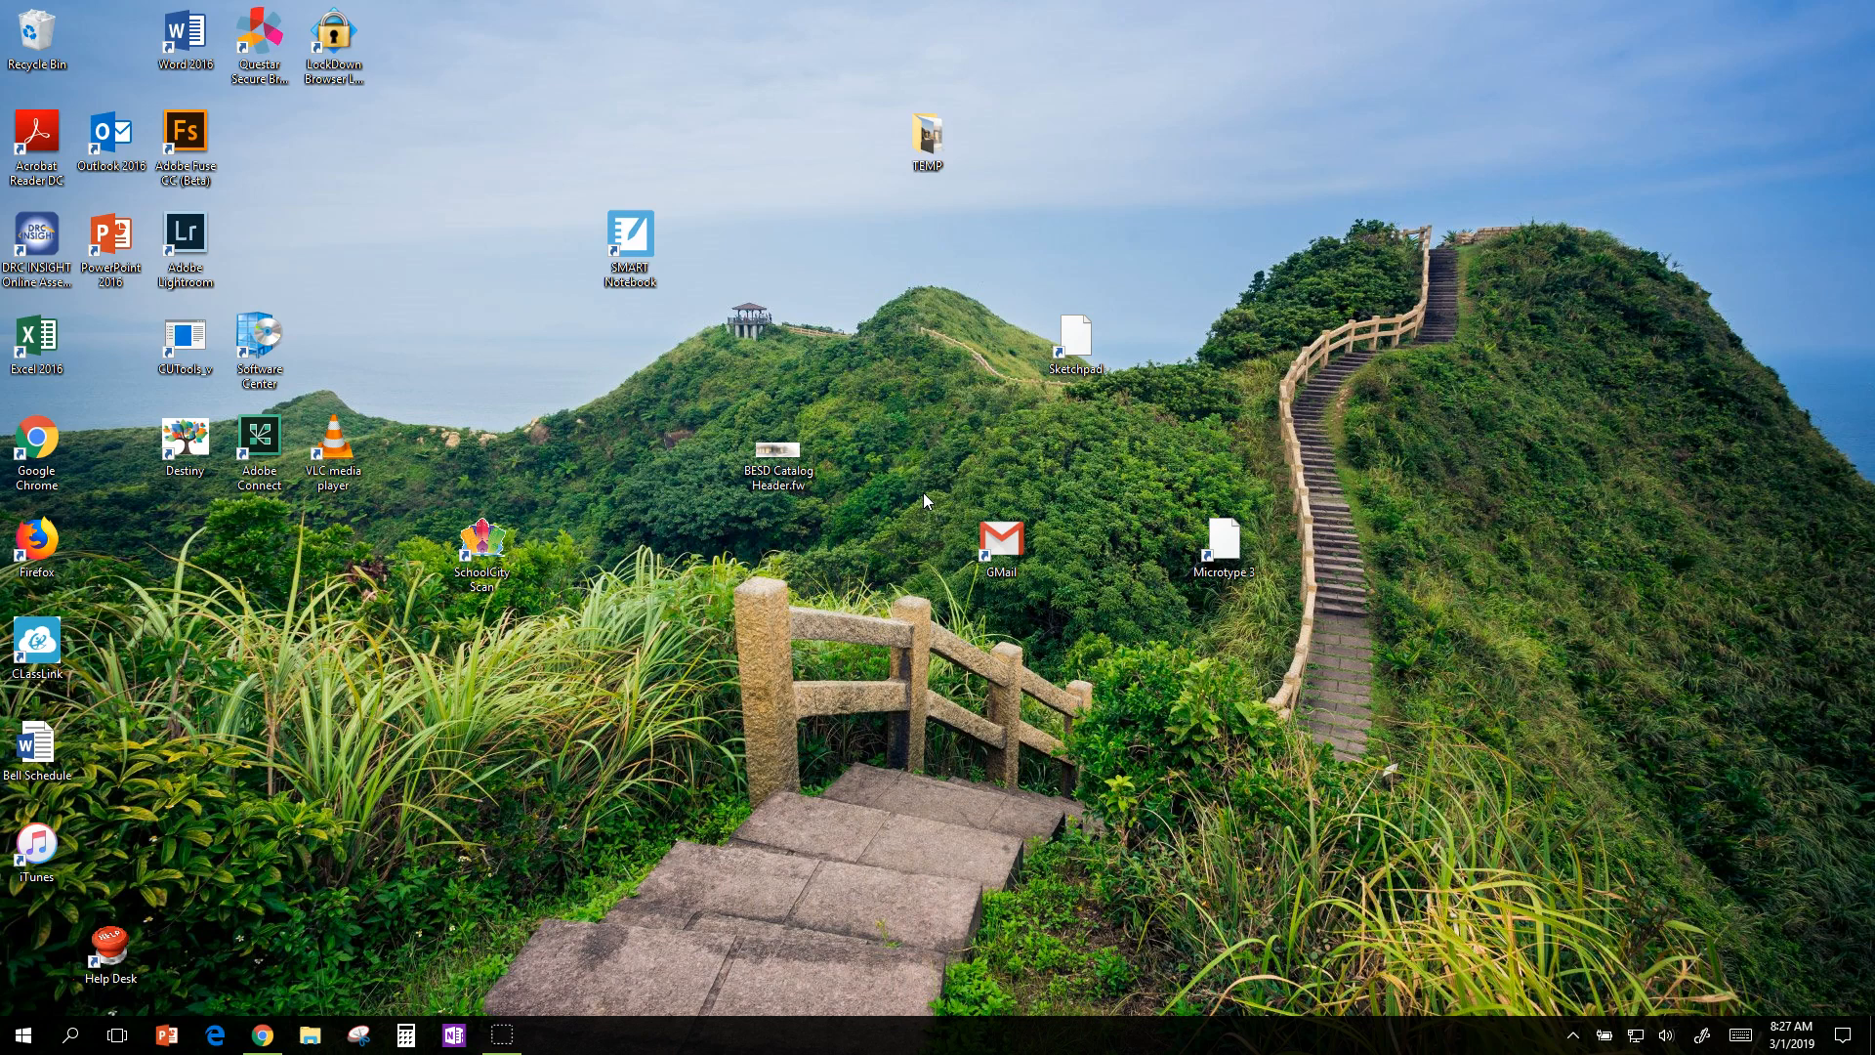
- Launch Google Chrome from the taskbar onto the district homepage
click(36, 649)
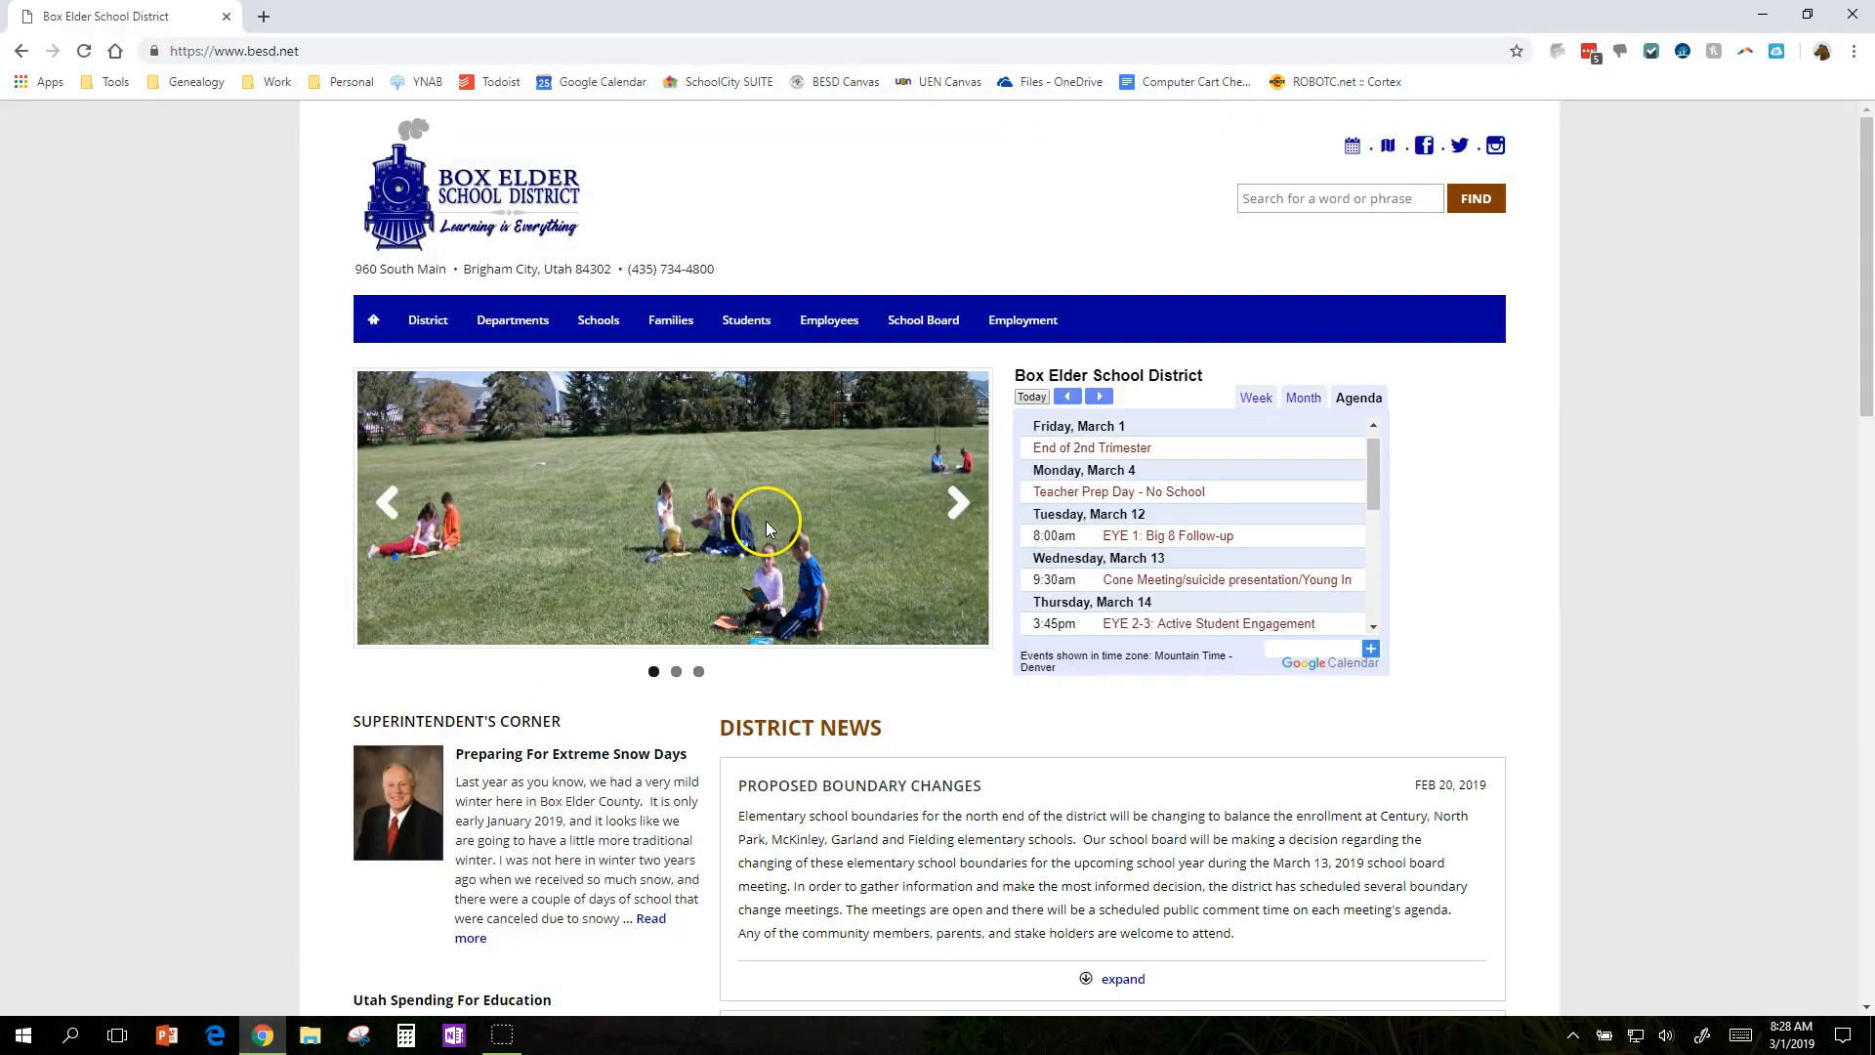
- Navigate the district site menus to the ClassLink Sign in to BESD page
click(957, 502)
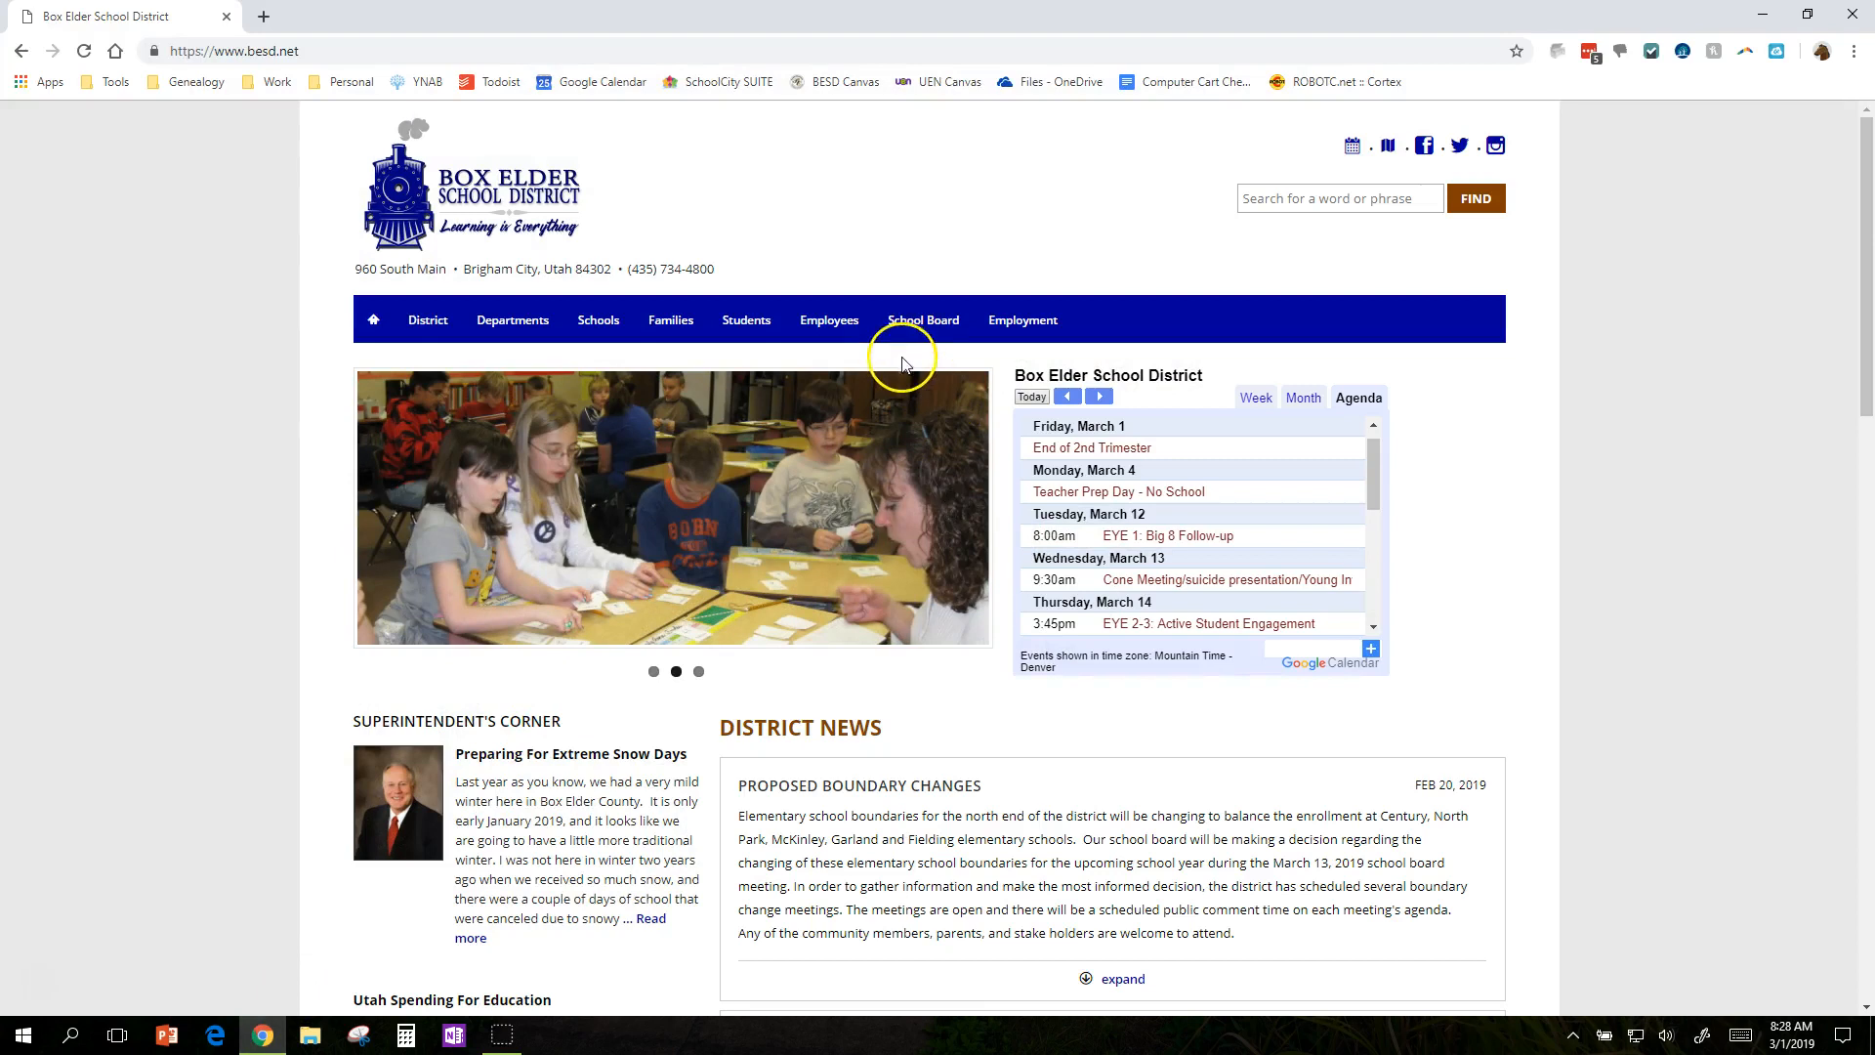
click(744, 318)
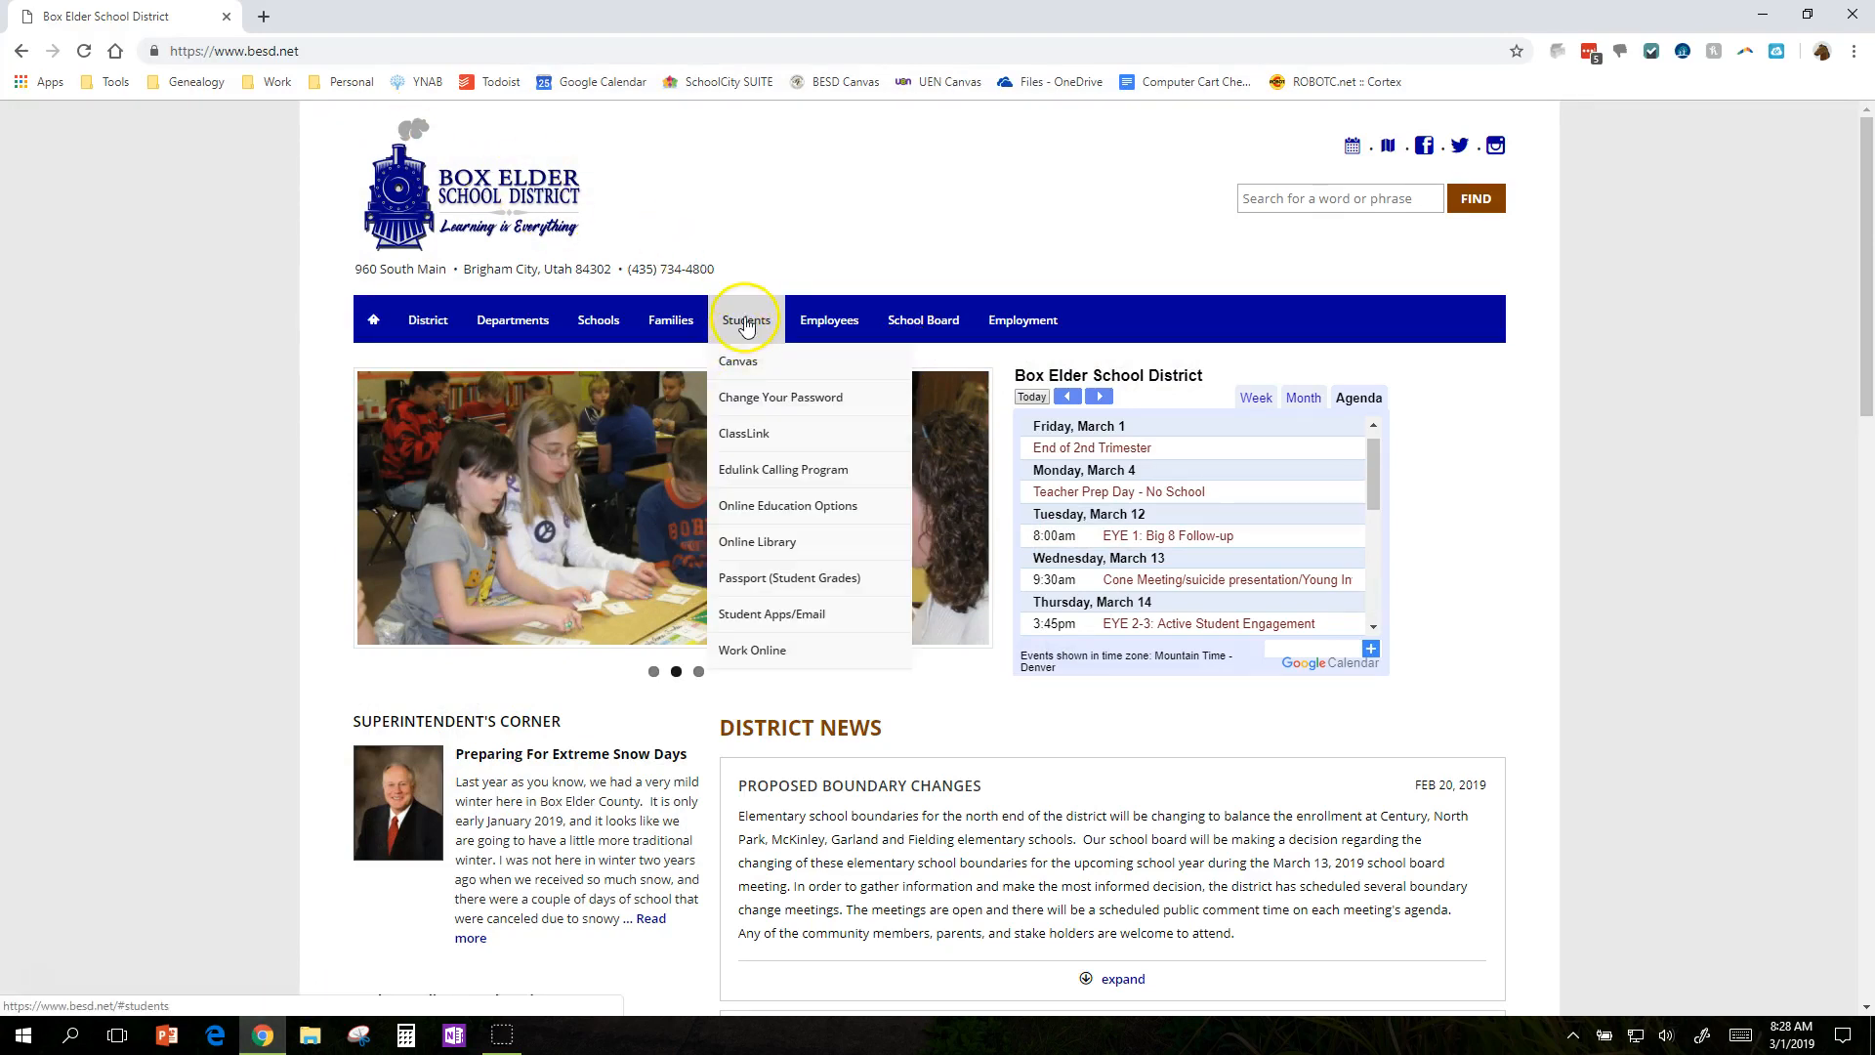
mouse_move(796, 361)
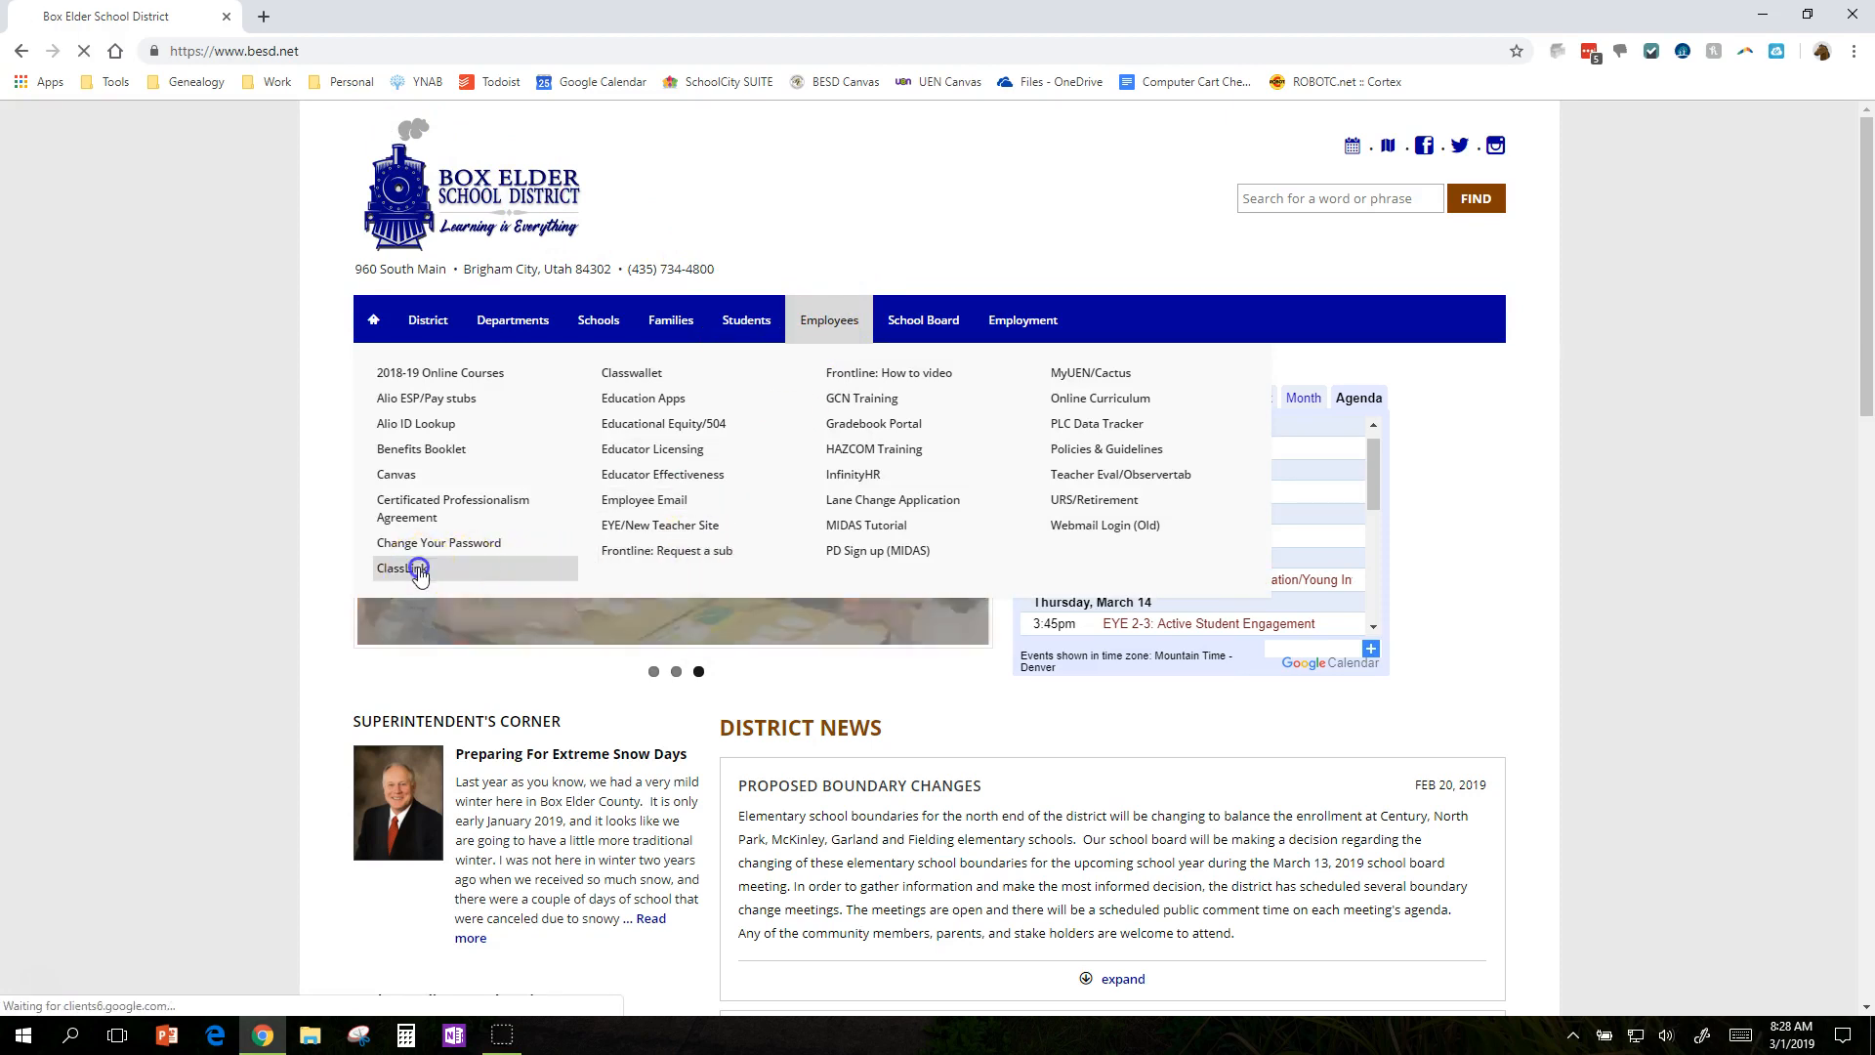
click(399, 569)
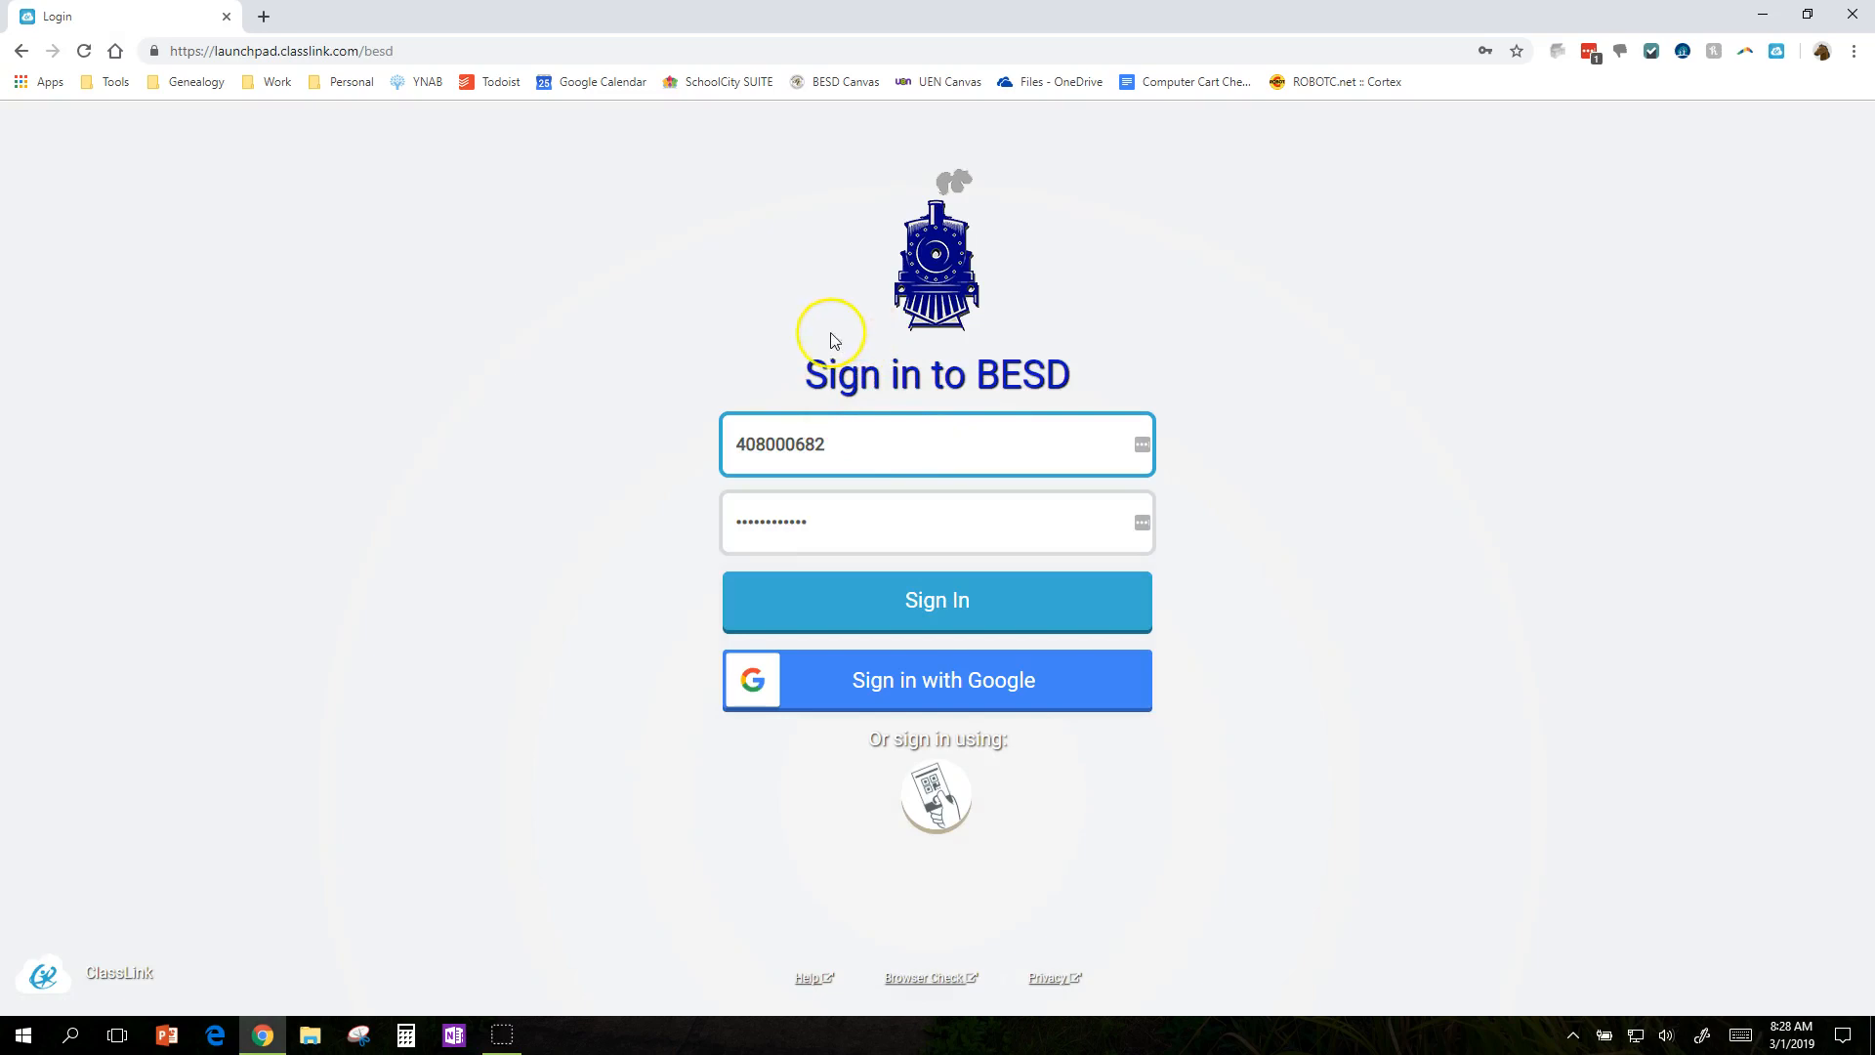
mouse_move(859, 465)
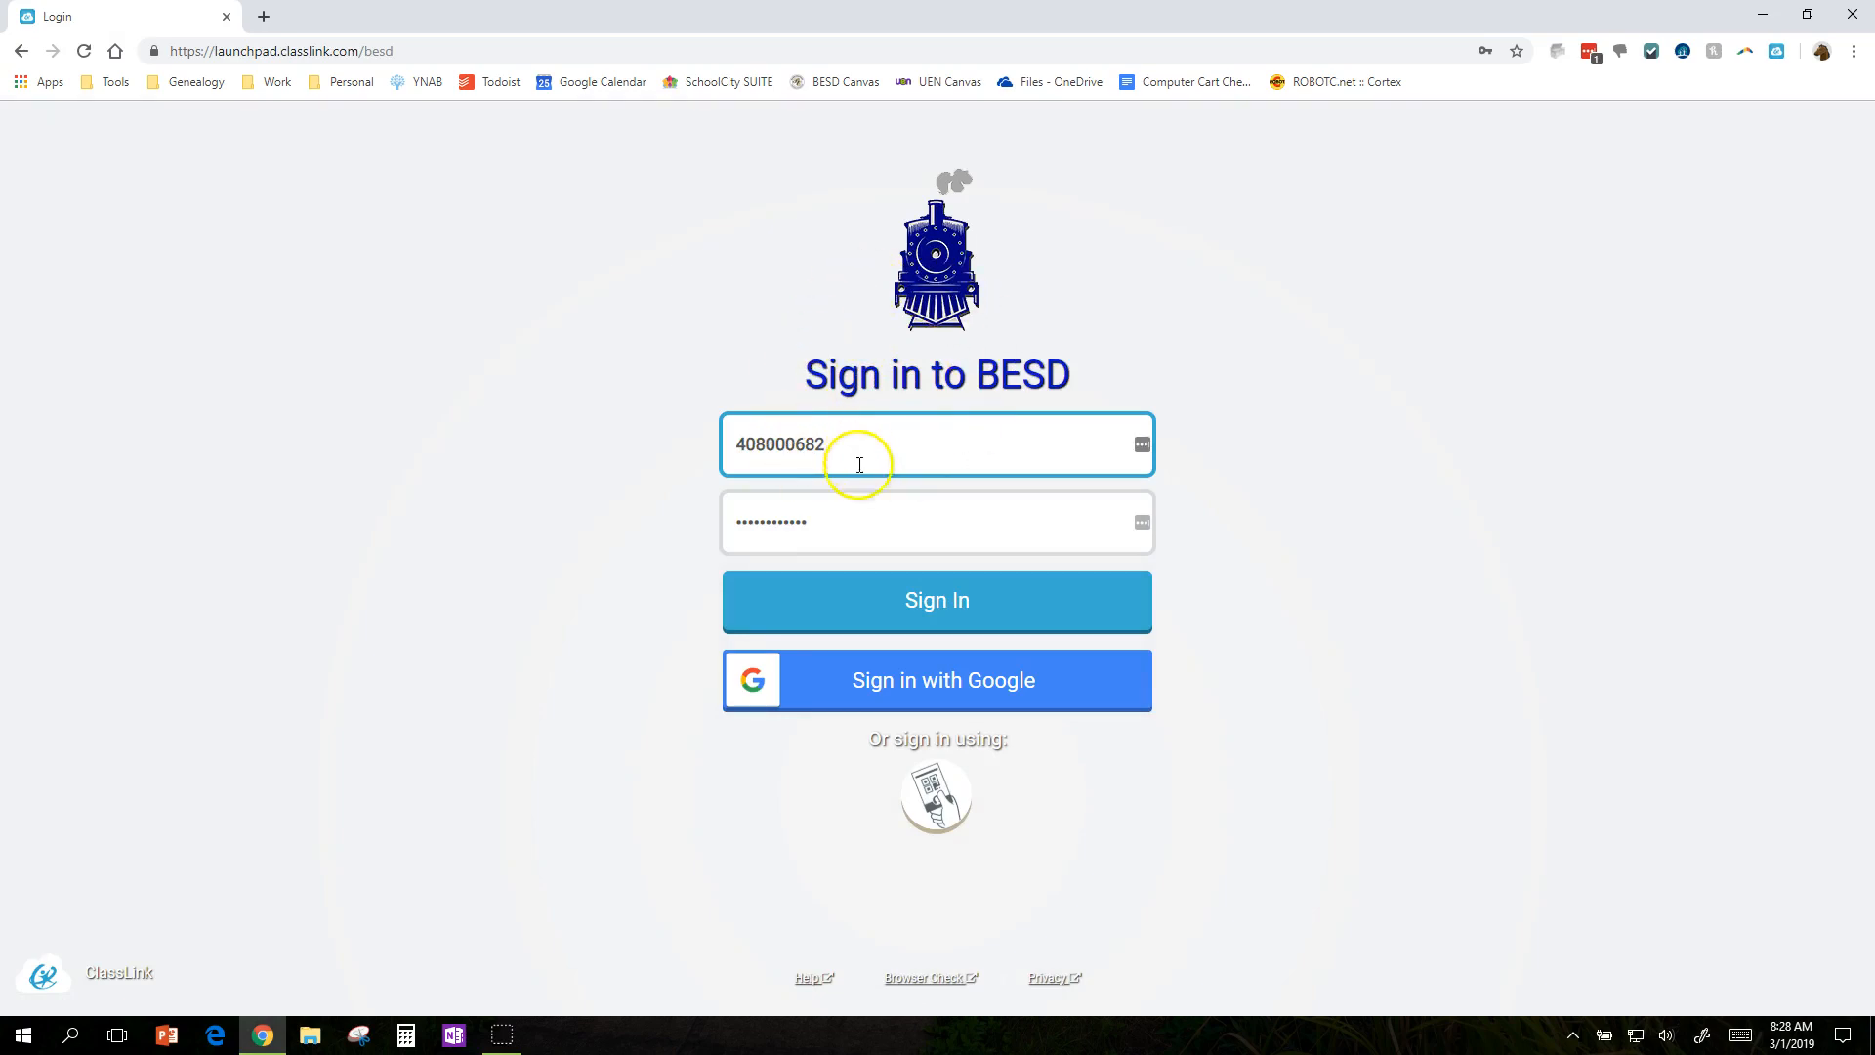
mouse_move(353, 51)
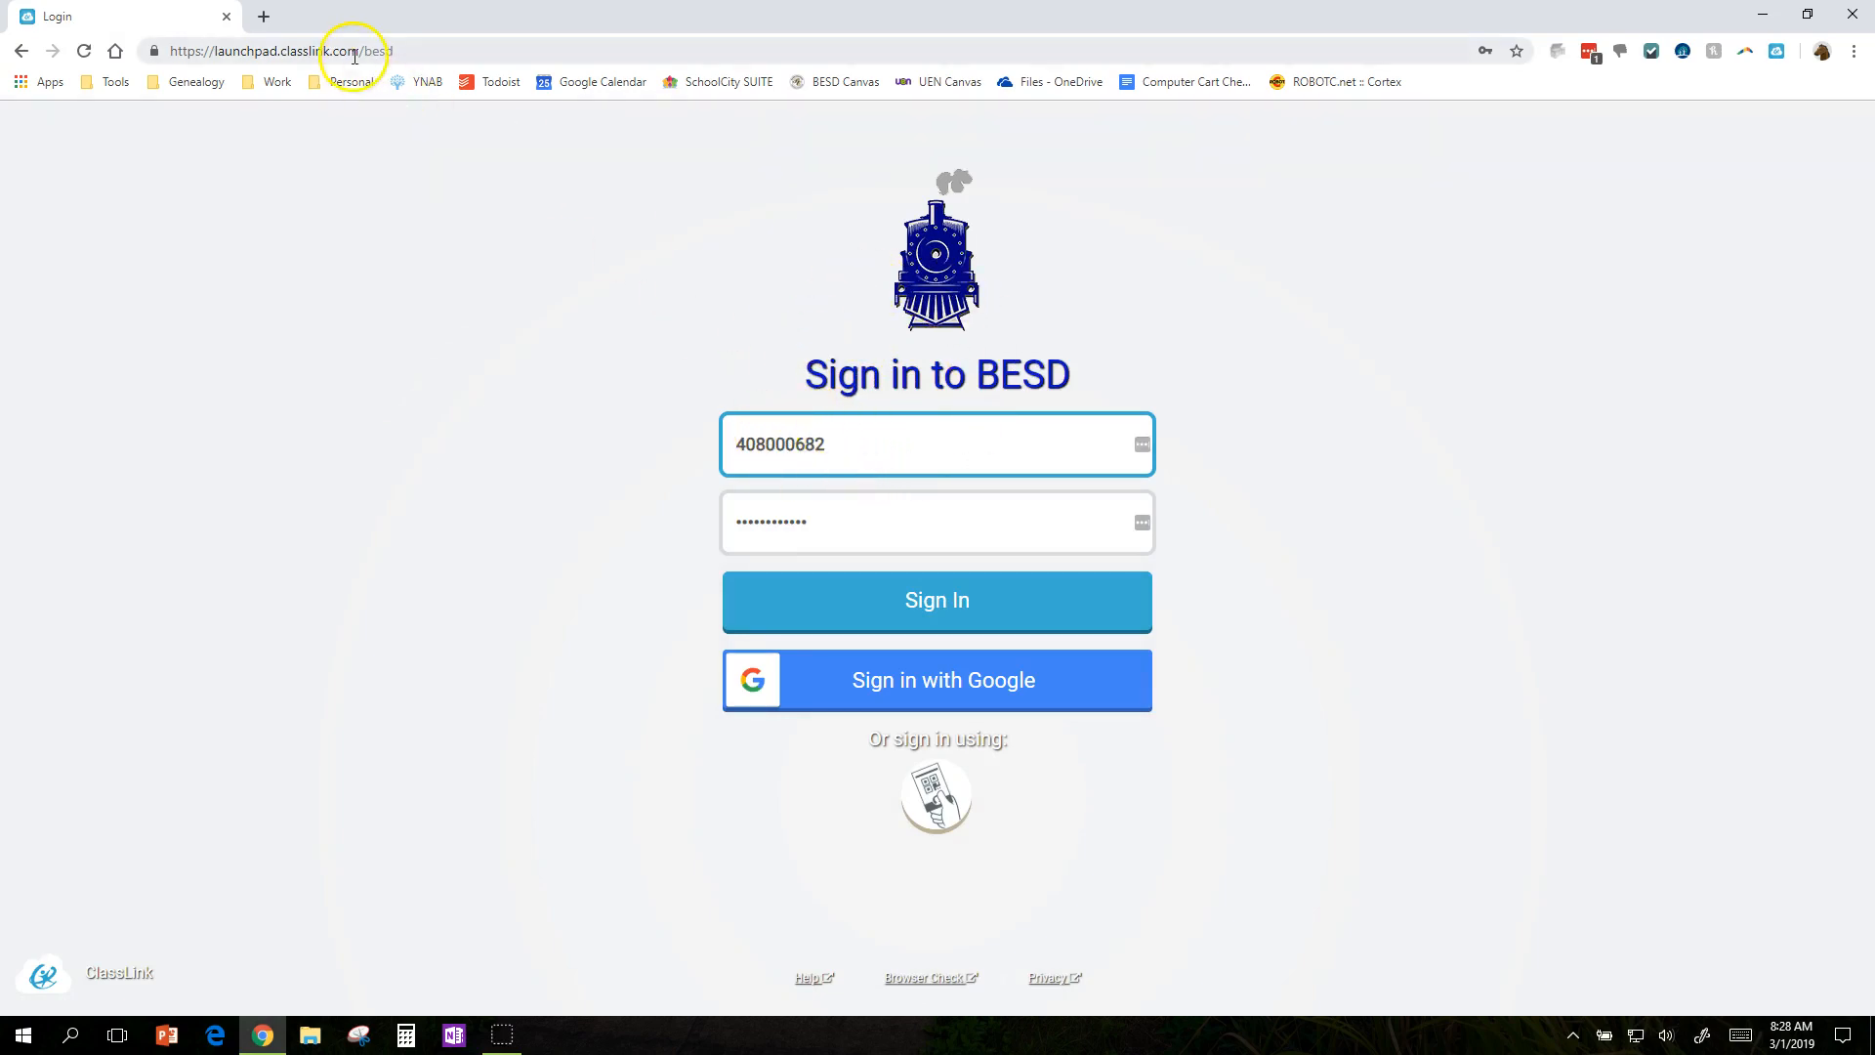
- Check the launchpad sign-in address, then sign in with the saved district credentials
click(275, 50)
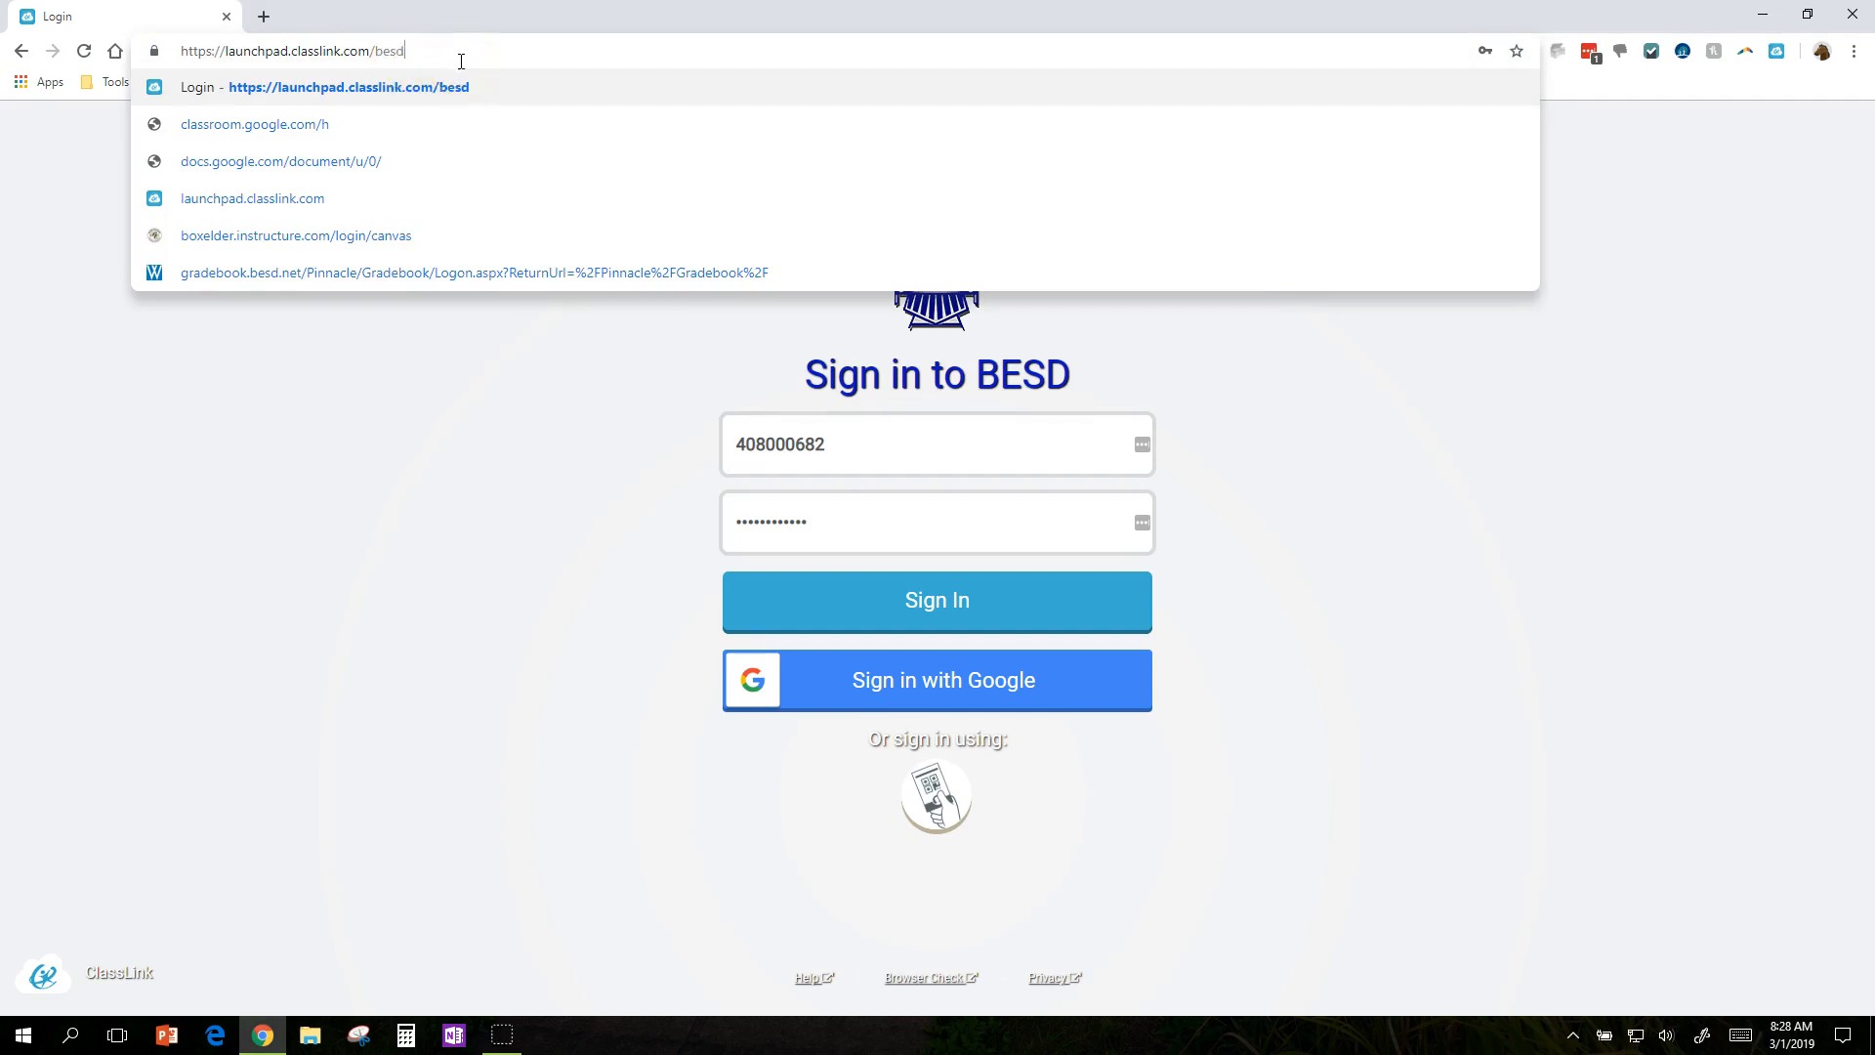
mouse_move(422, 125)
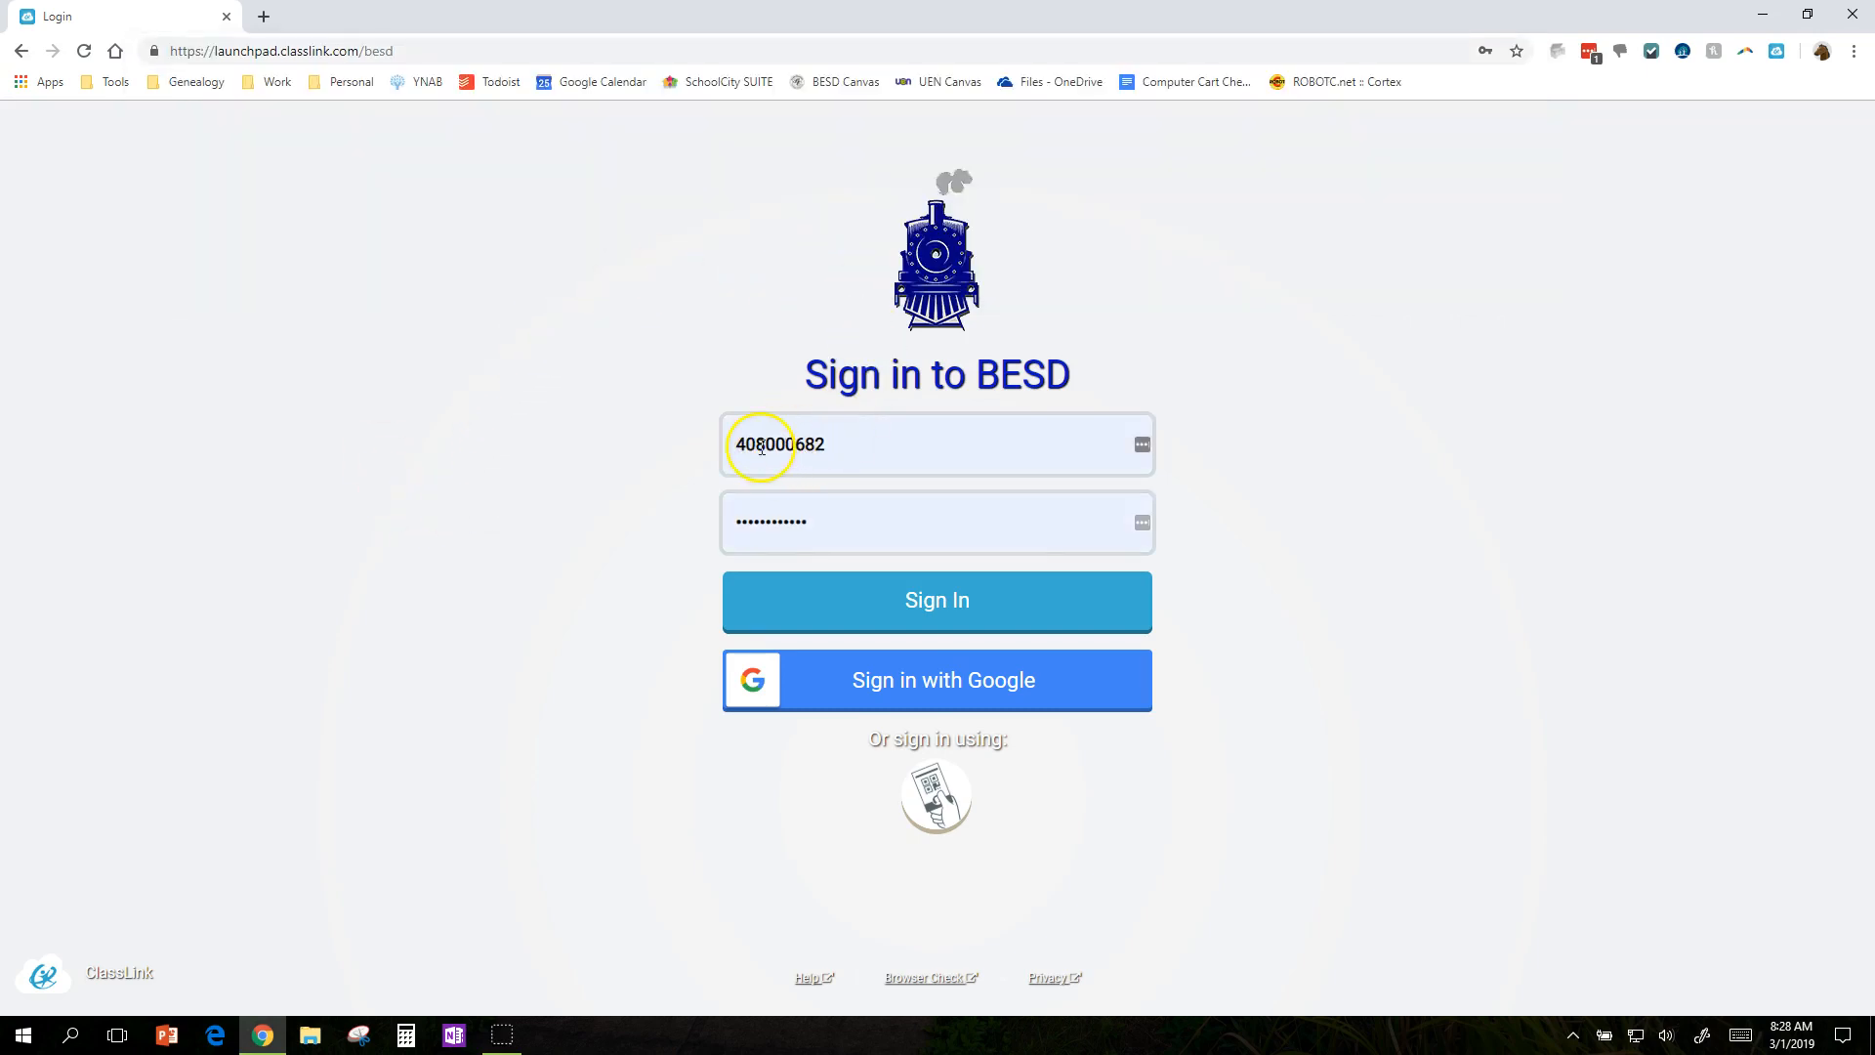
click(935, 600)
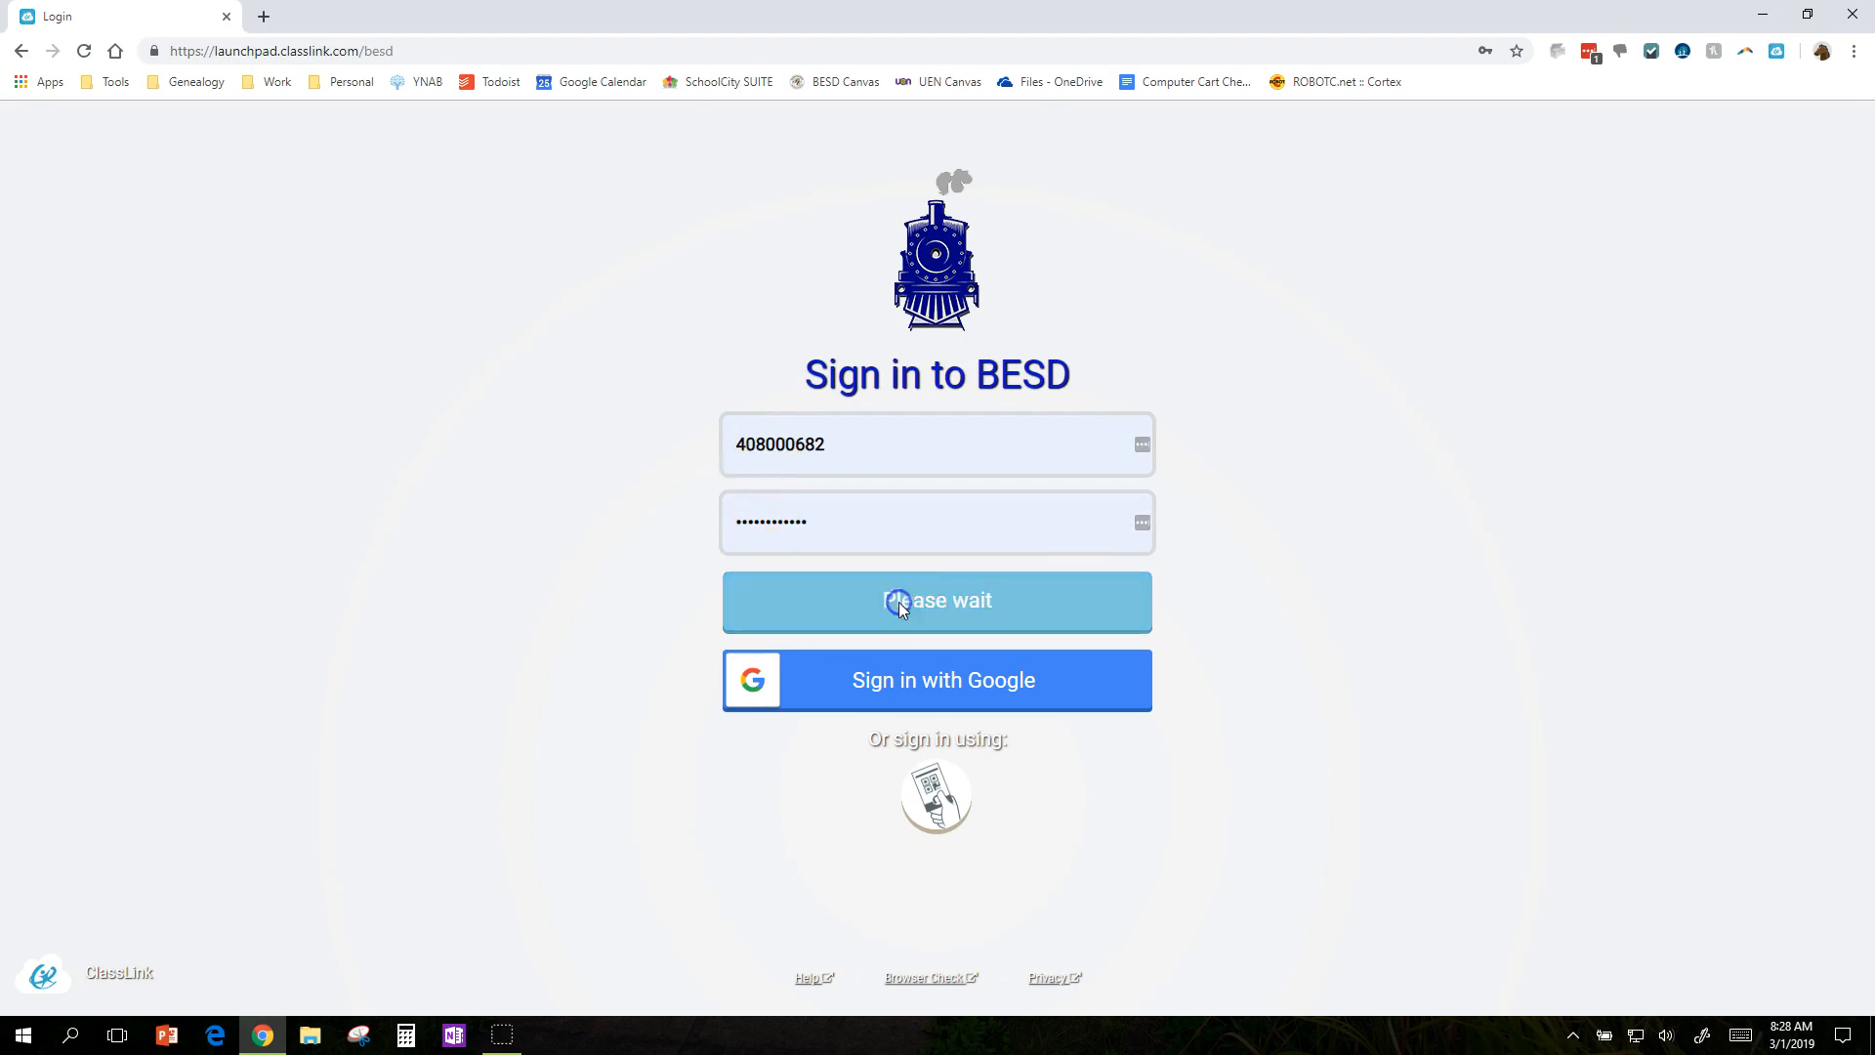
click(935, 600)
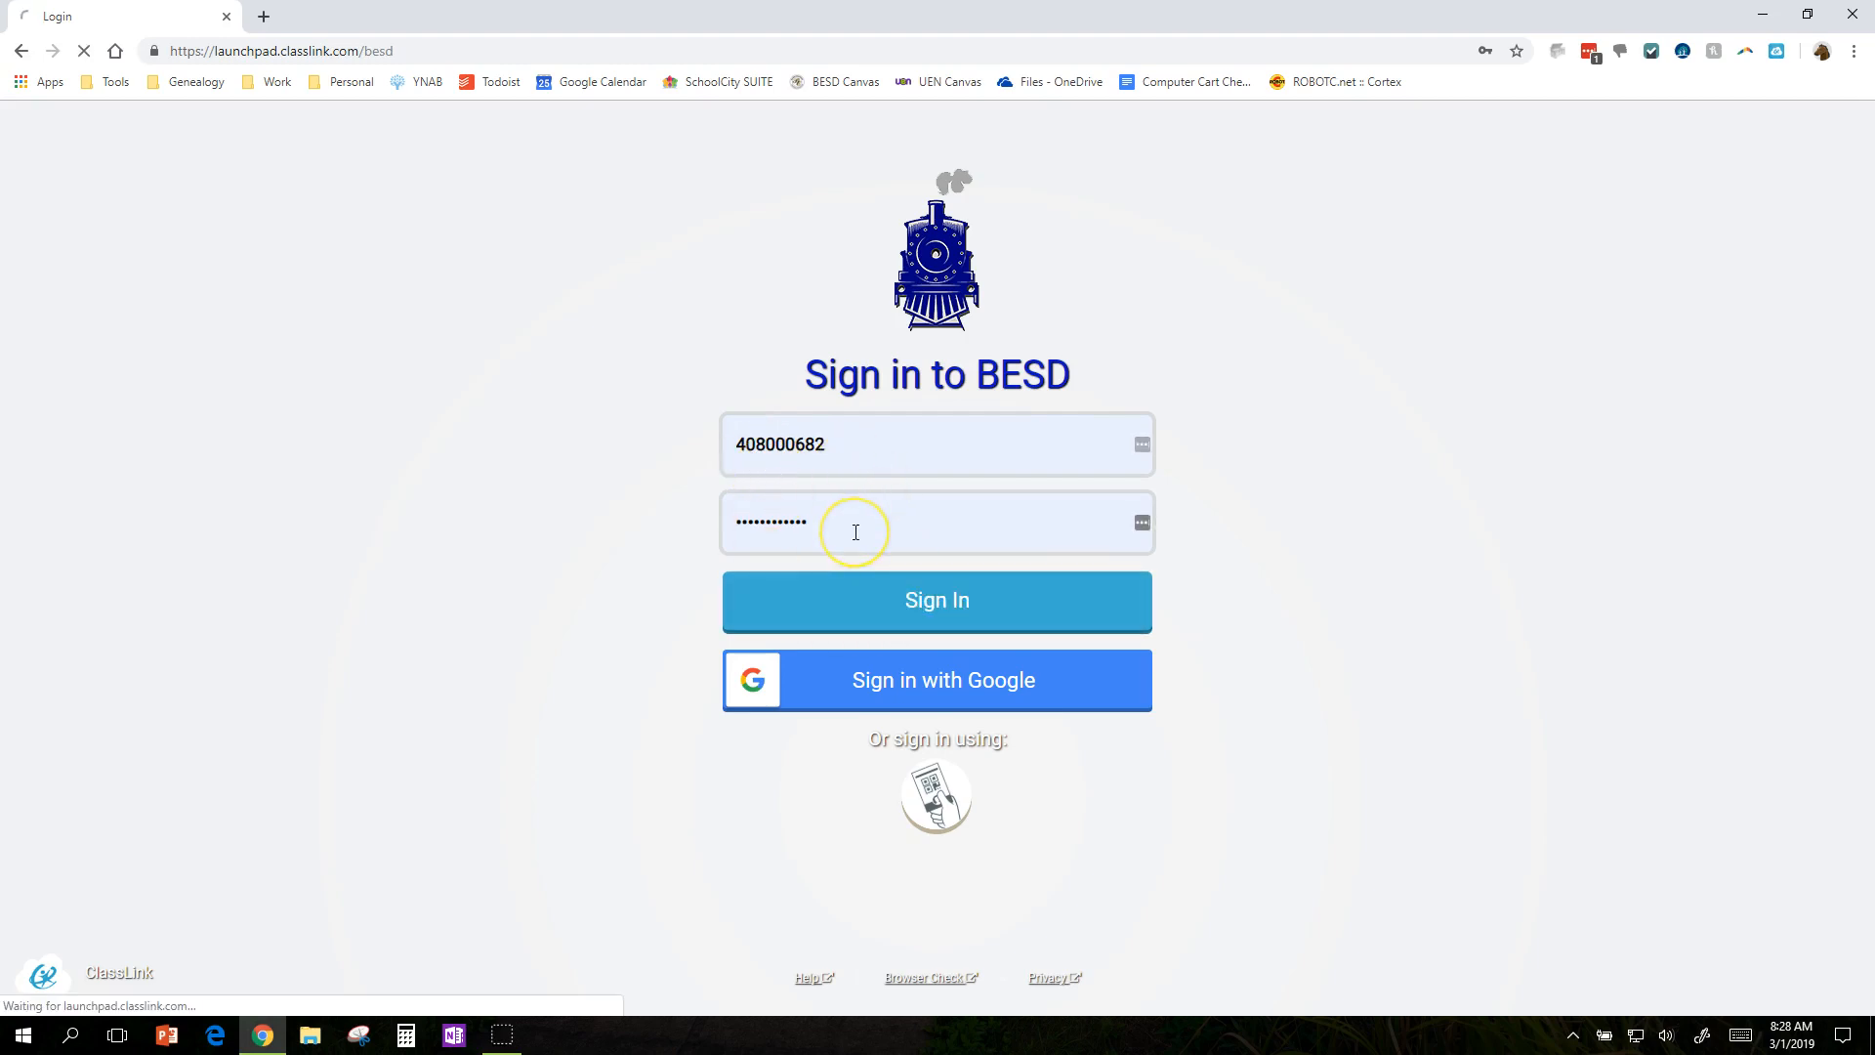
click(936, 600)
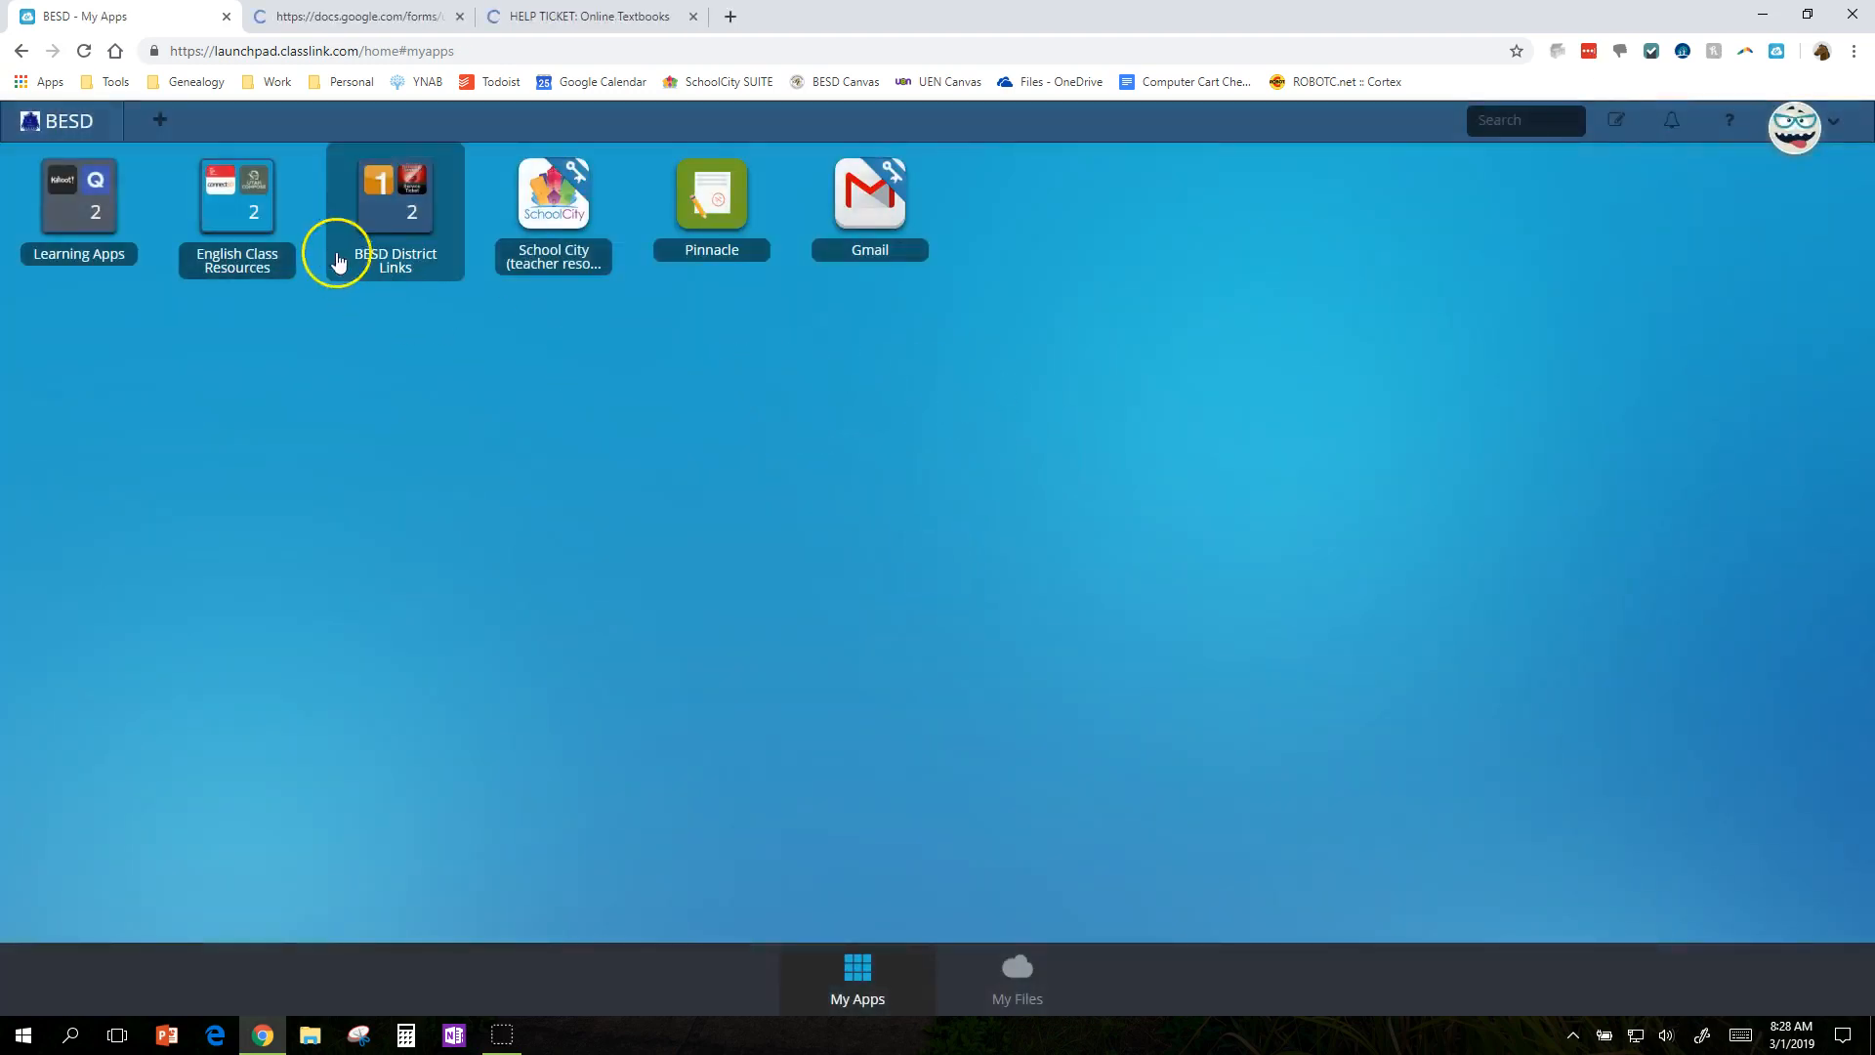
- Close the Google Forms and HELP TICKET tabs, leaving the My Apps dashboard
click(459, 16)
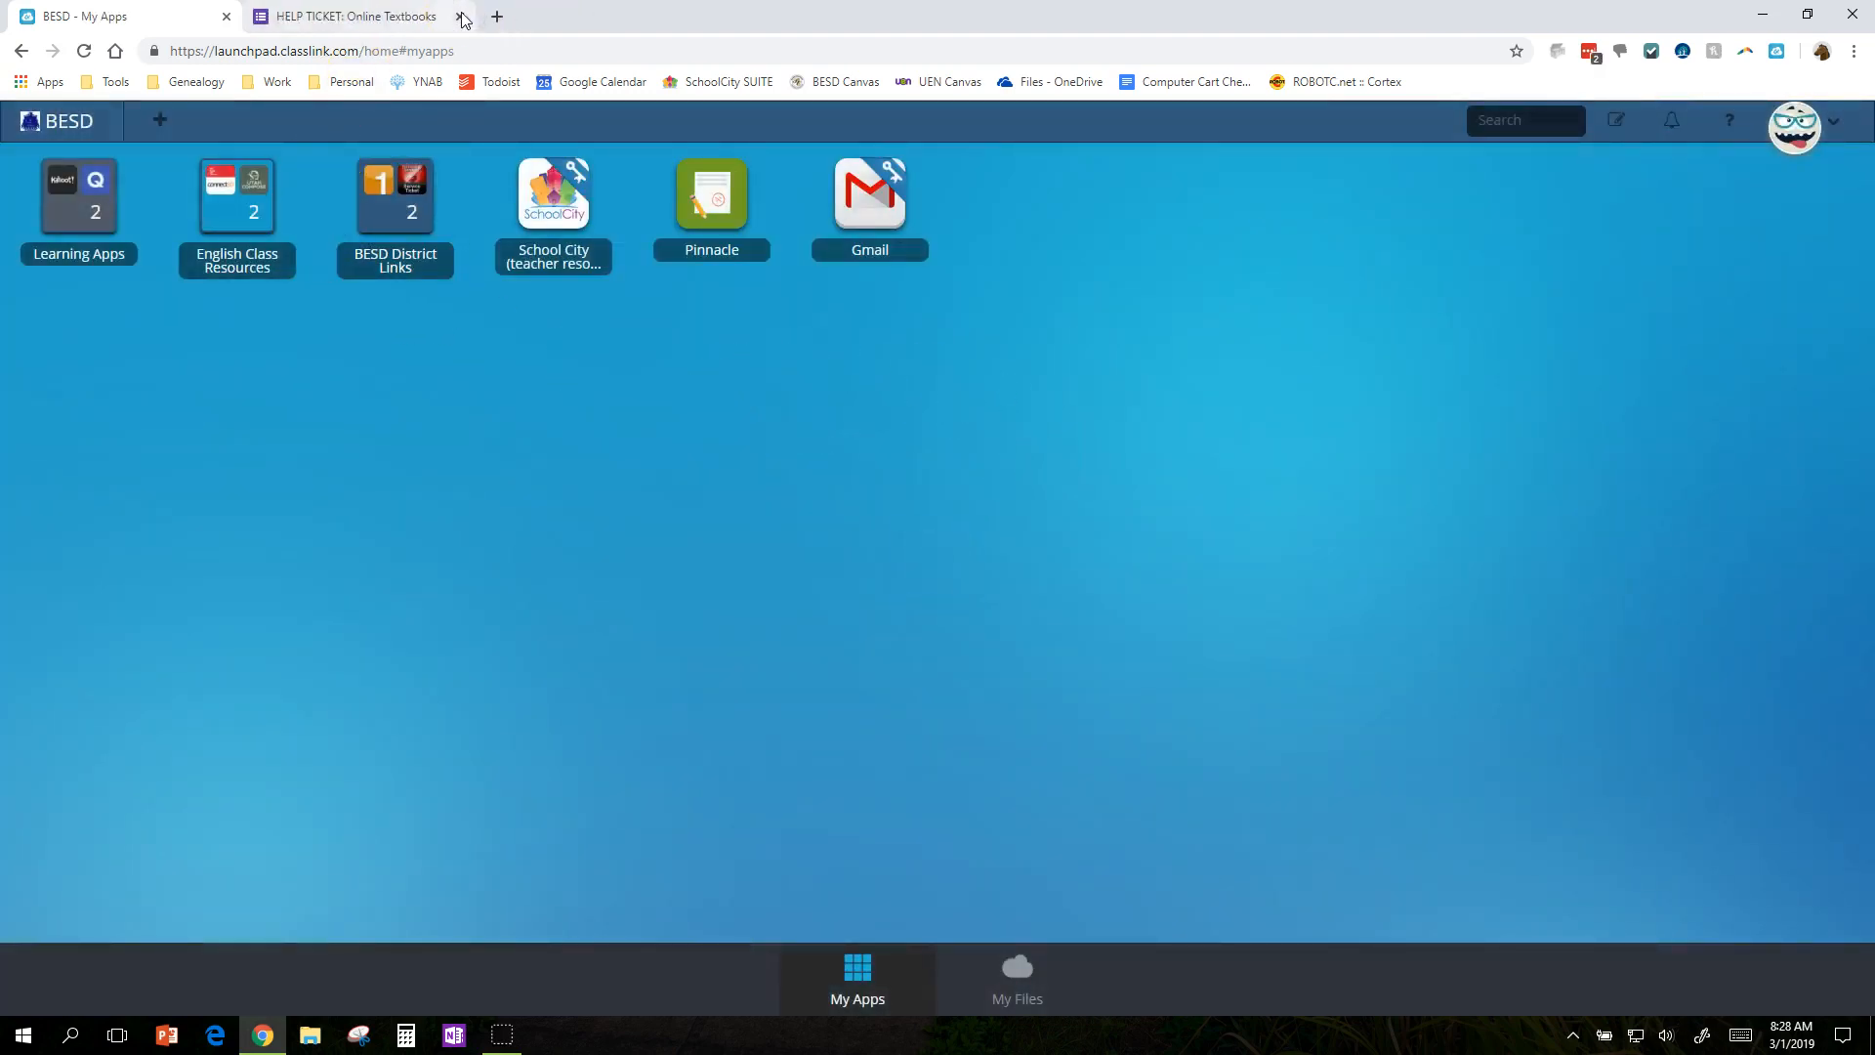
click(461, 16)
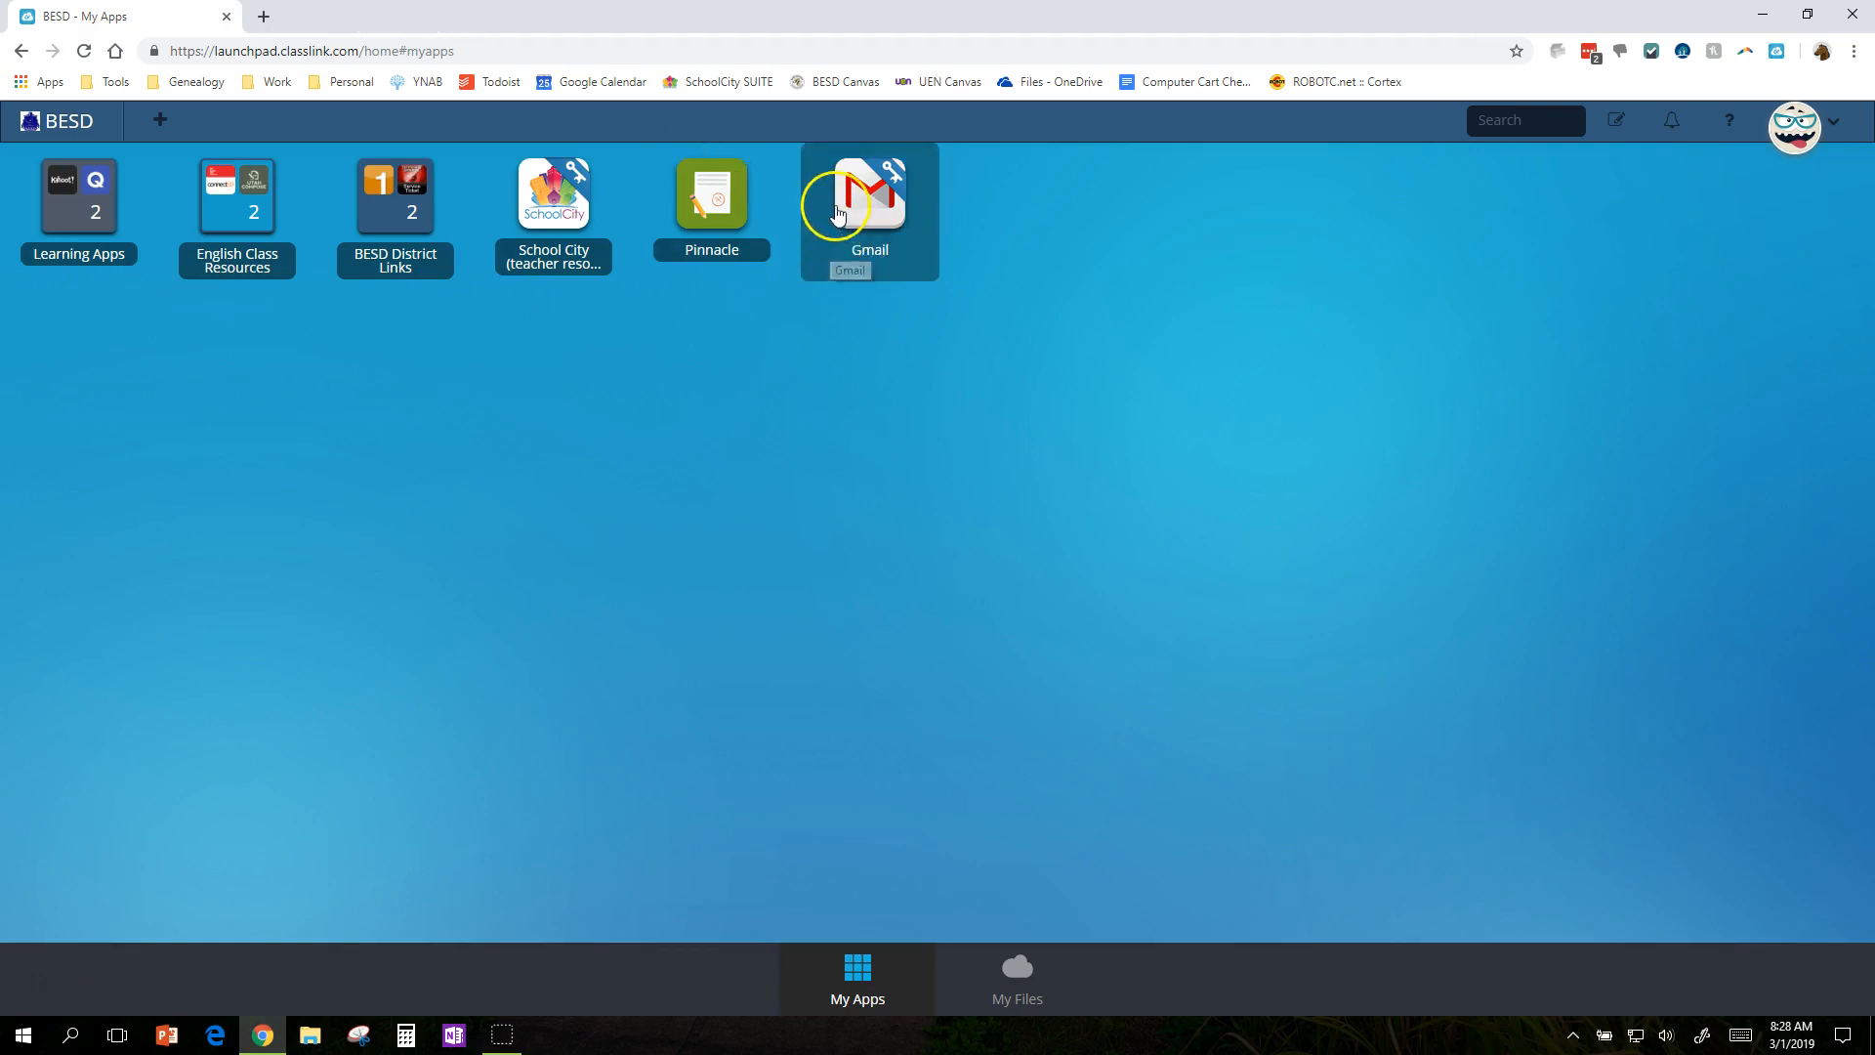
mouse_move(871, 367)
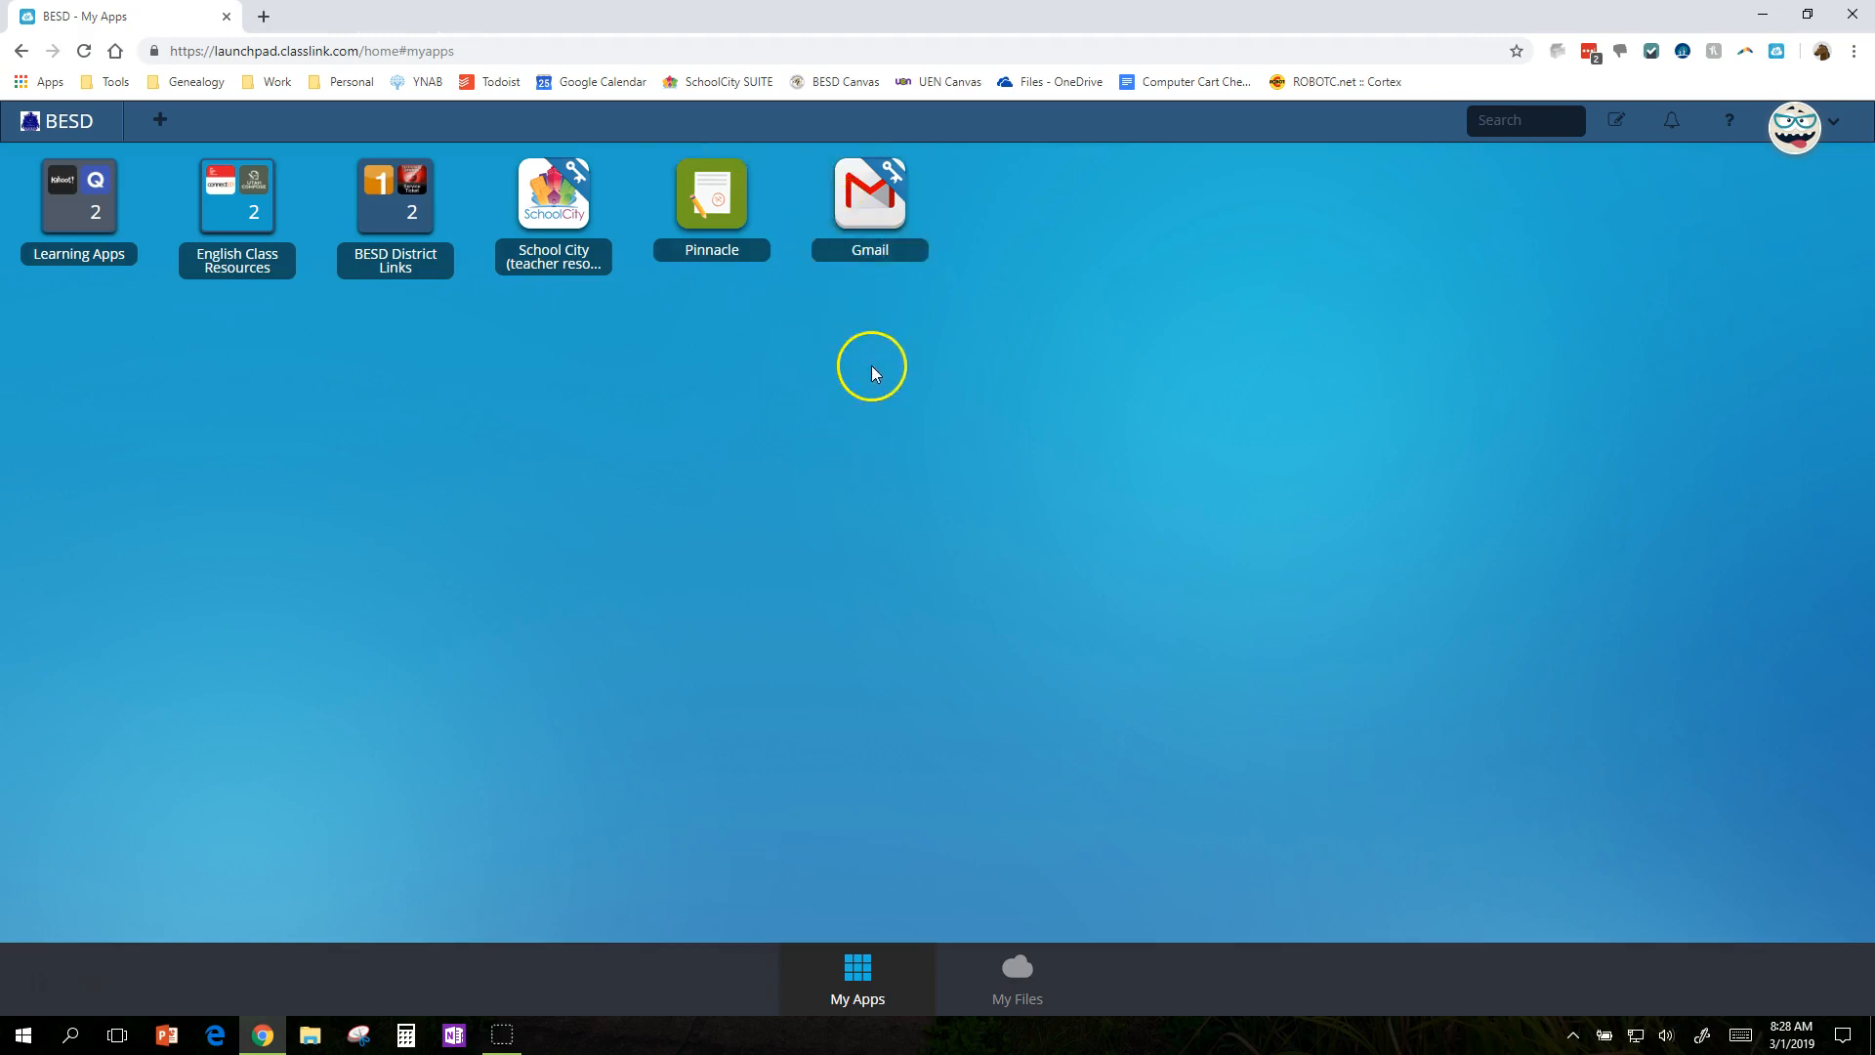
mouse_move(779, 422)
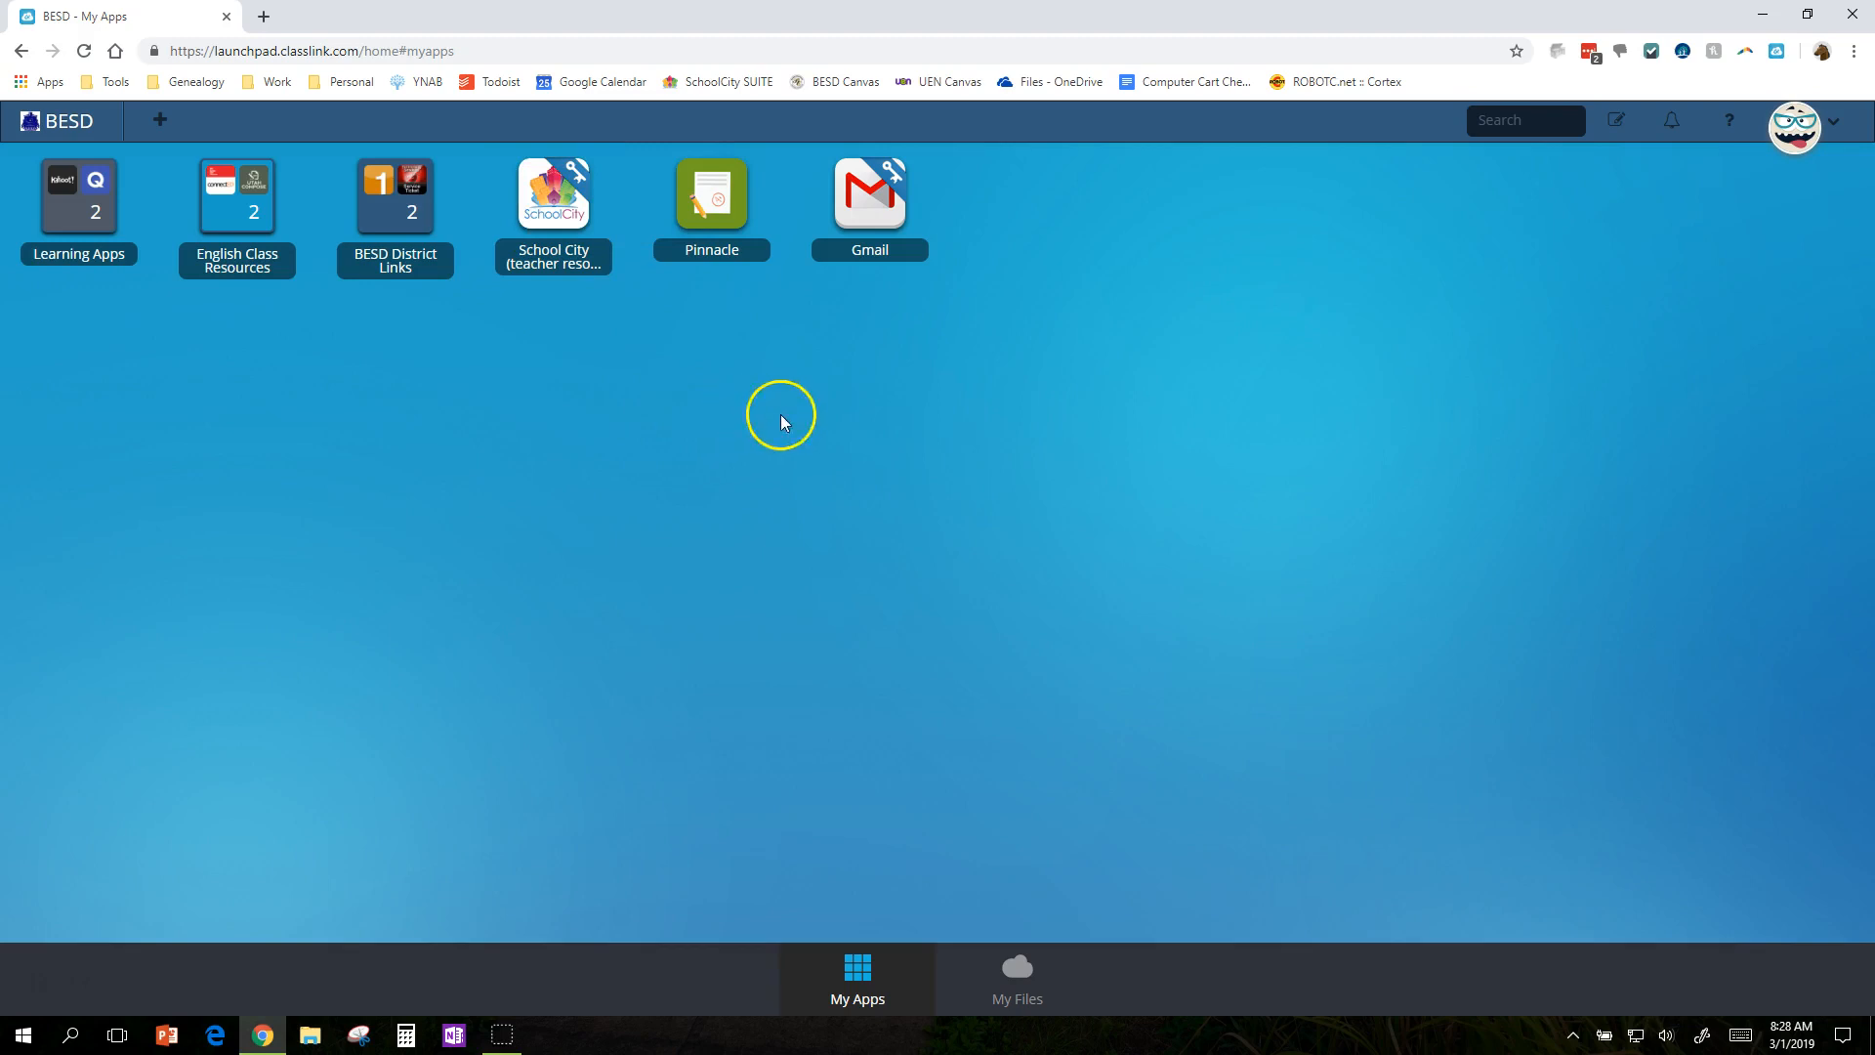
mouse_move(799, 430)
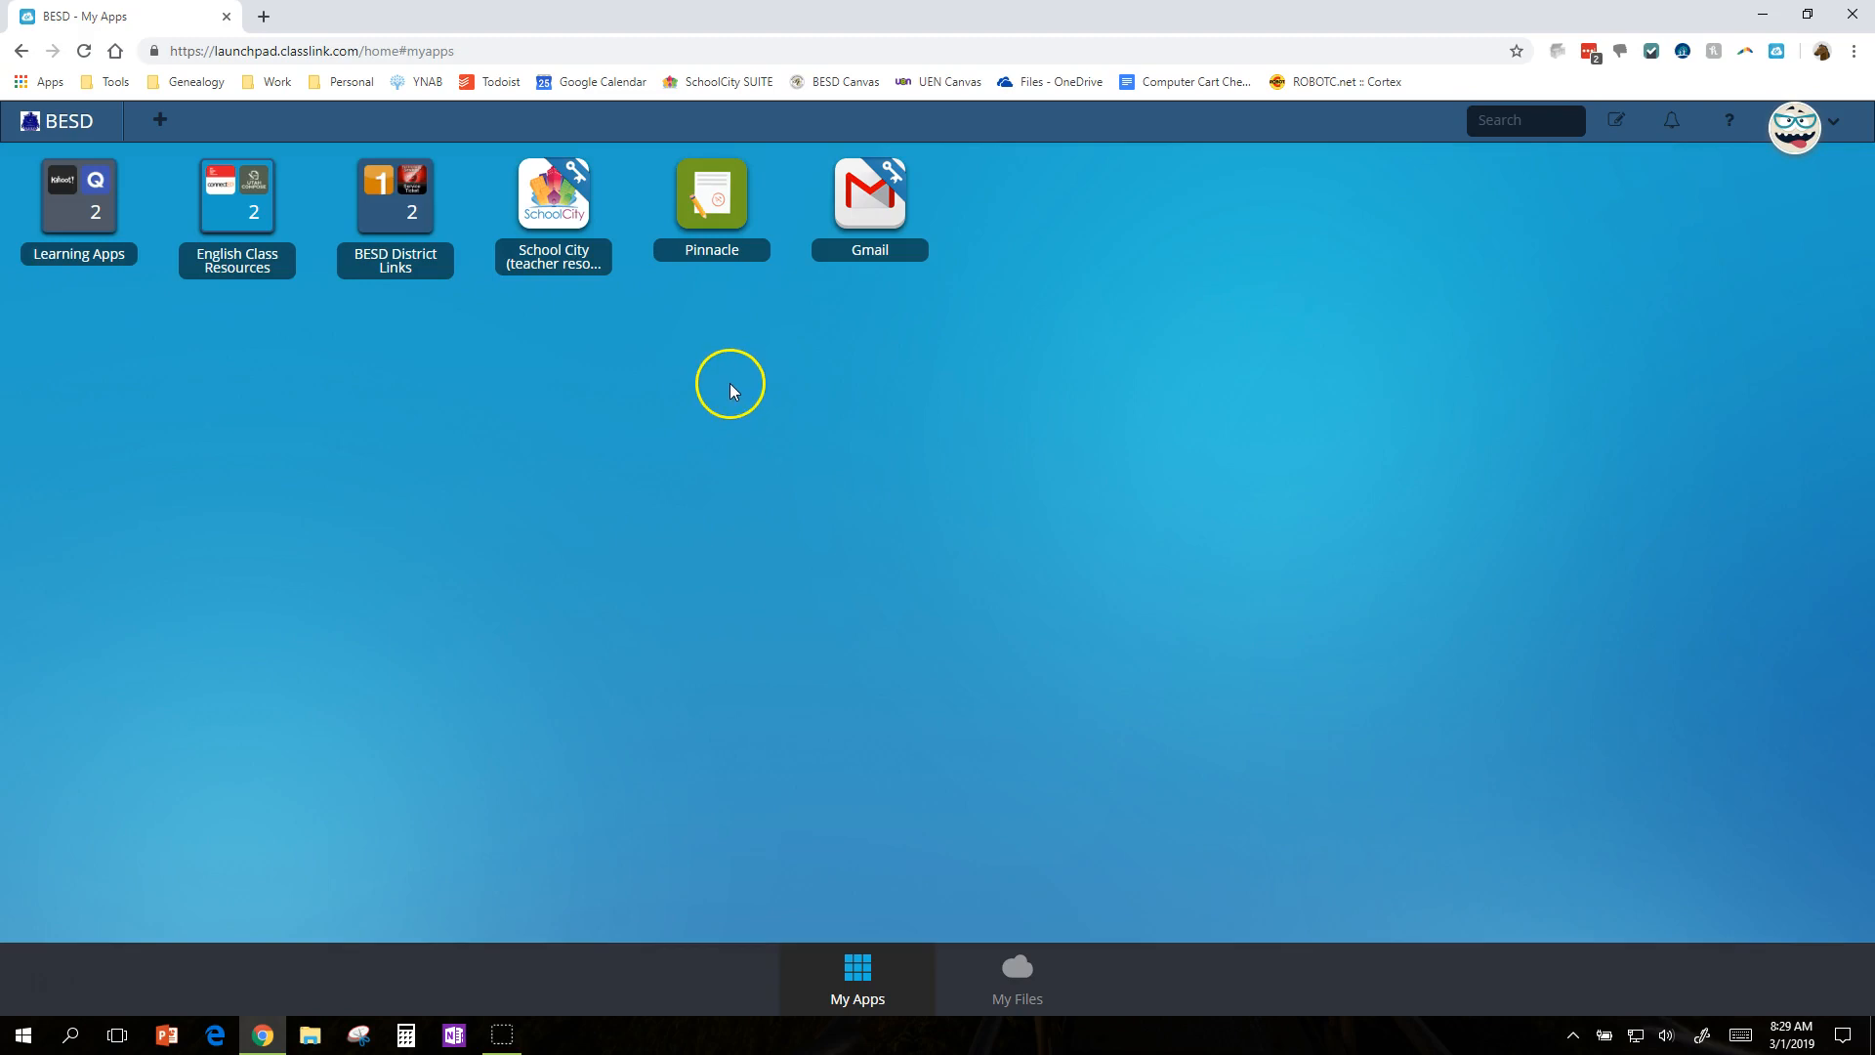
mouse_move(859, 457)
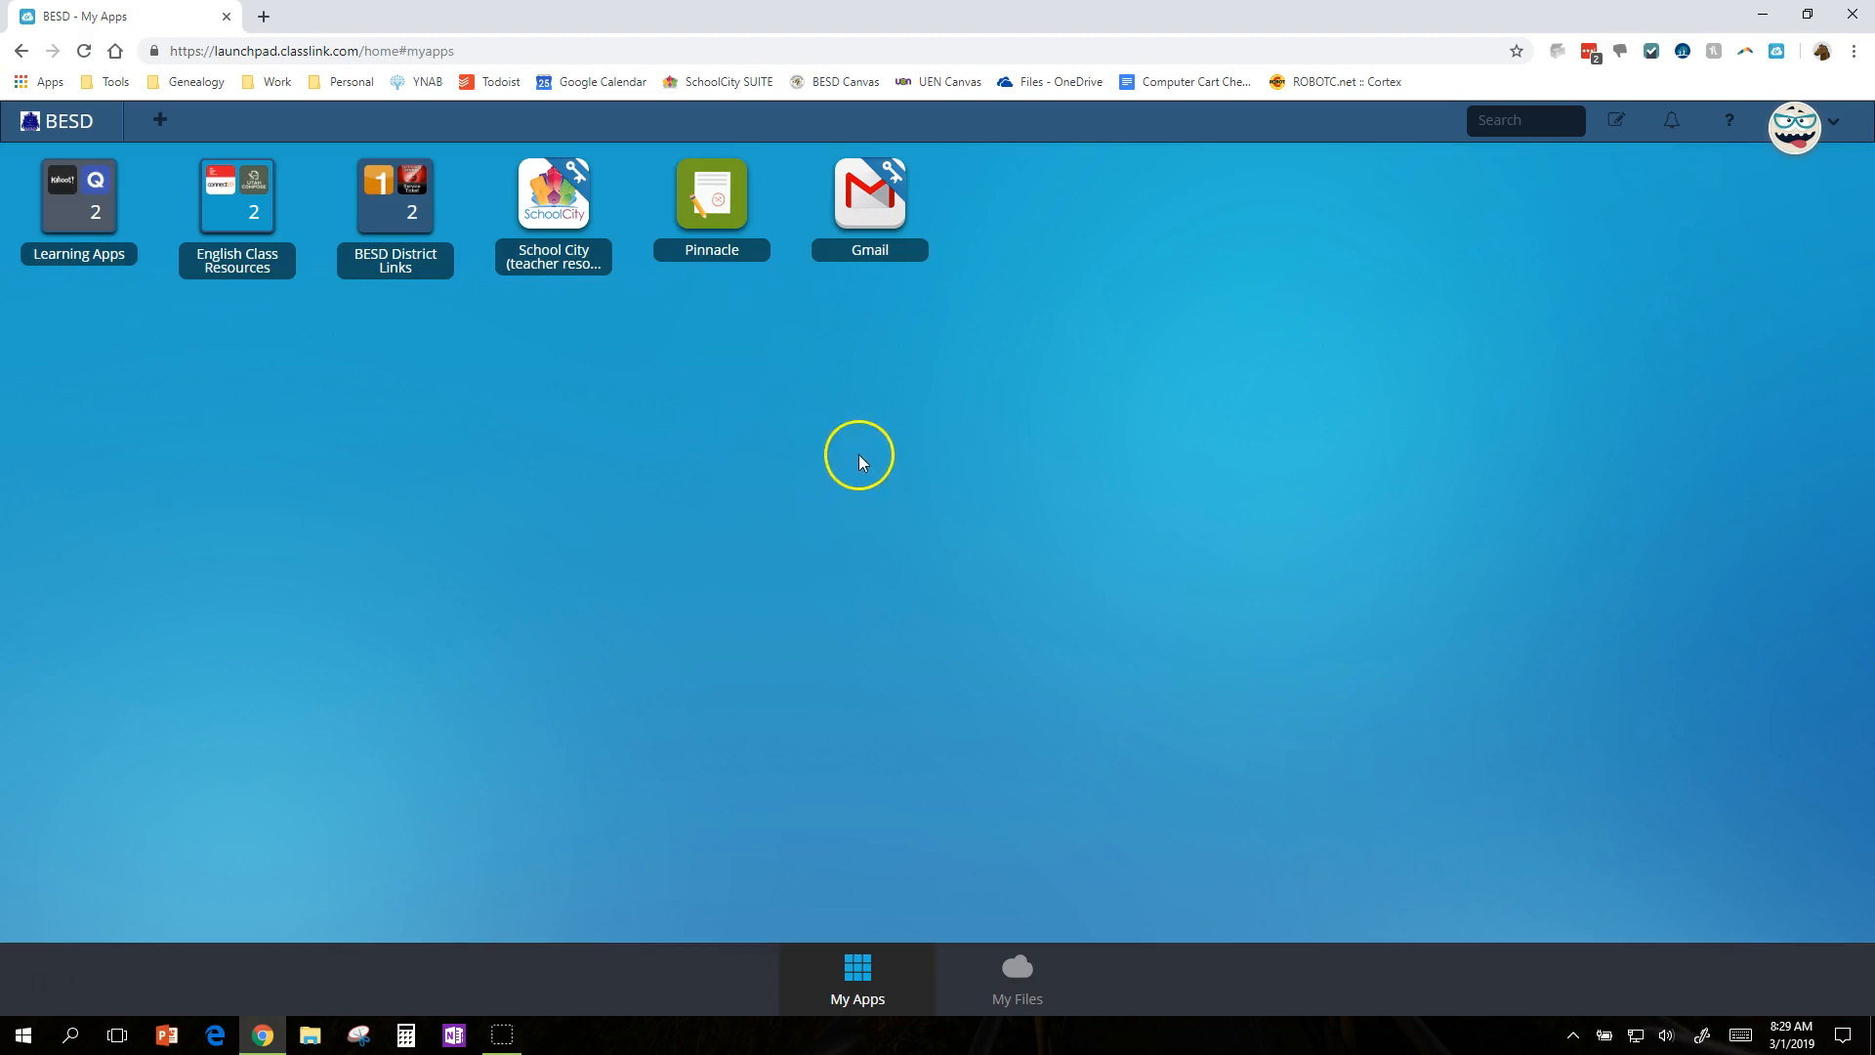
mouse_move(692, 373)
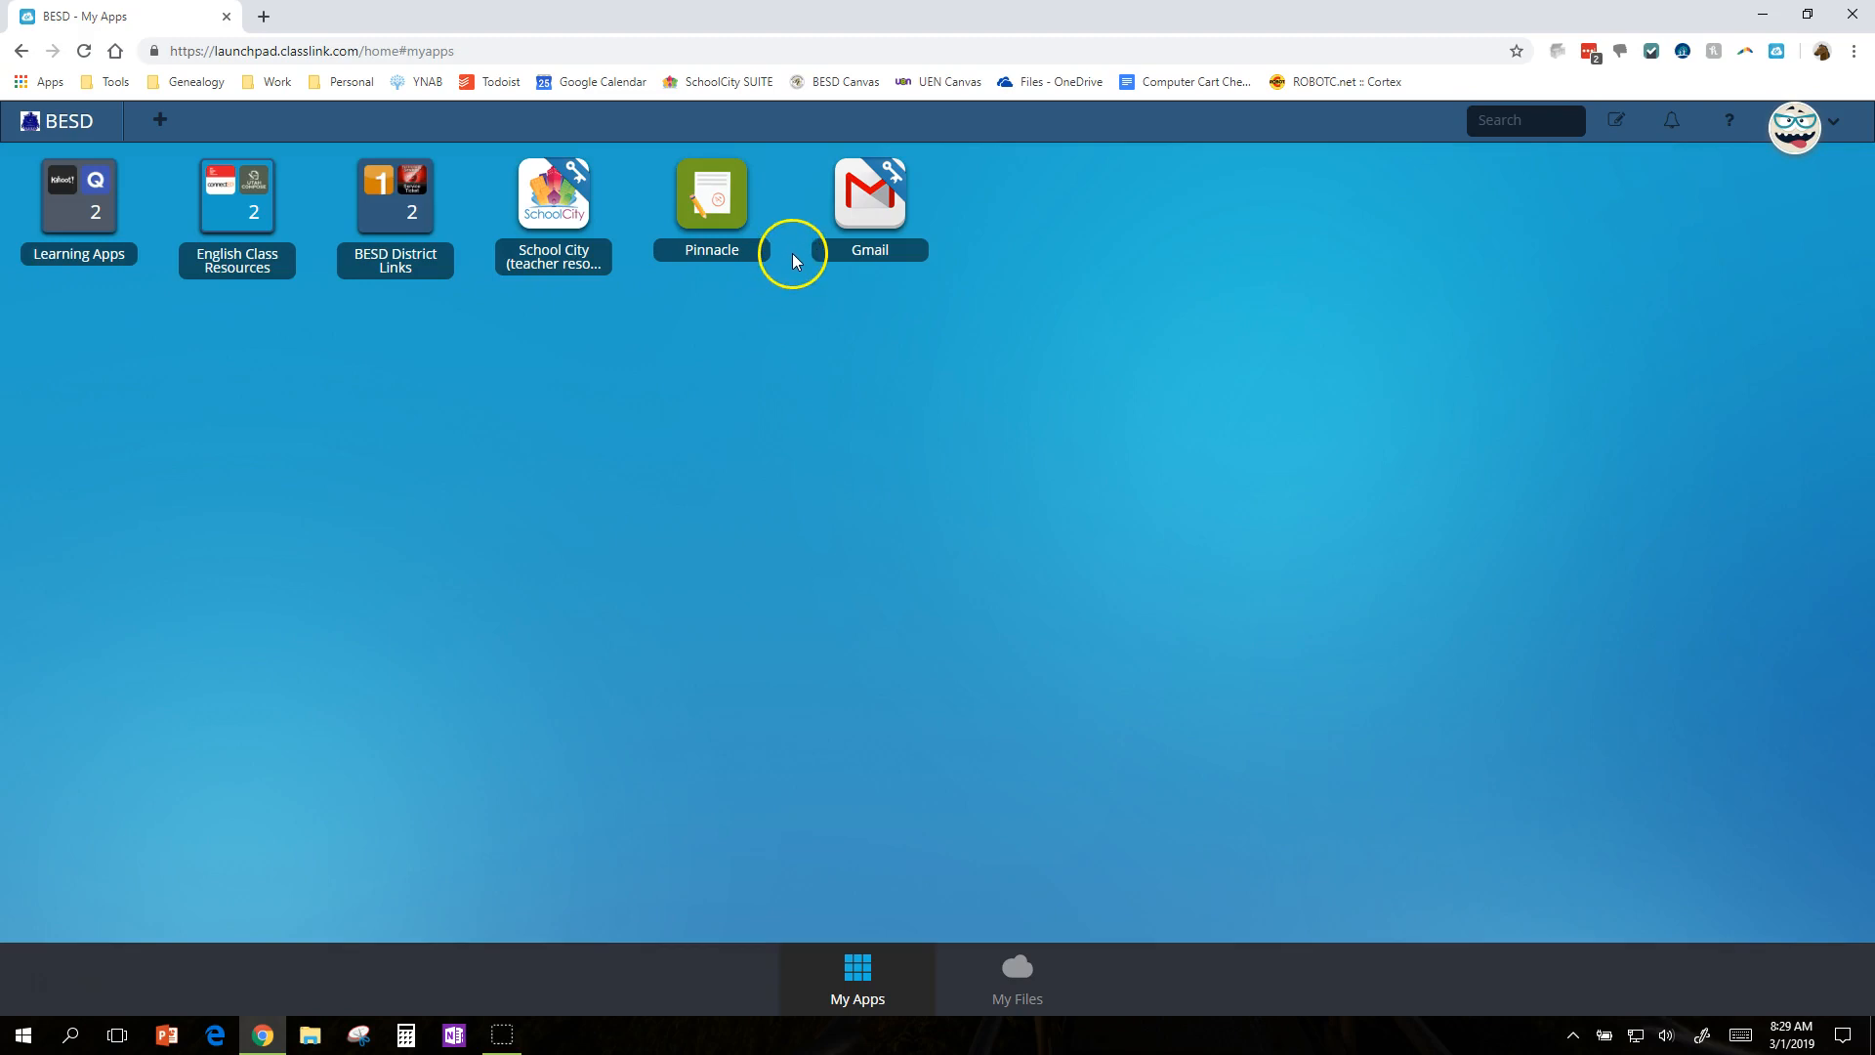
mouse_move(237, 217)
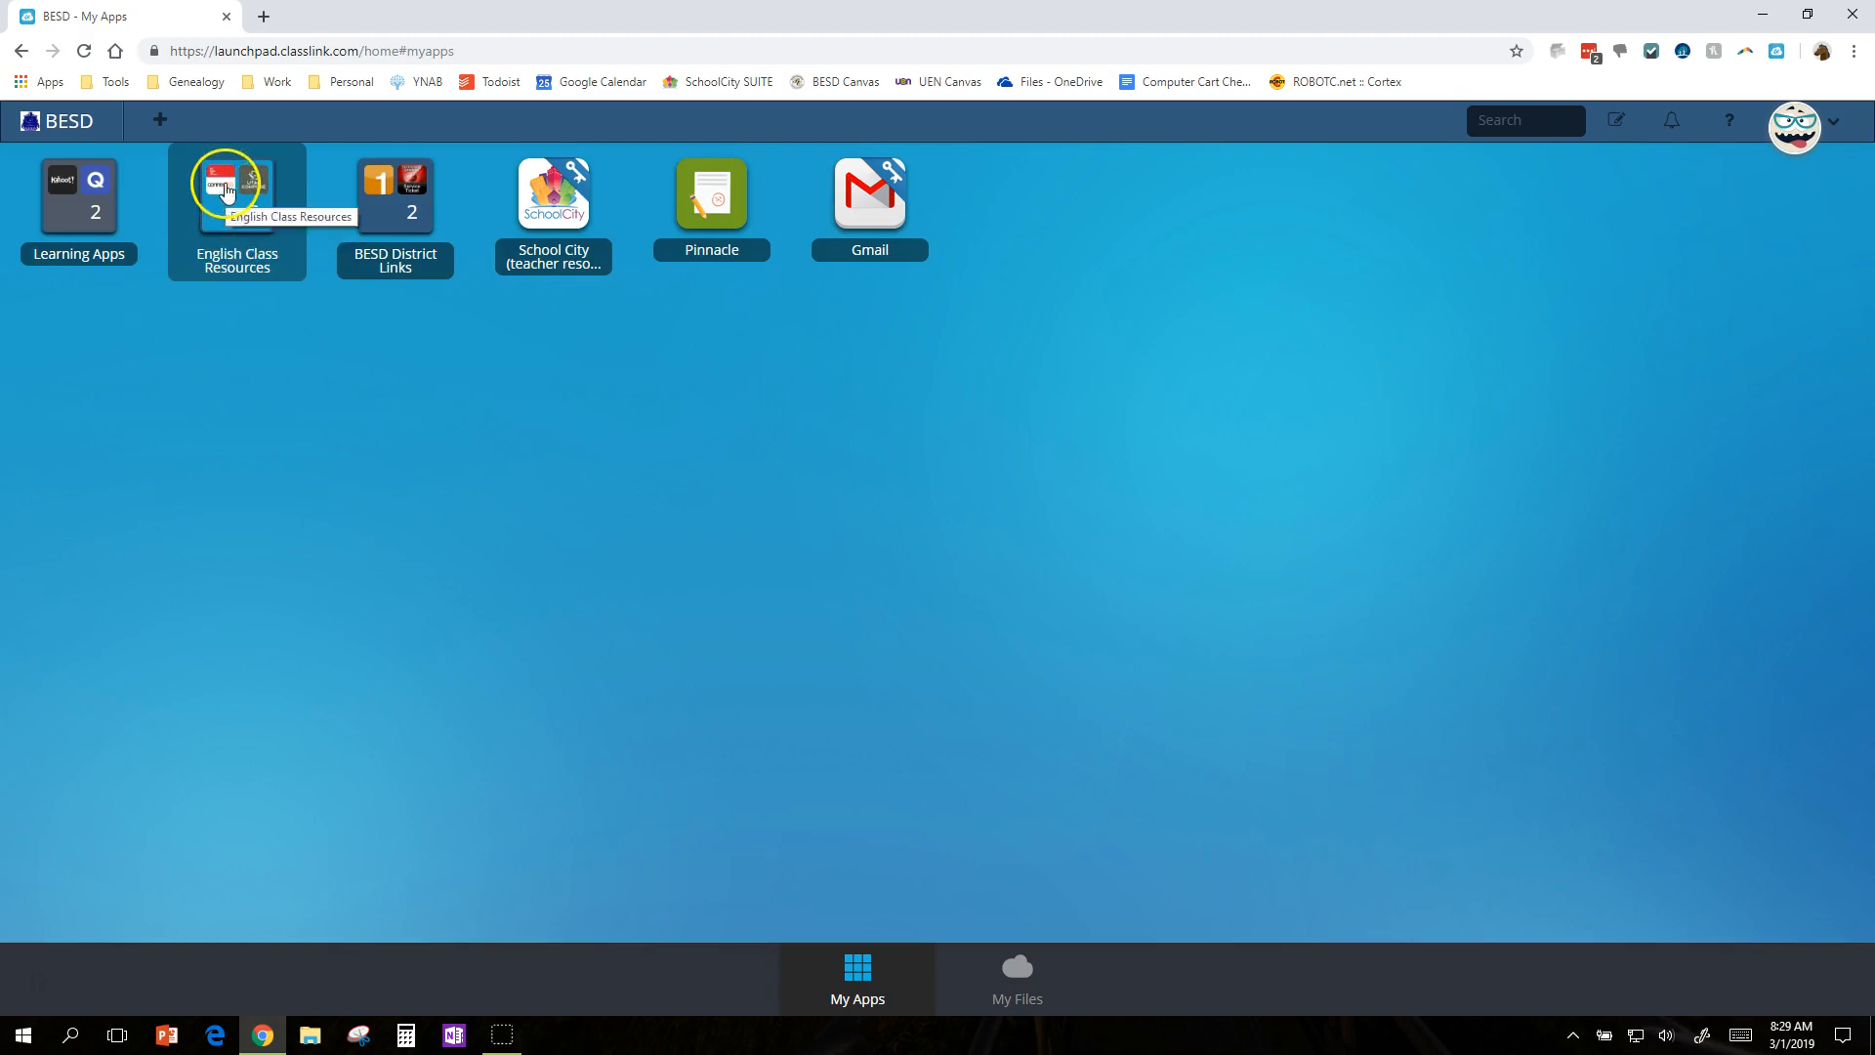
mouse_move(699, 432)
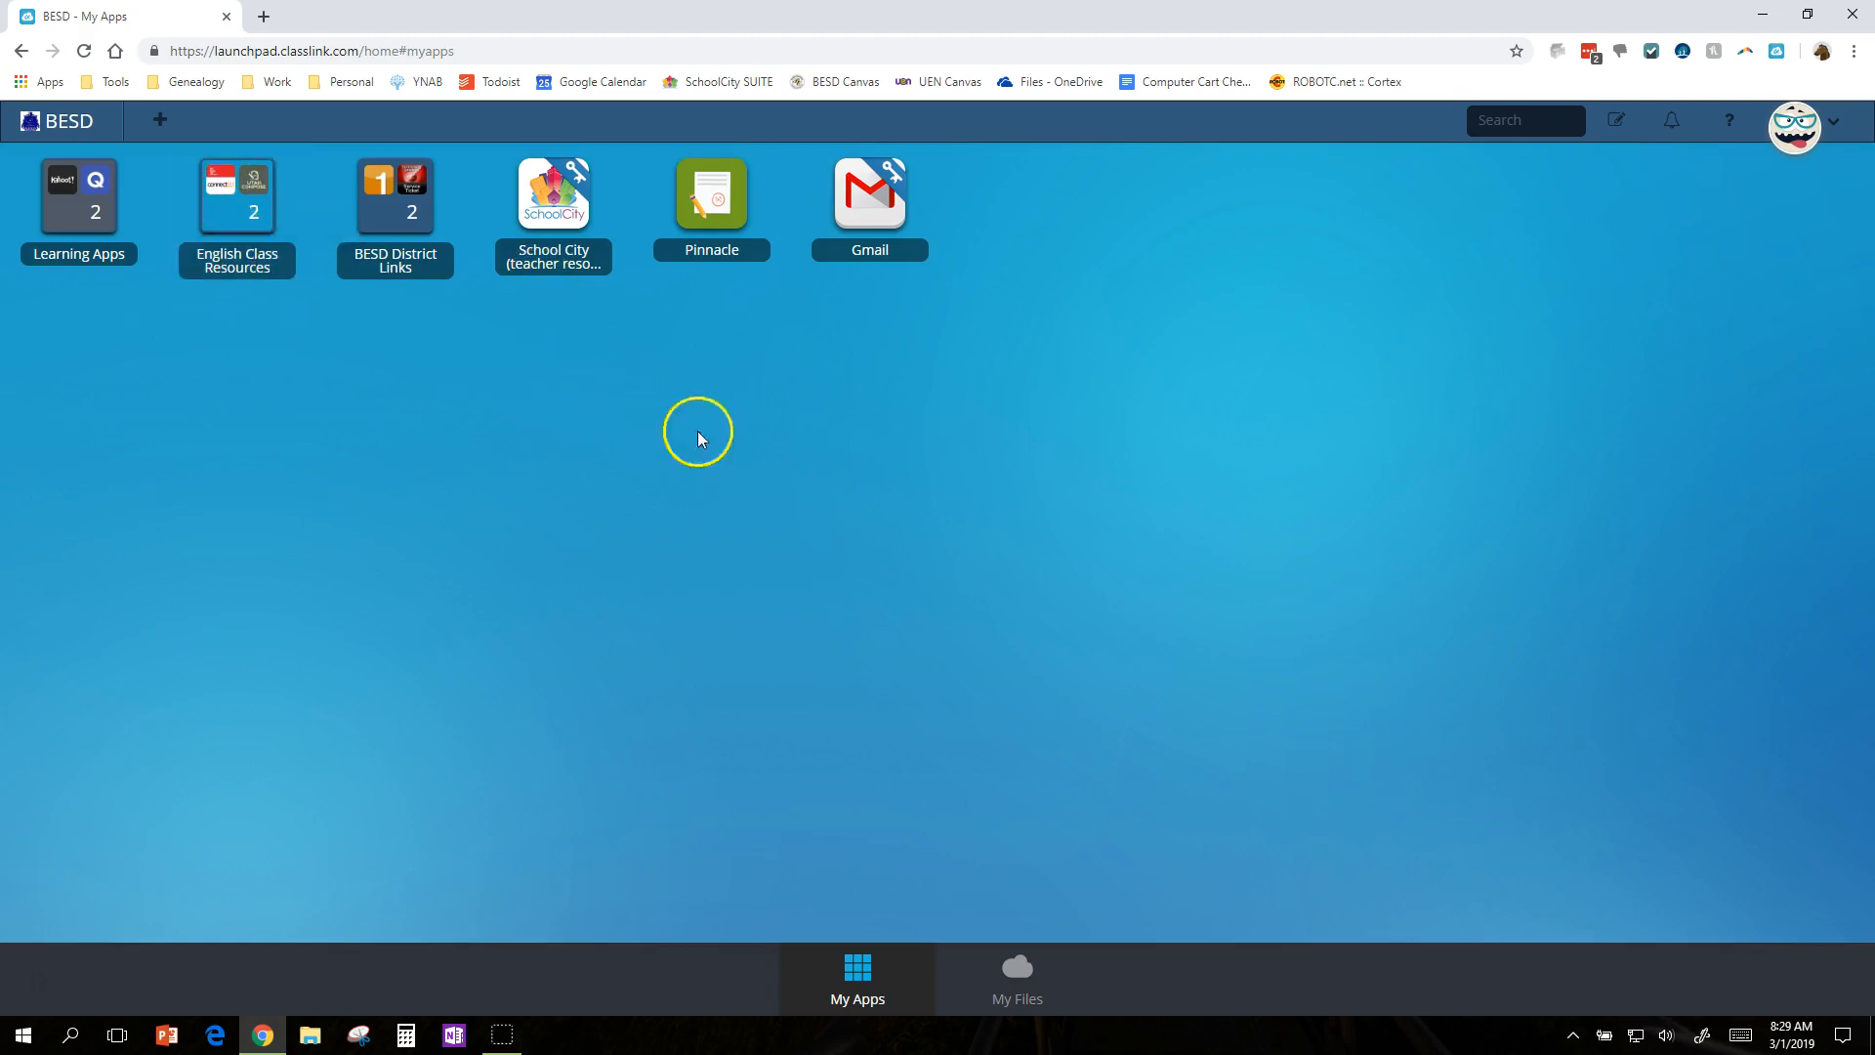
mouse_move(797, 422)
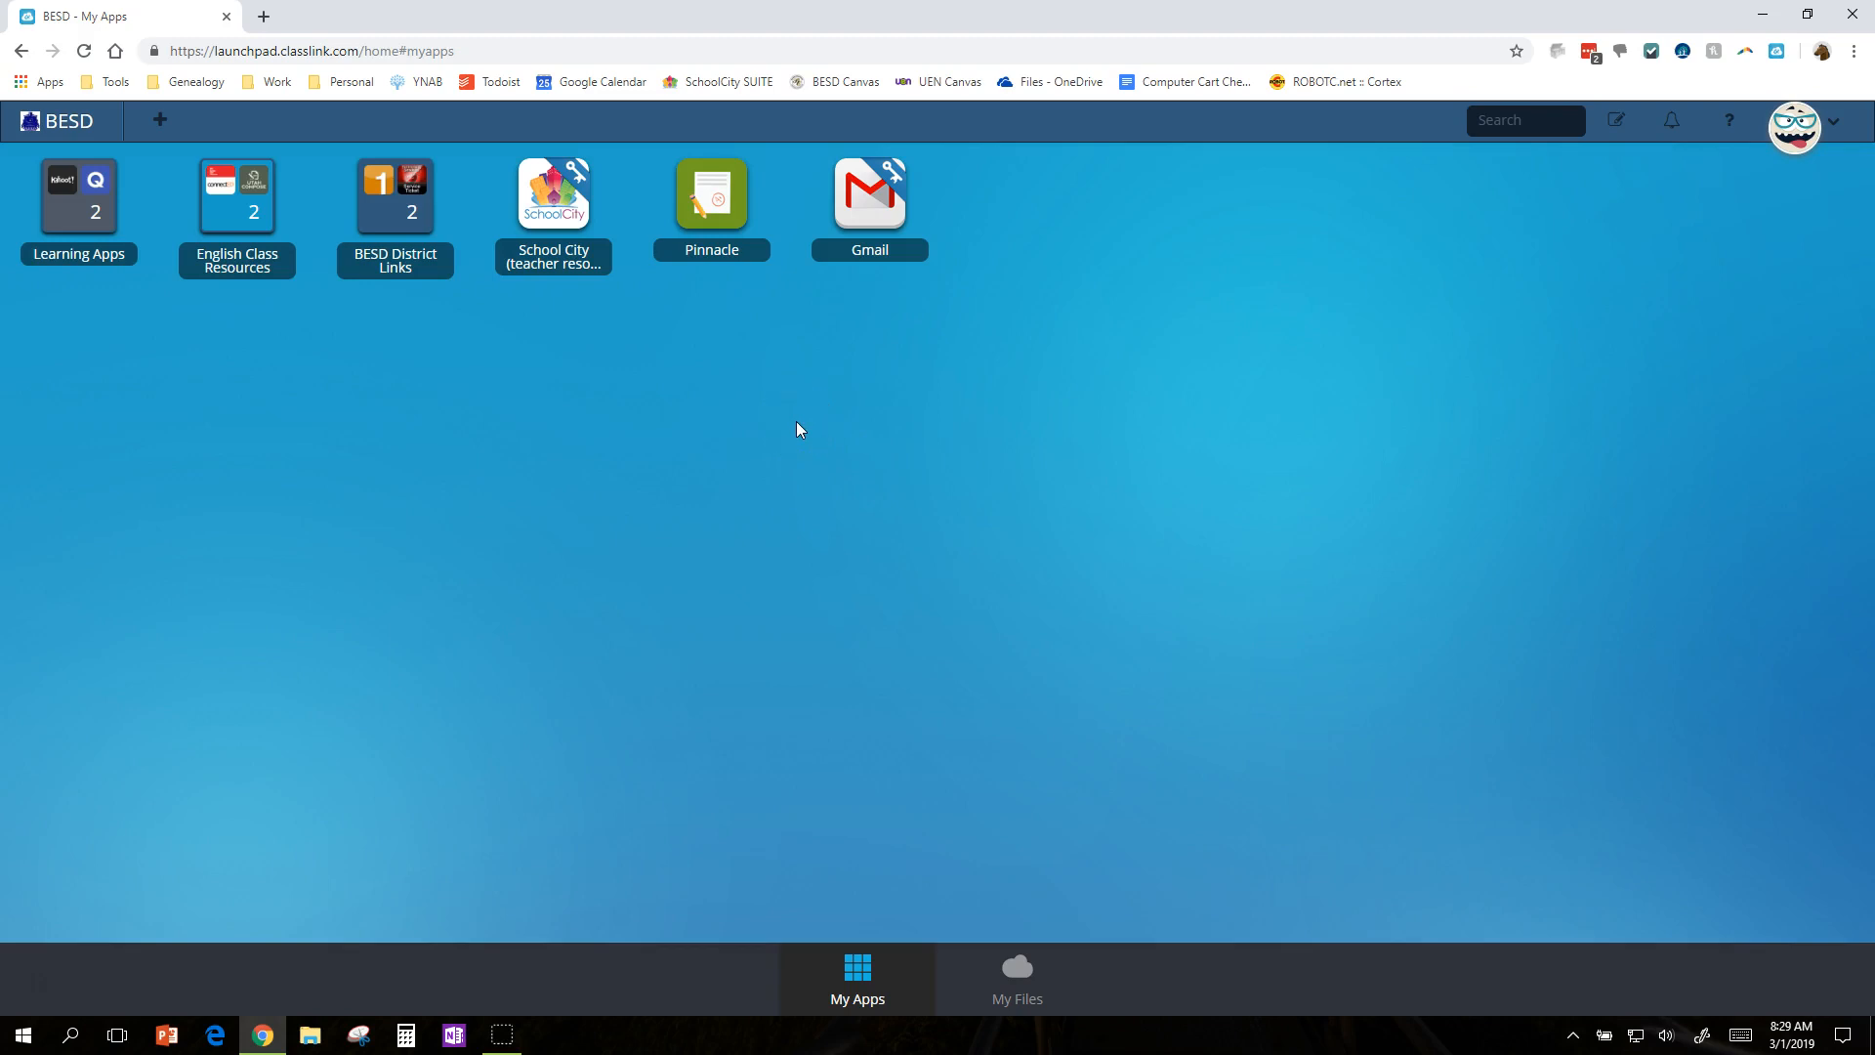
click(870, 486)
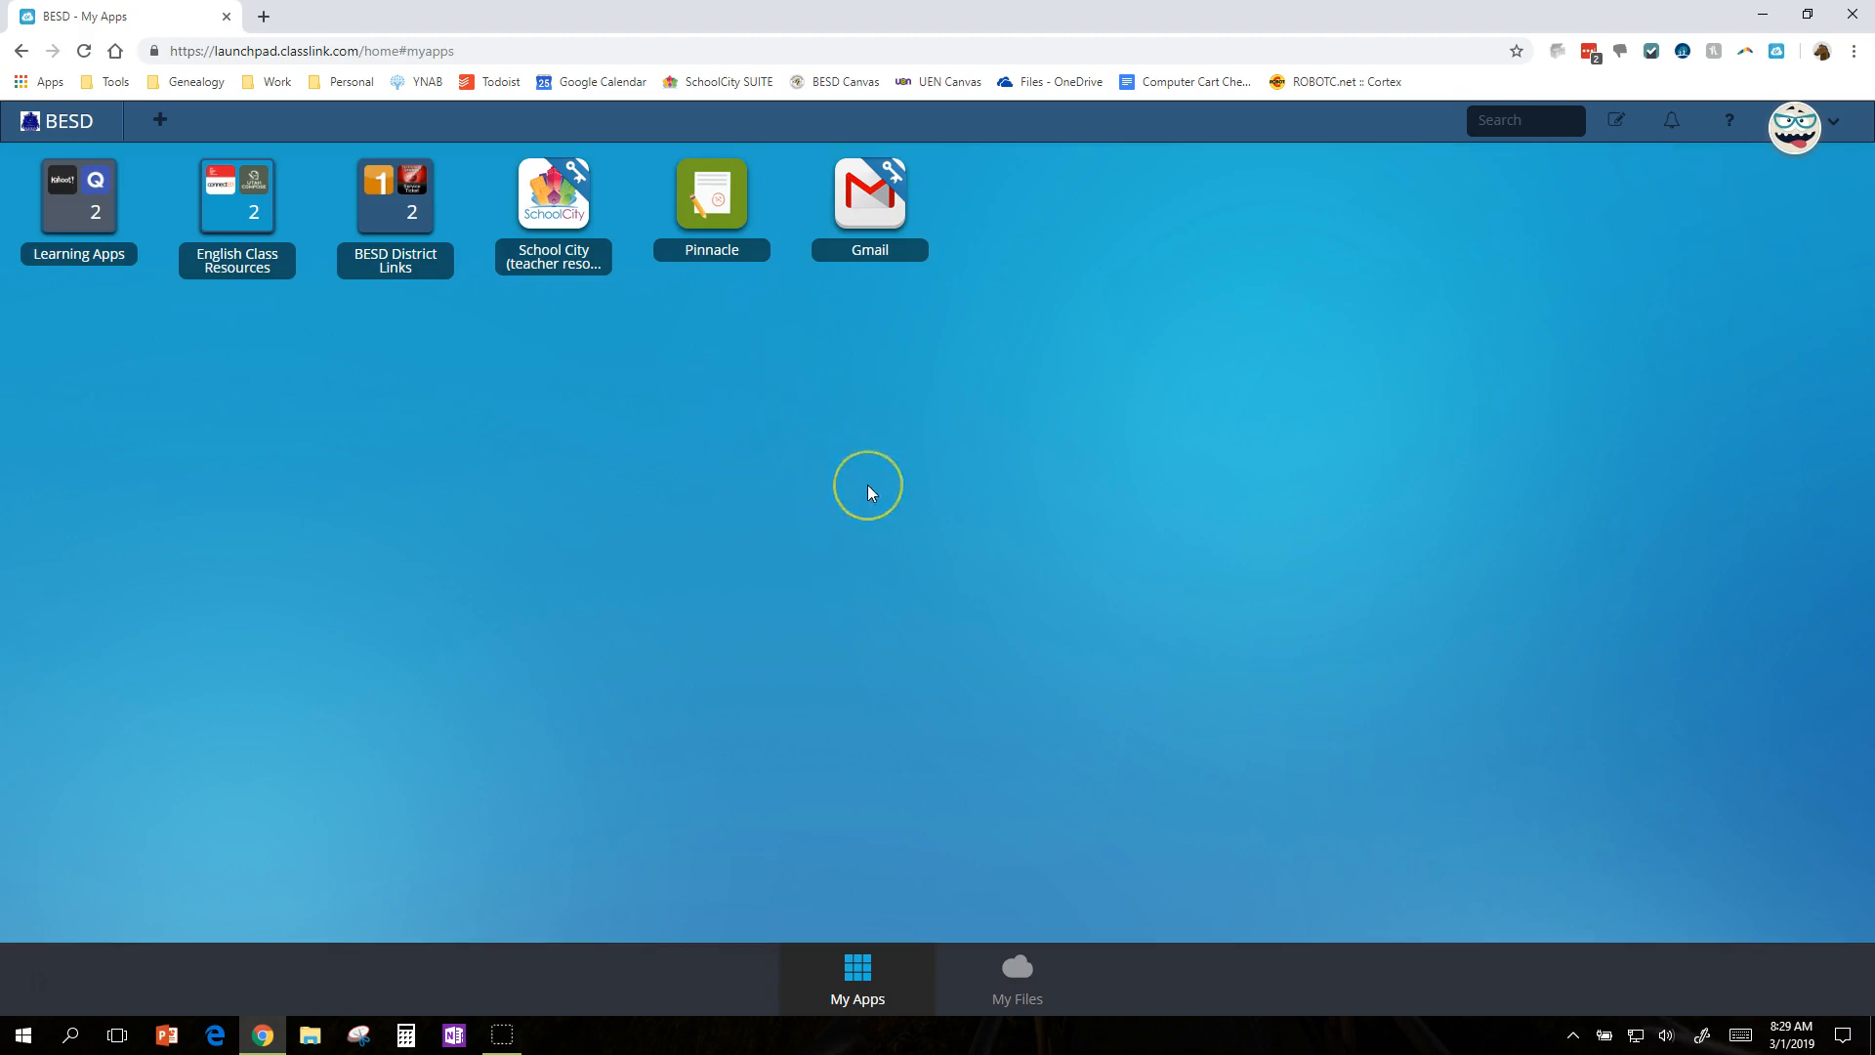
mouse_move(880, 456)
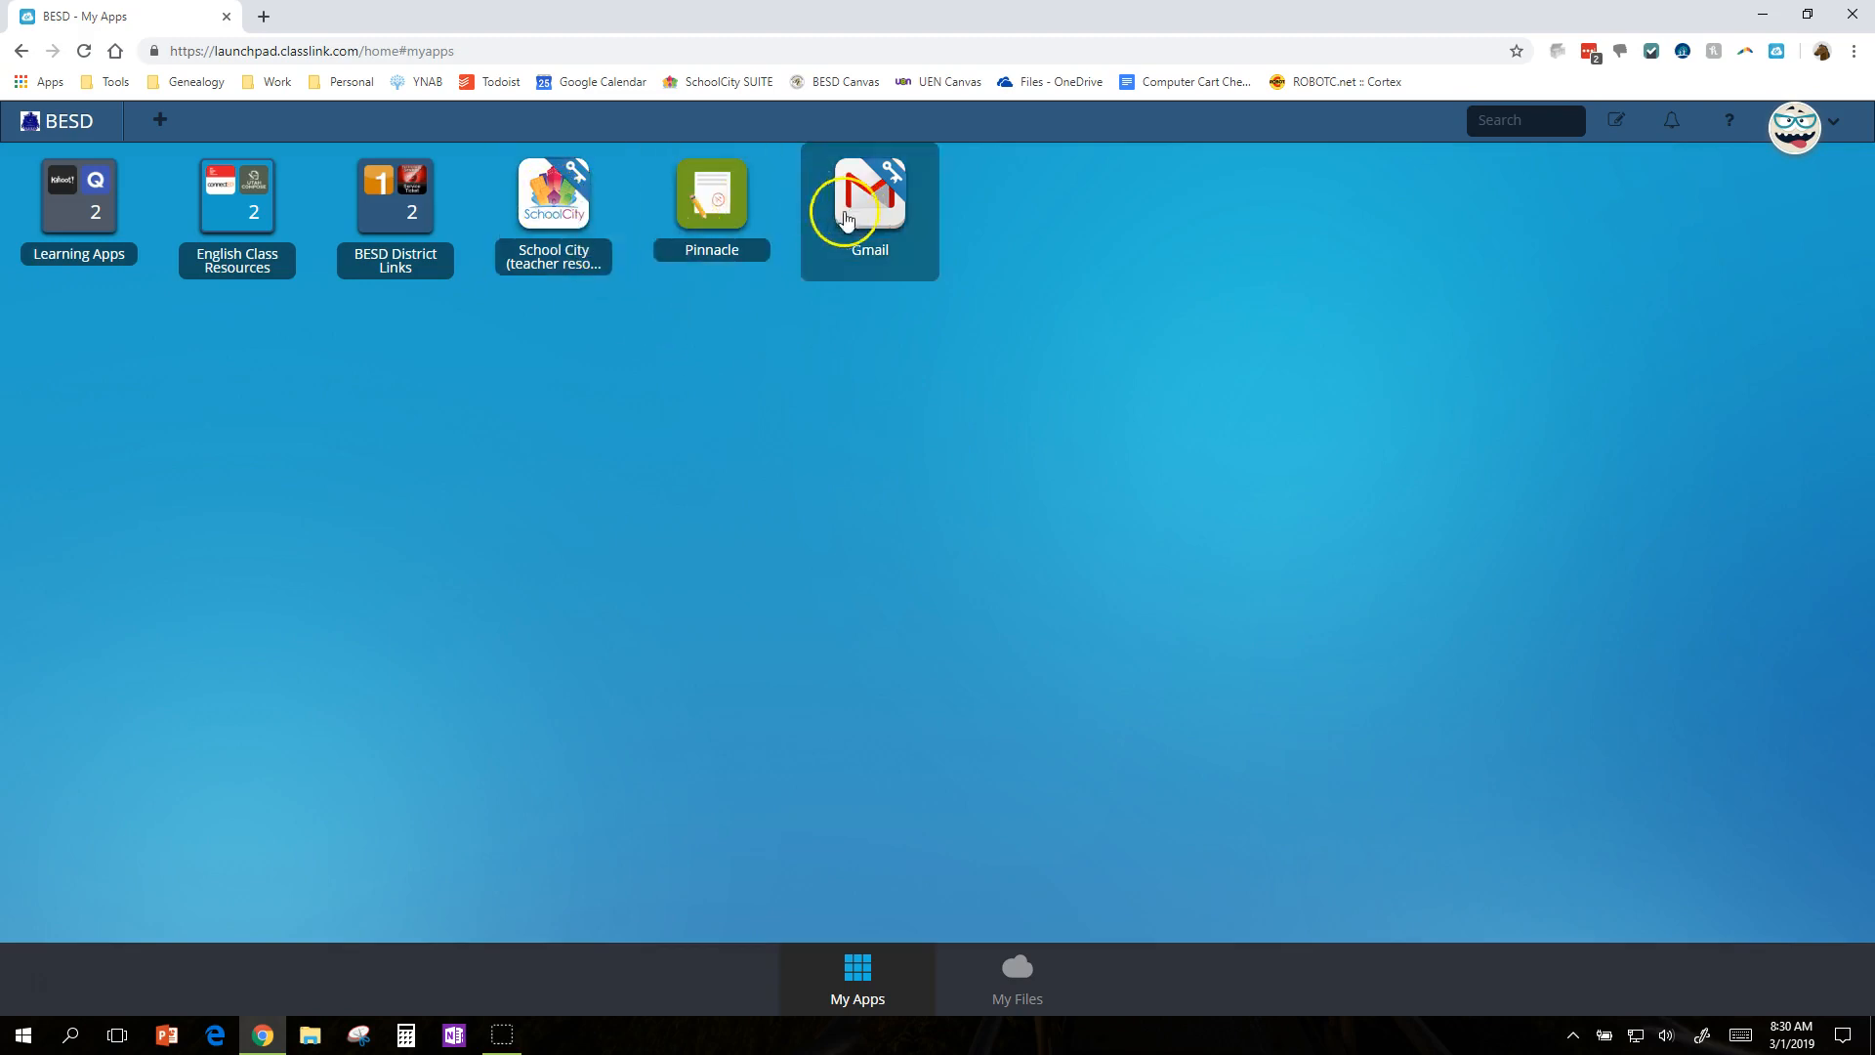
mouse_move(676, 277)
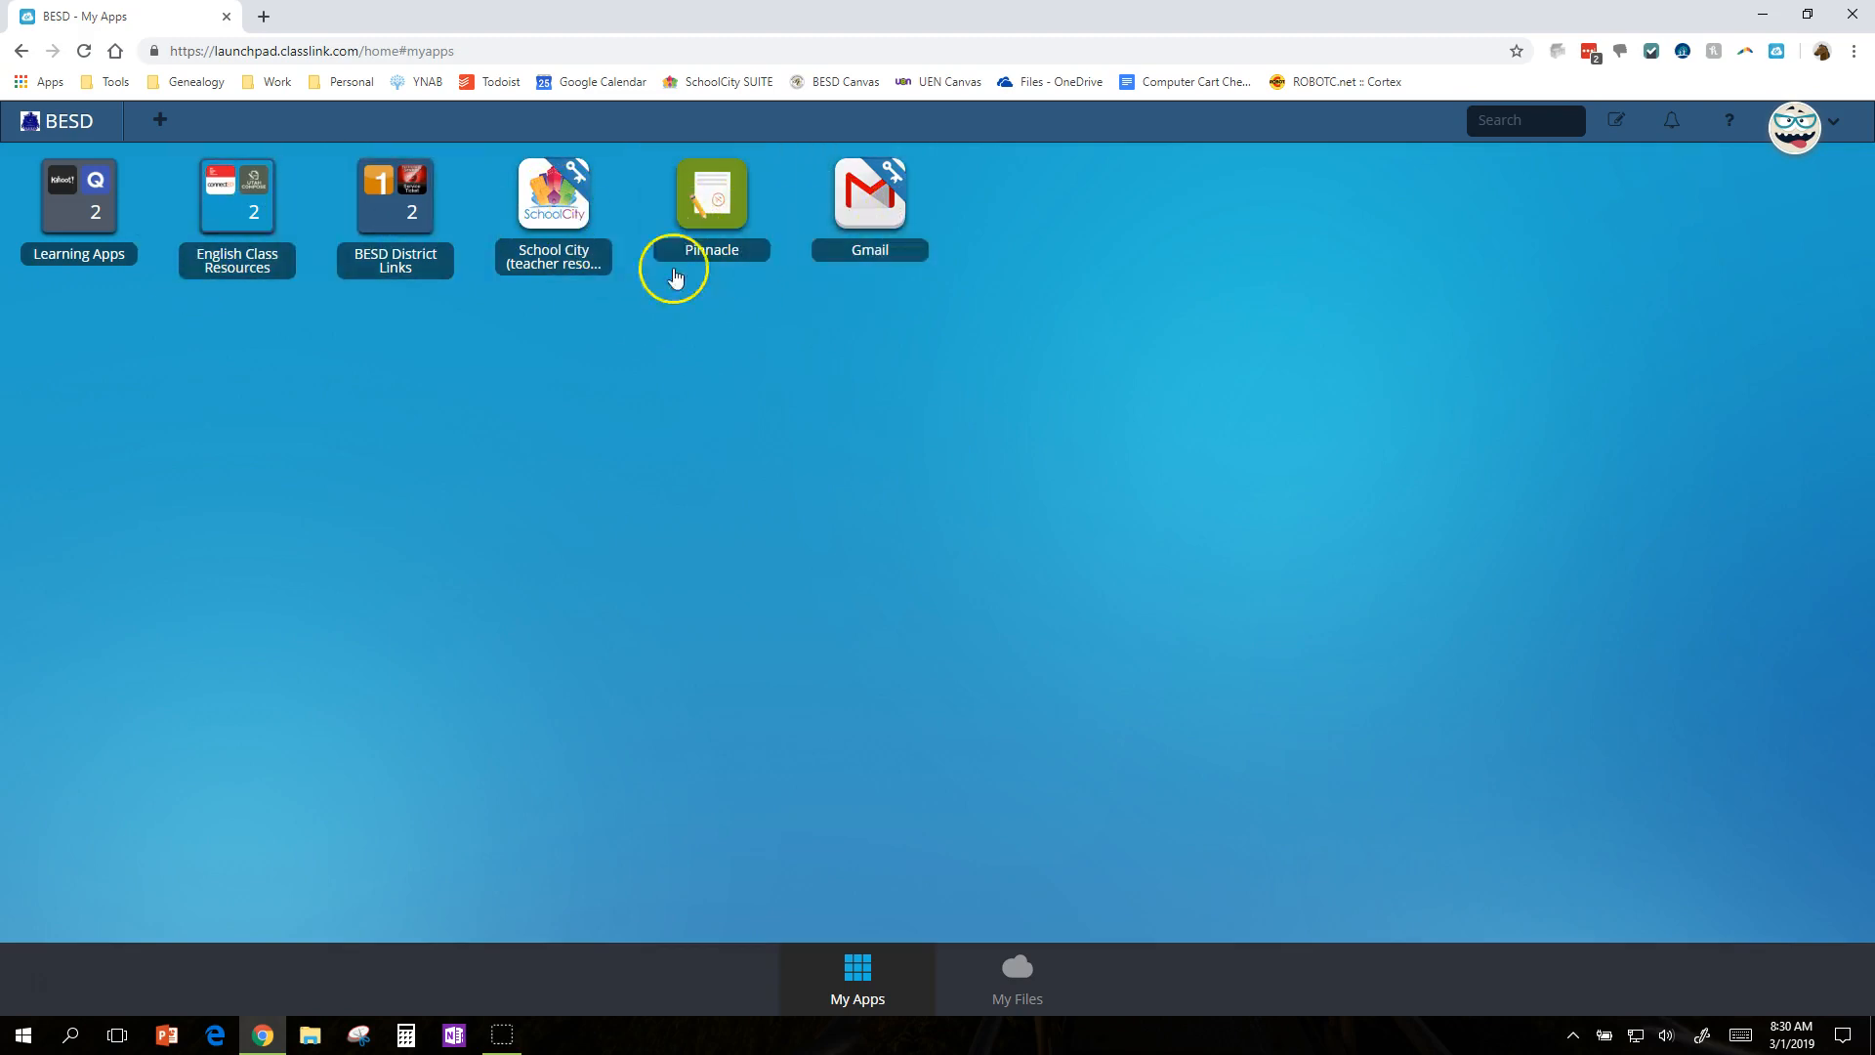
mouse_move(920, 455)
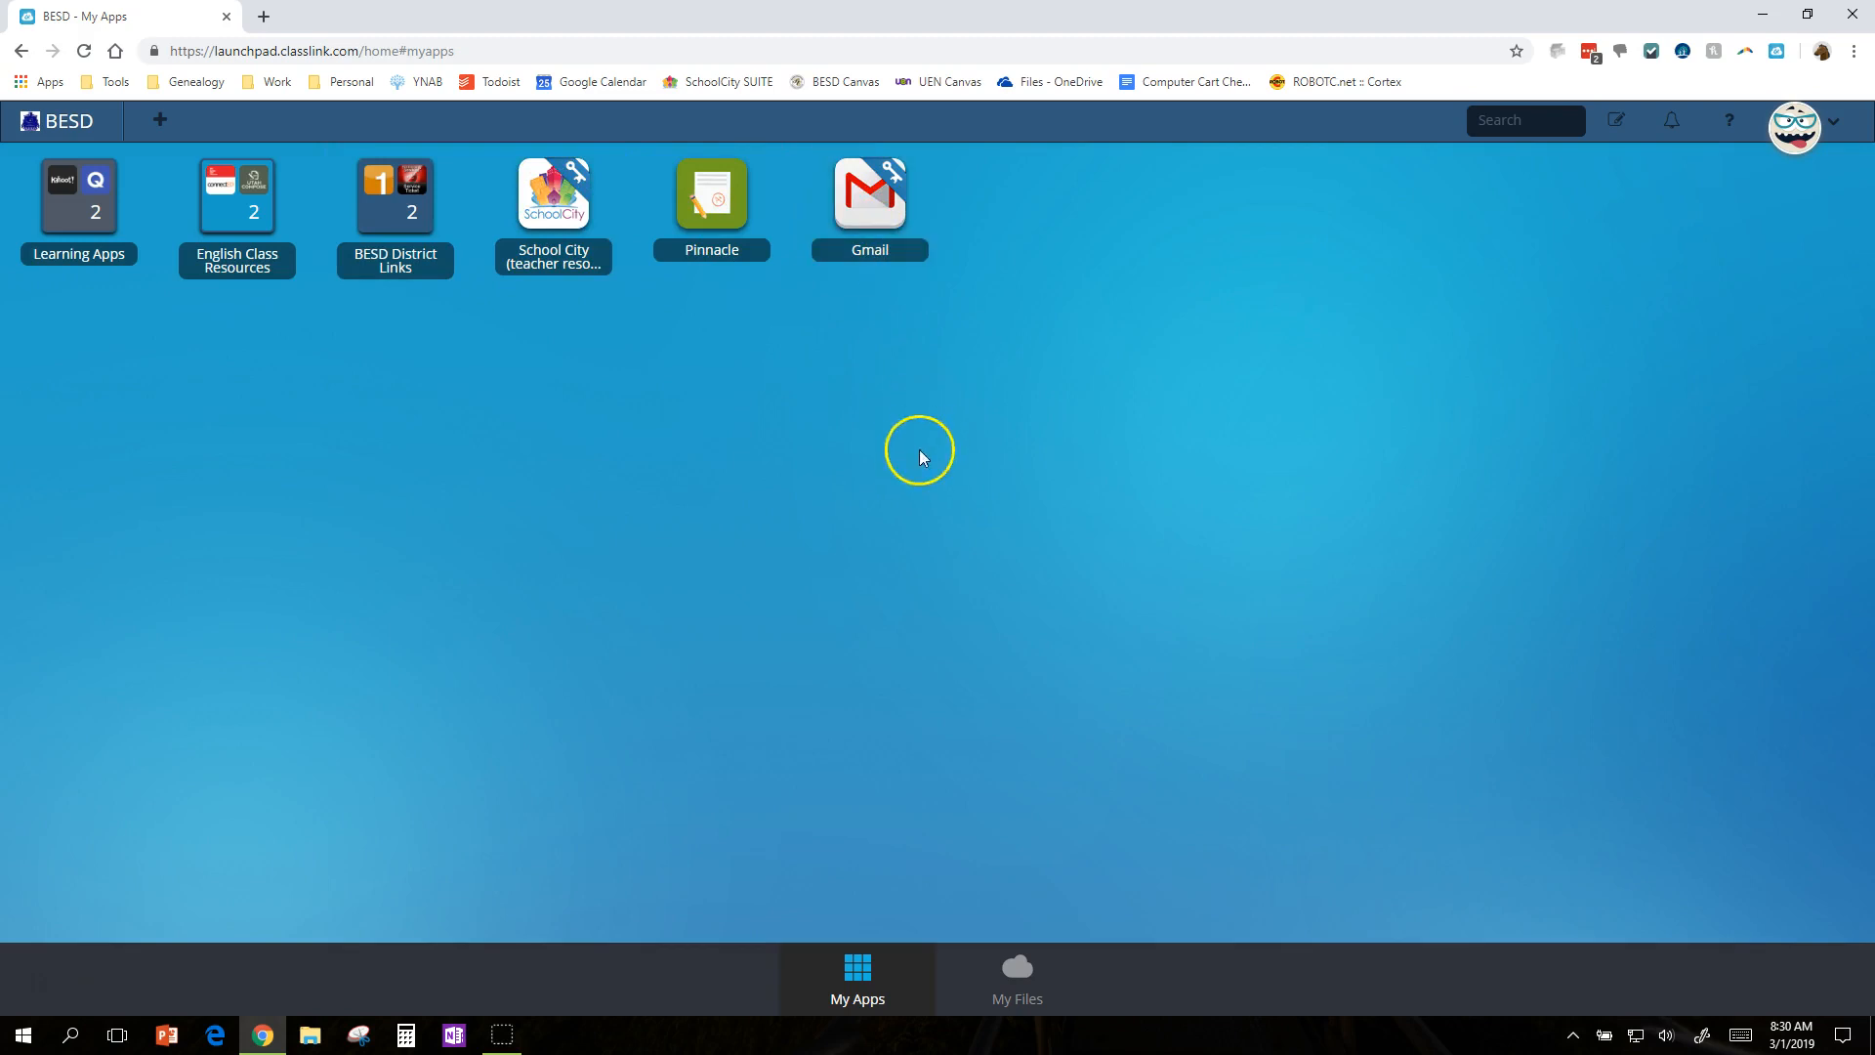
click(551, 195)
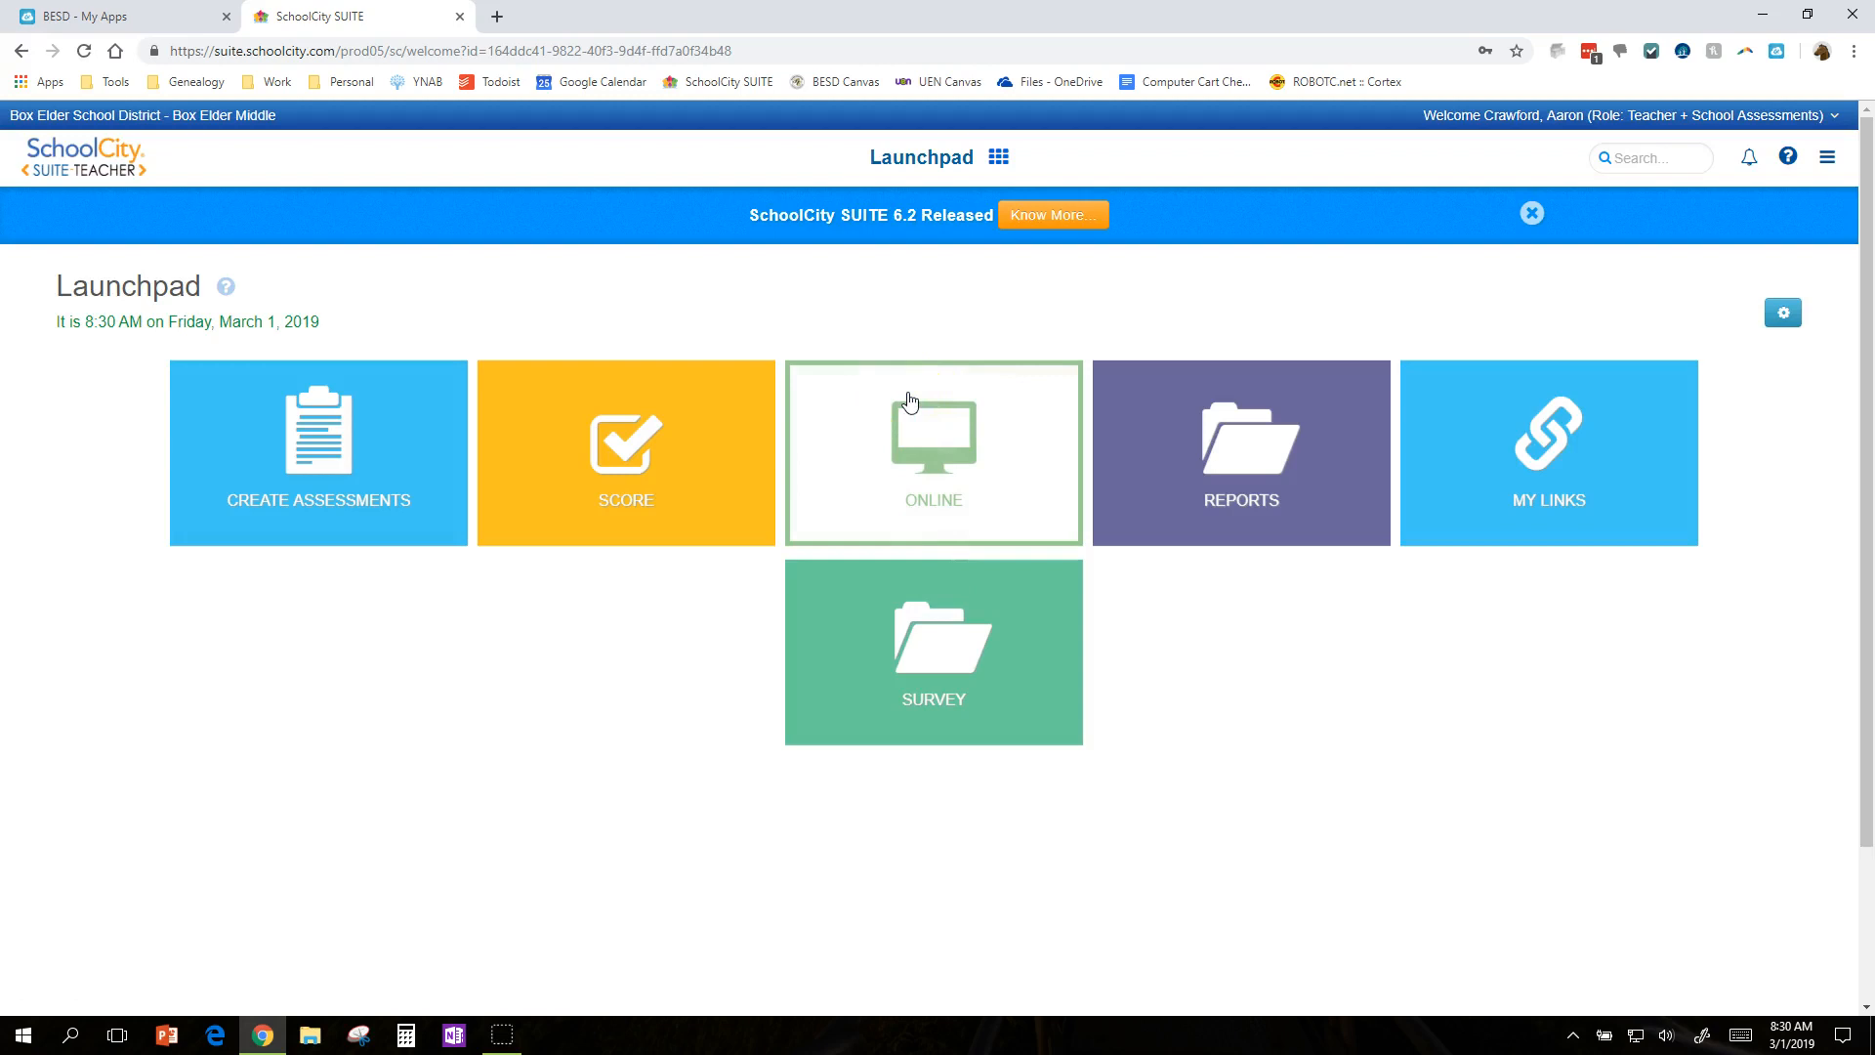
mouse_move(1656, 135)
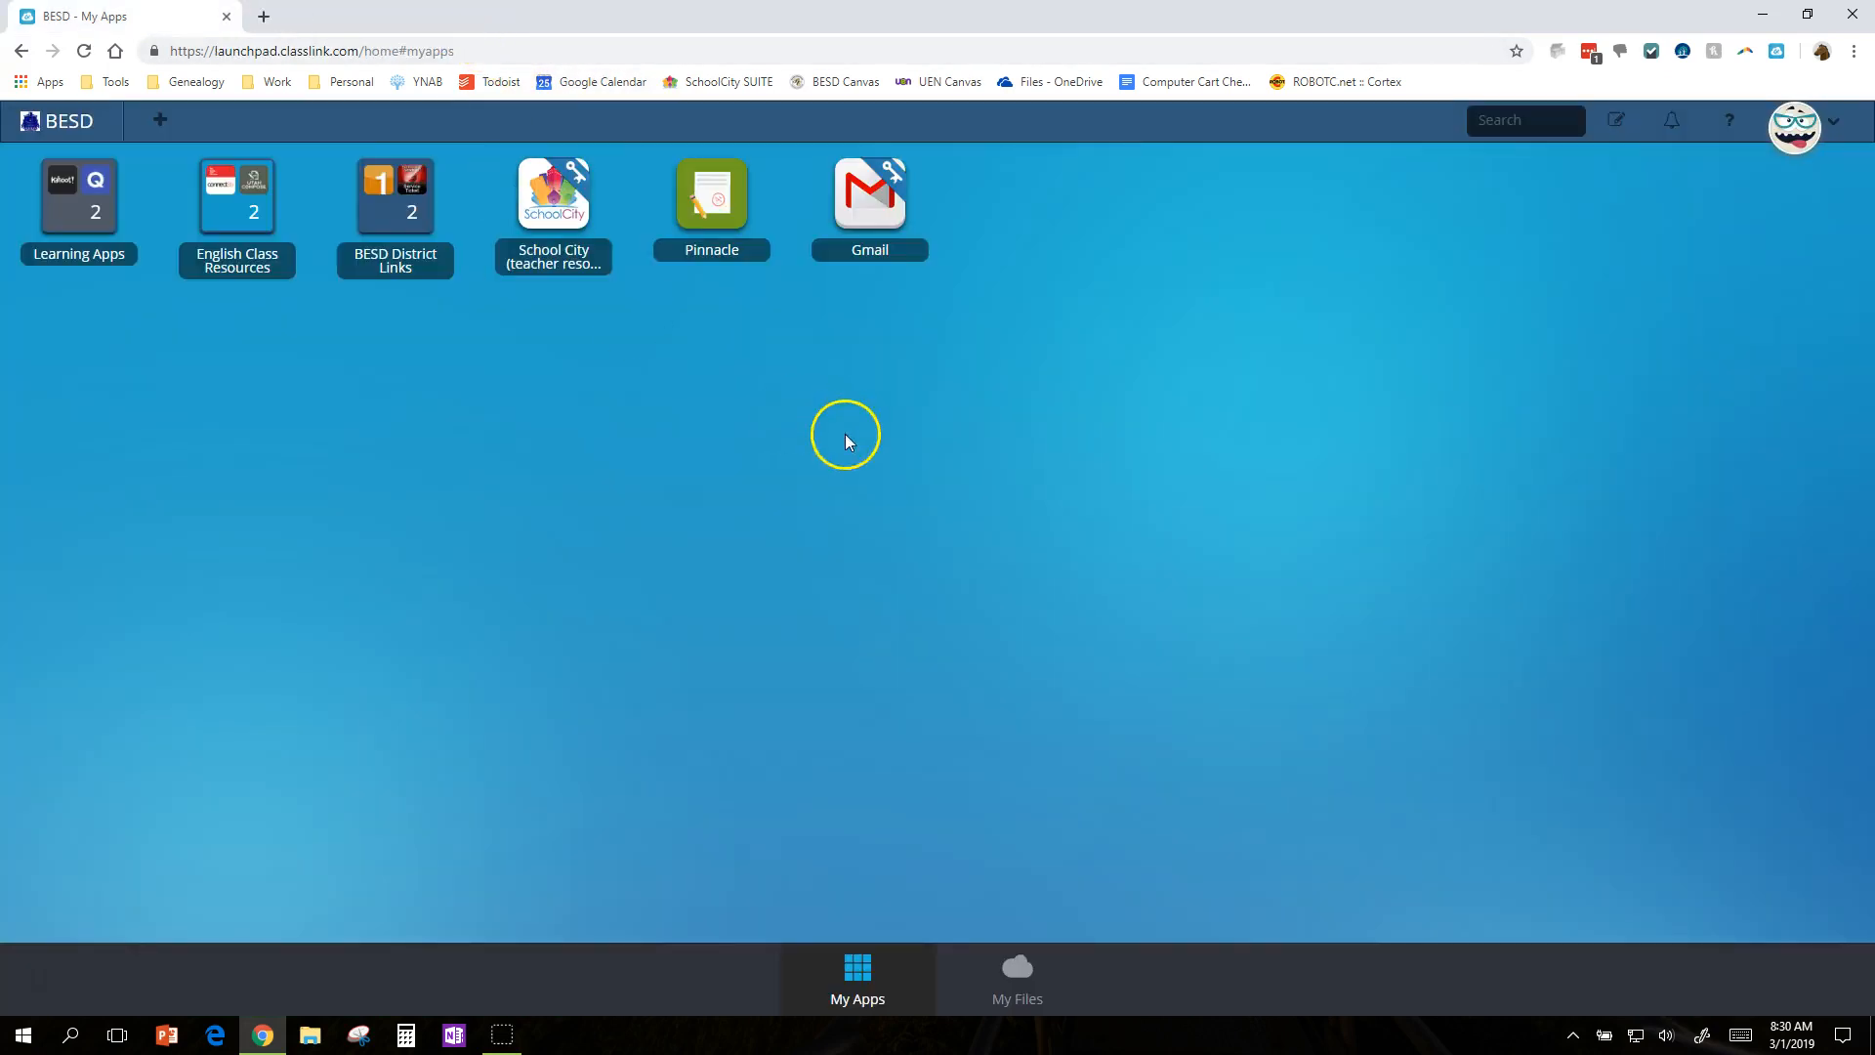
mouse_move(703, 404)
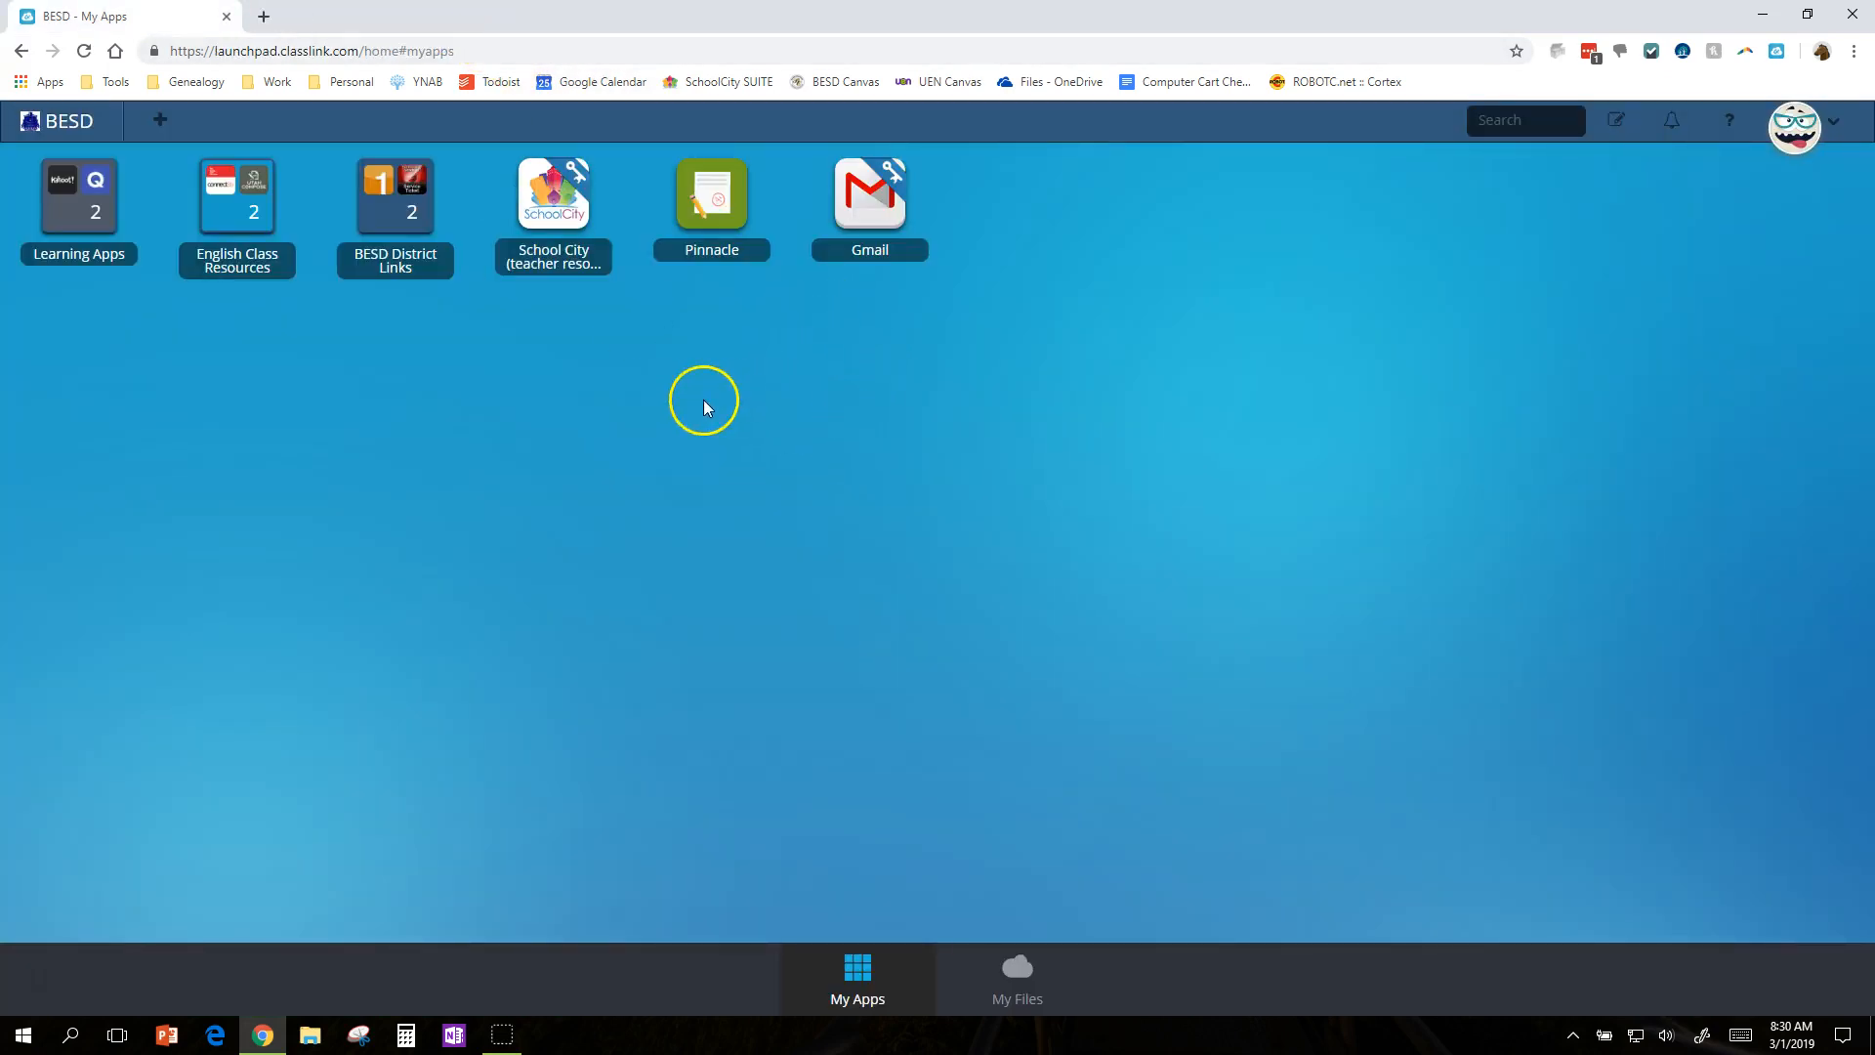
mouse_move(756, 334)
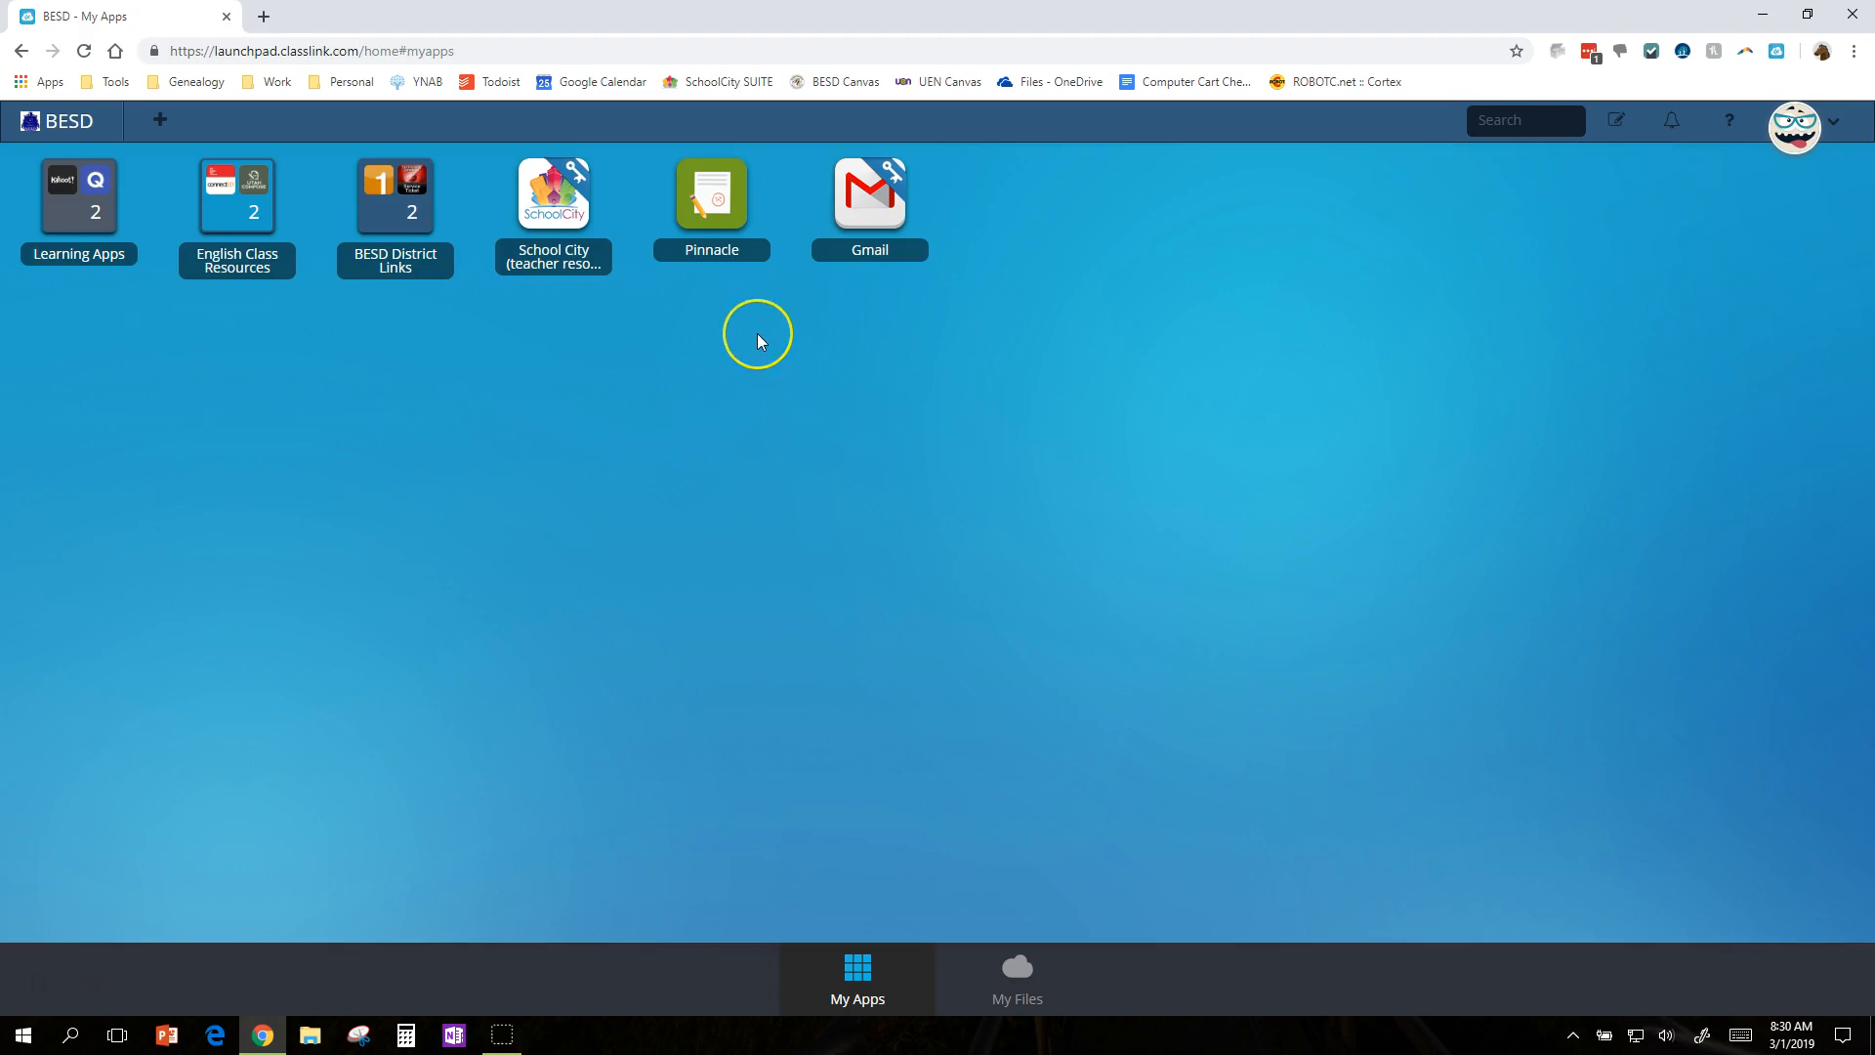
mouse_move(756, 340)
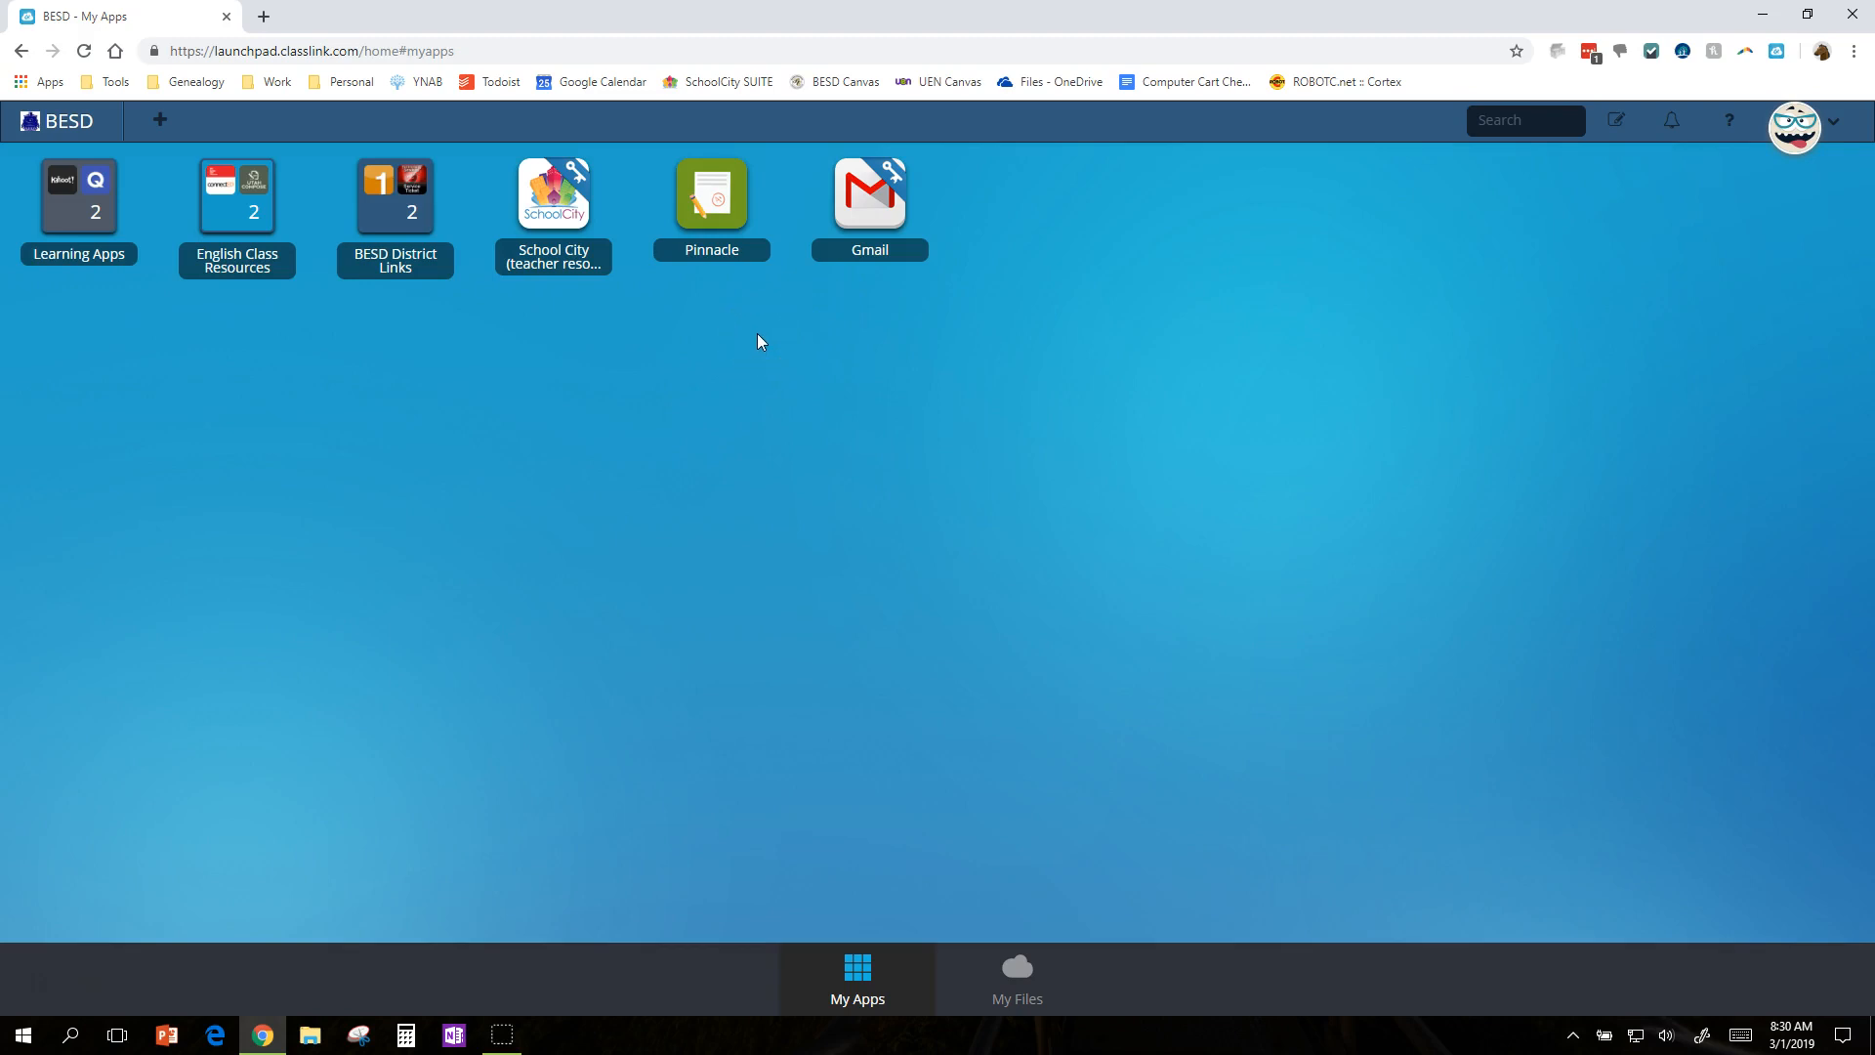
mouse_move(265, 168)
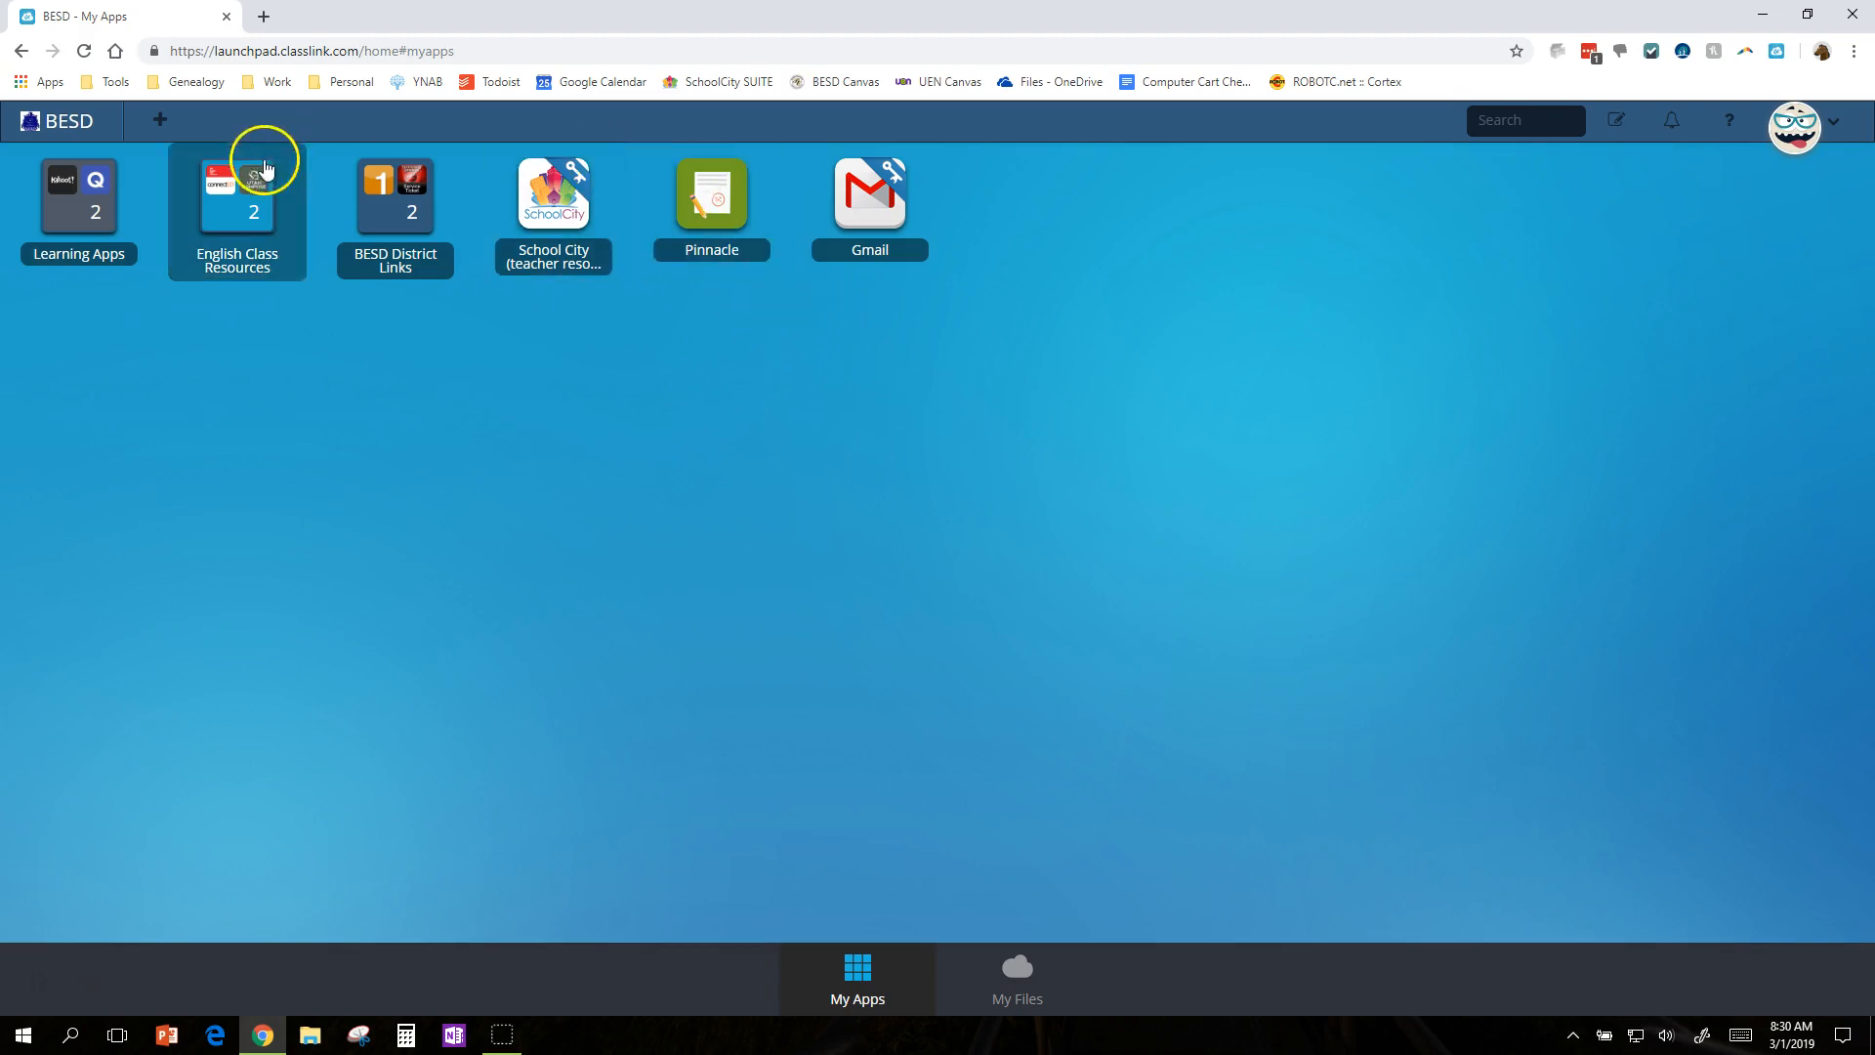
mouse_move(711, 197)
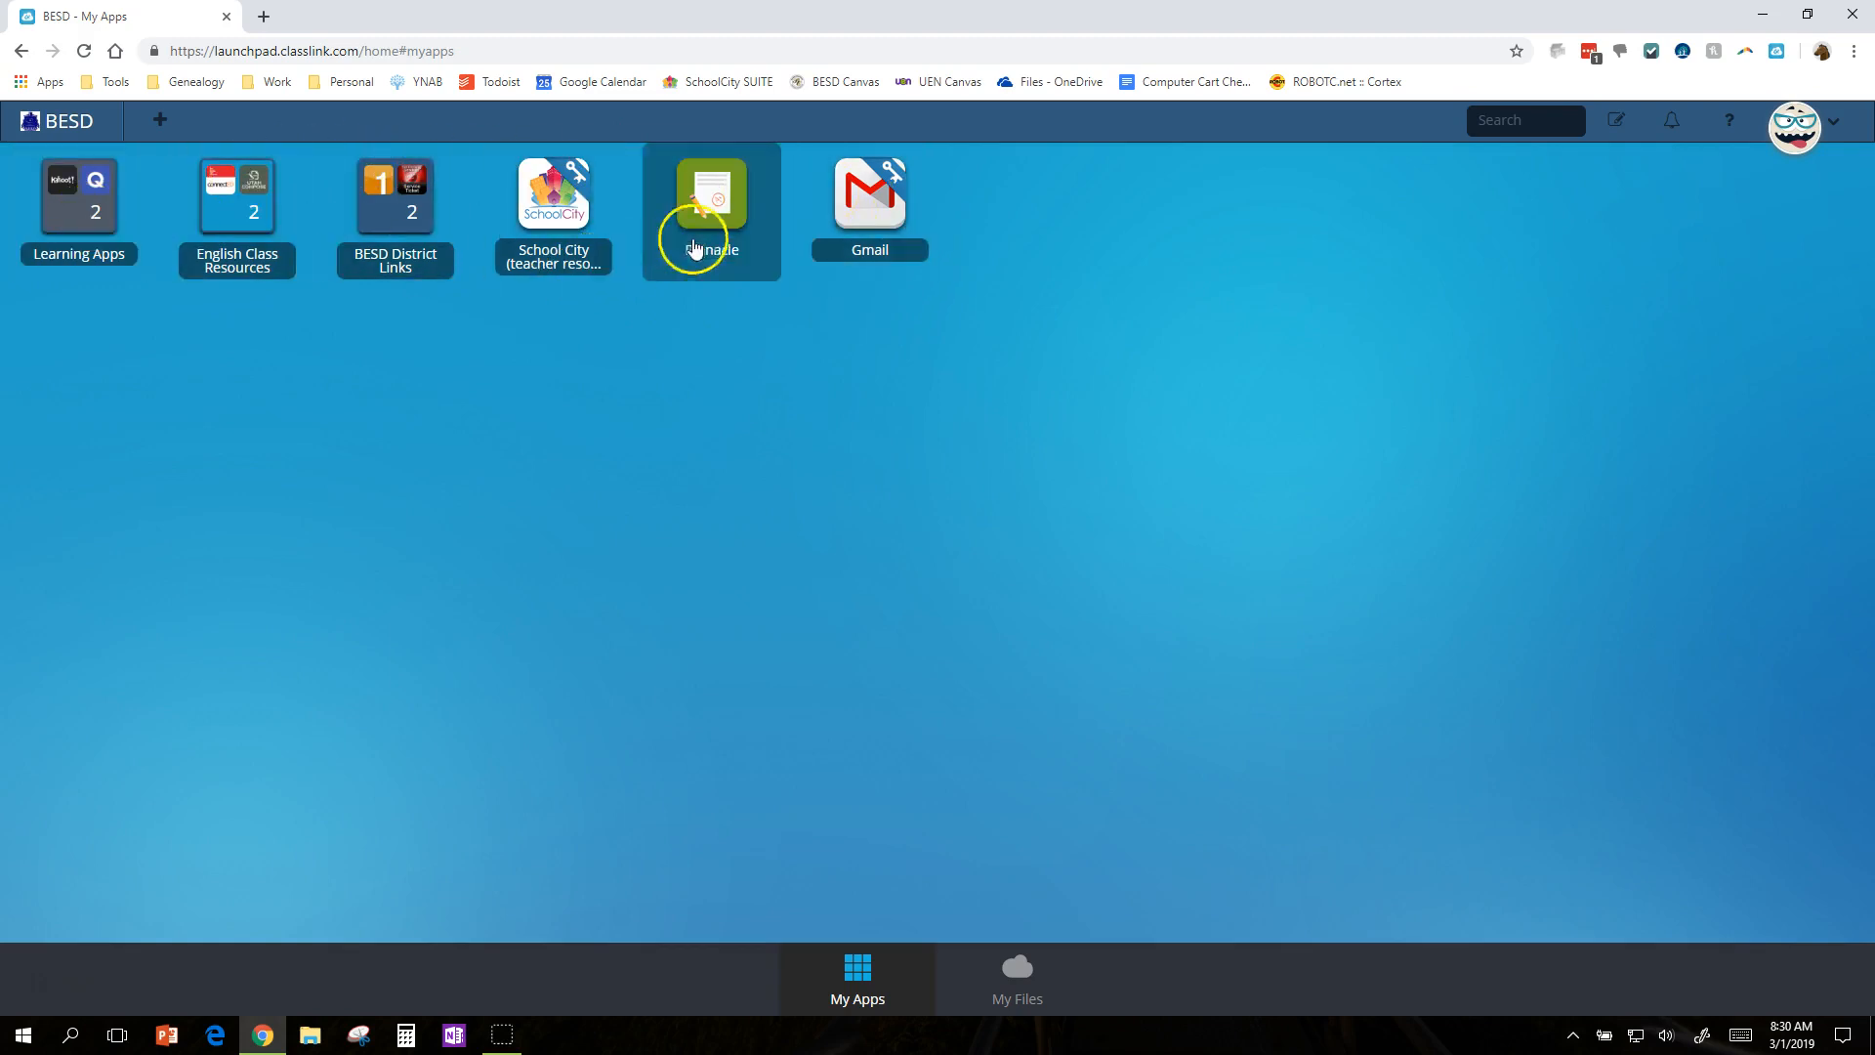
mouse_move(871, 396)
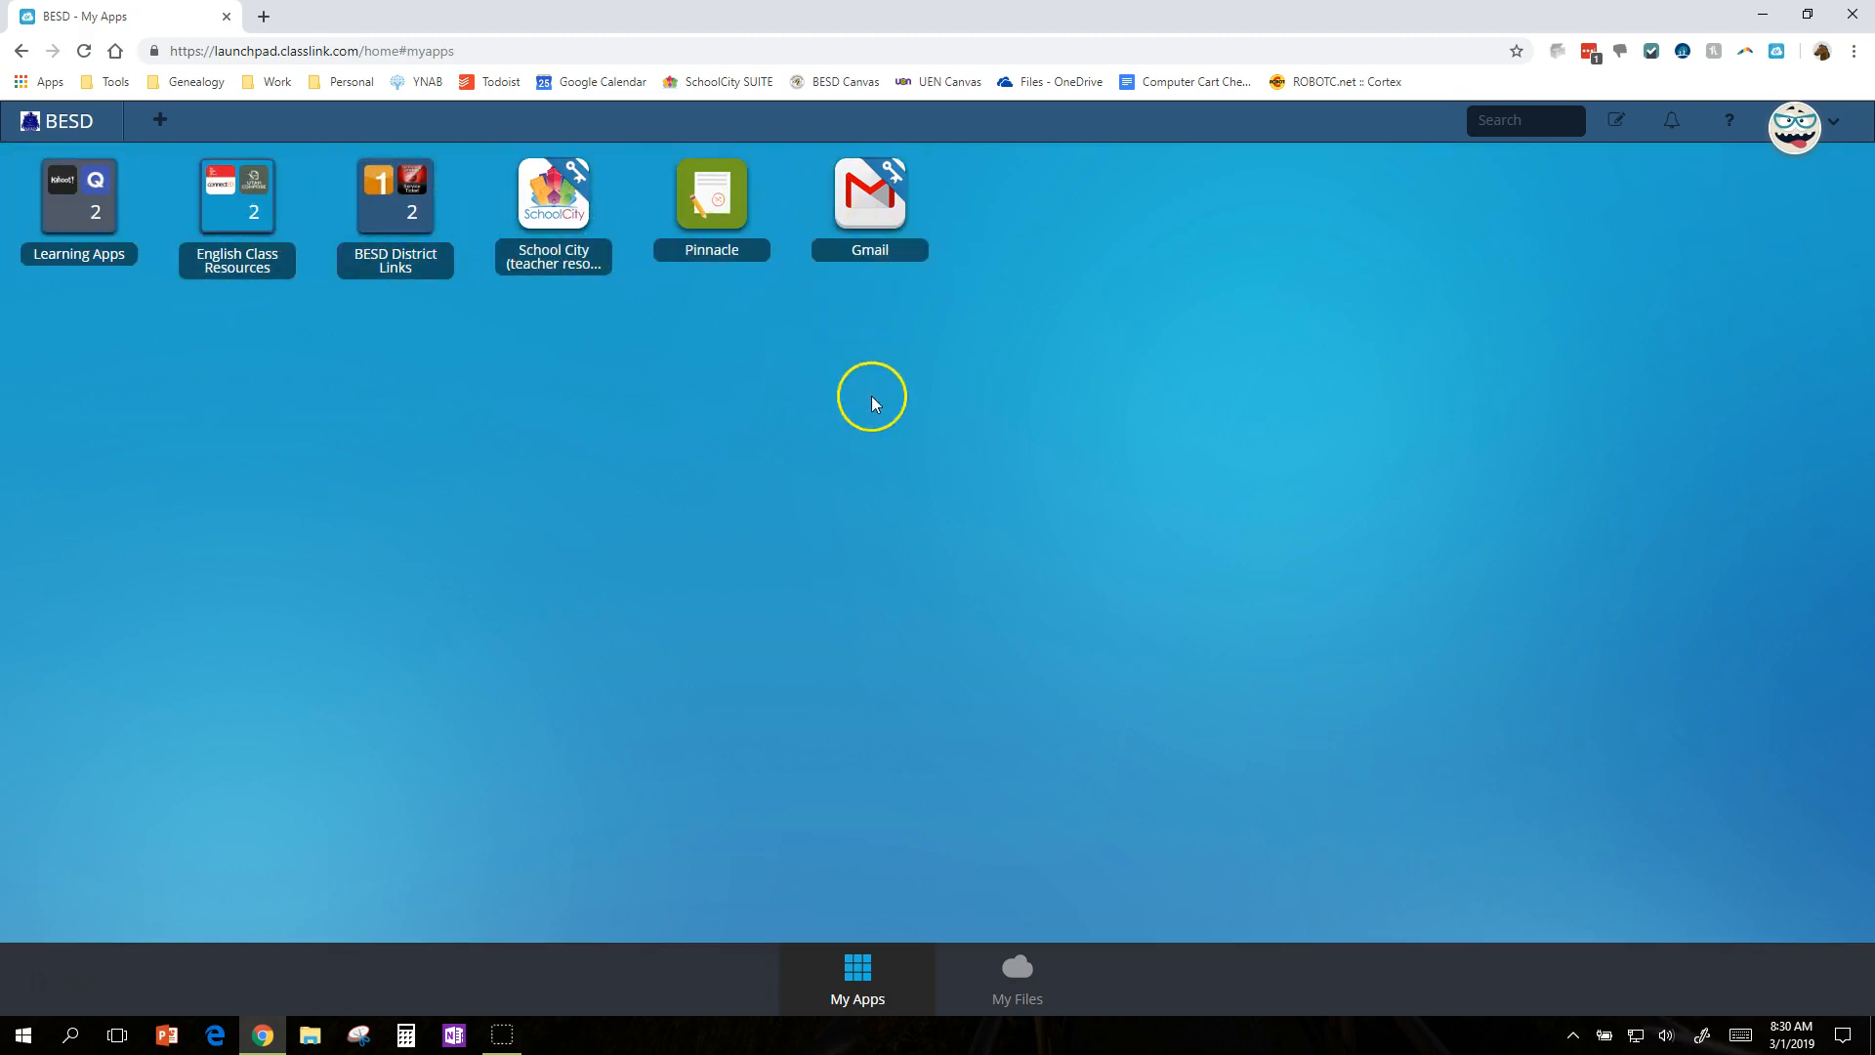
mouse_move(809, 430)
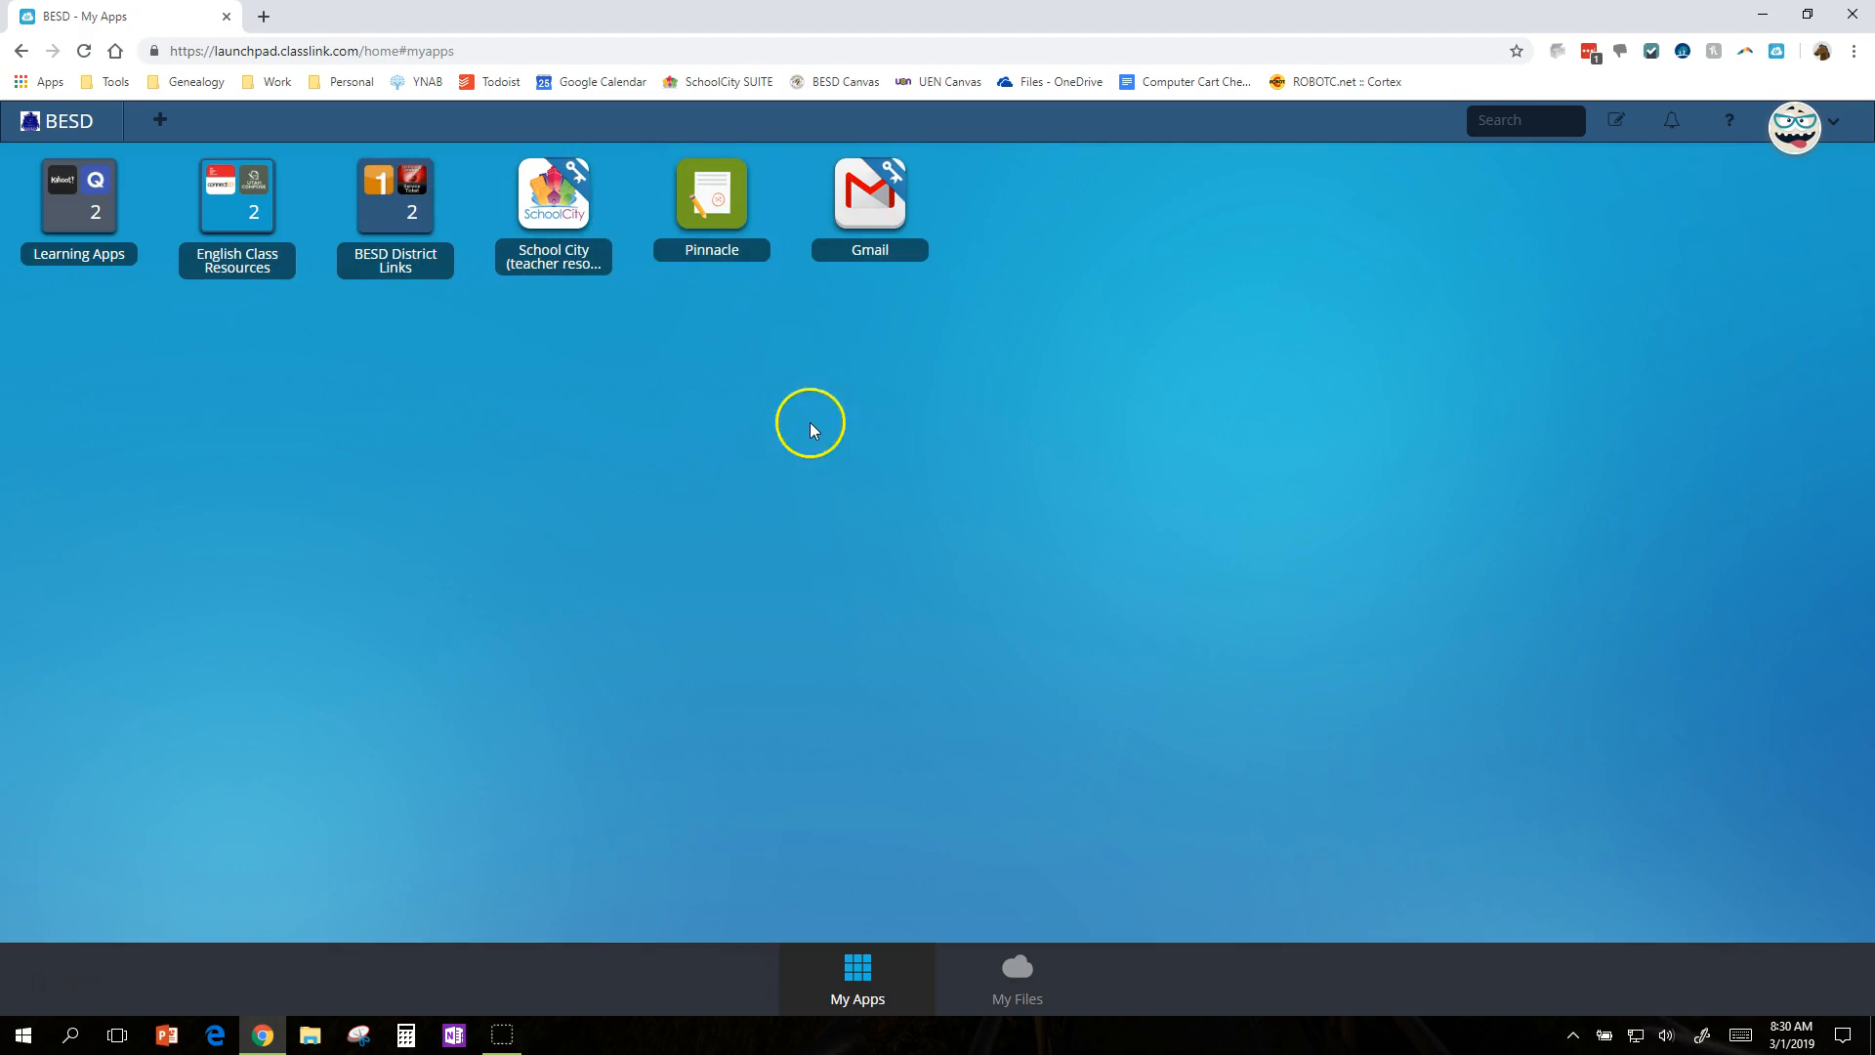
mouse_move(295, 248)
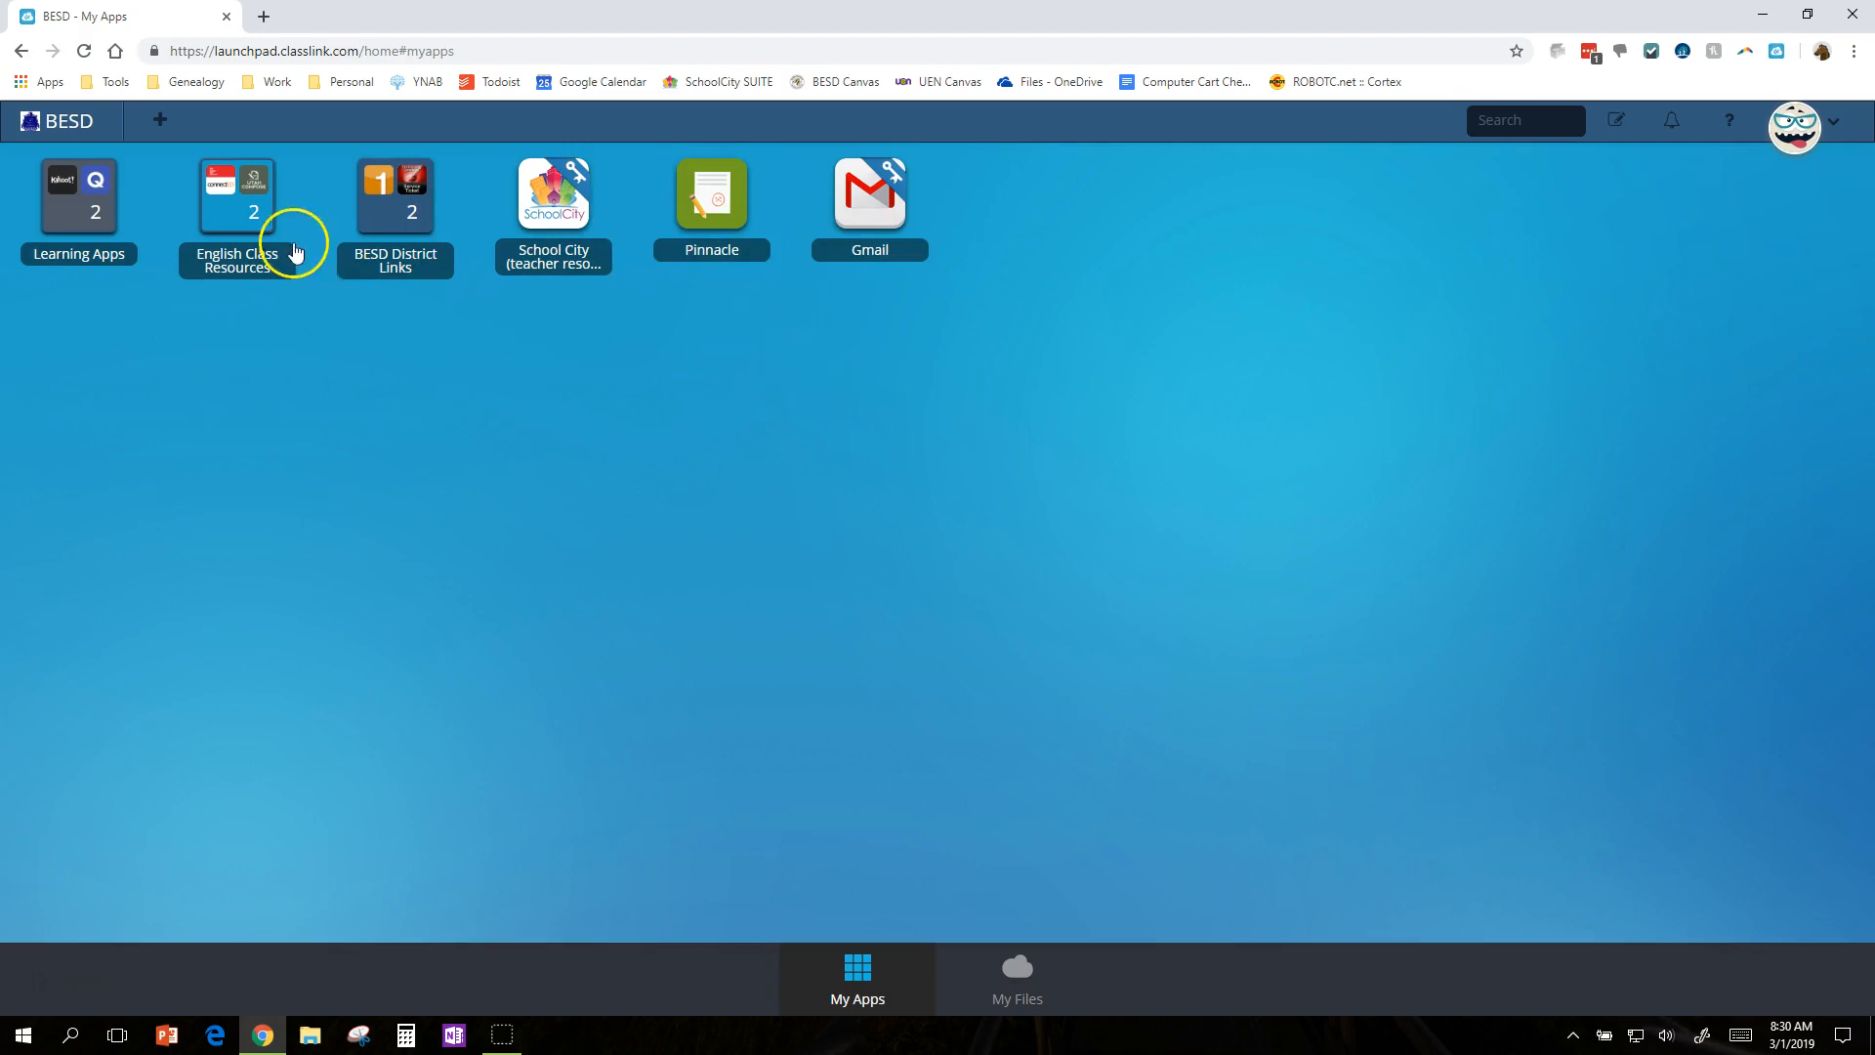
mouse_move(343, 295)
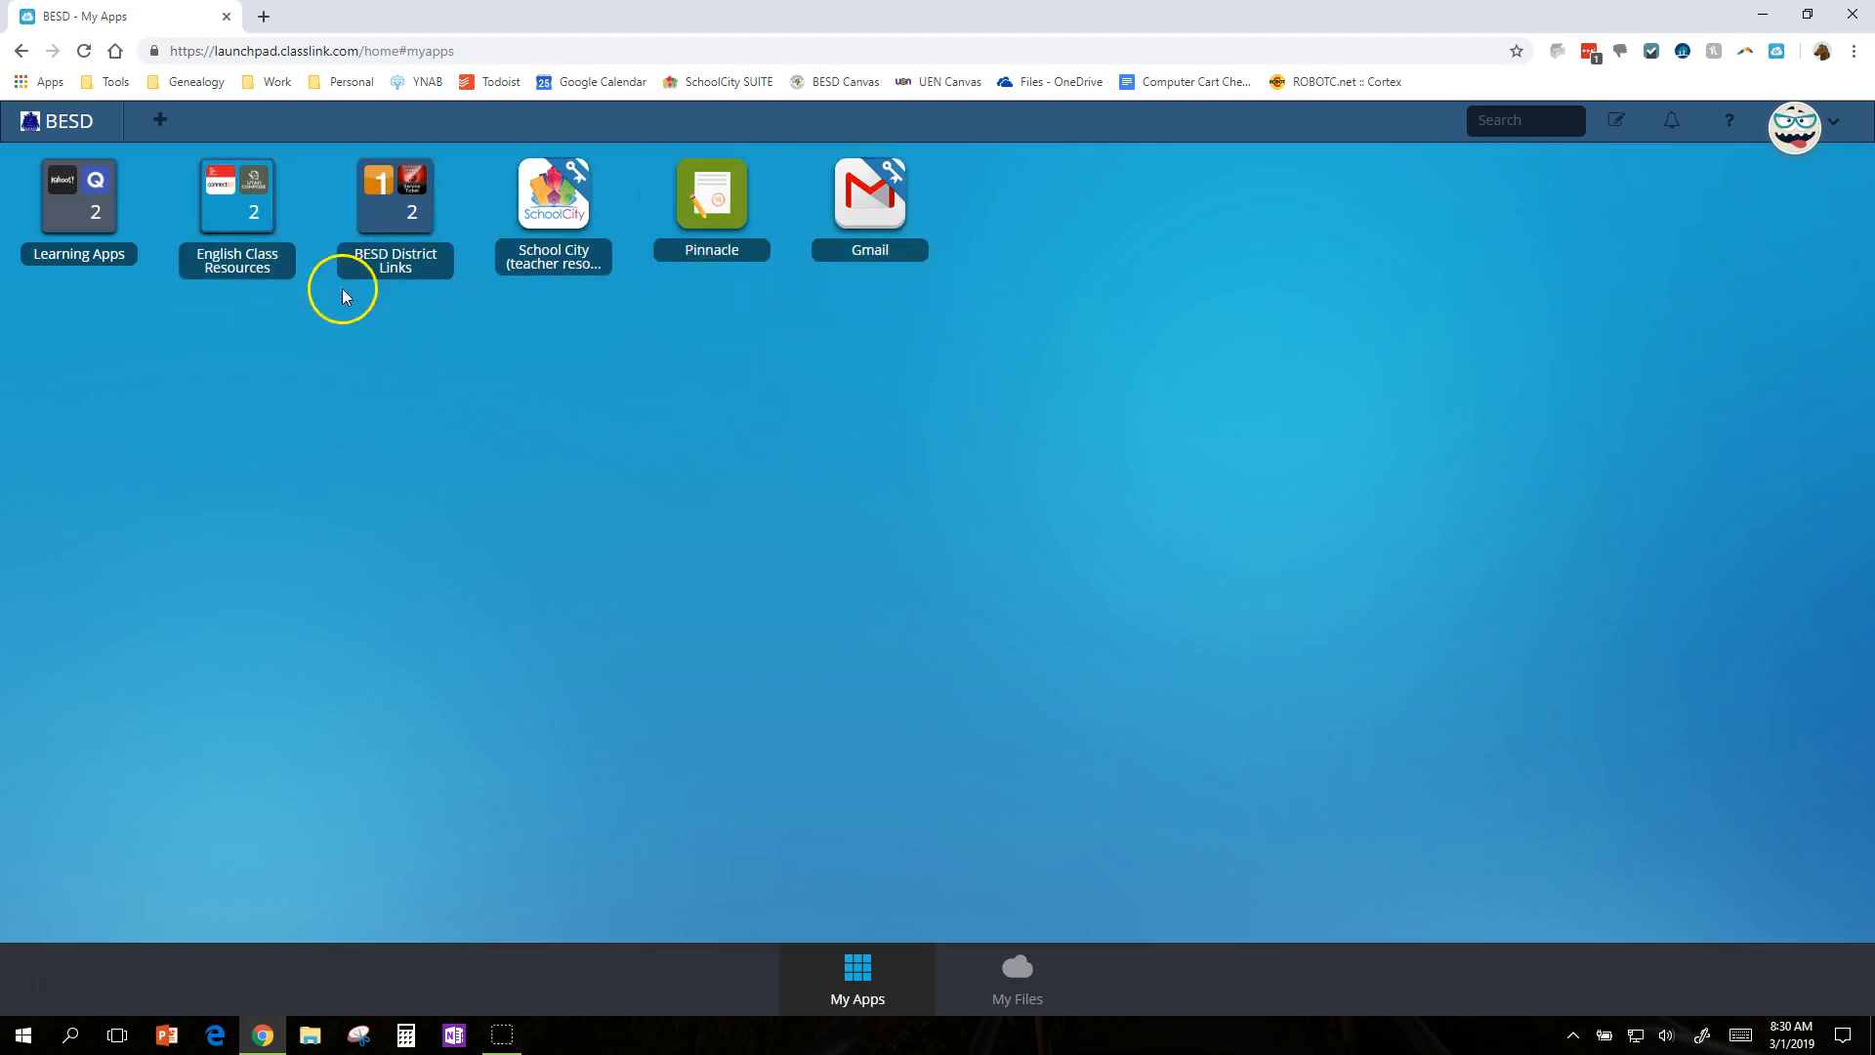
mouse_move(627, 324)
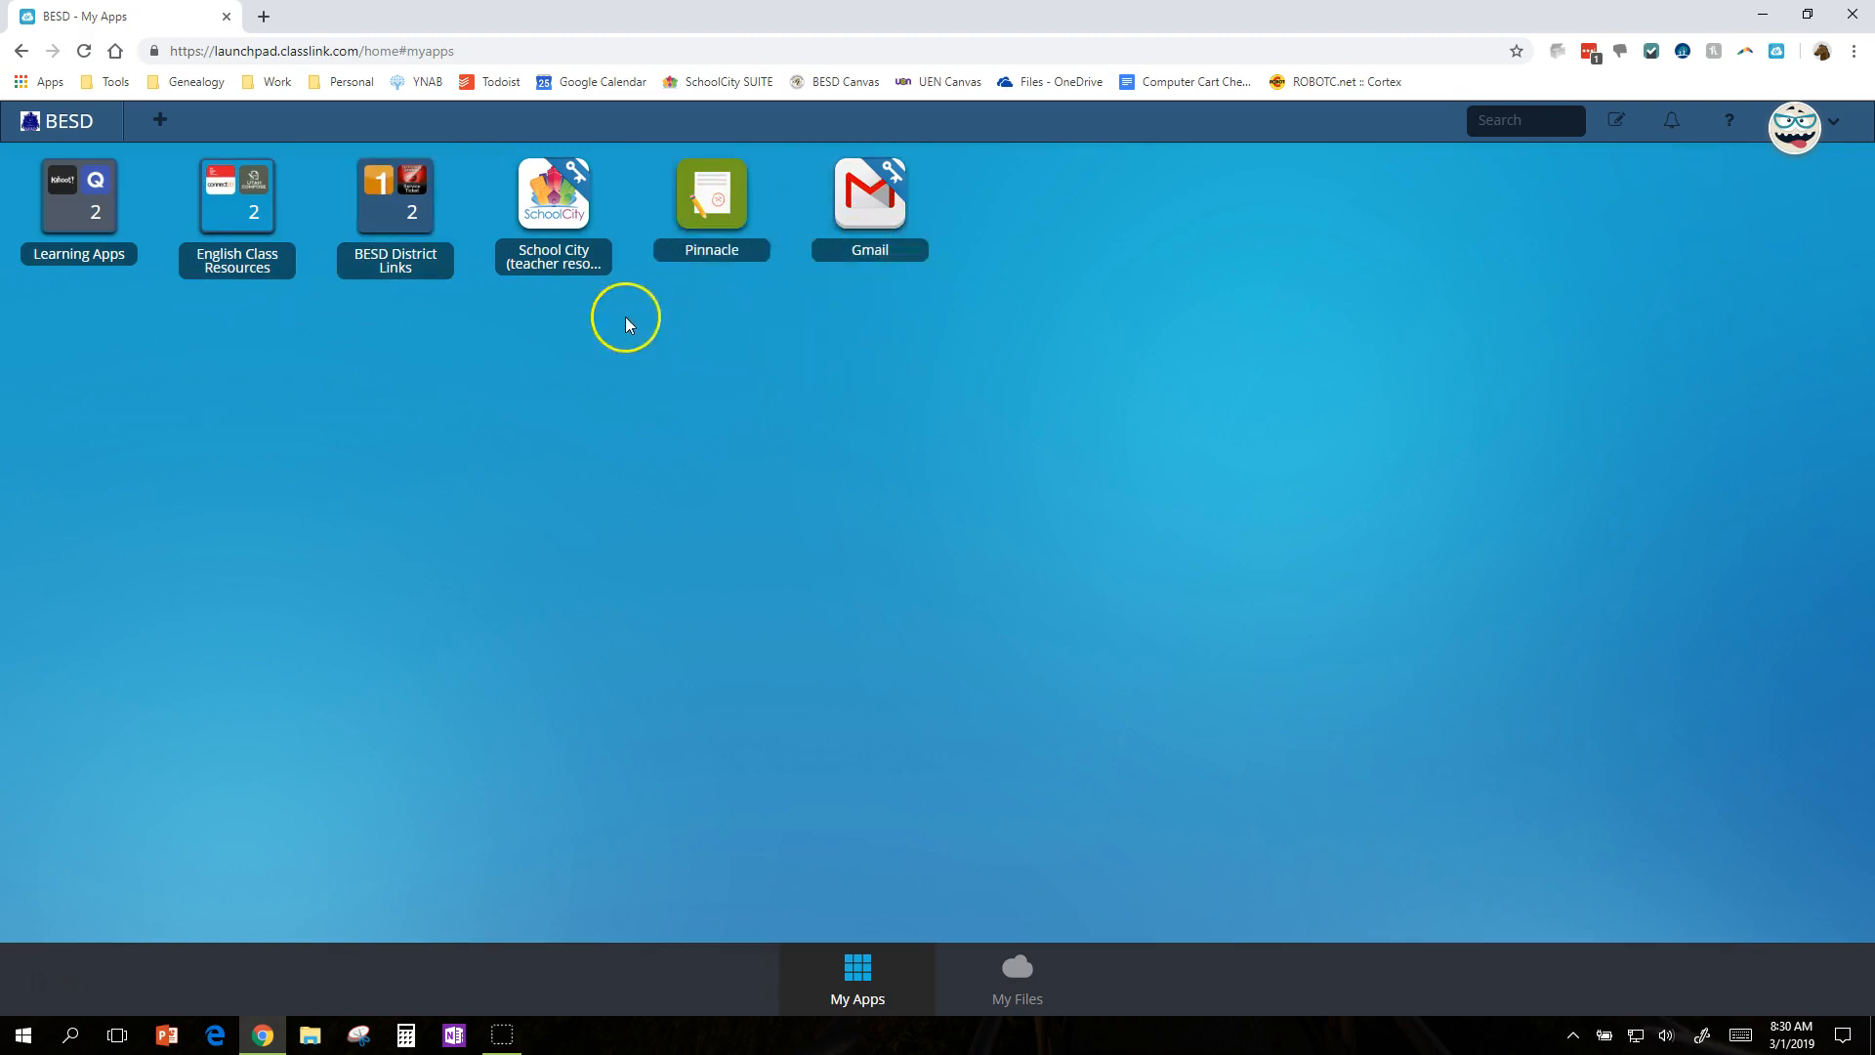
mouse_move(156, 121)
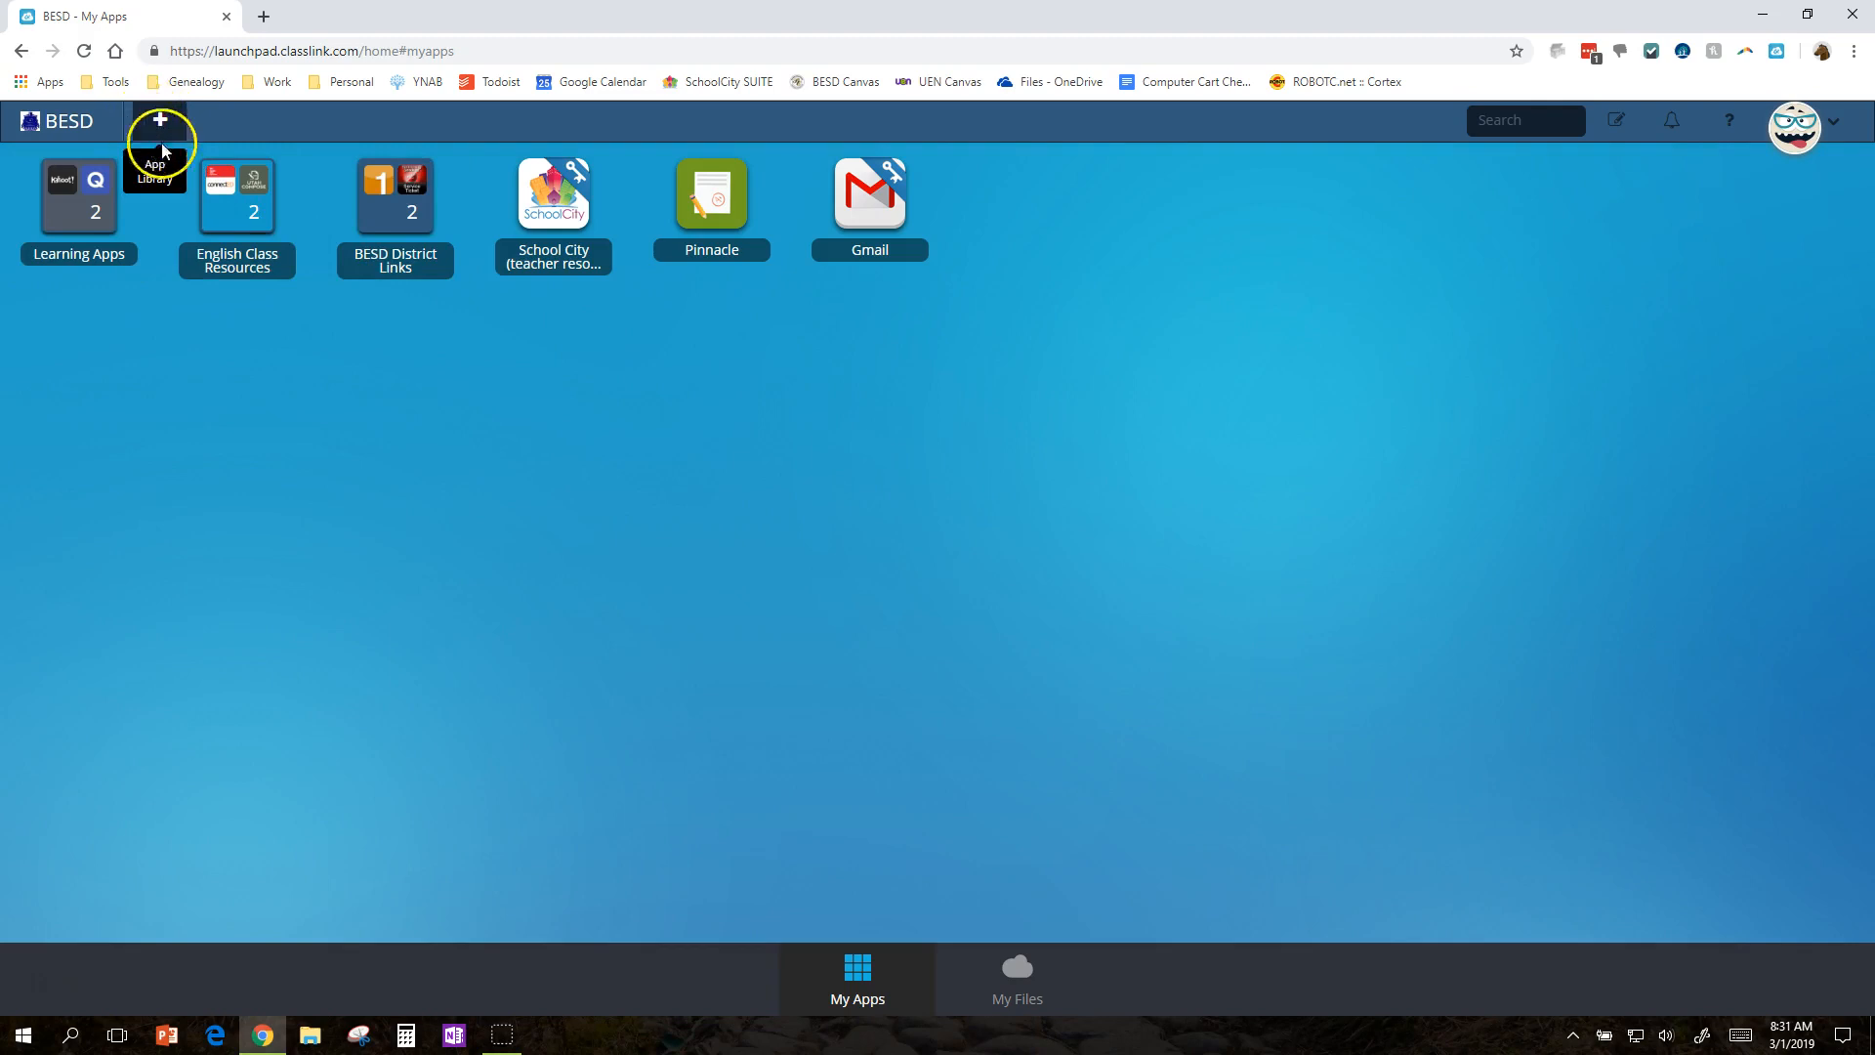
- Search the App Library for 'canvas' and filter to the Box Elder Teachers collection
click(154, 156)
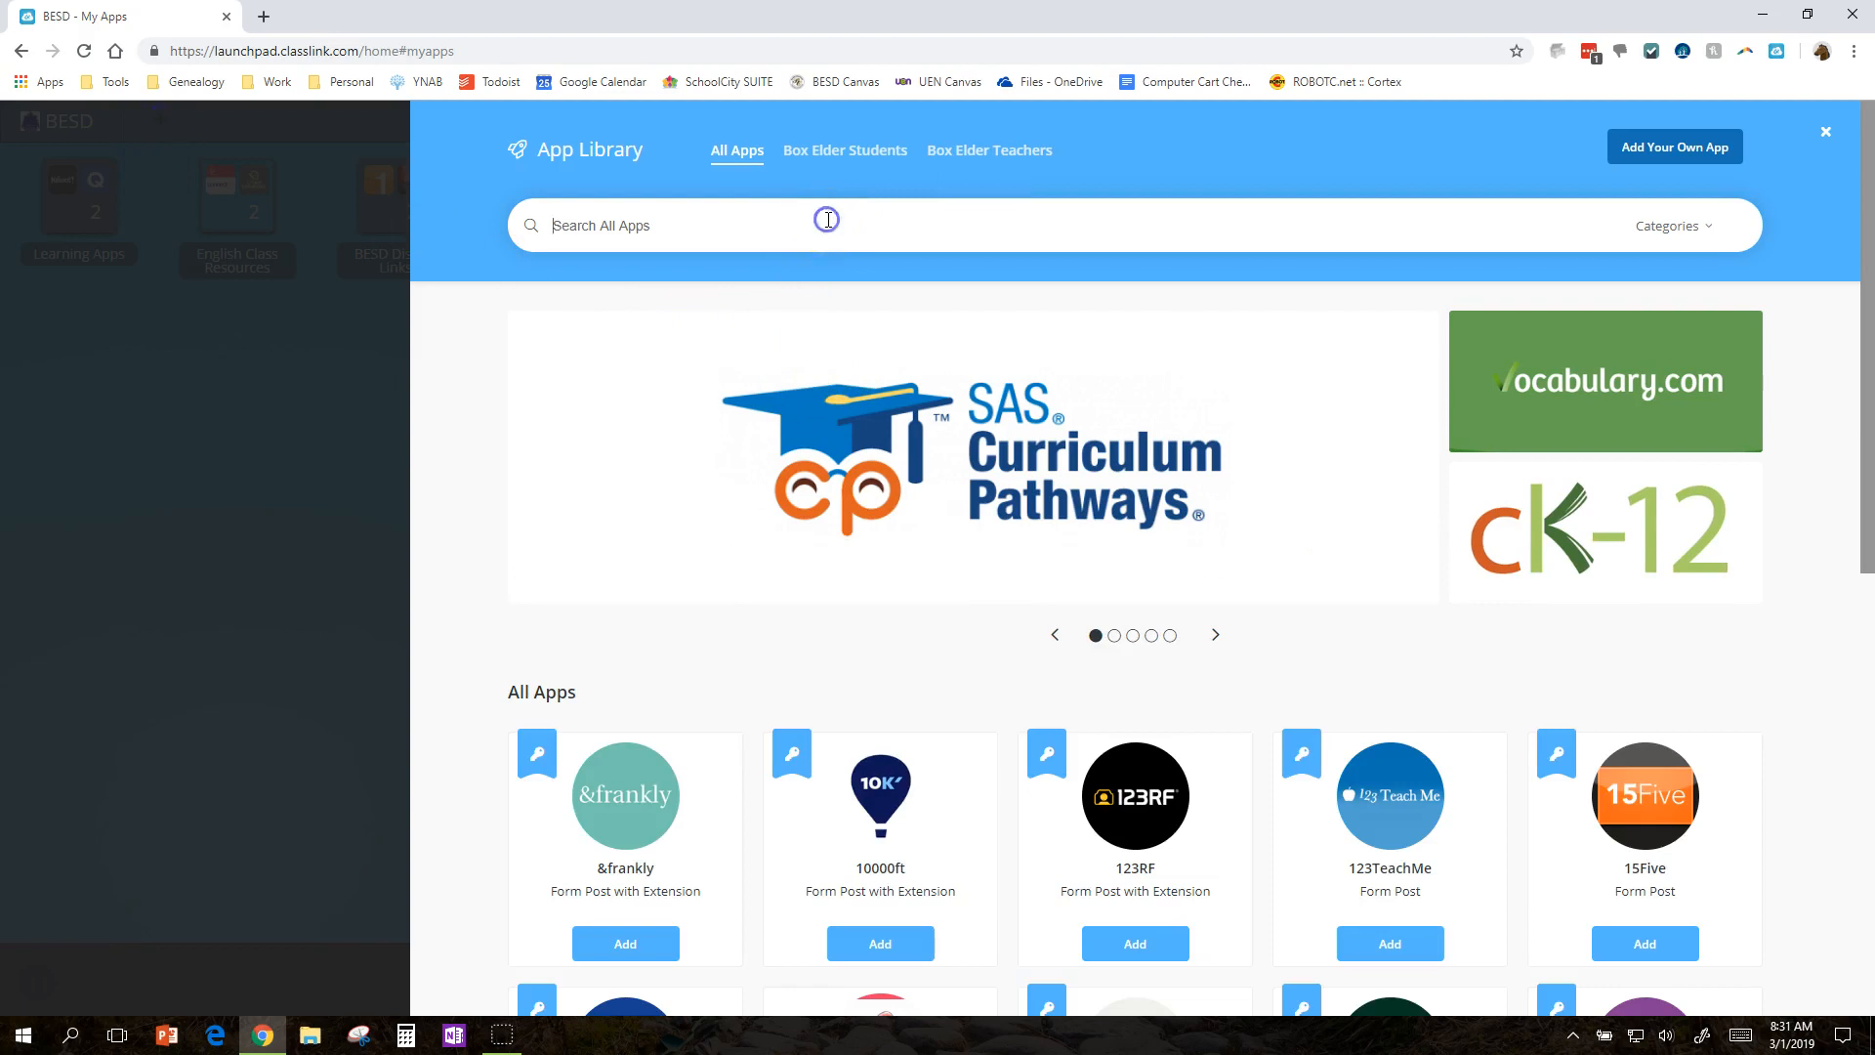
text(can)
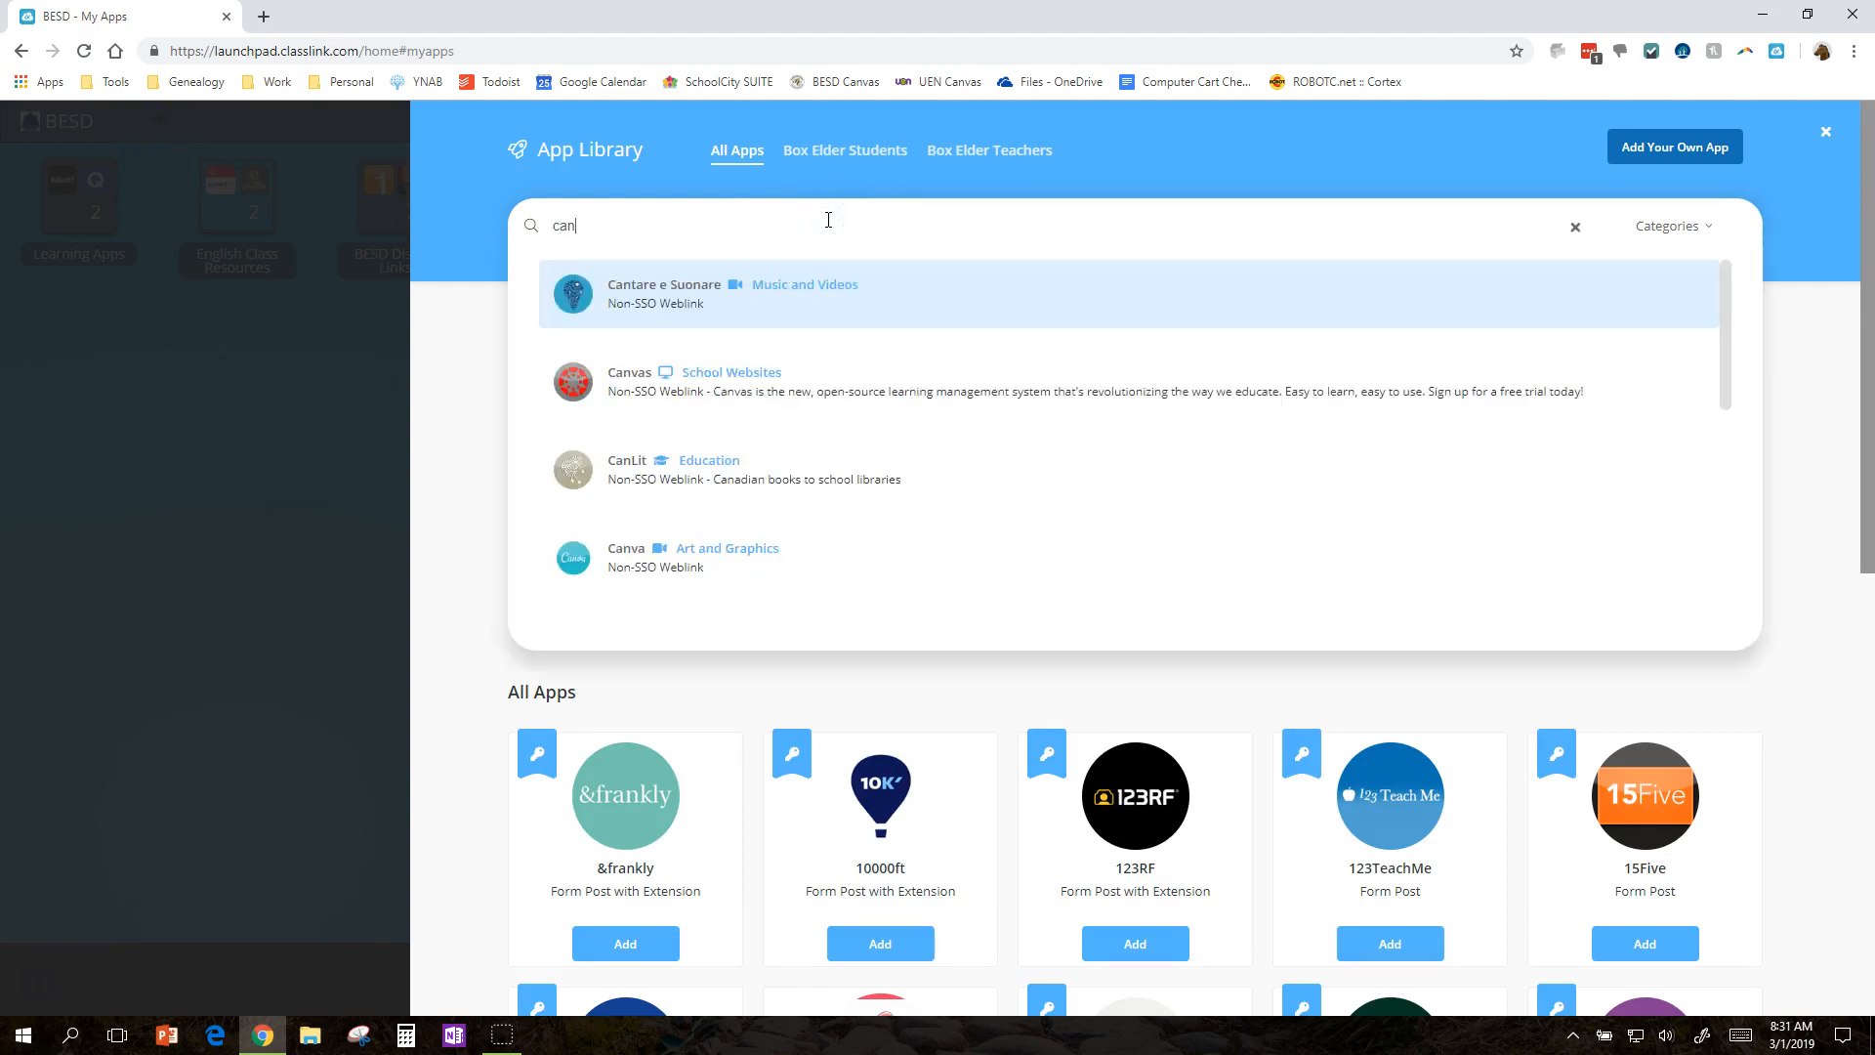
text(v)
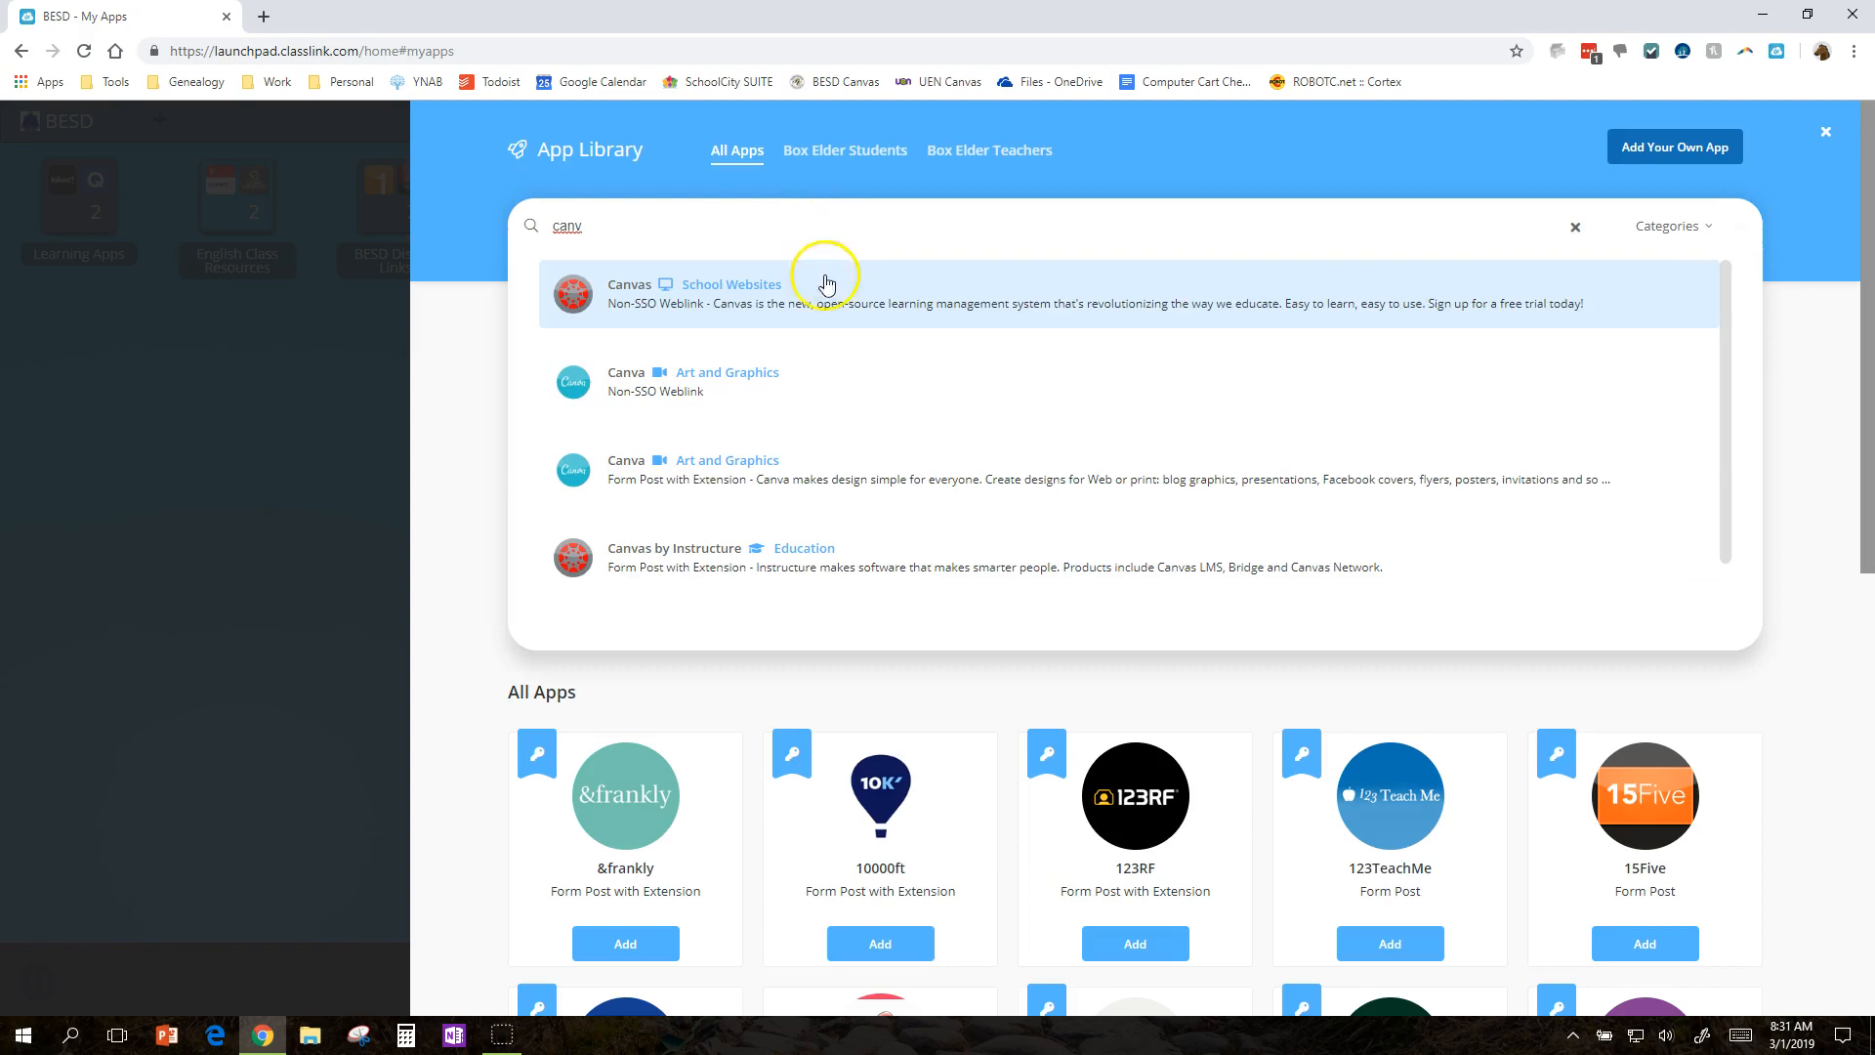
mouse_move(715, 310)
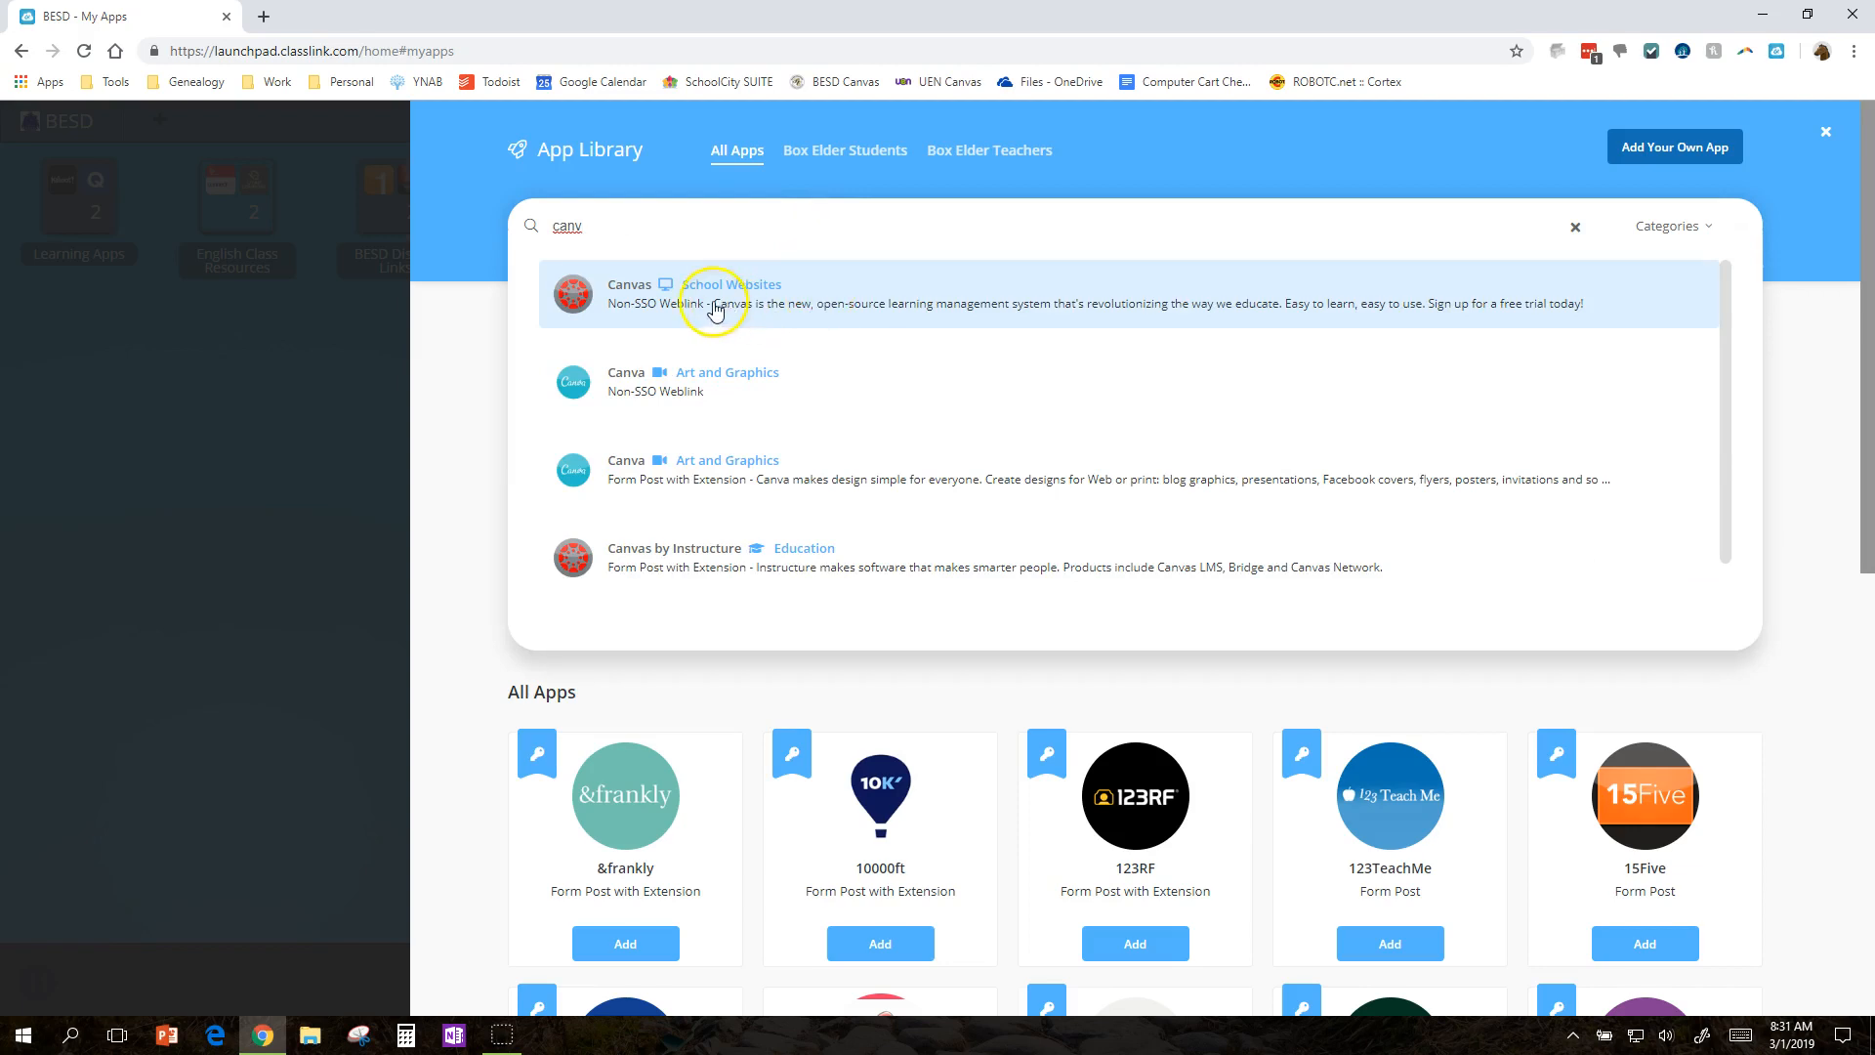
text(as)
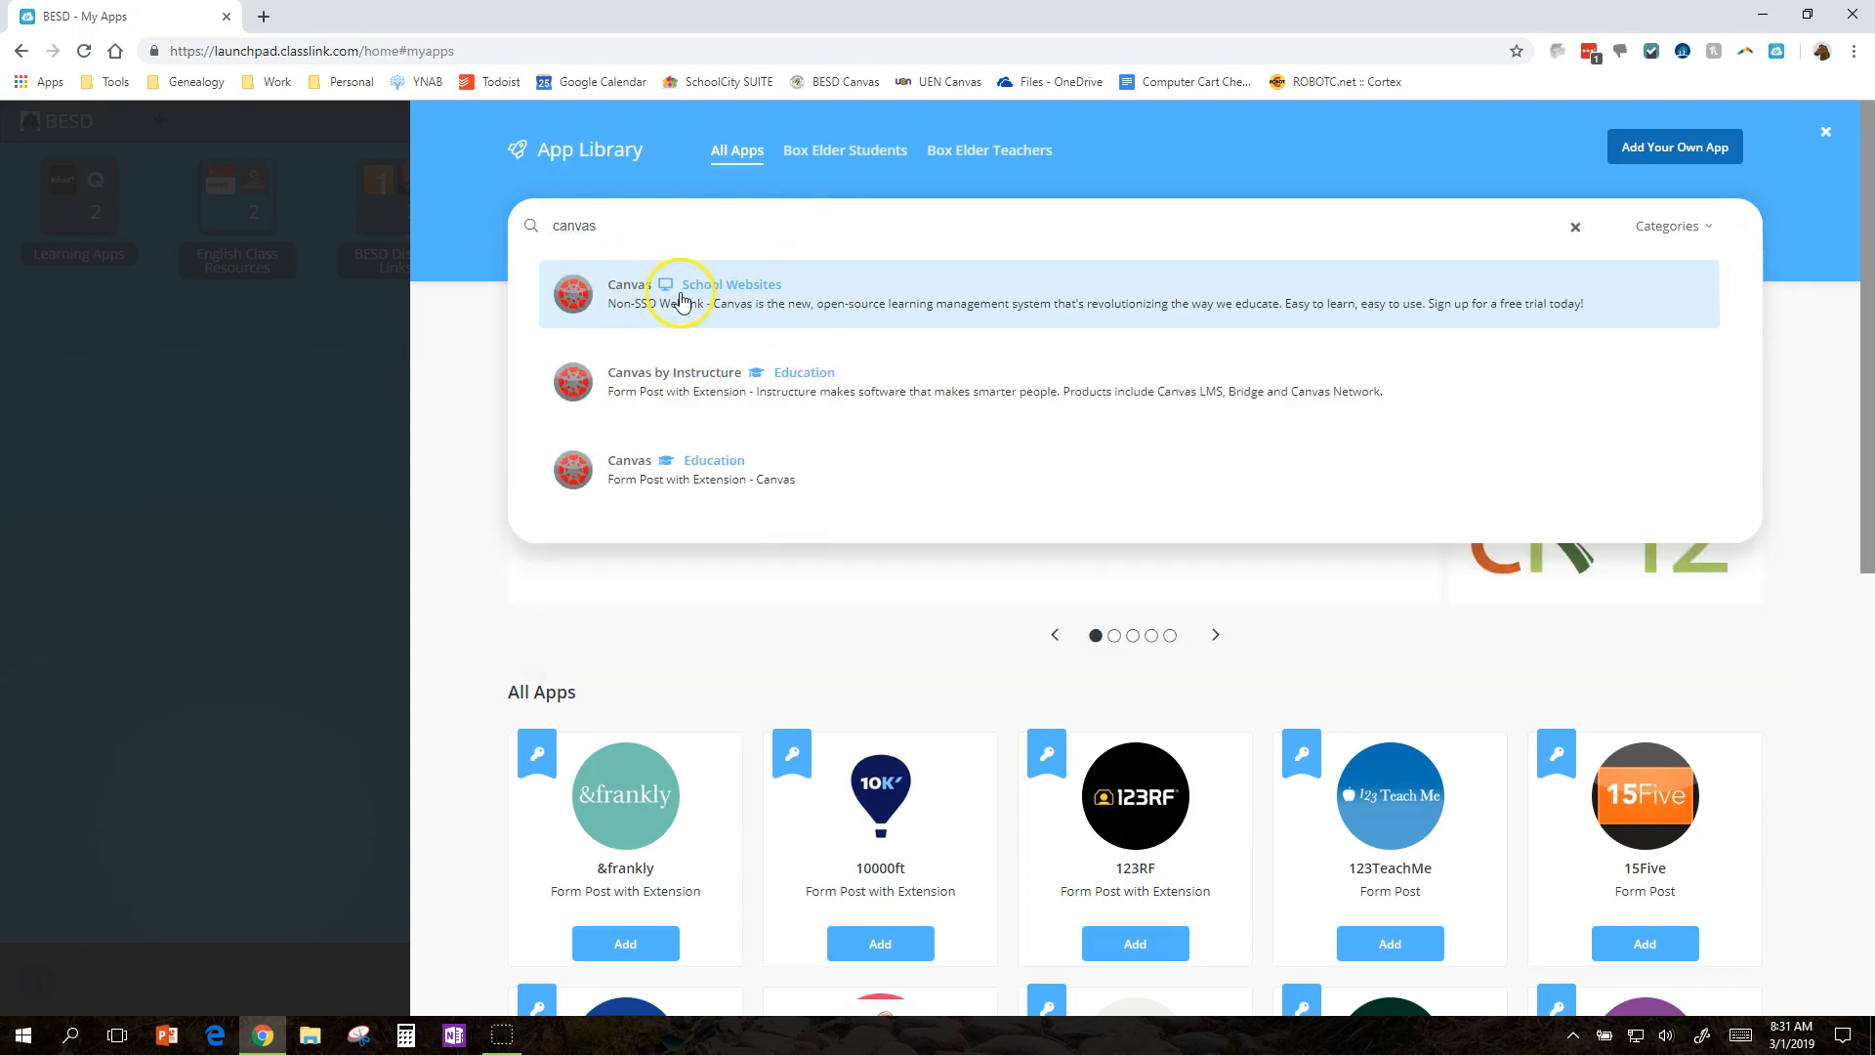
mouse_move(771, 332)
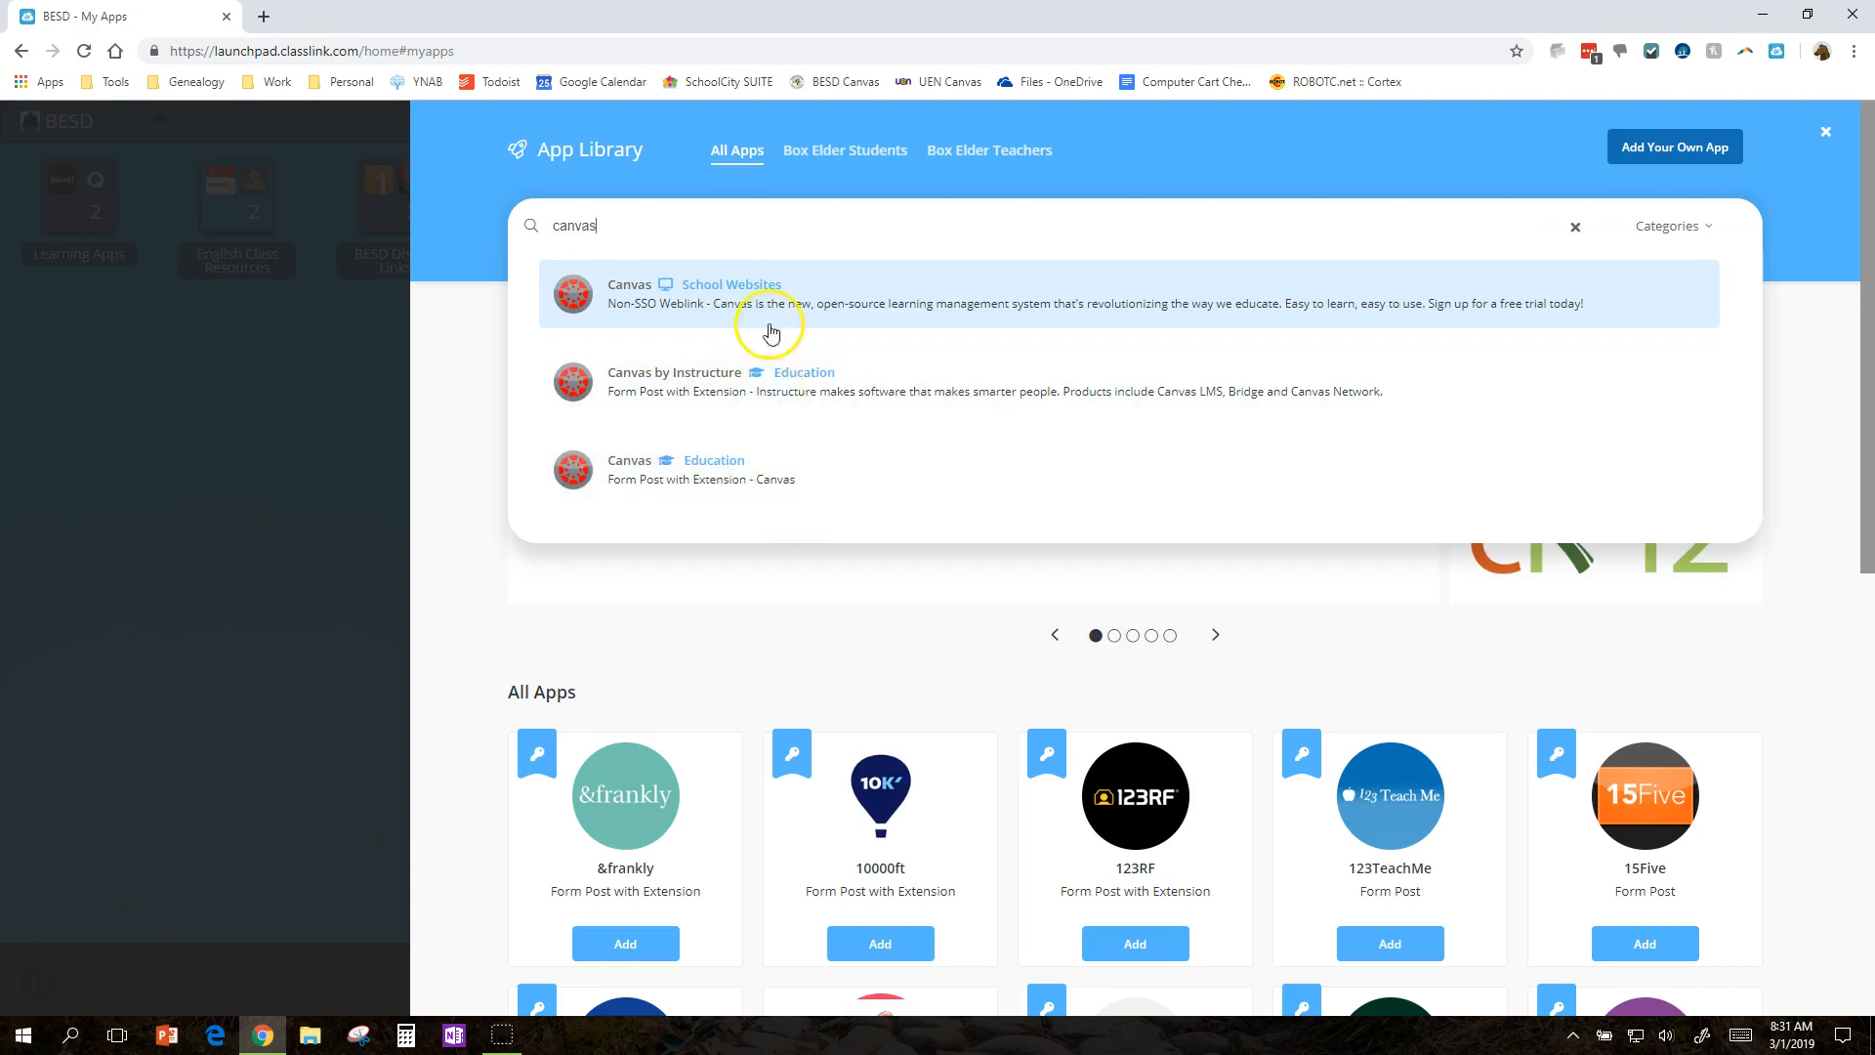
mouse_move(772, 416)
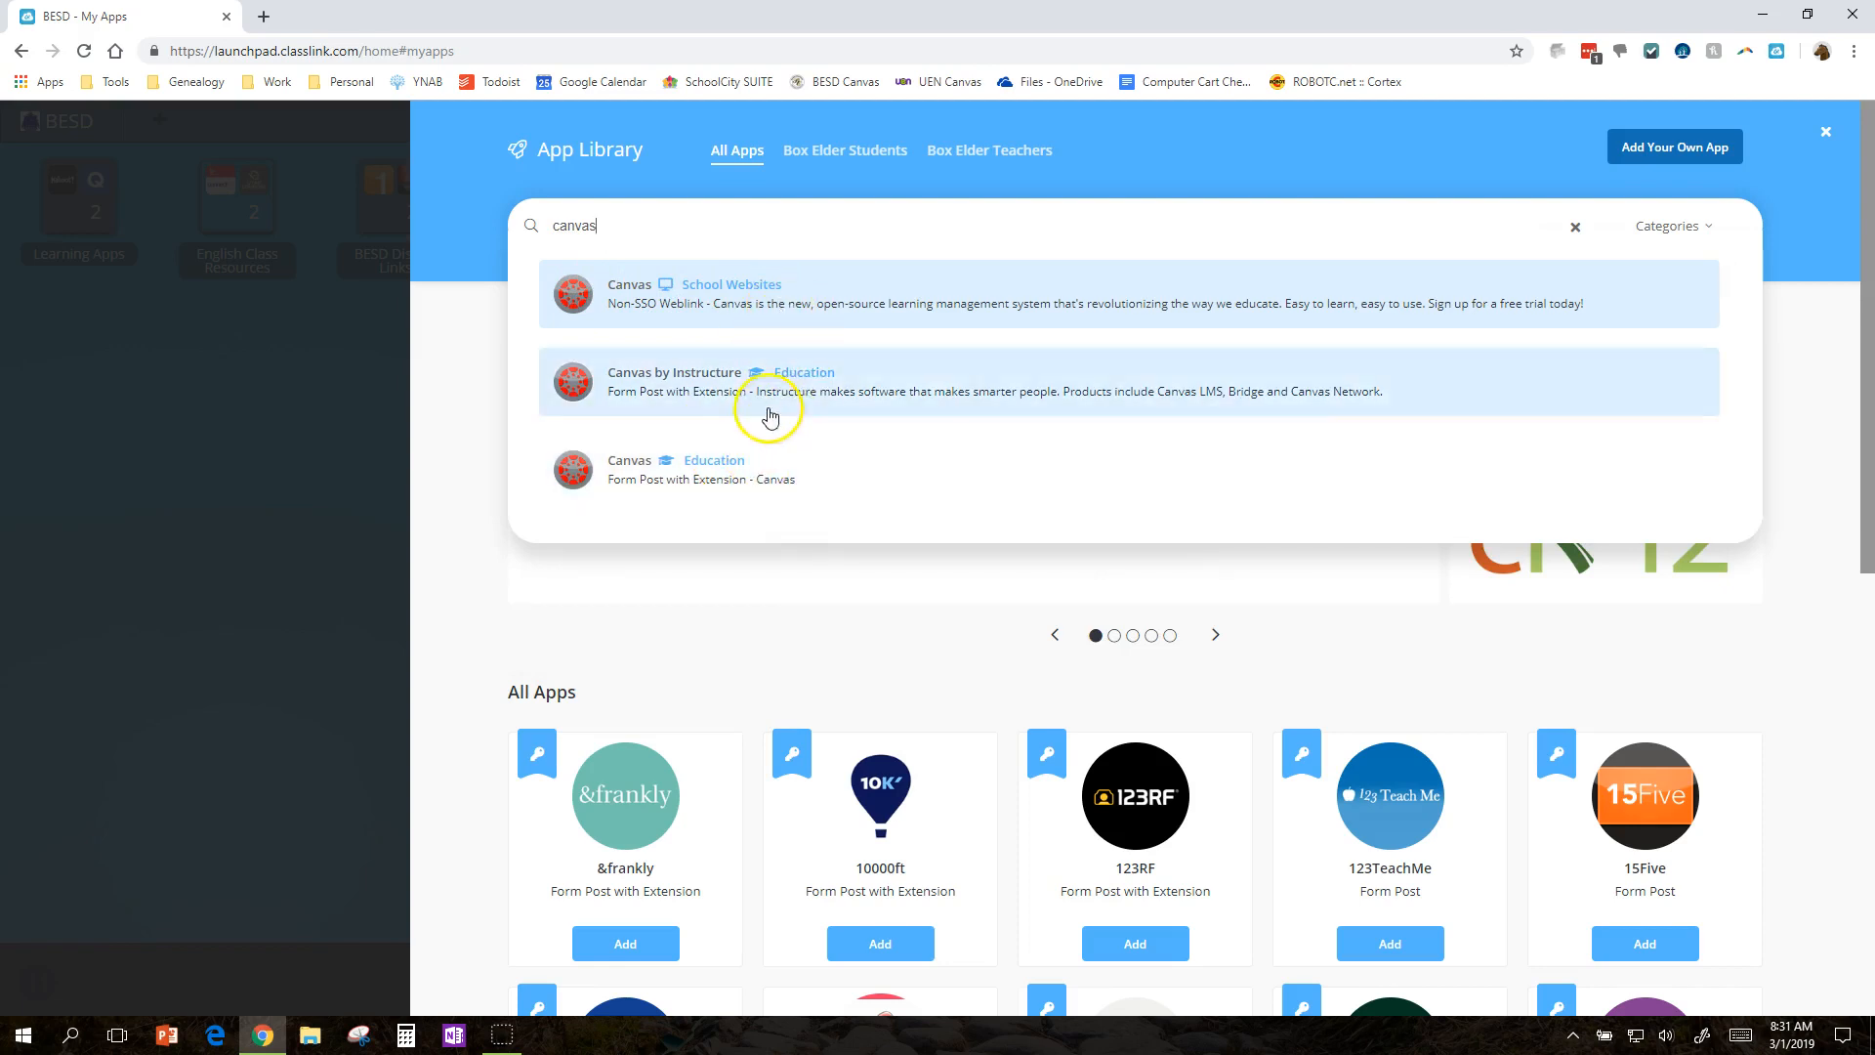
click(988, 150)
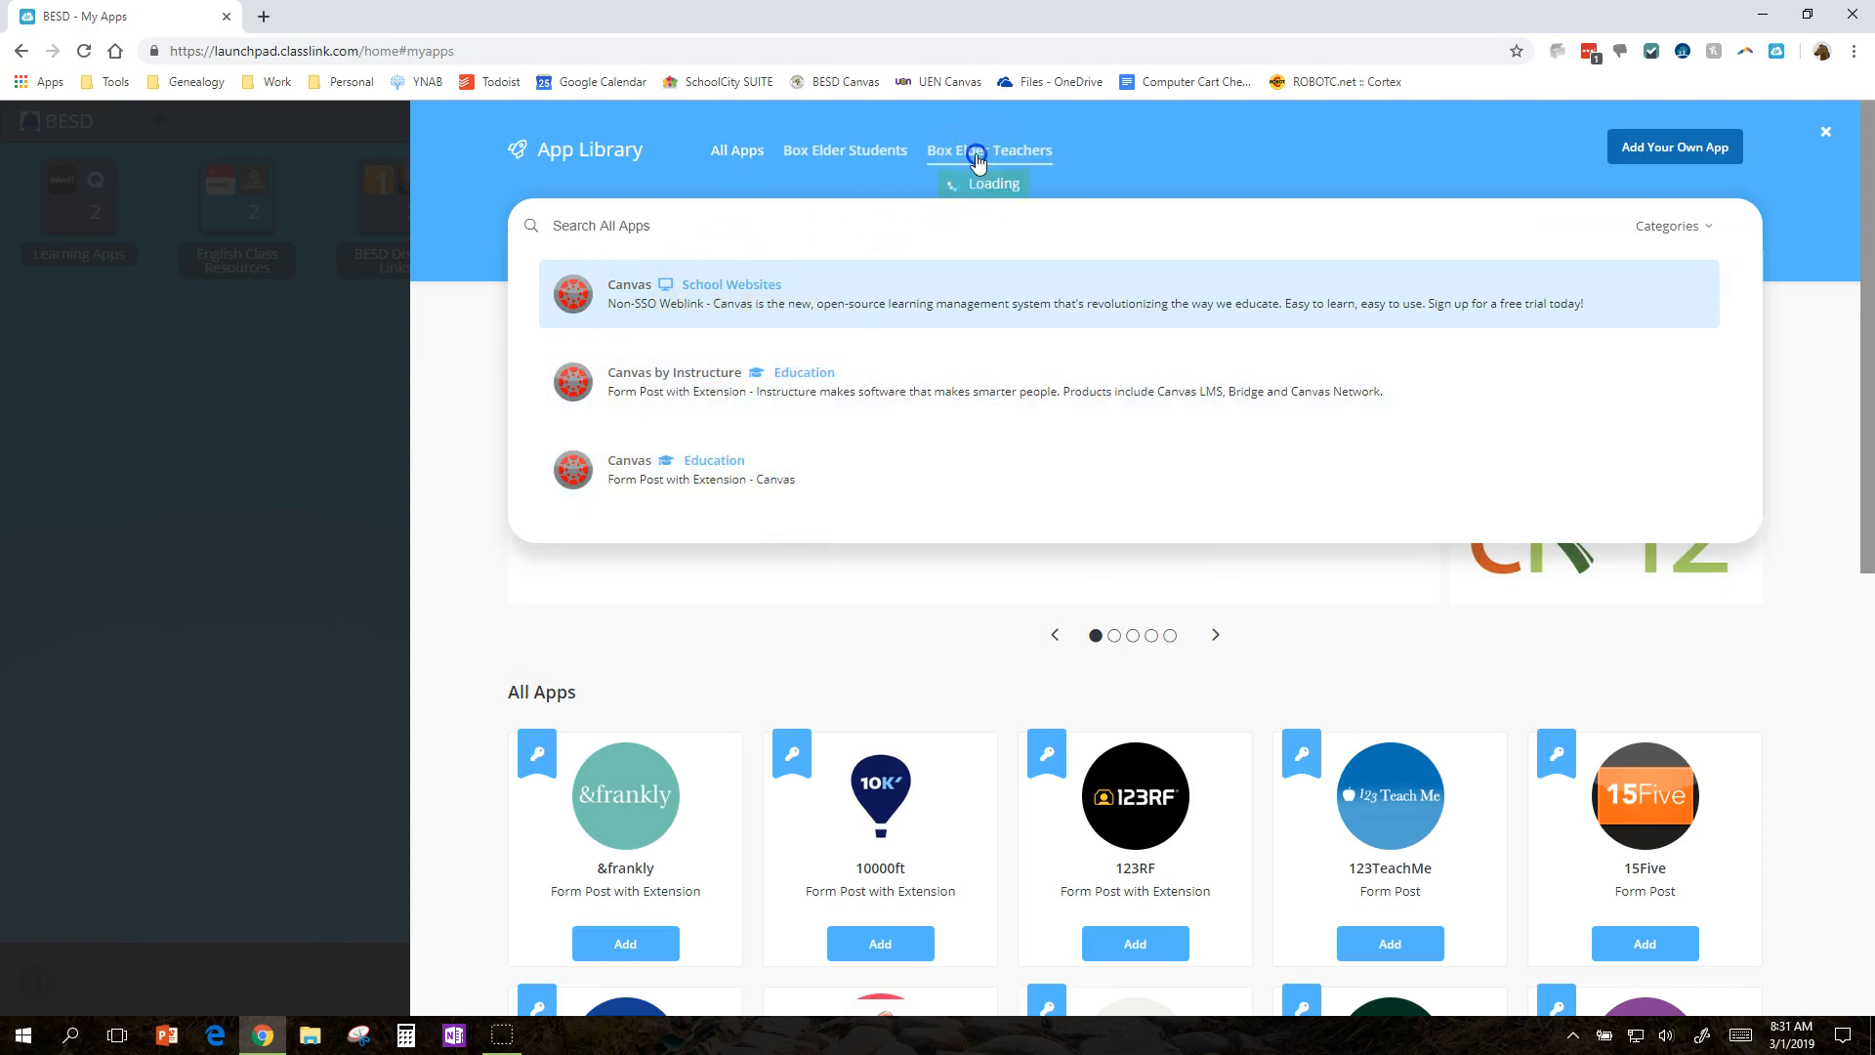
- Add Canvas from the Box Elder Teachers results and return to My Apps
text(canv)
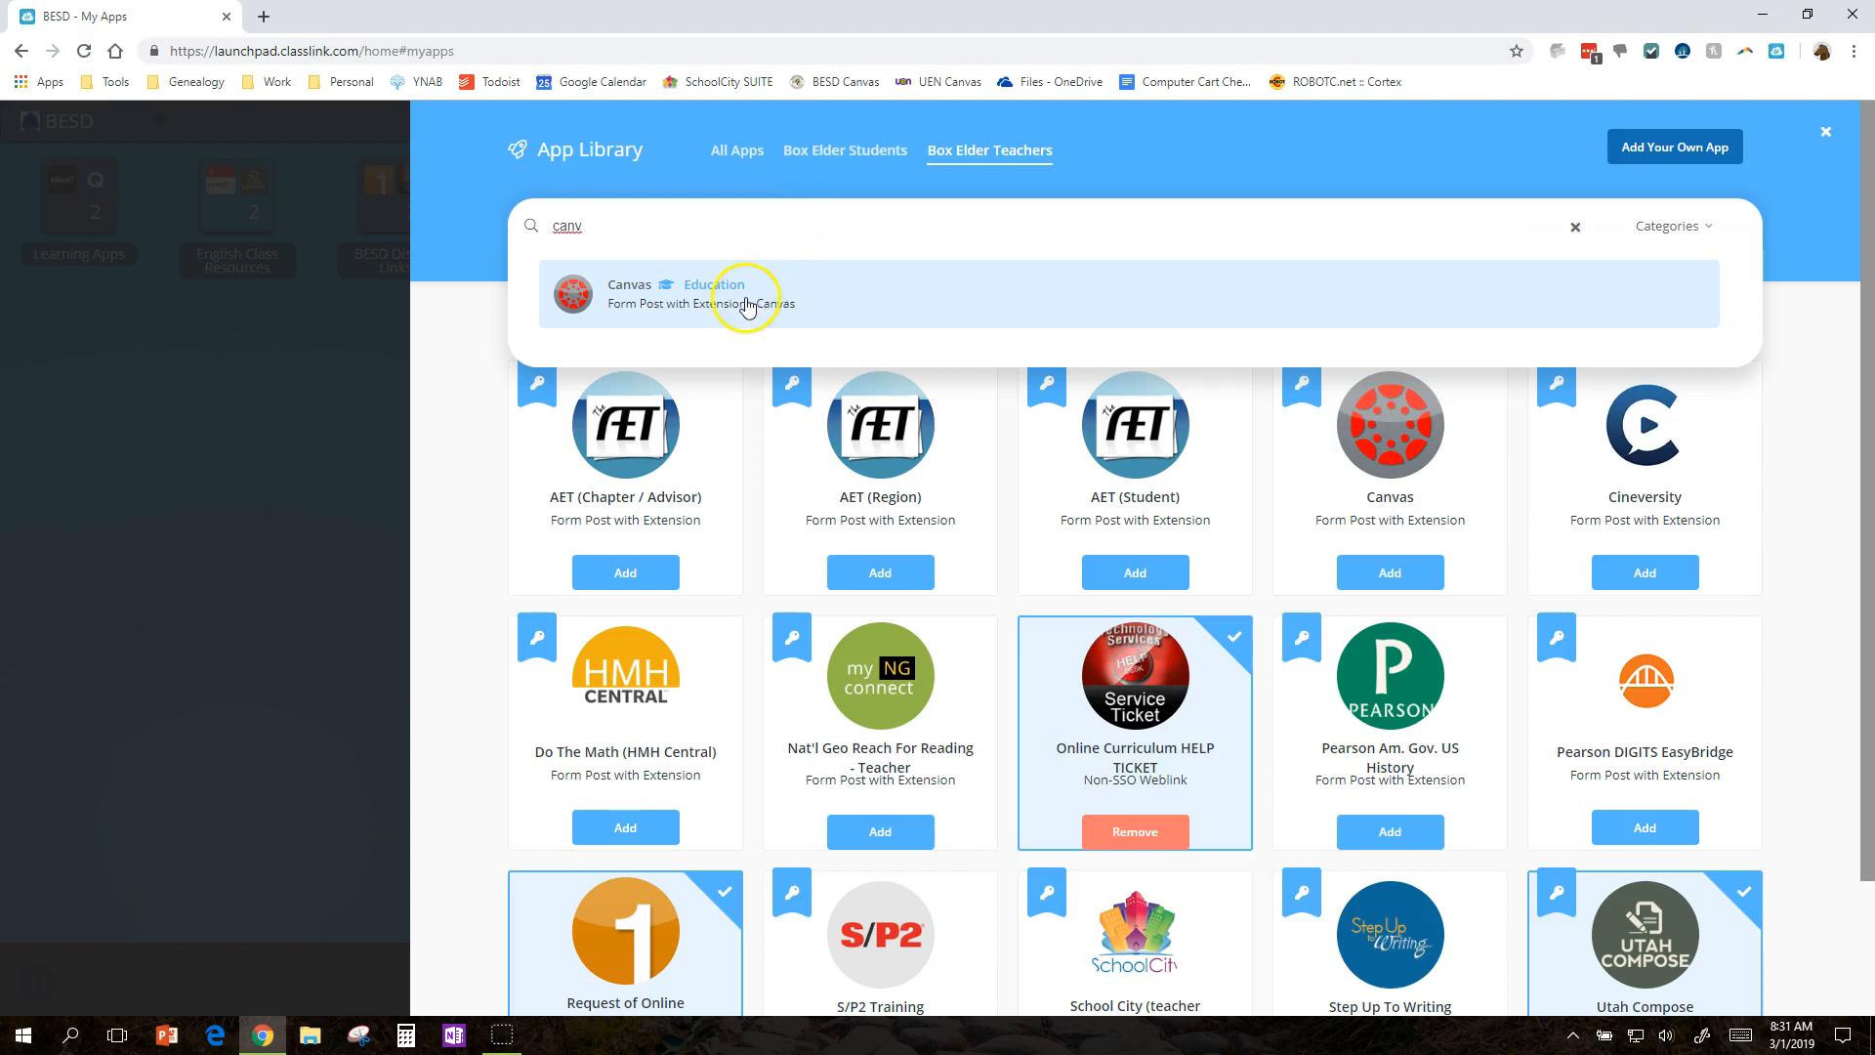
click(746, 293)
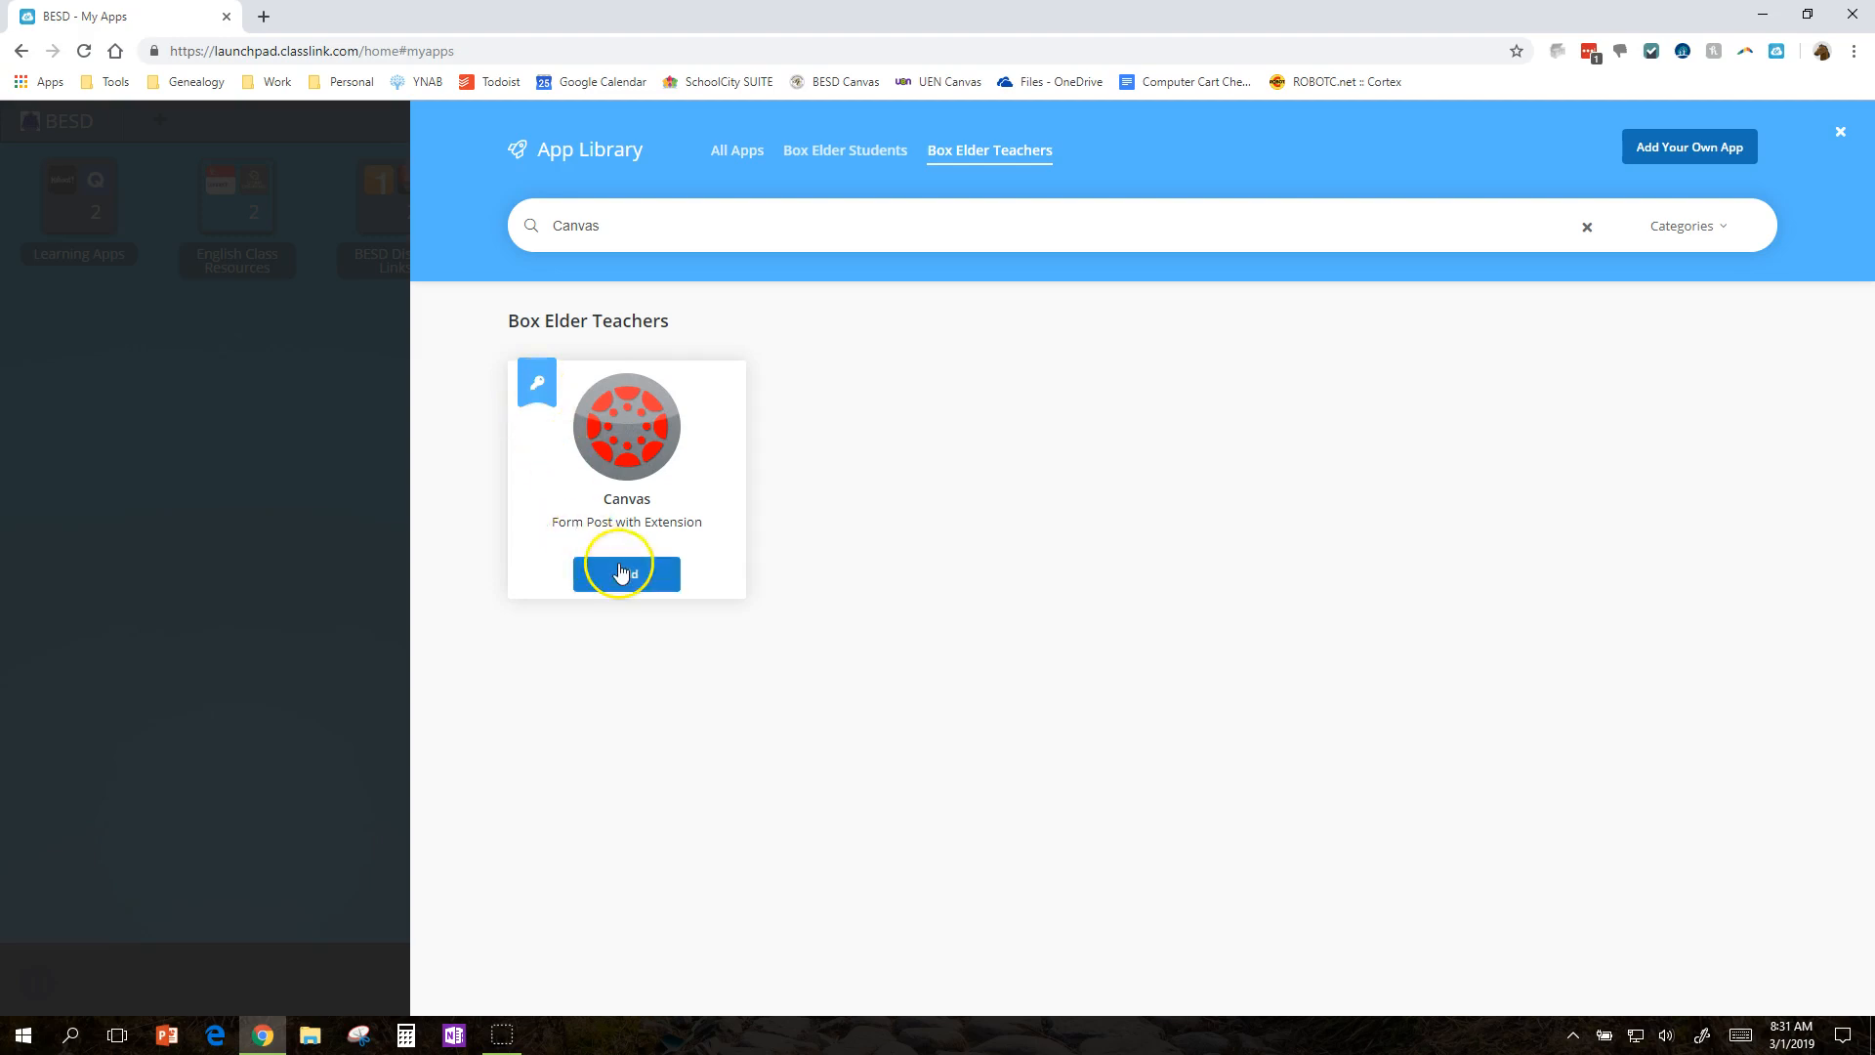
click(625, 572)
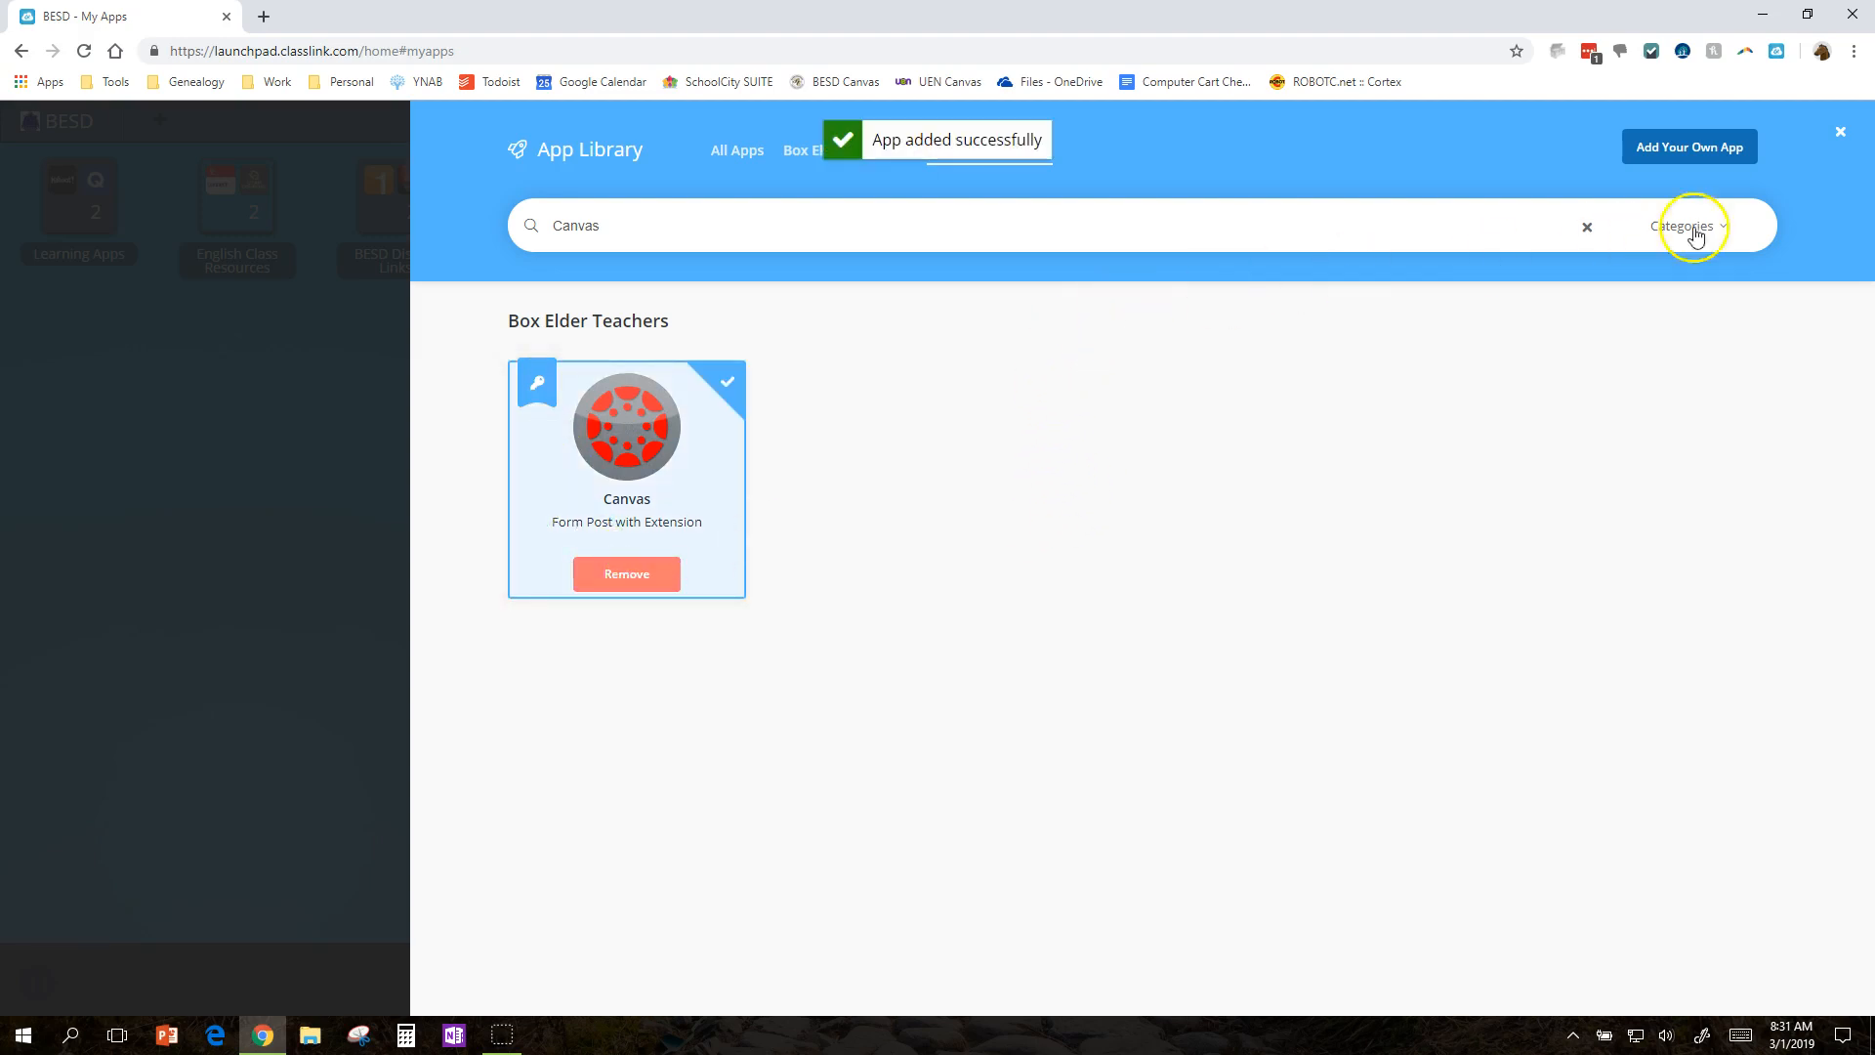
click(1840, 131)
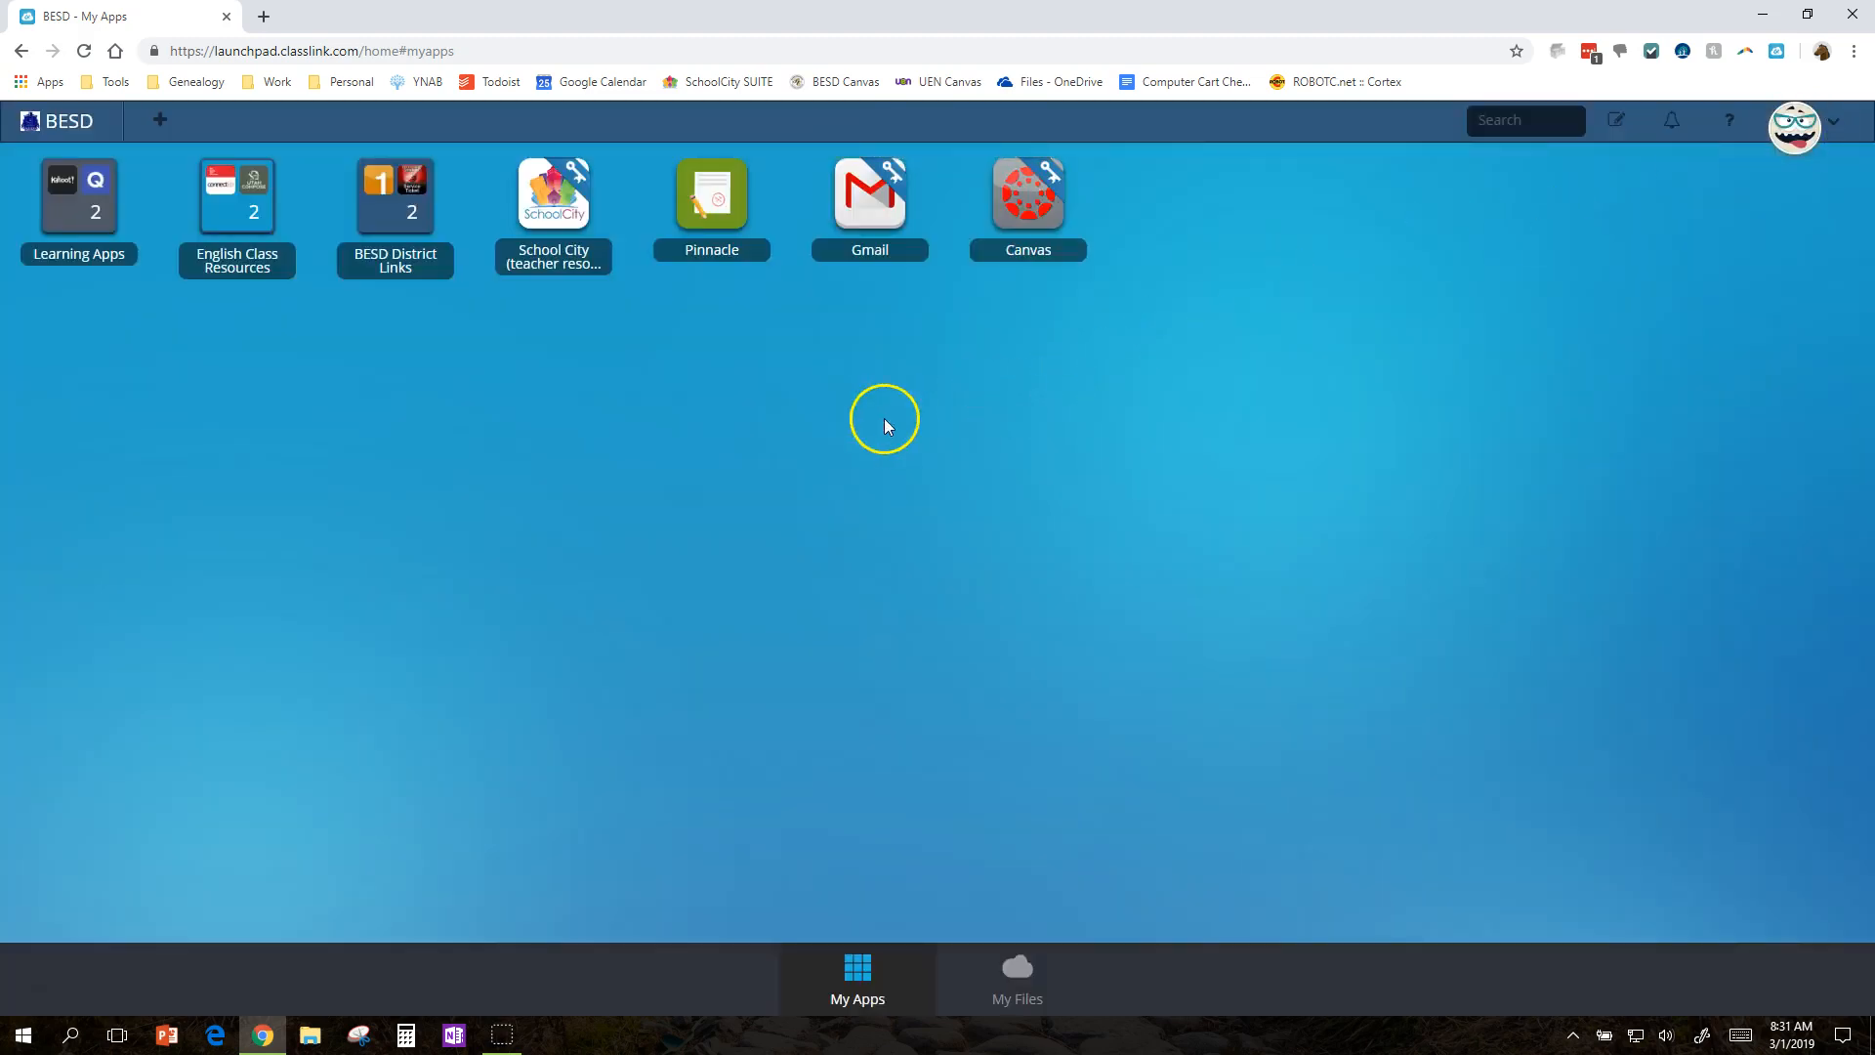
mouse_move(1055, 218)
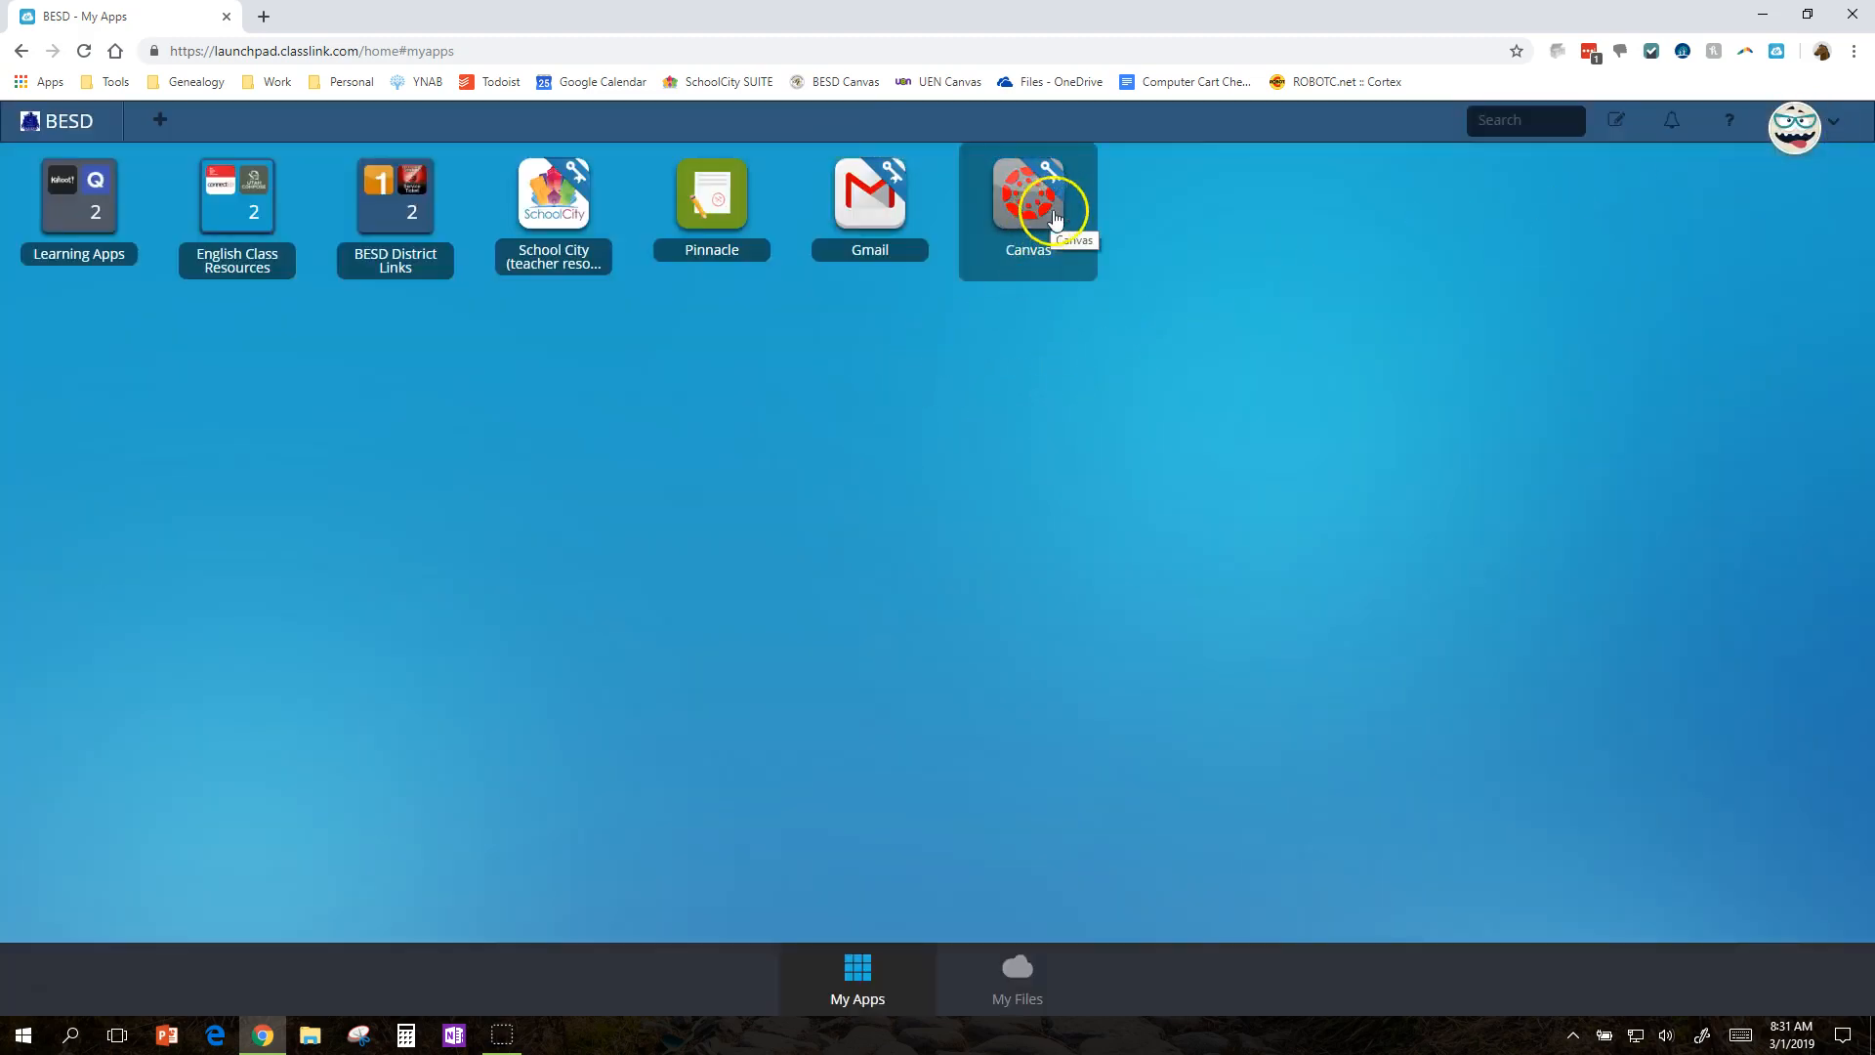
mouse_move(1046, 199)
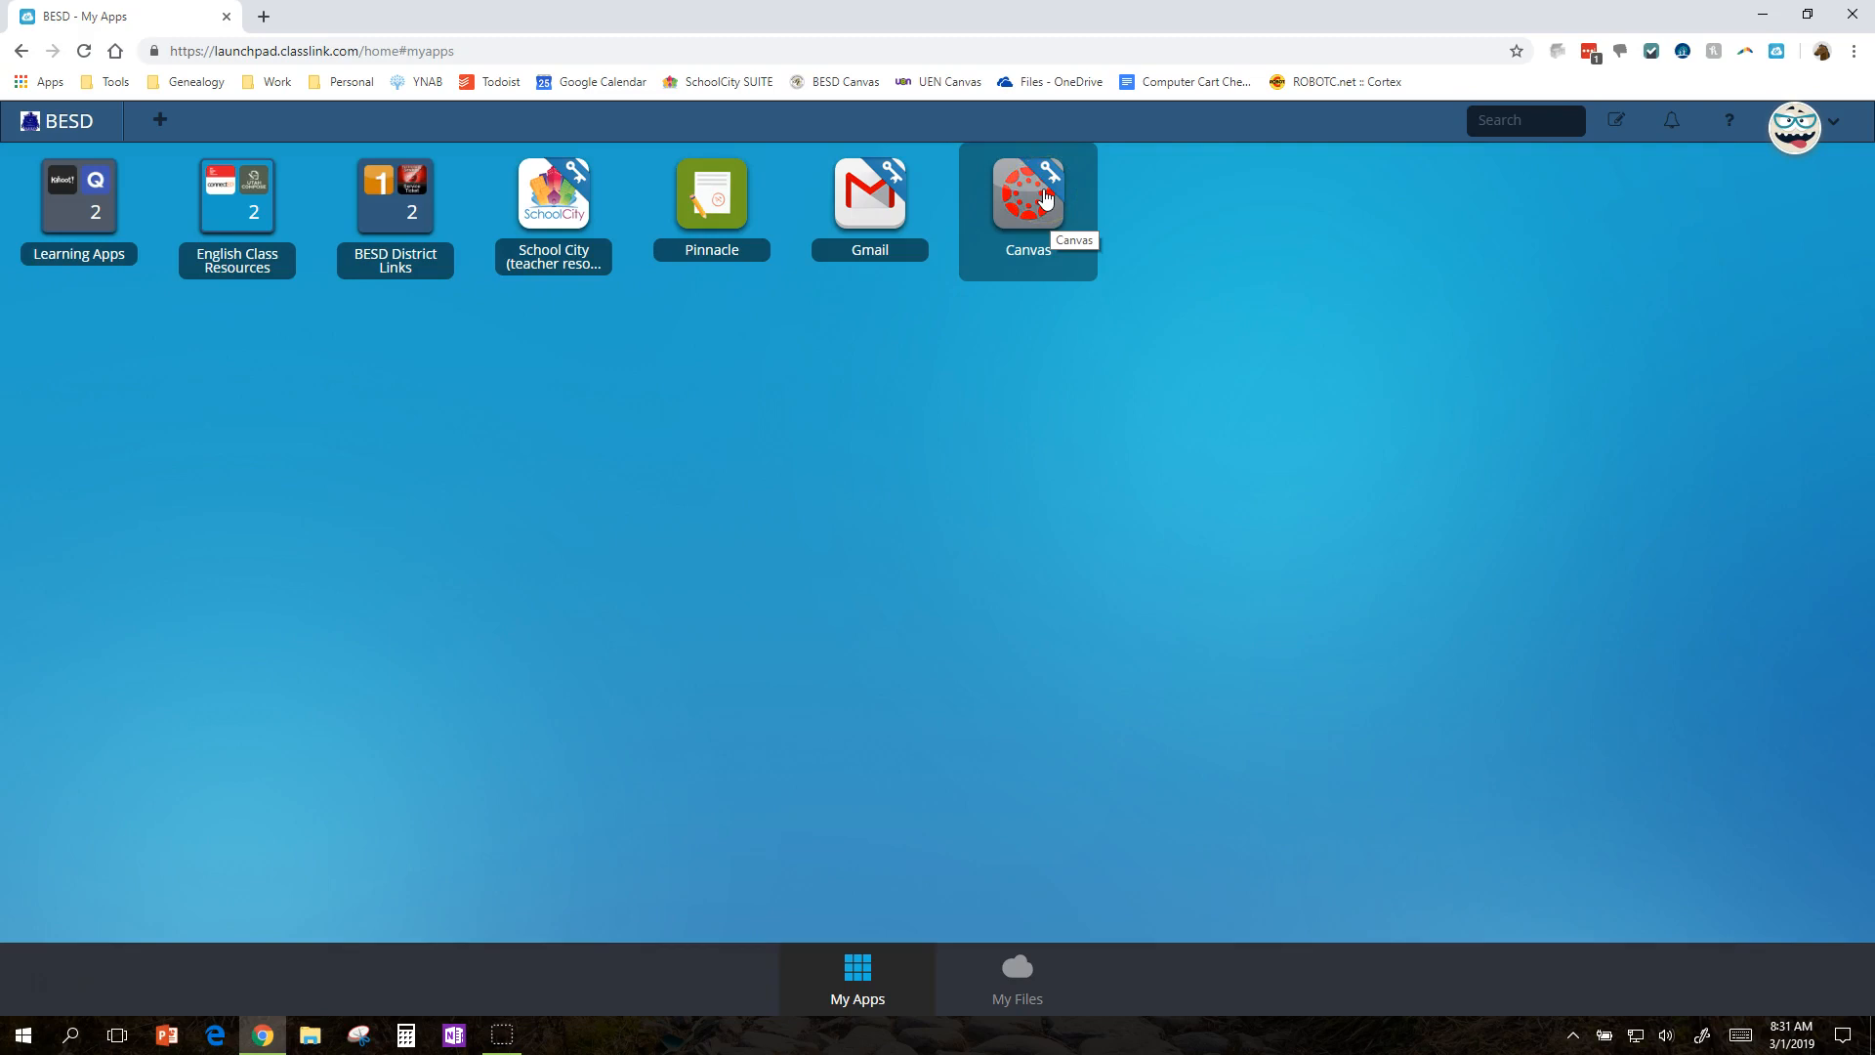
- Launch Canvas from its new tile, opening the Canvas Dashboard
click(1025, 195)
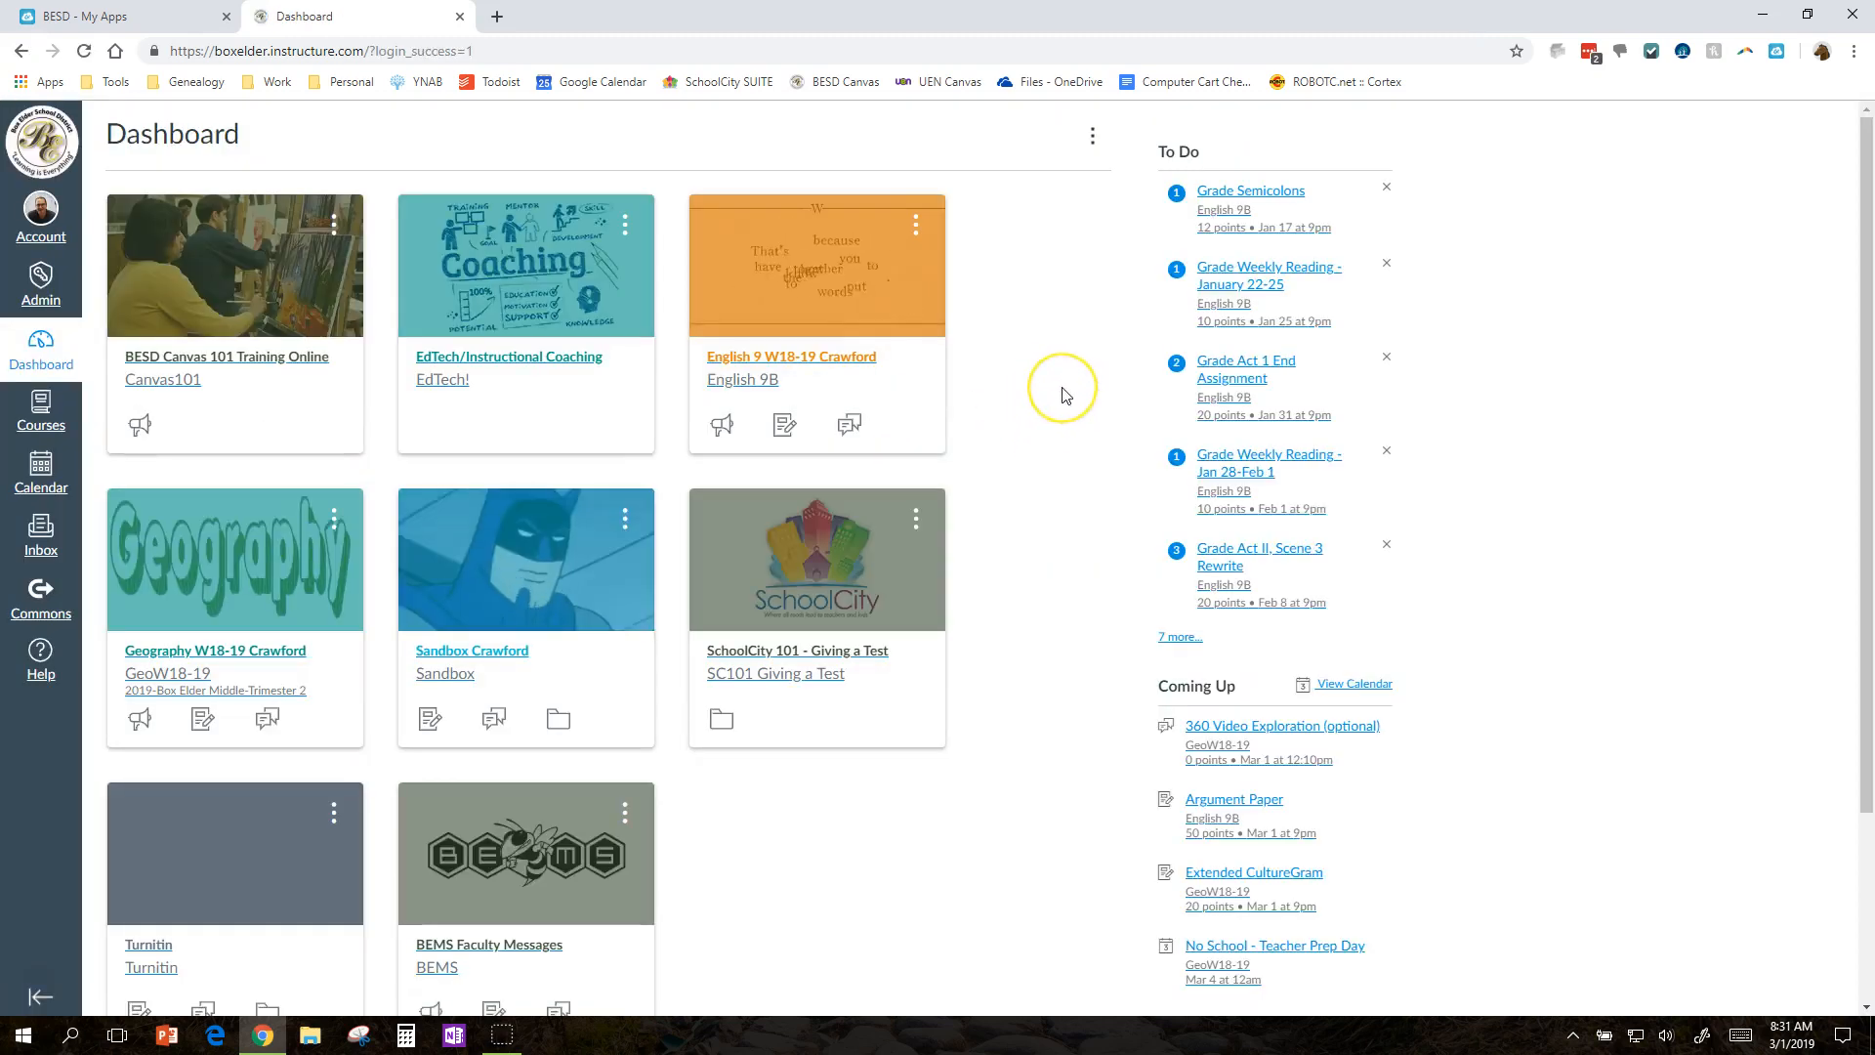
mouse_move(1045, 375)
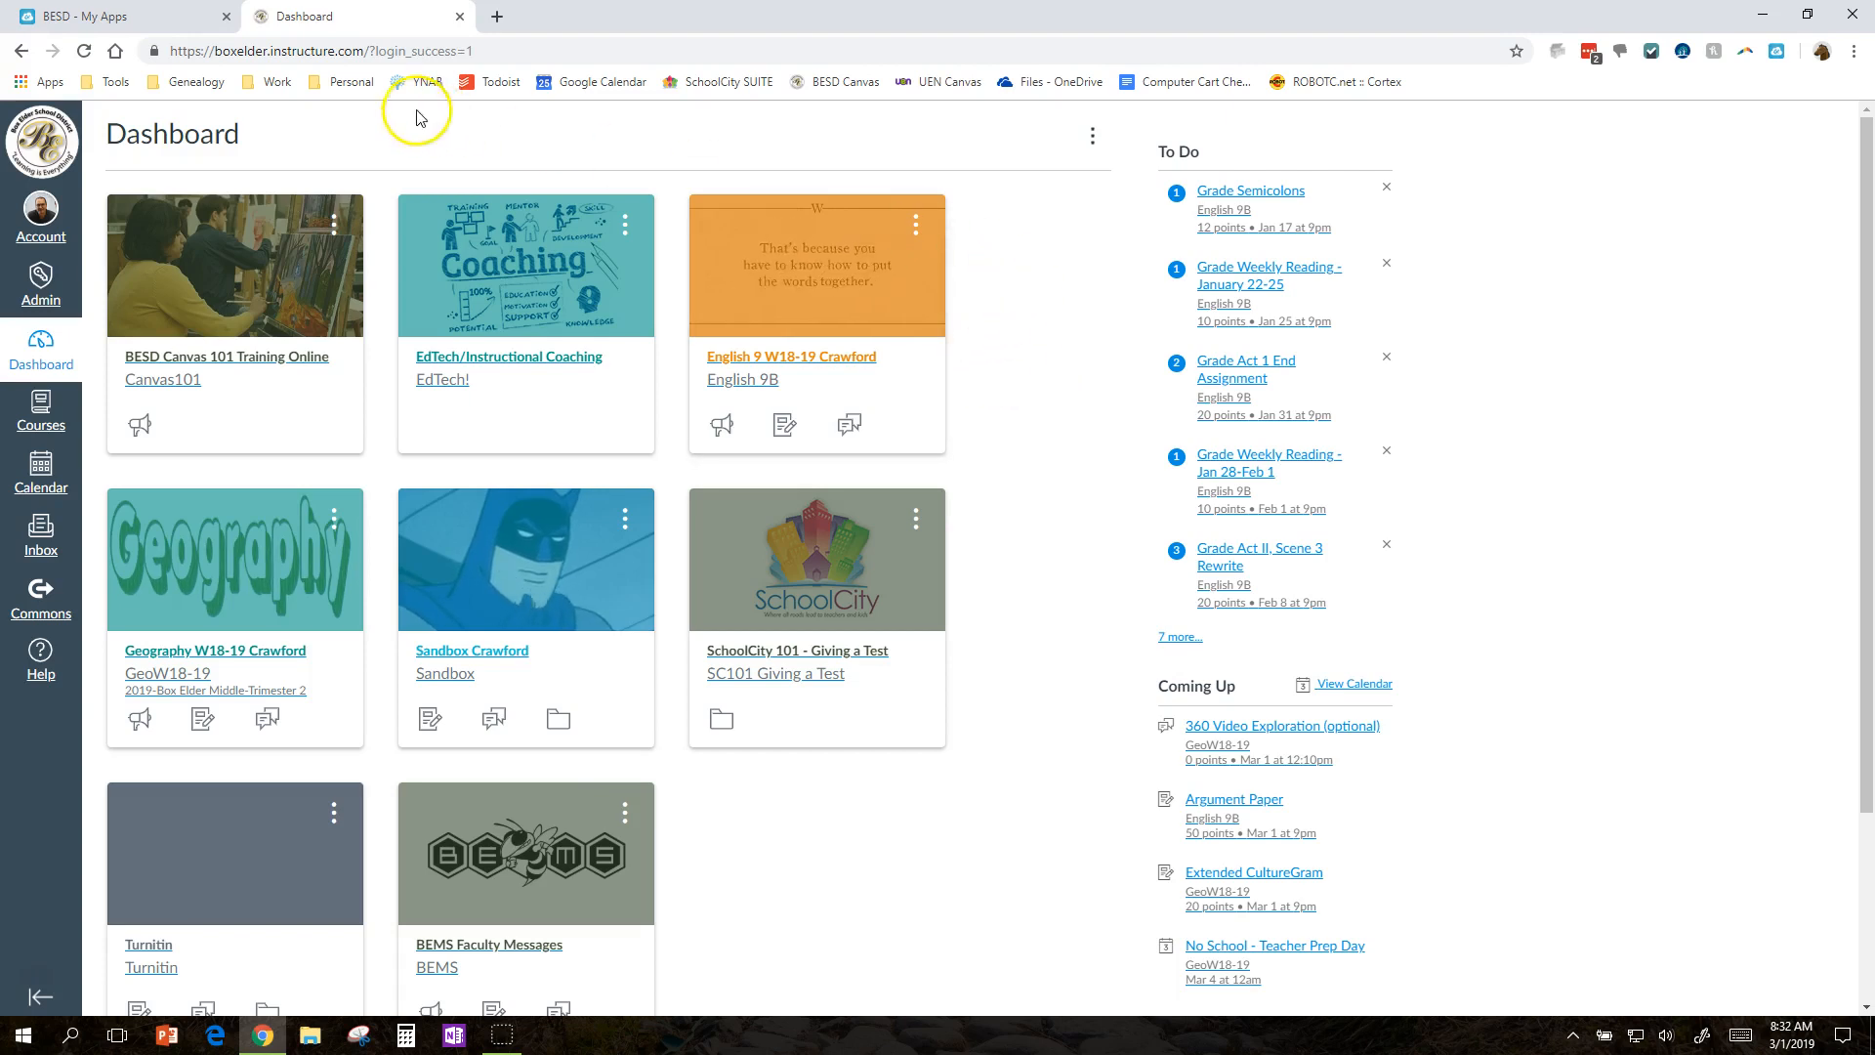
- Return to the BESD - My Apps tab in LaunchPad
click(114, 16)
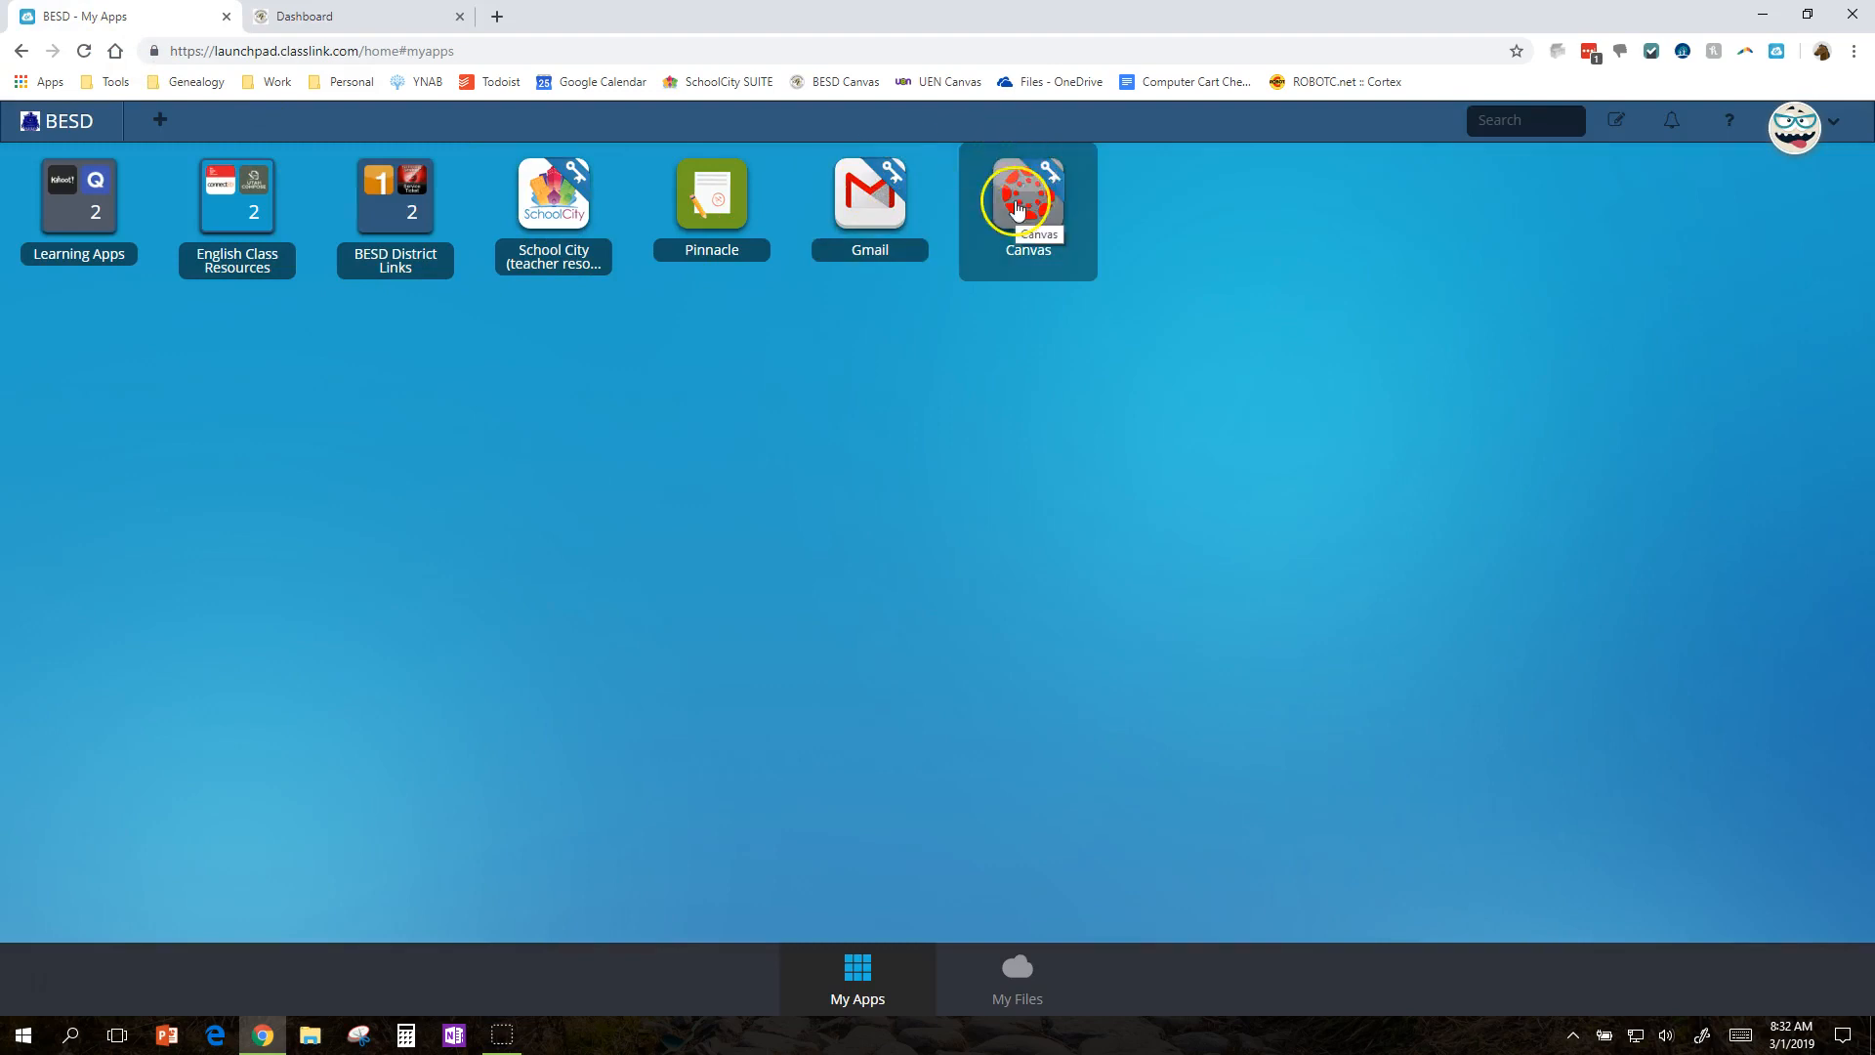
mouse_move(488, 359)
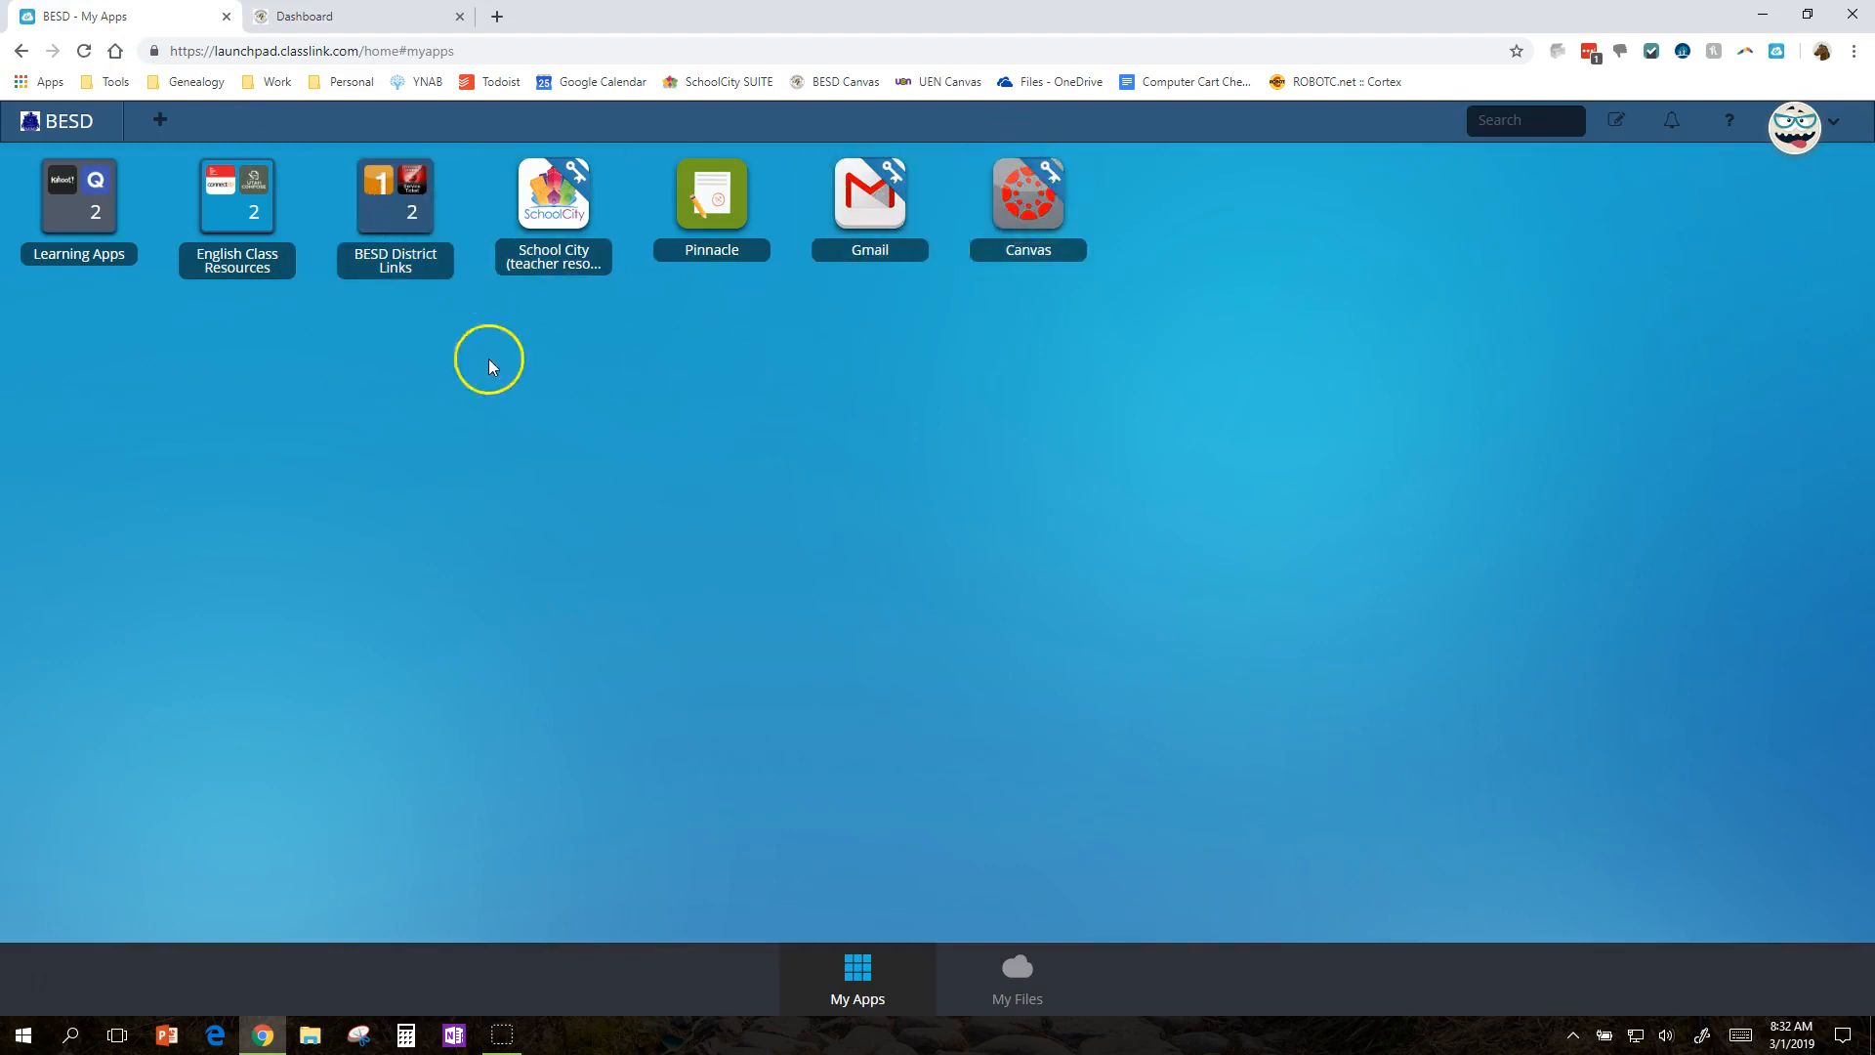
mouse_move(703, 447)
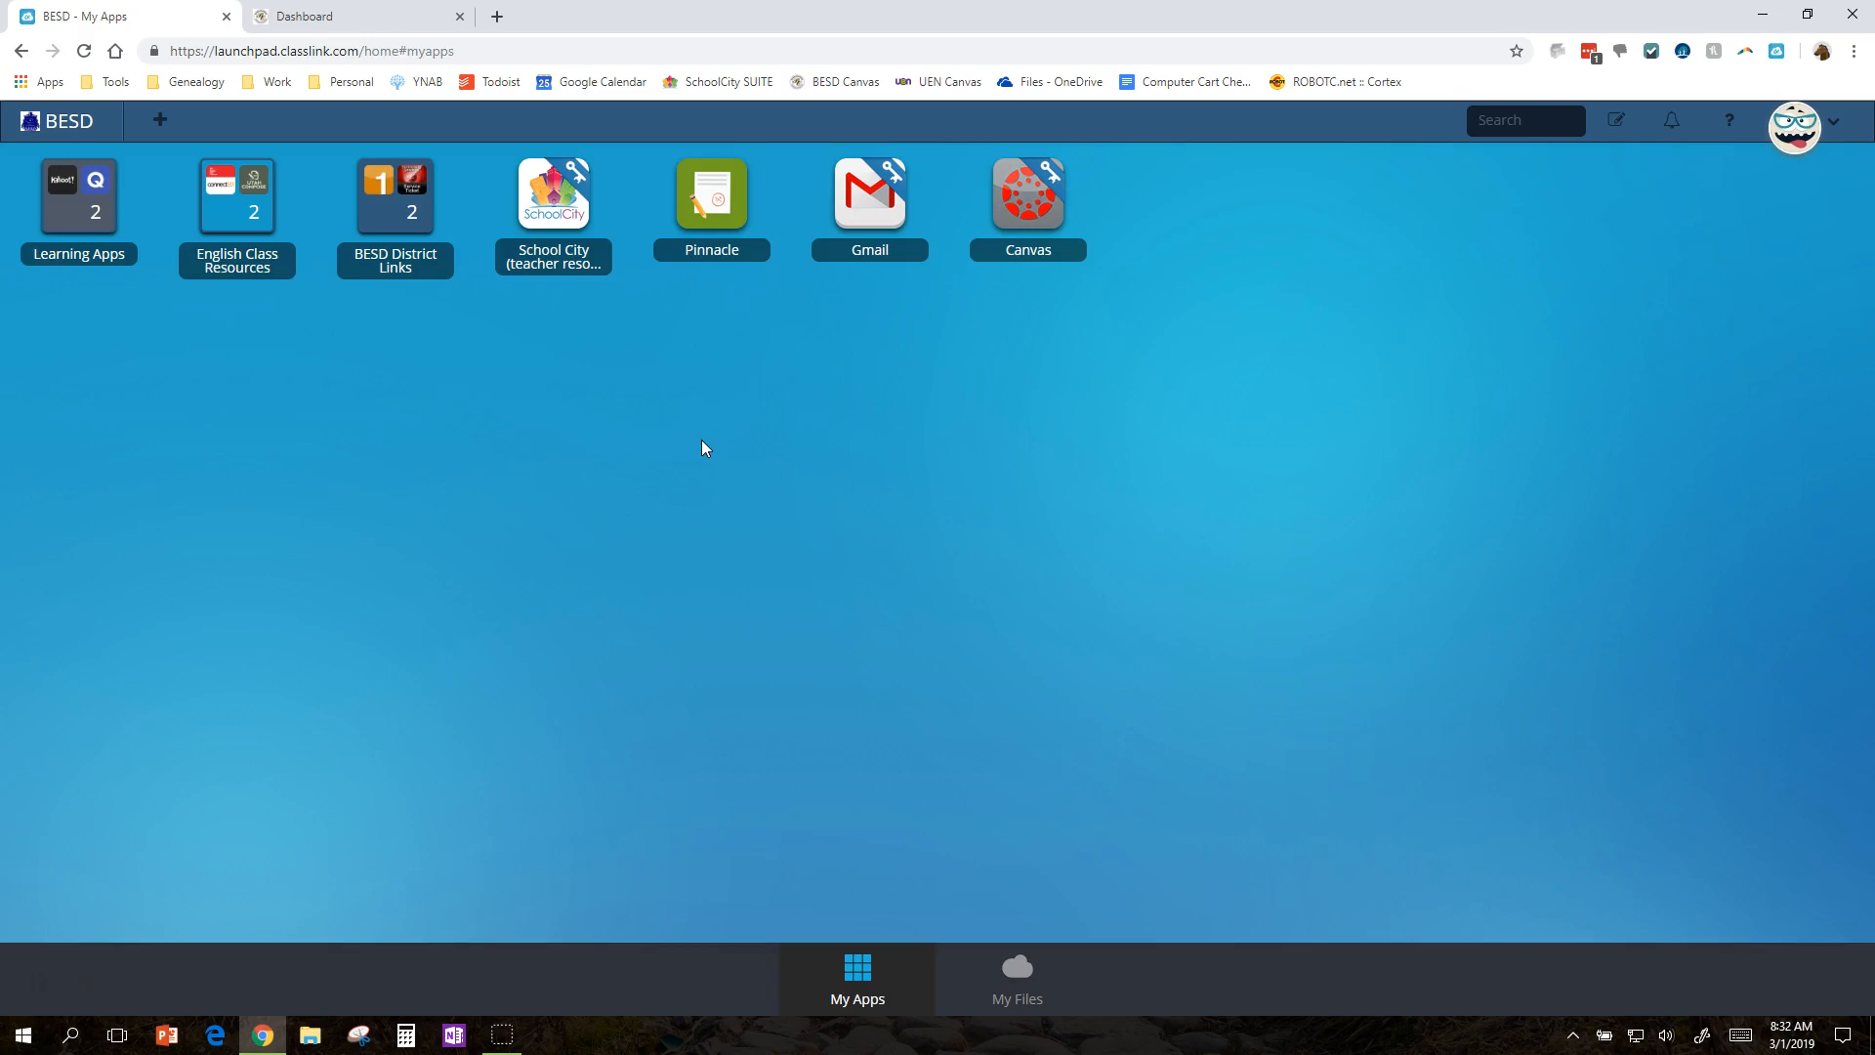
mouse_move(1781, 51)
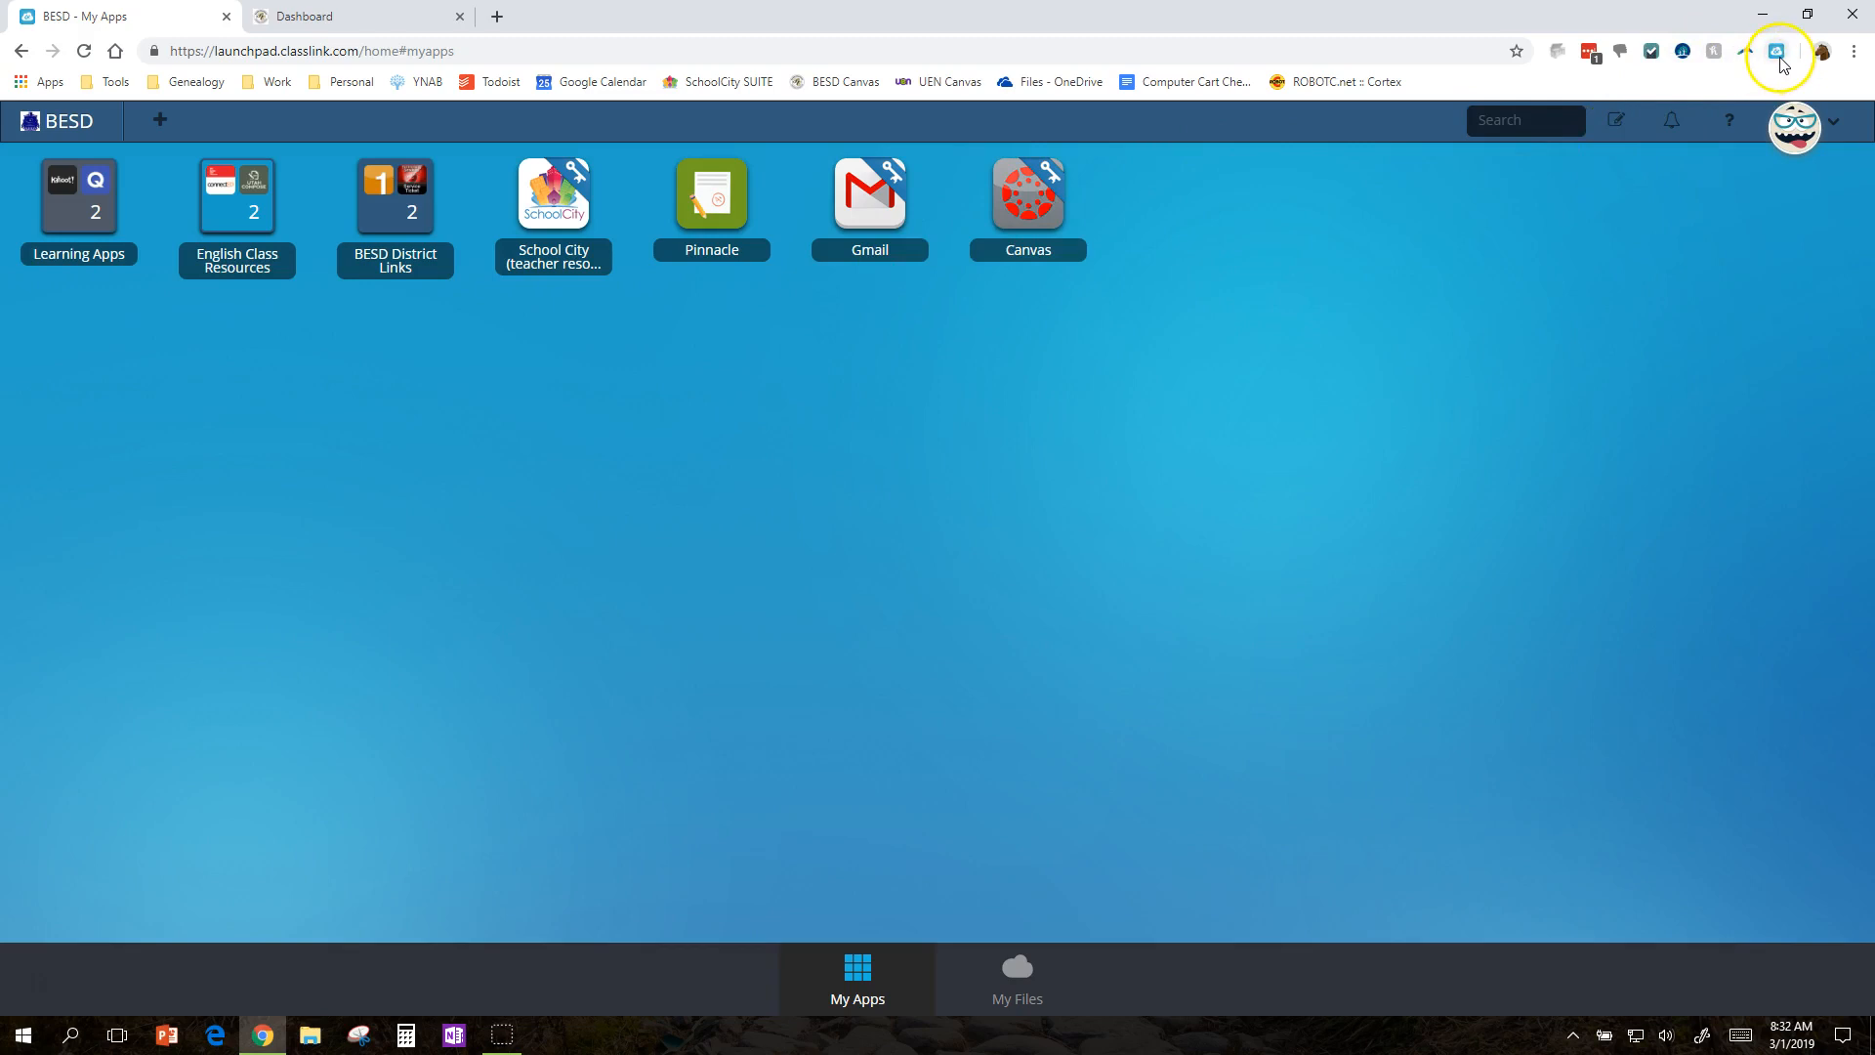
mouse_move(1780, 51)
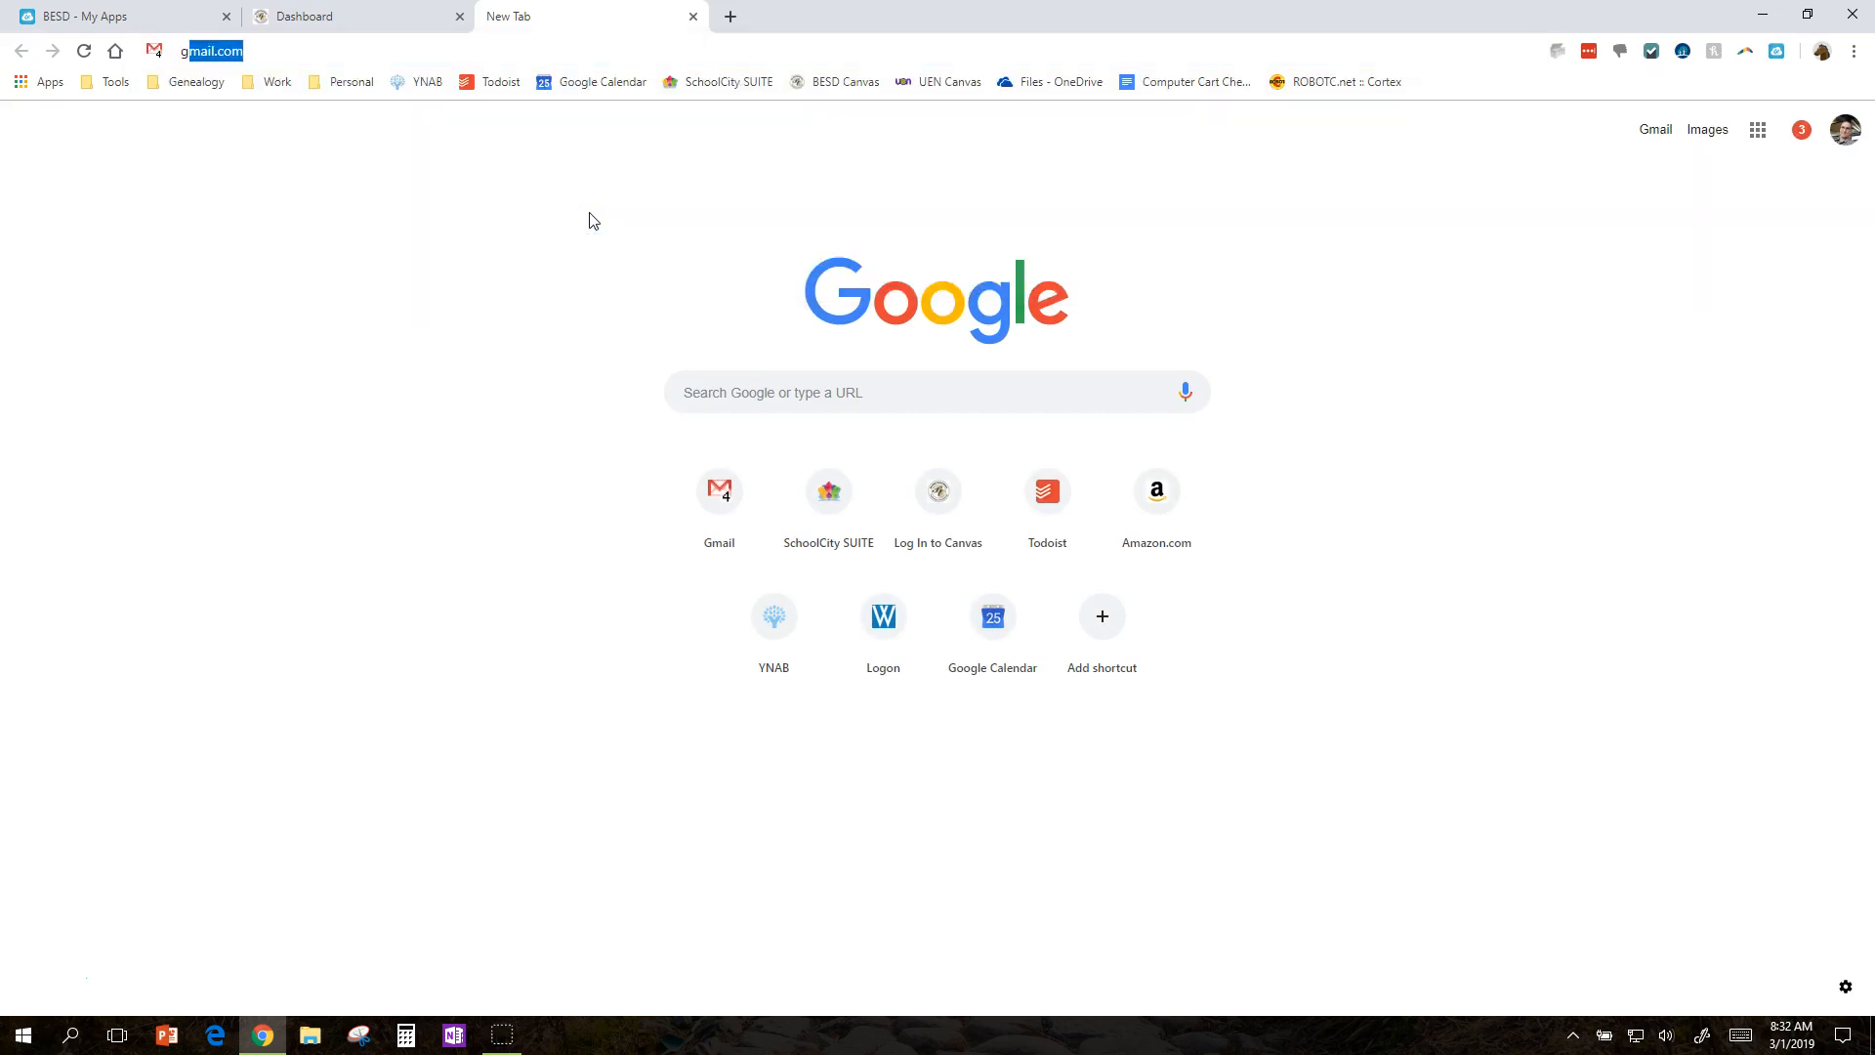
- Search Google for 'google extensions' and go to the Chrome Web Store
text(google e)
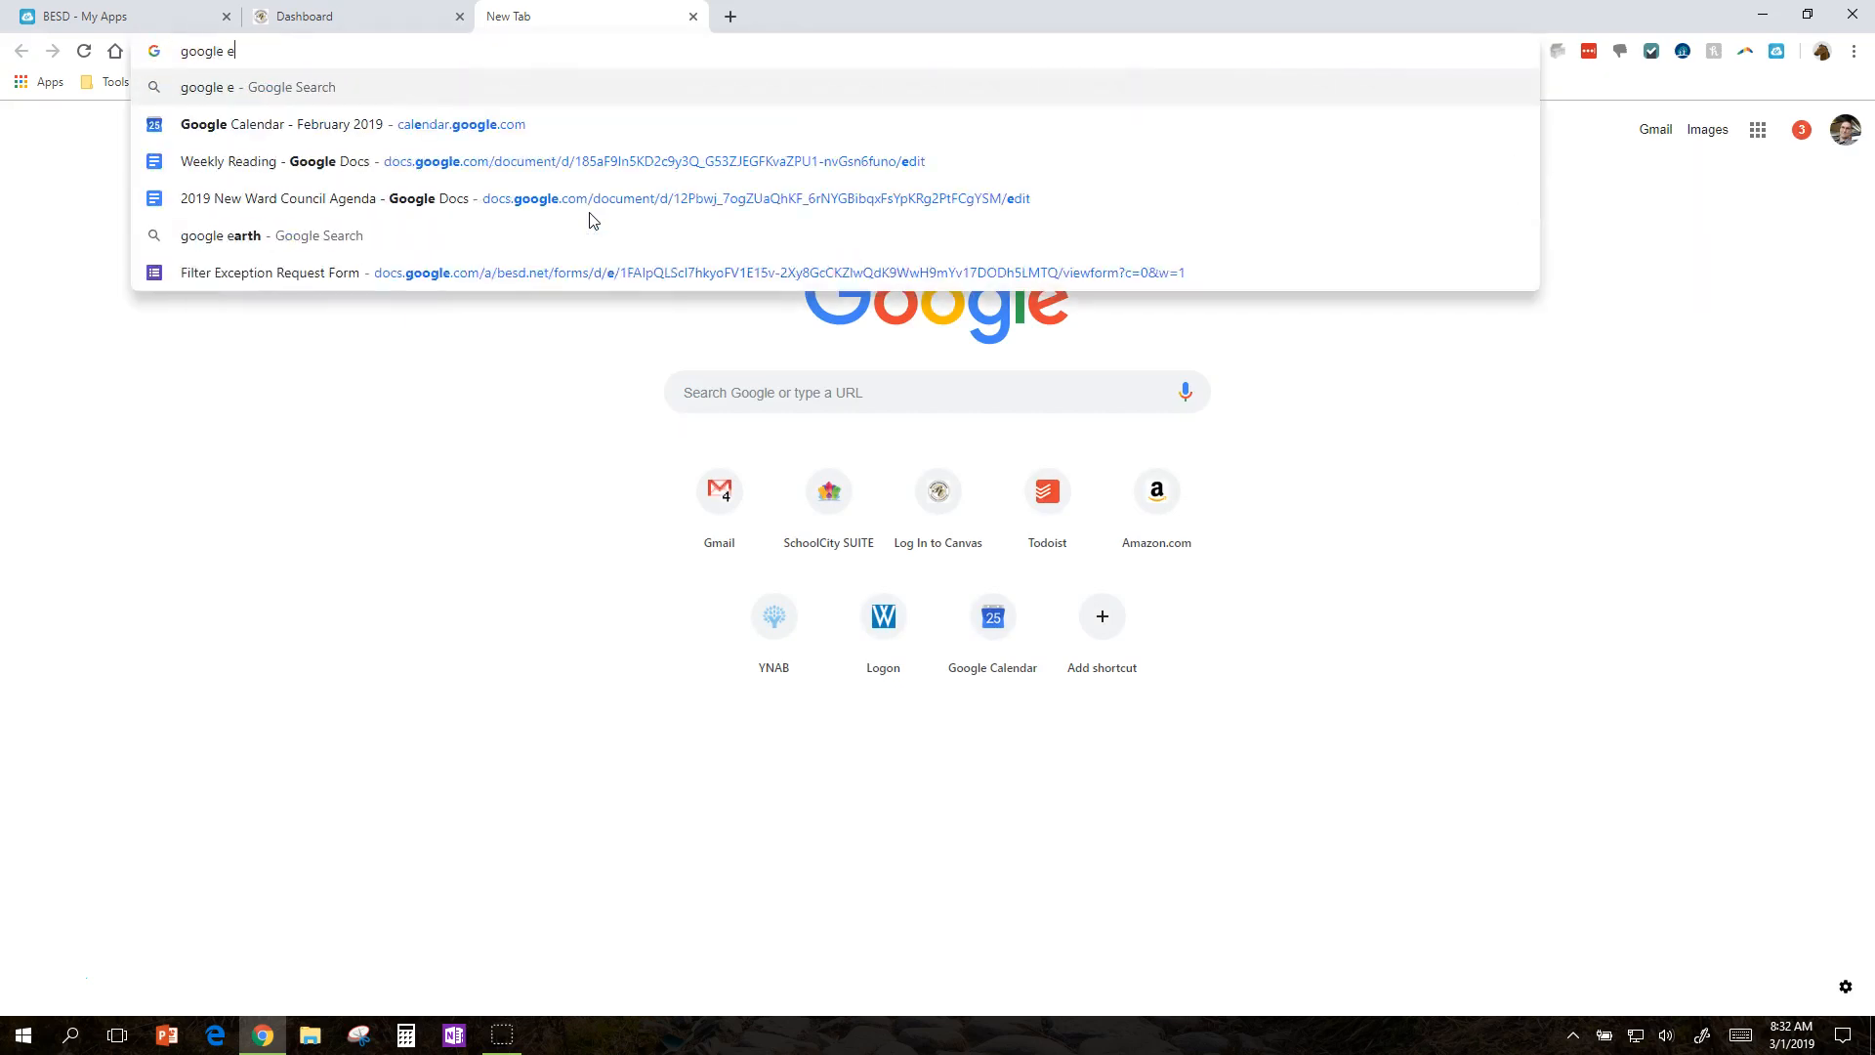
key(Return)
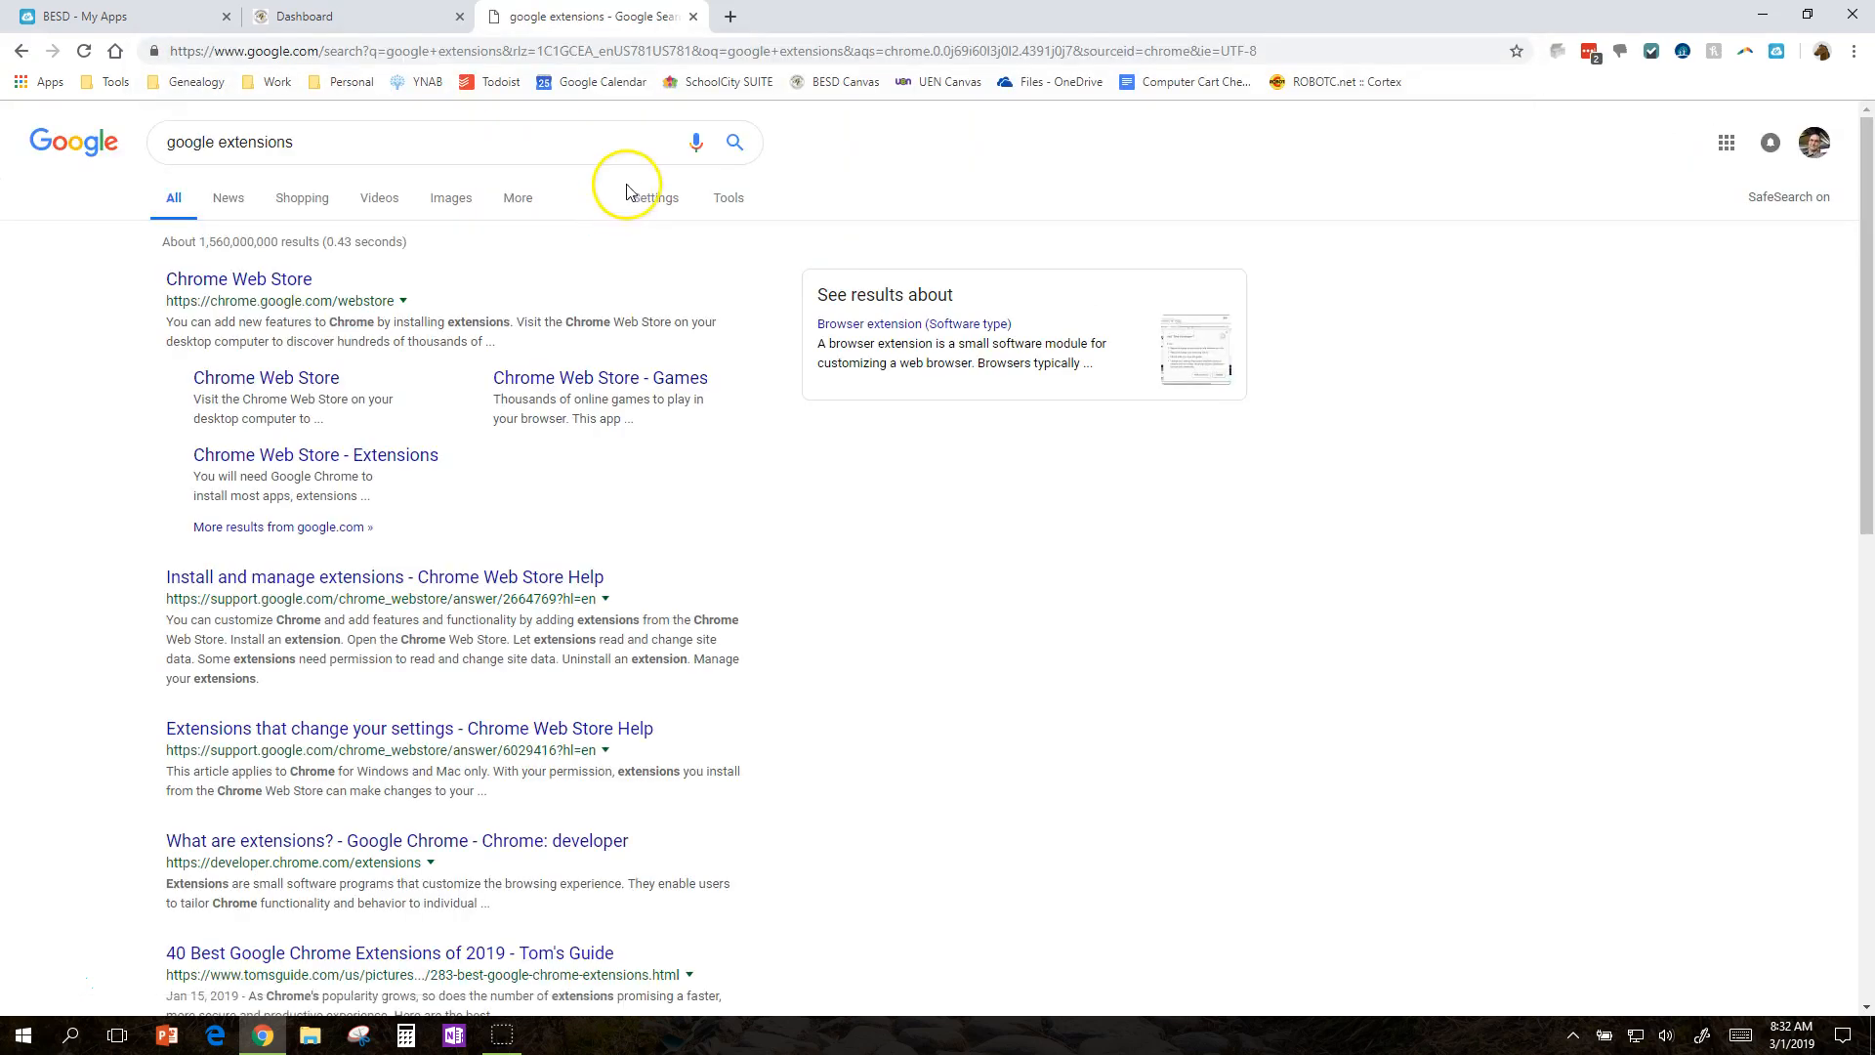
mouse_move(221, 291)
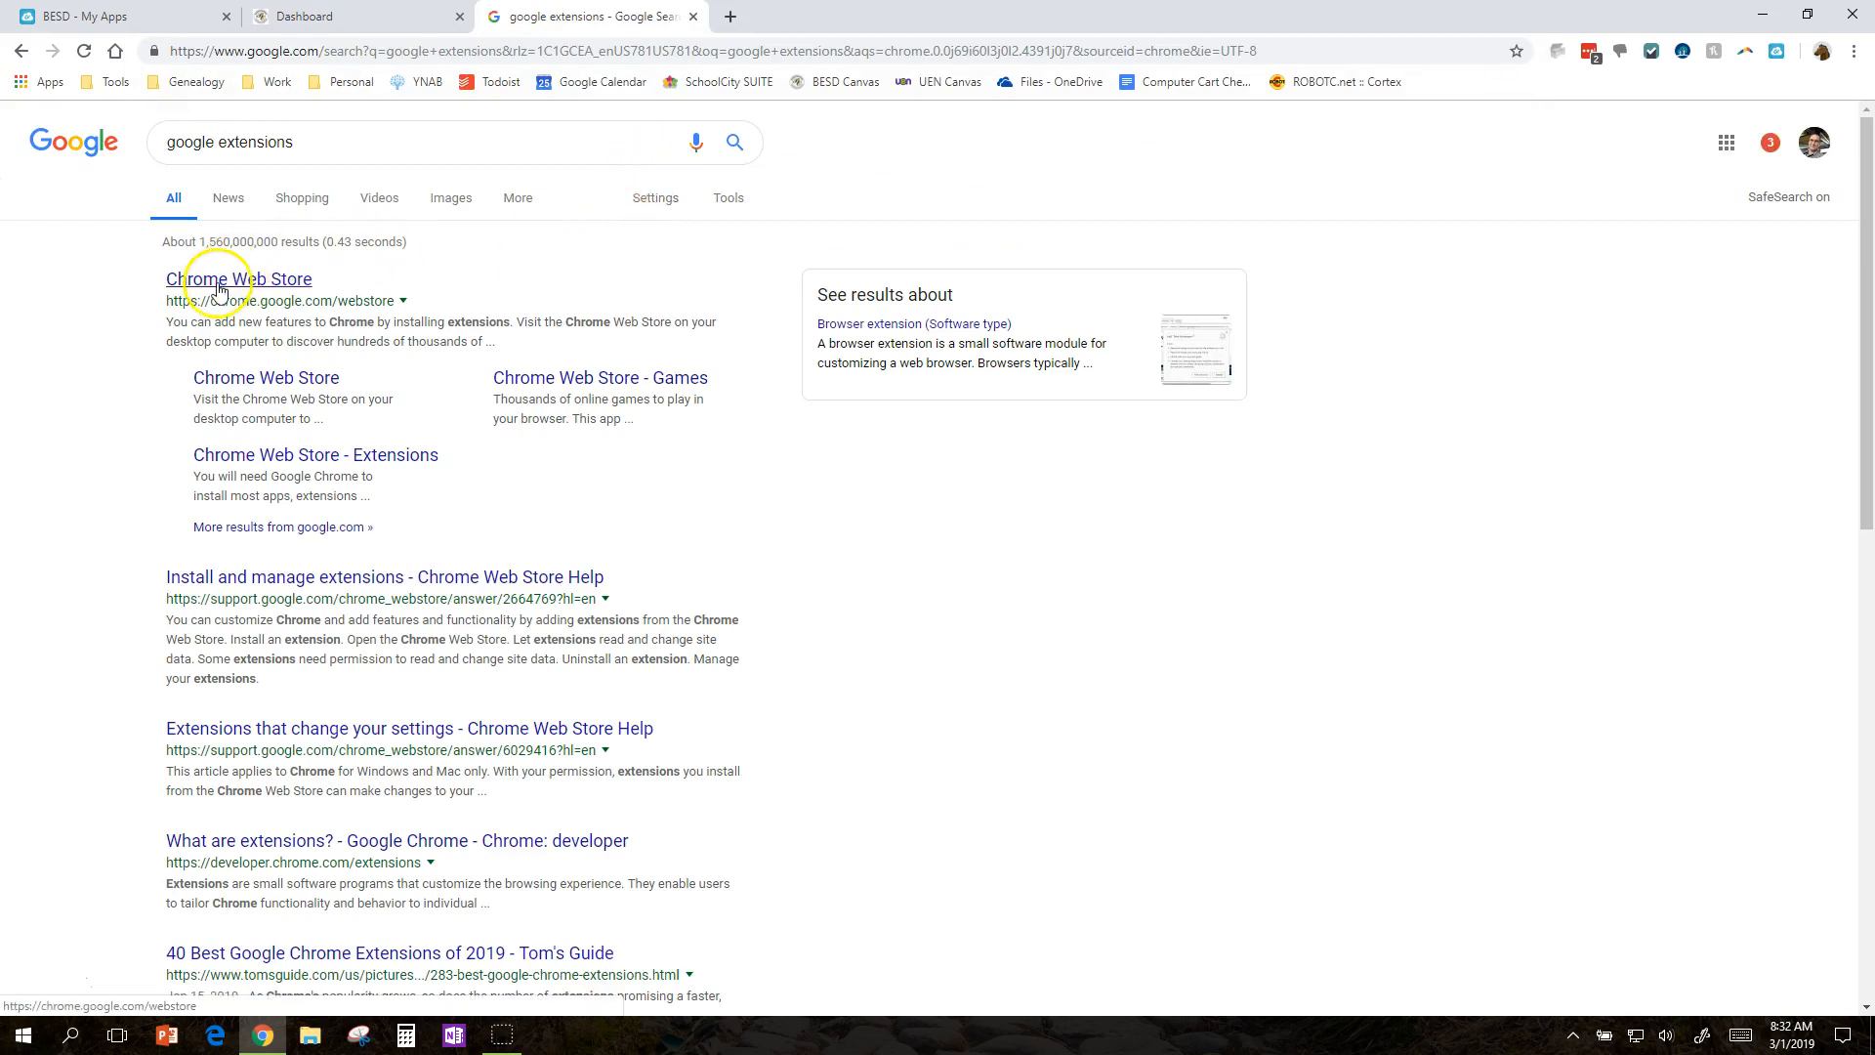
click(238, 279)
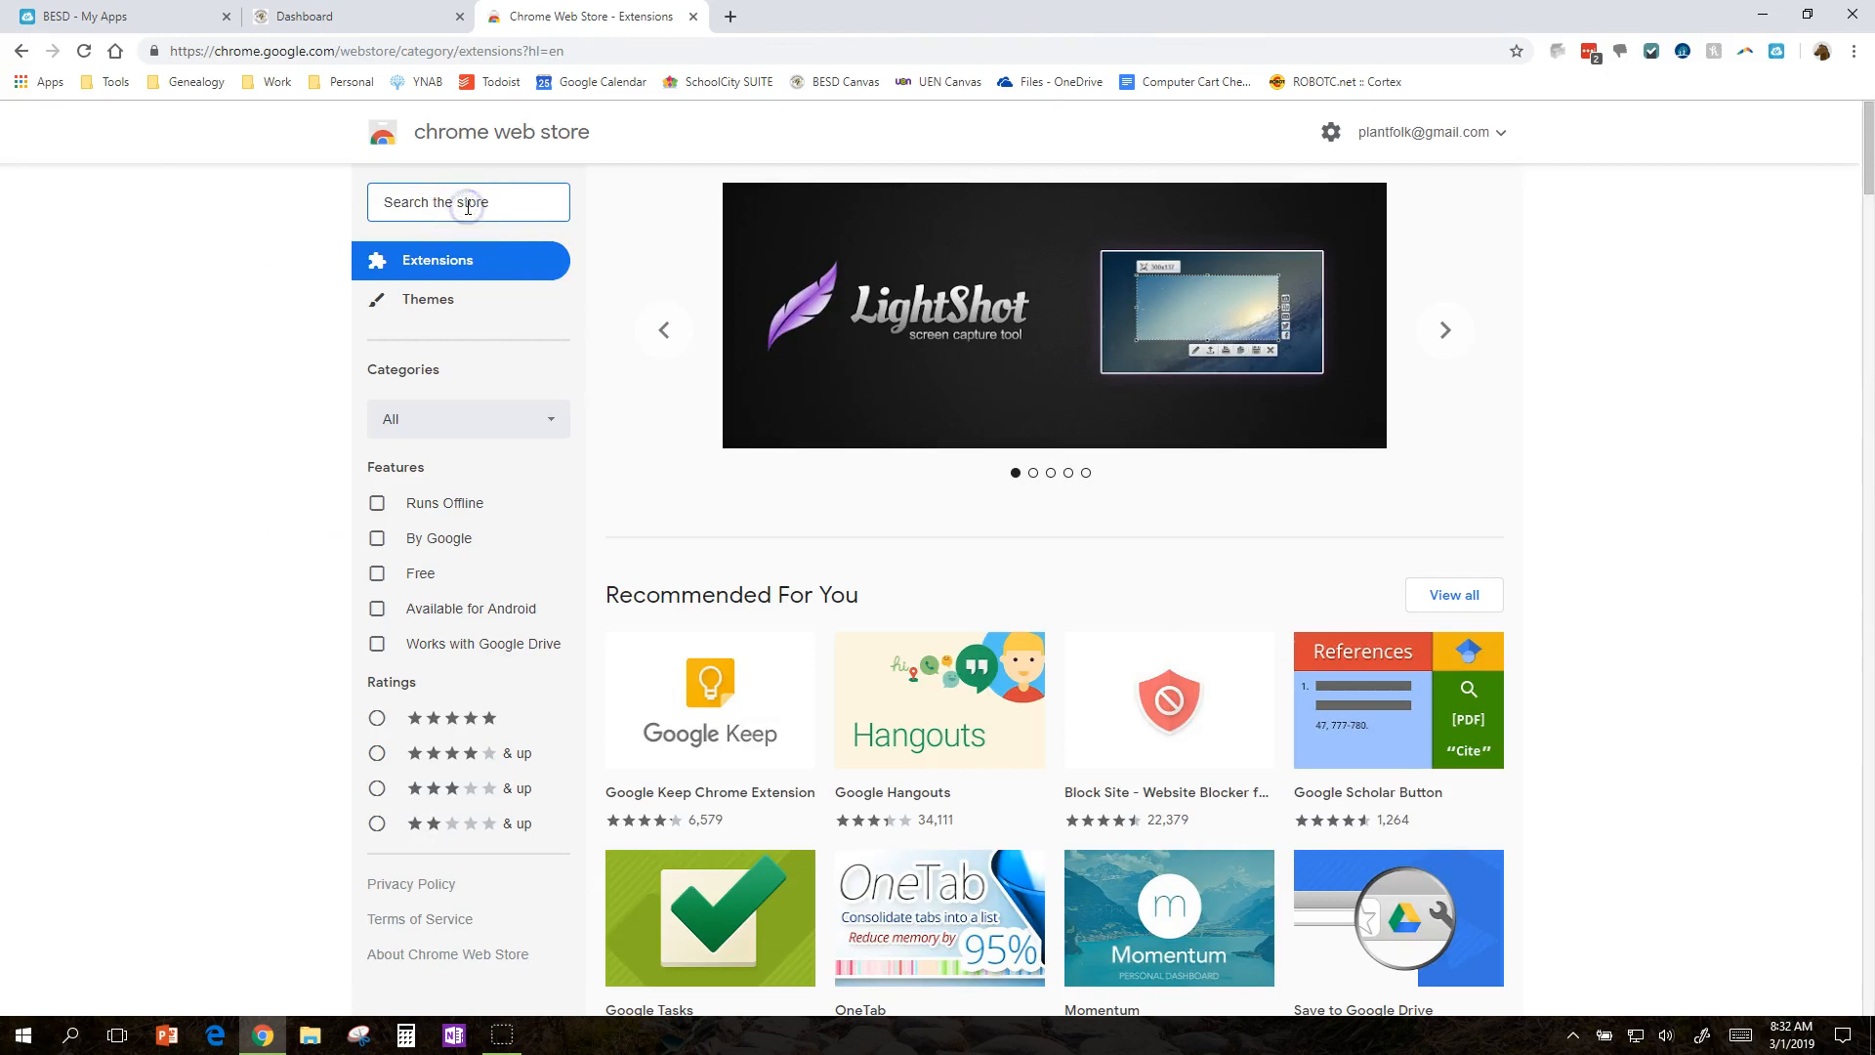
- Search the store for 'classlink', confirm OneClick Extension is added, and close the store
text(classlink)
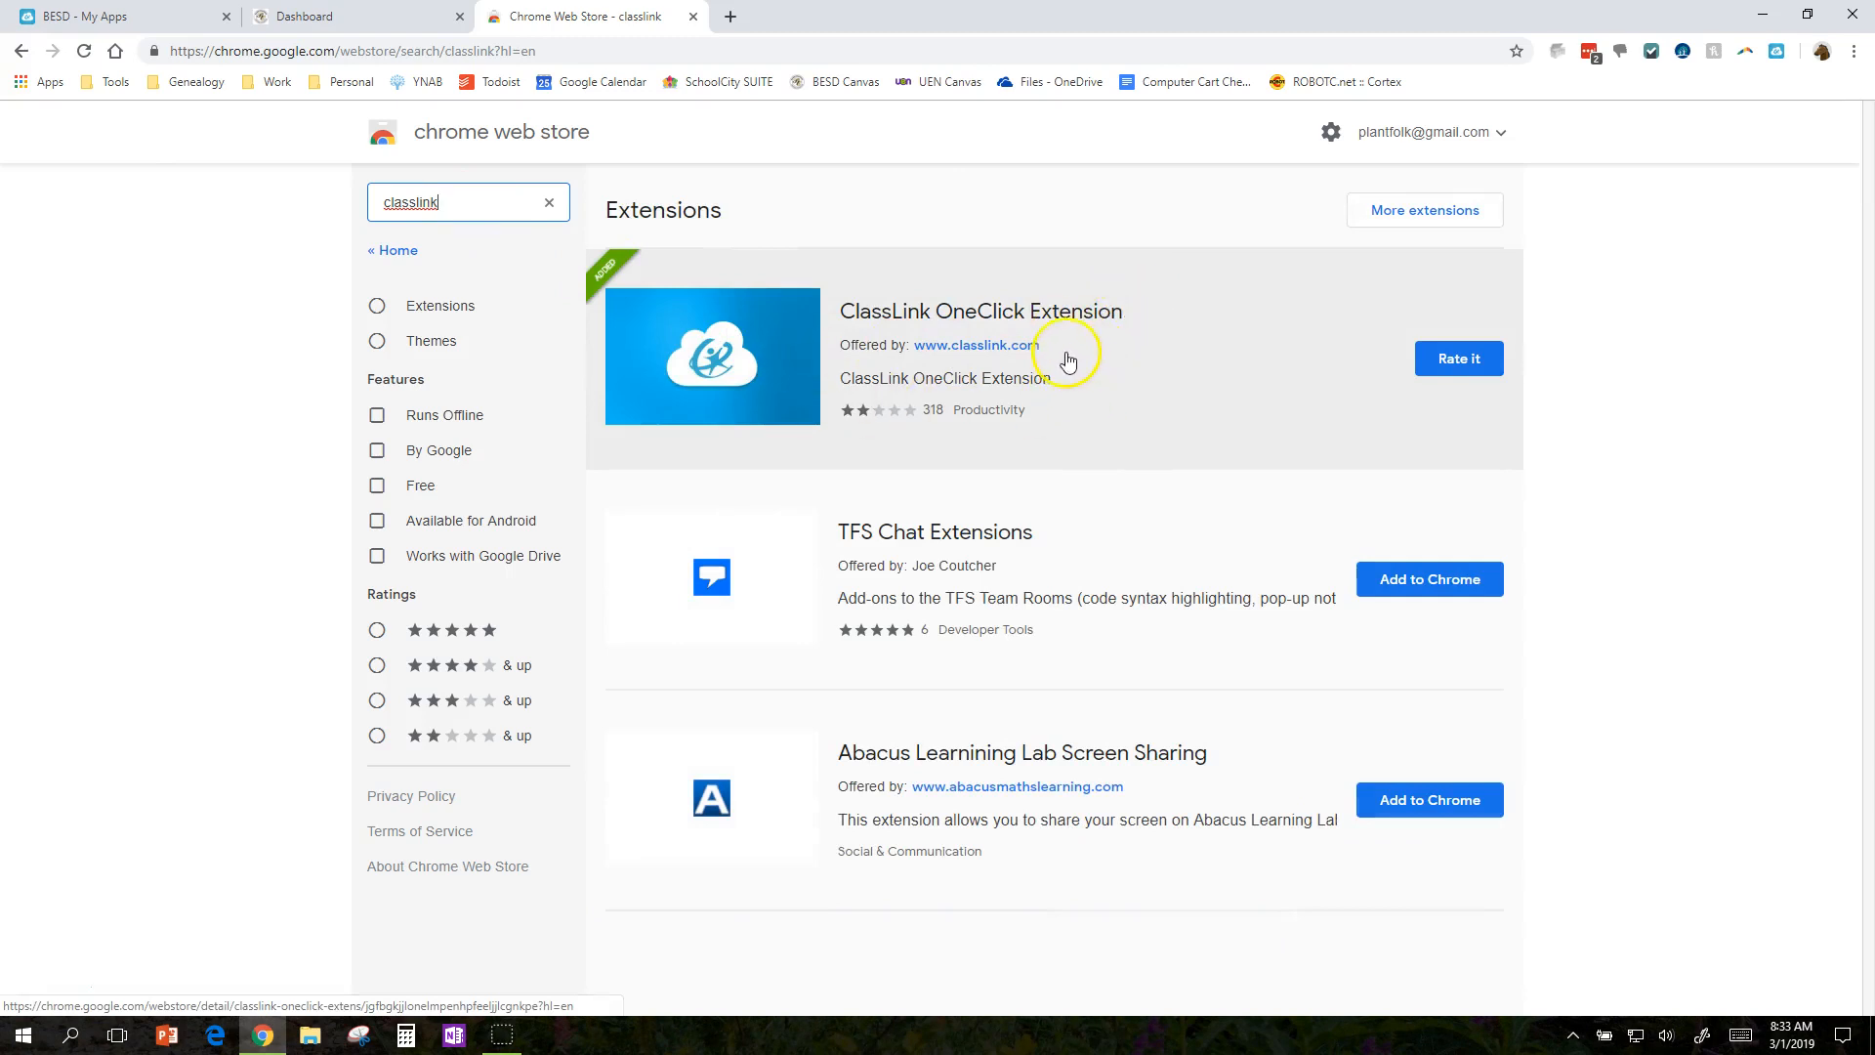
mouse_move(1287, 369)
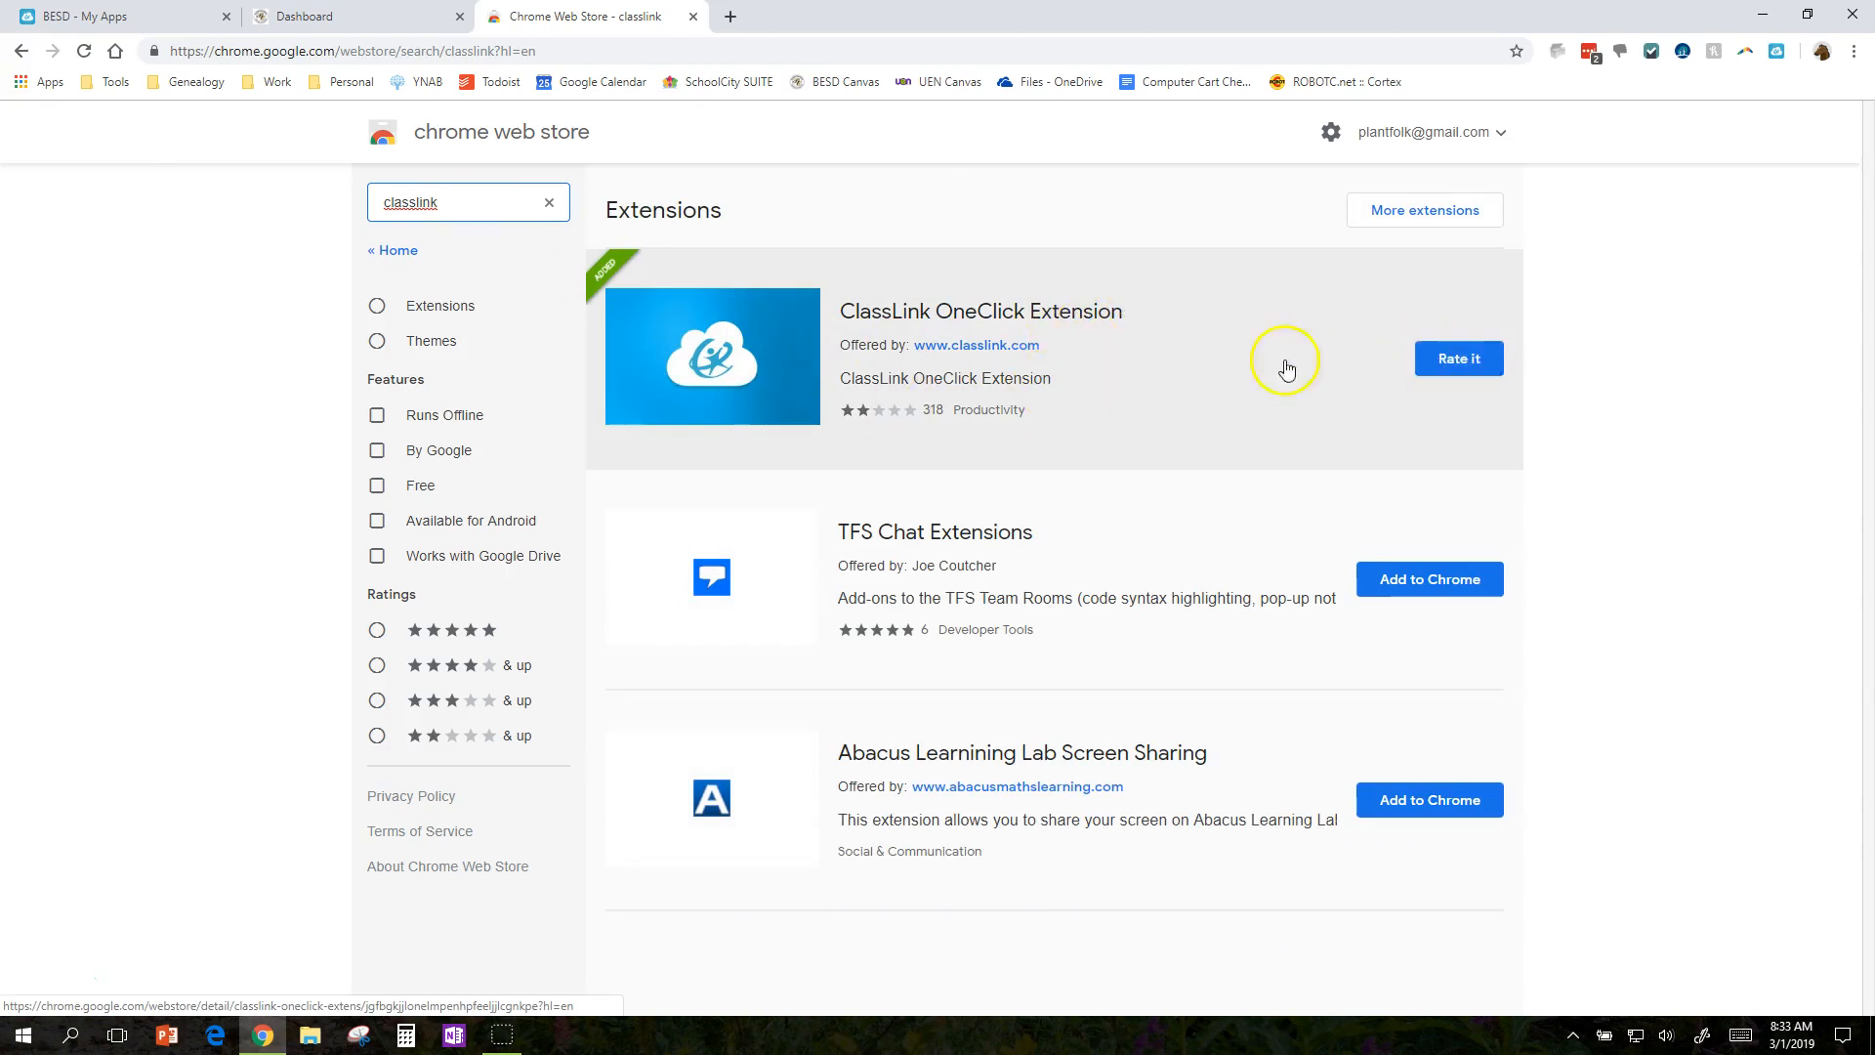
mouse_move(625, 264)
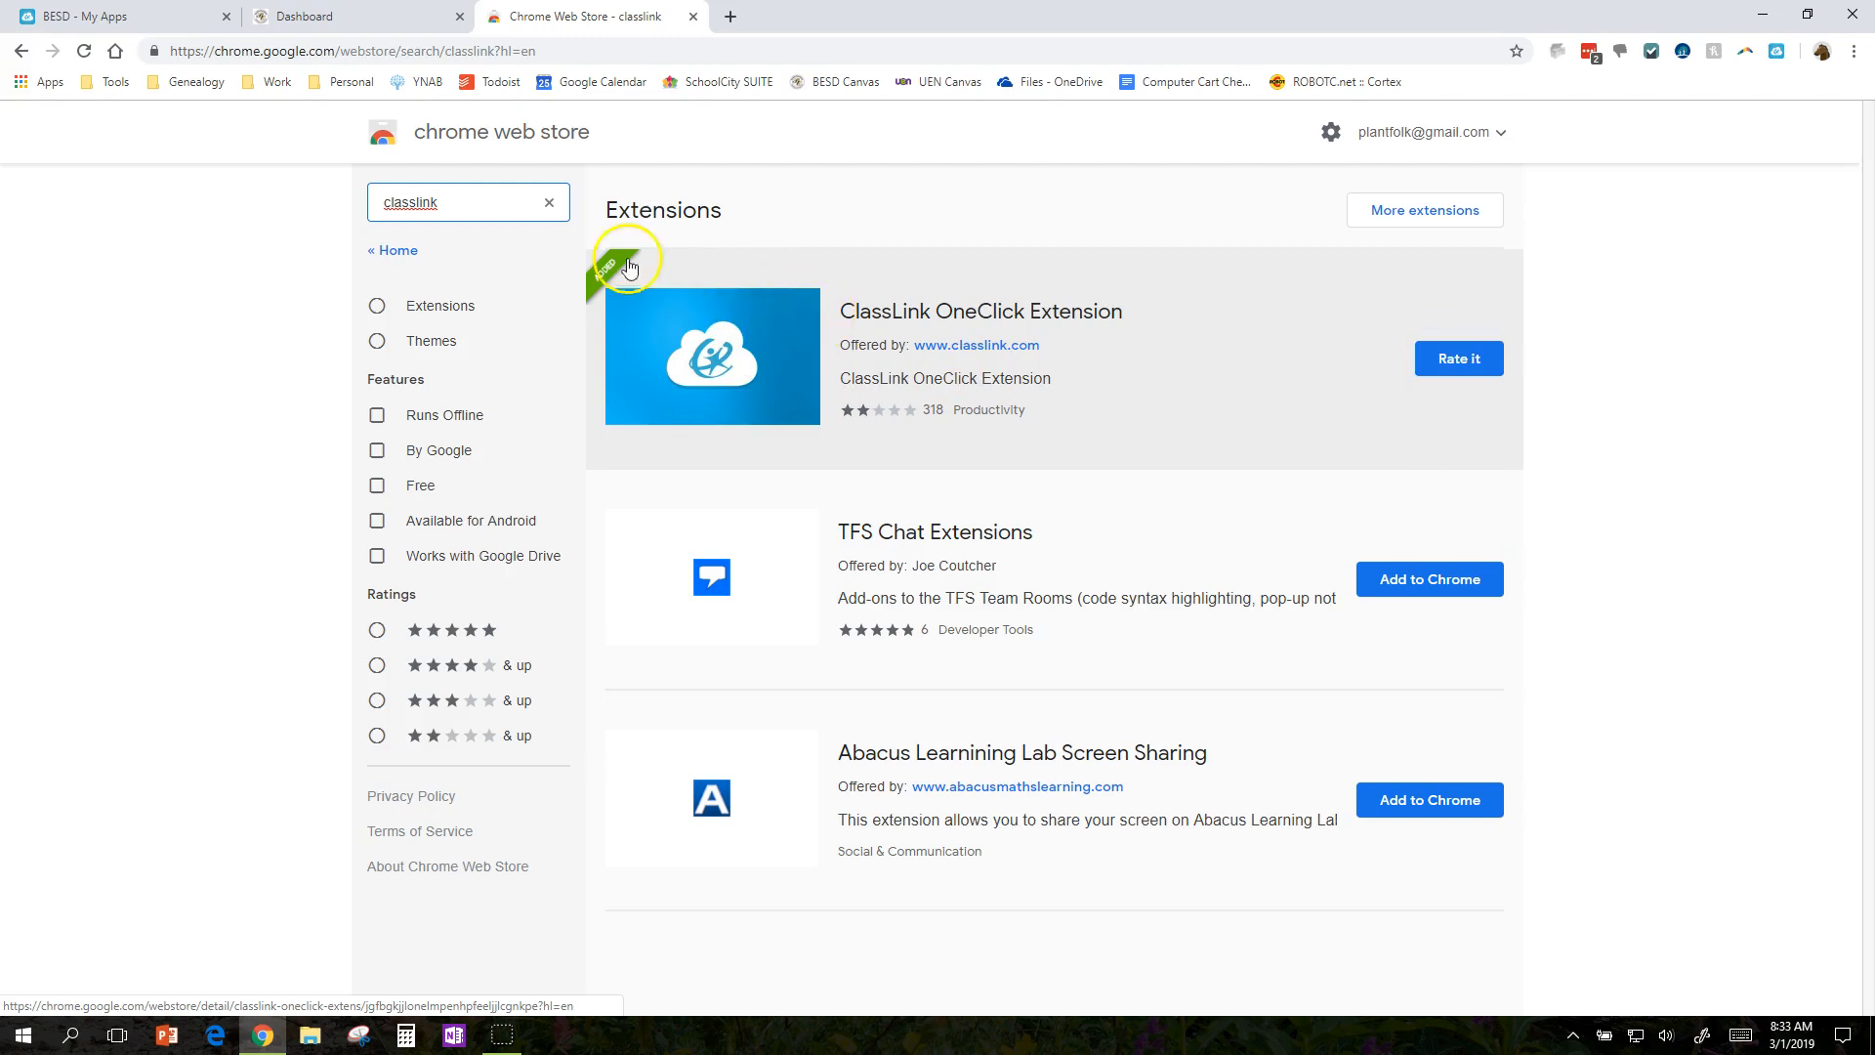
click(548, 201)
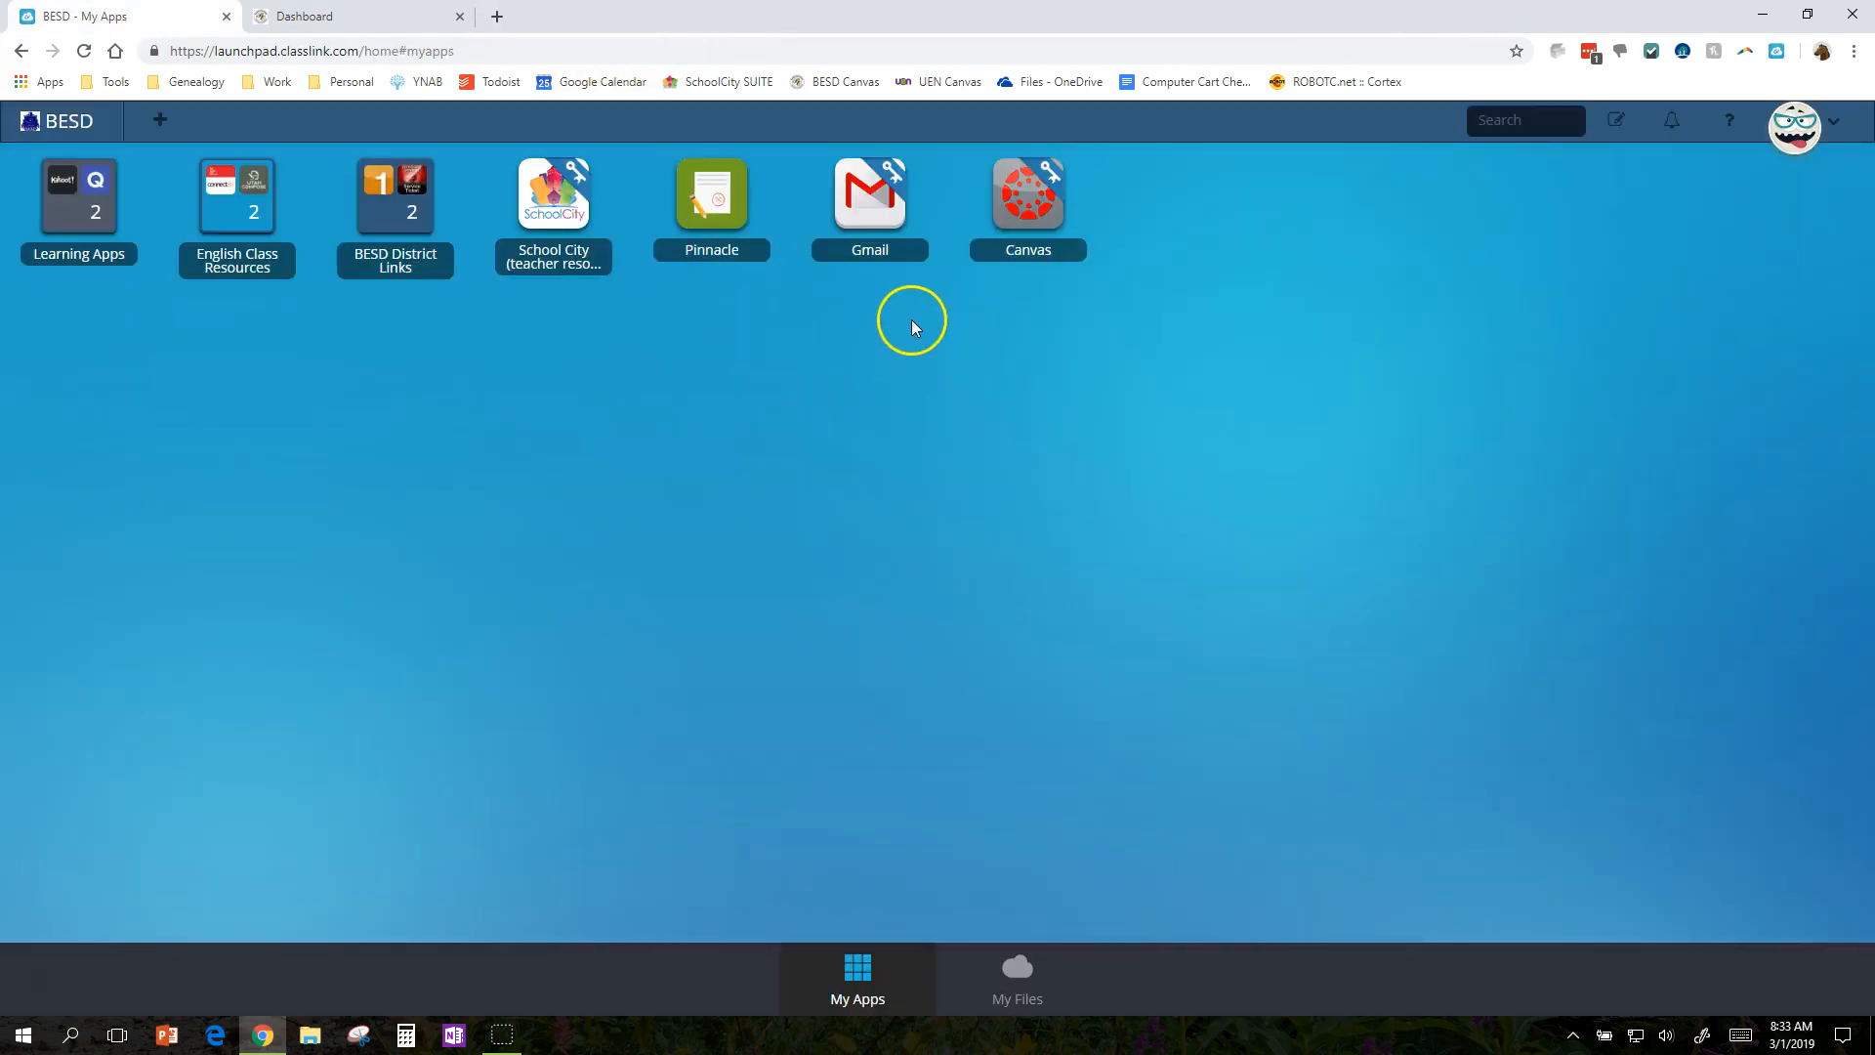
mouse_move(1761, 60)
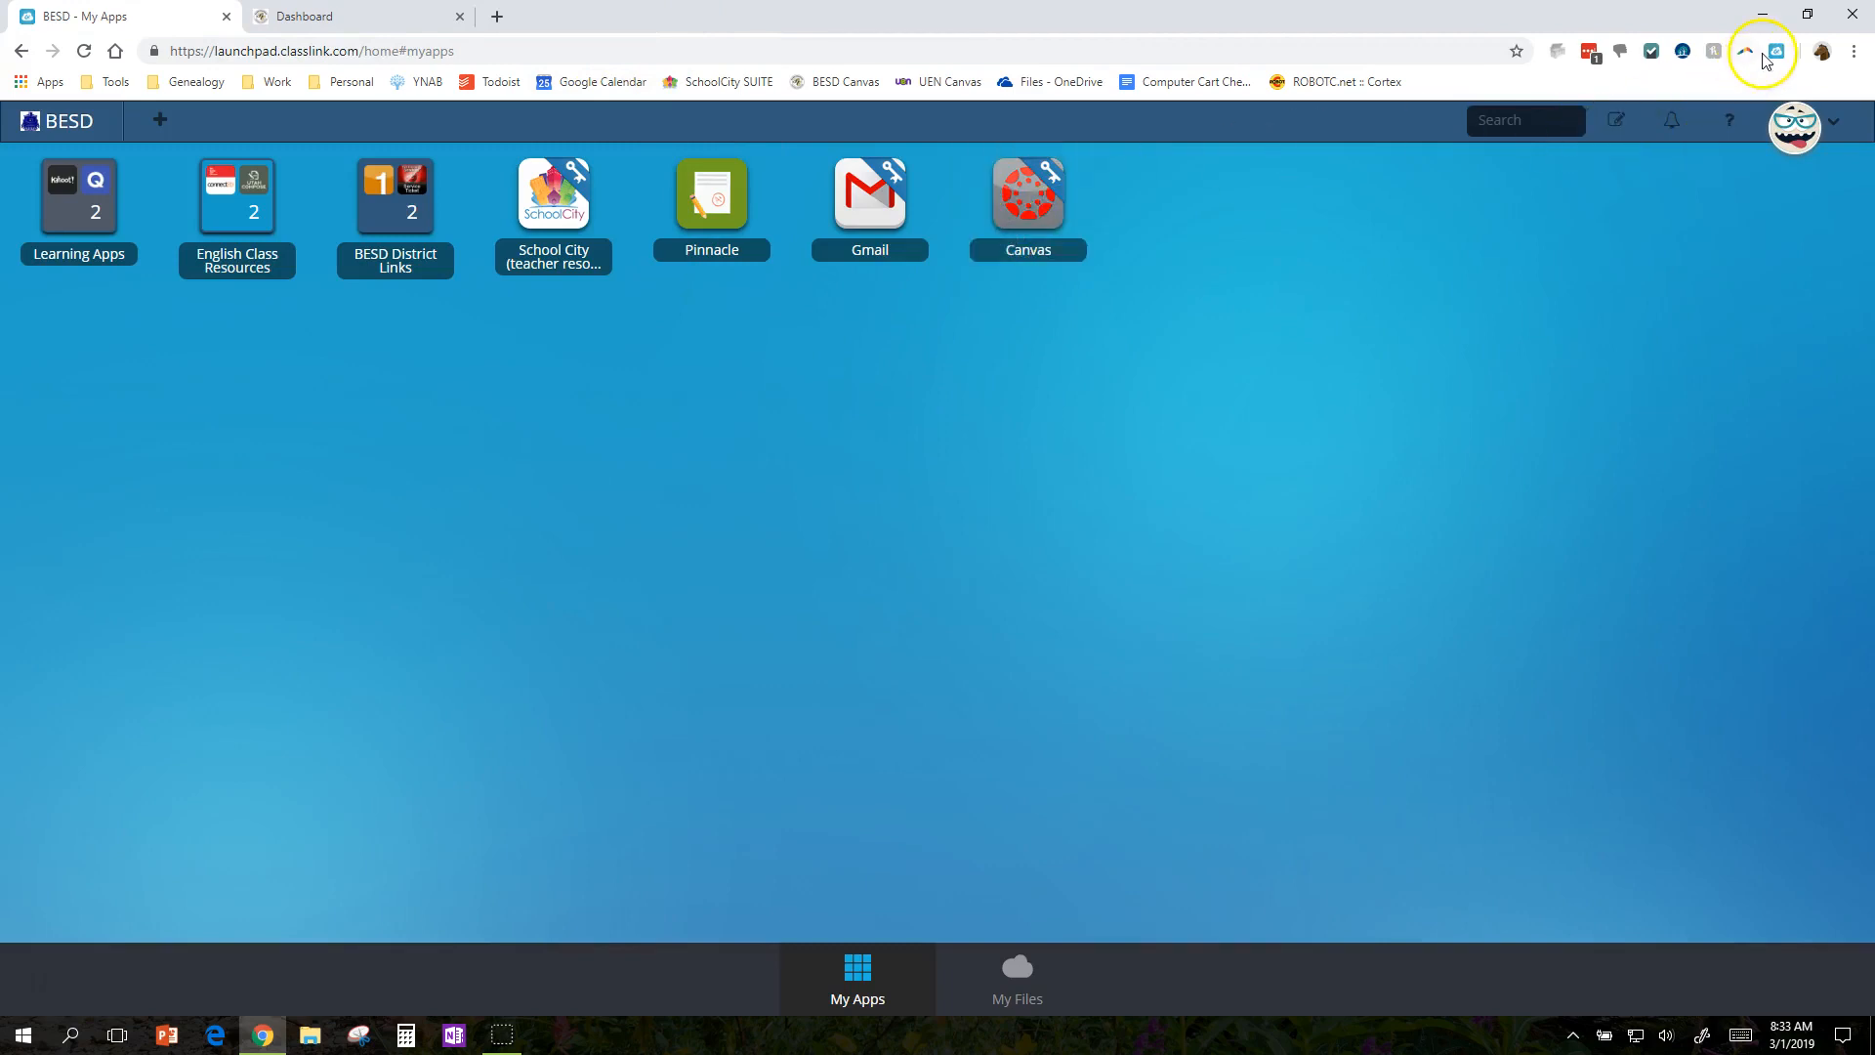
right_click(1775, 51)
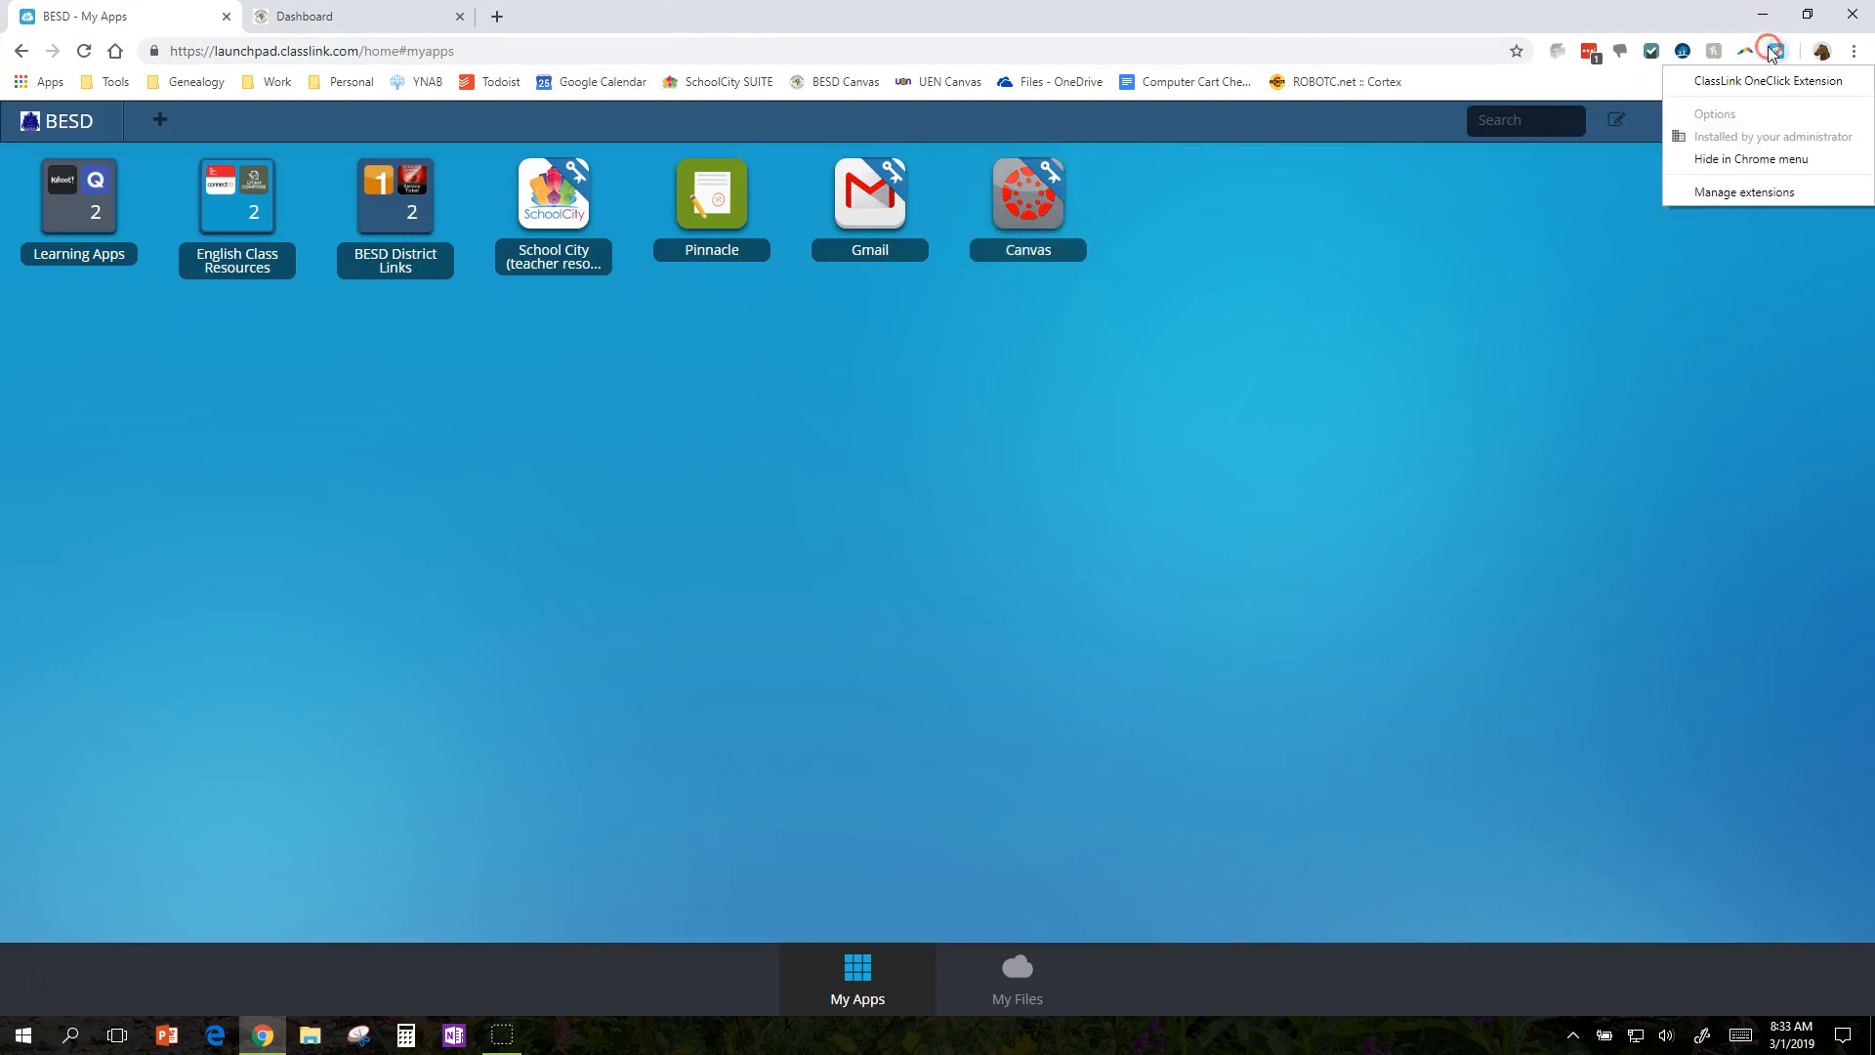
mouse_move(1289, 23)
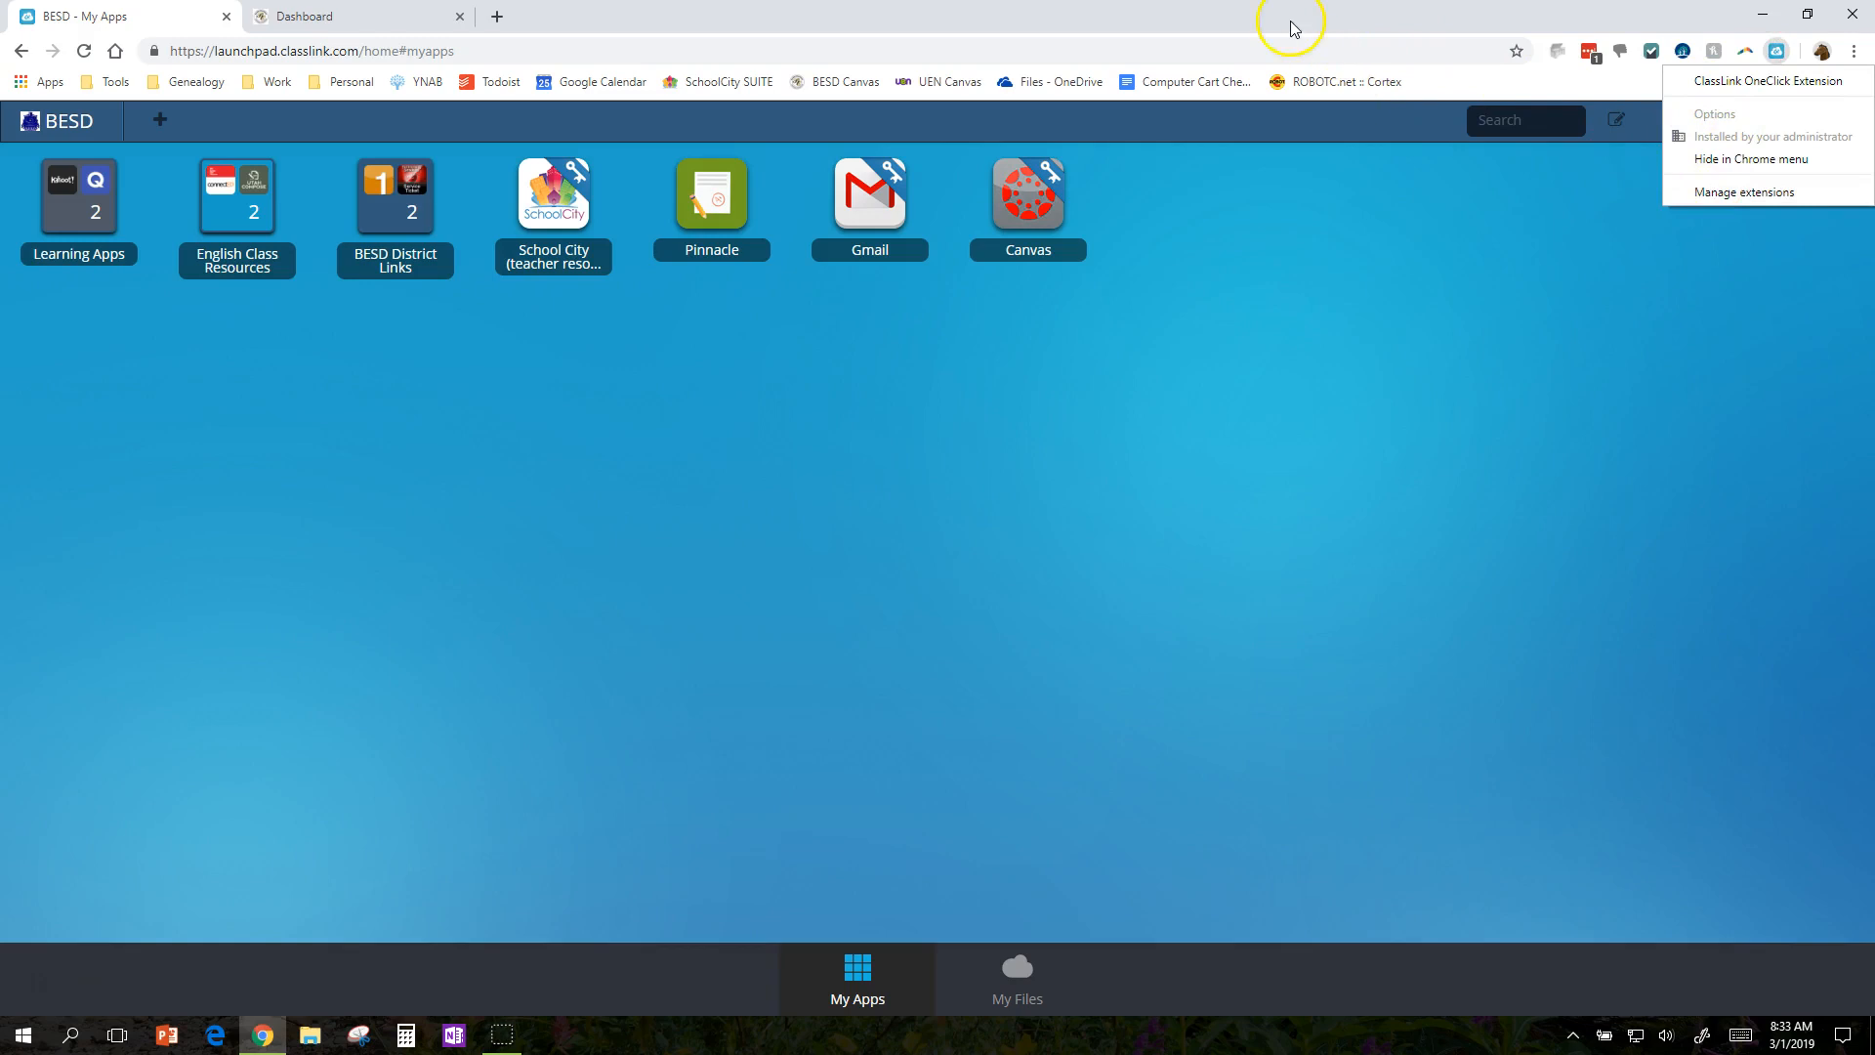
click(732, 394)
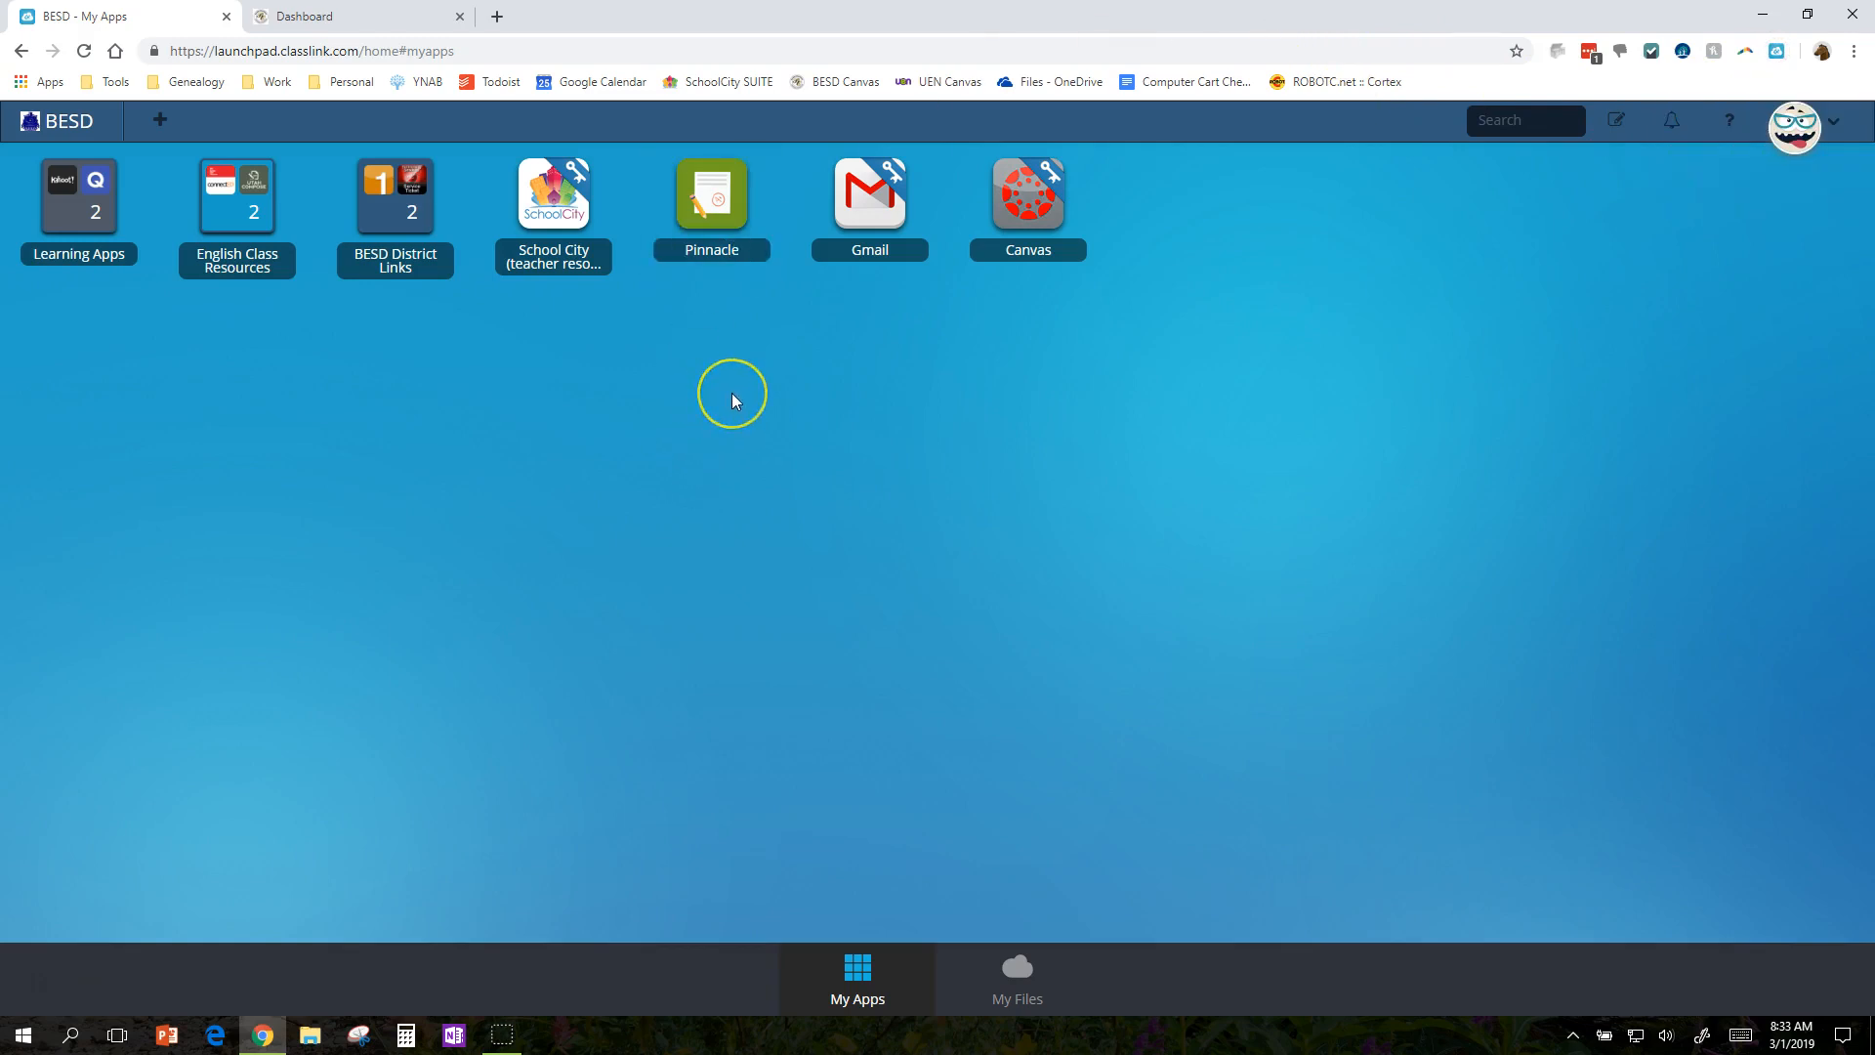
mouse_move(1025, 195)
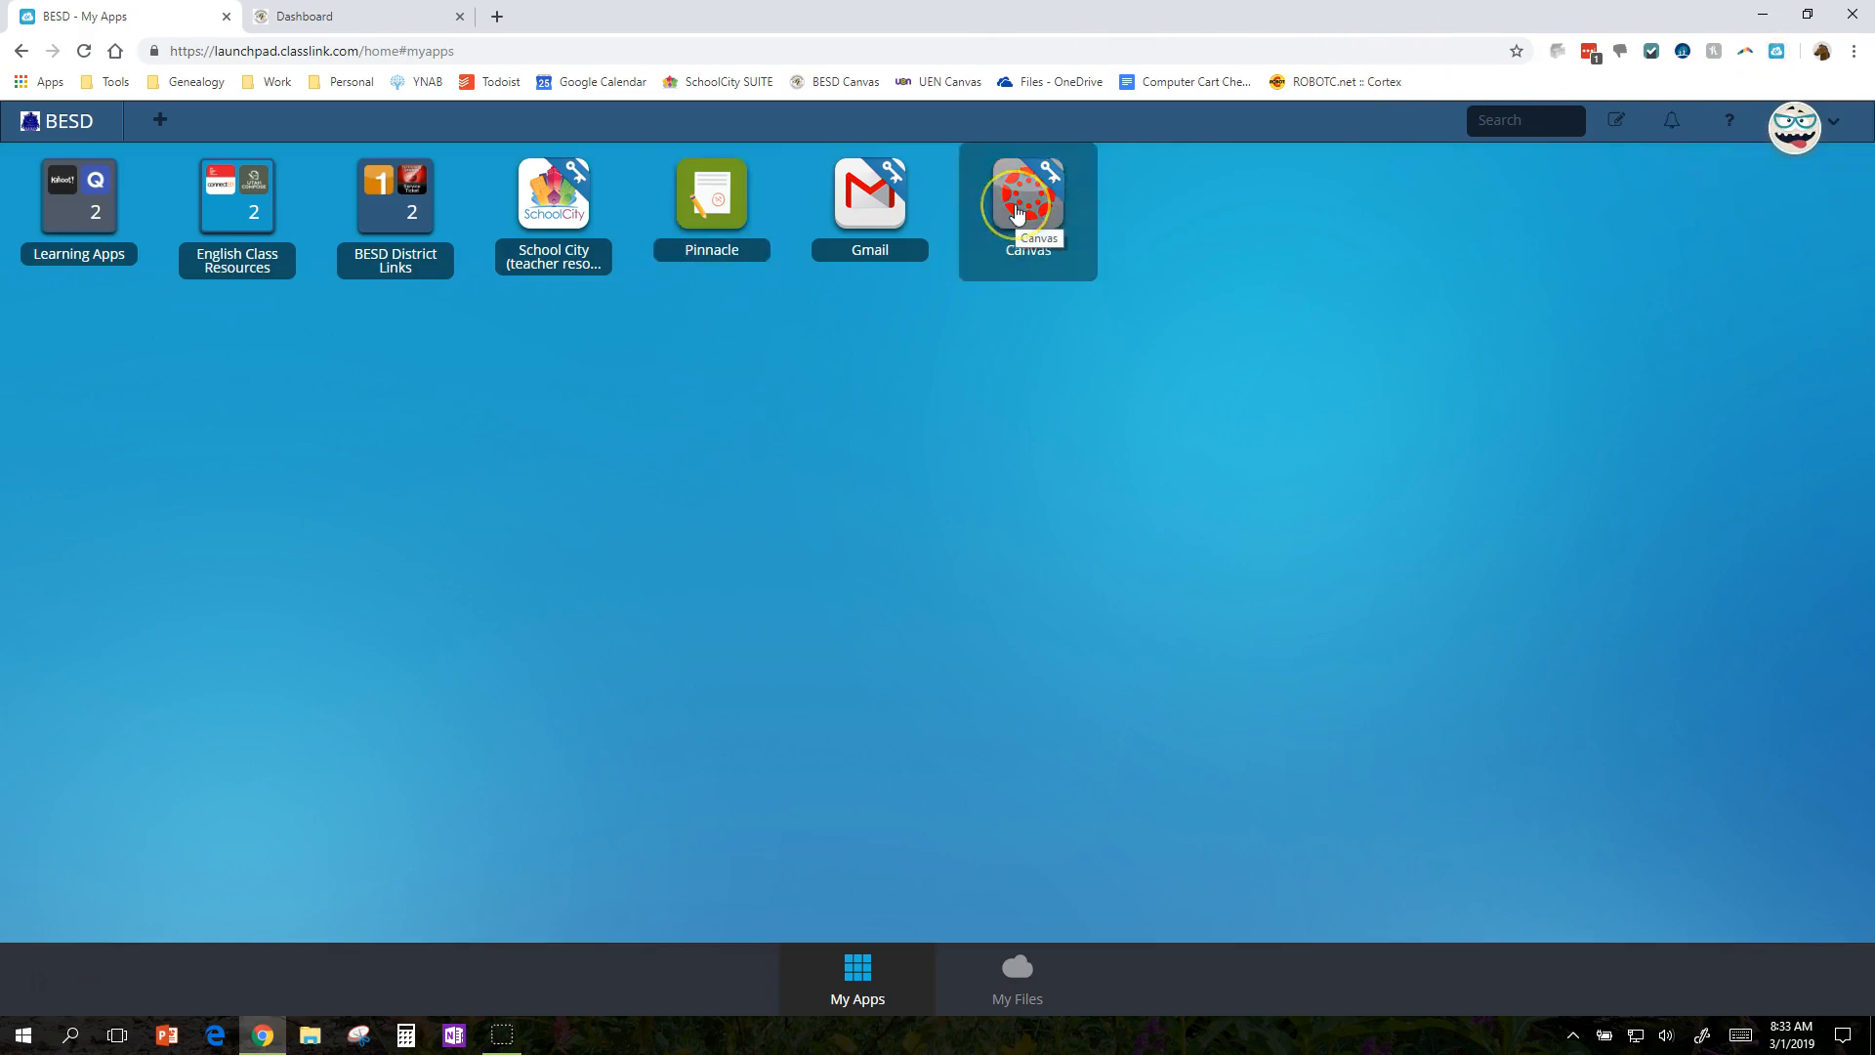
mouse_move(912, 435)
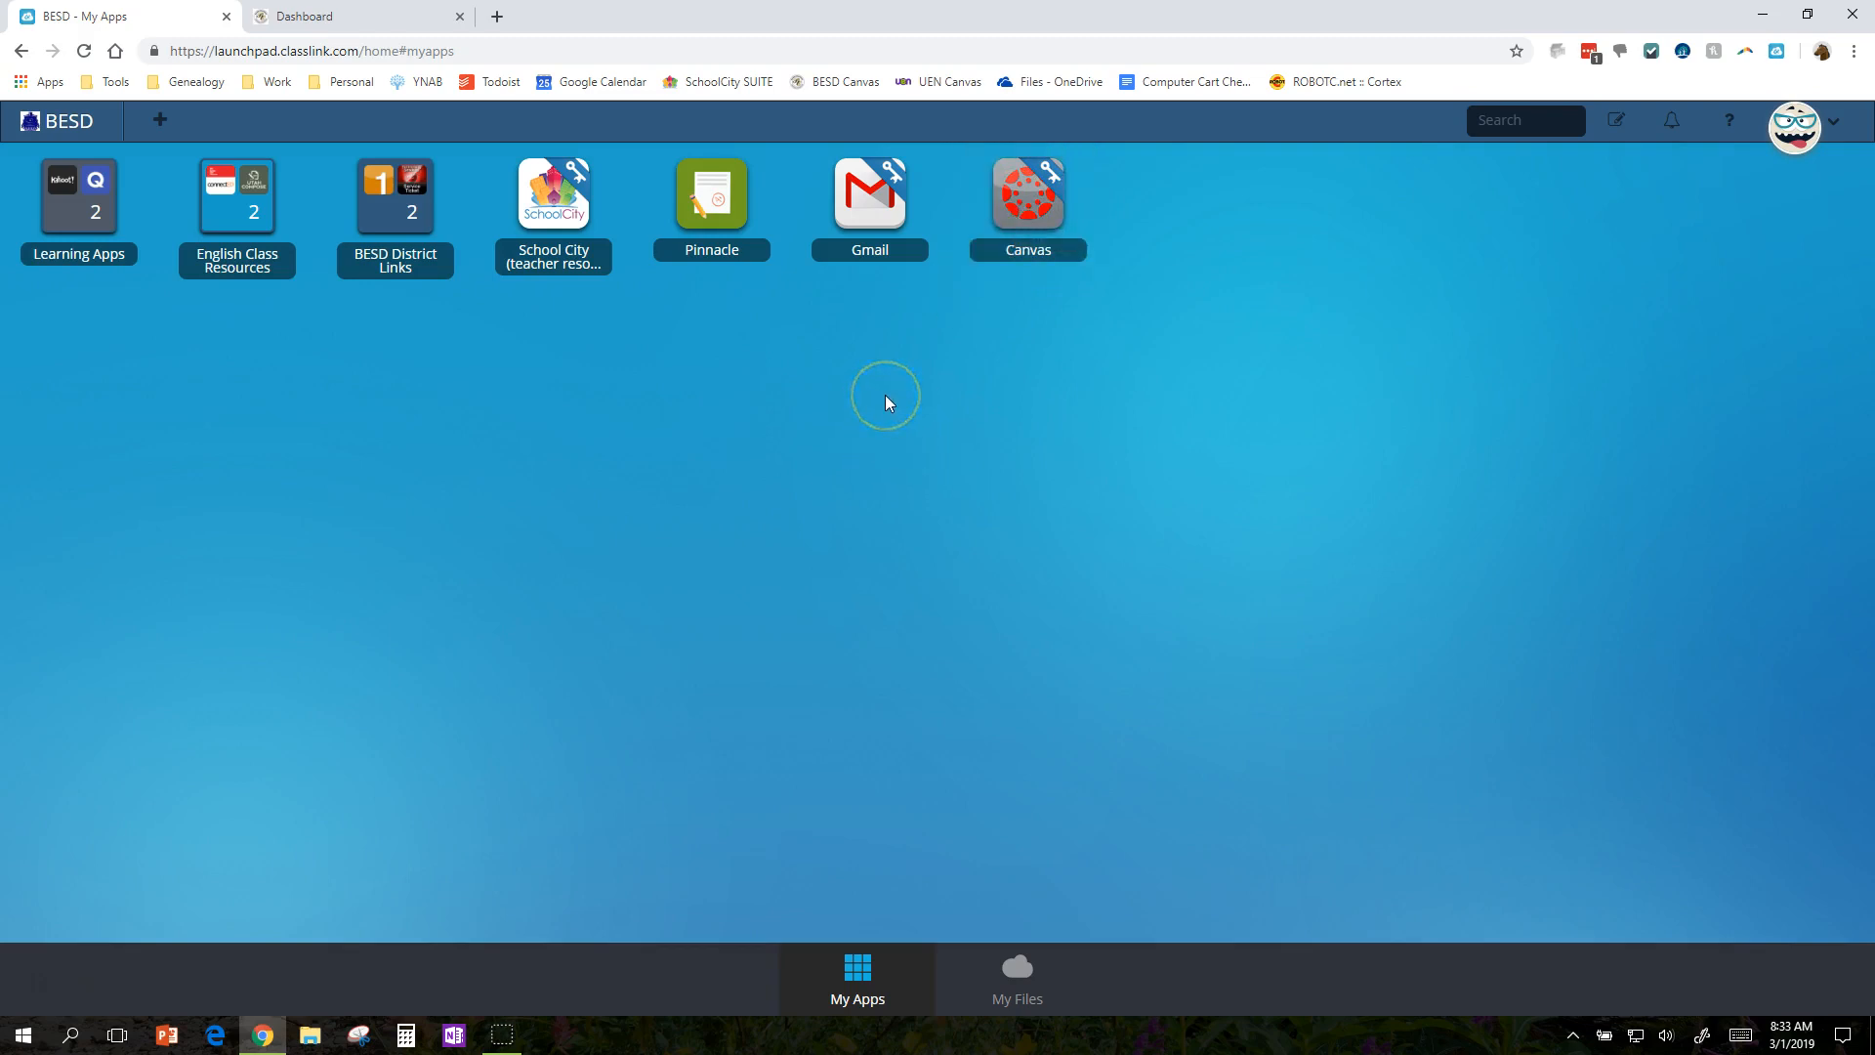
mouse_move(1025, 215)
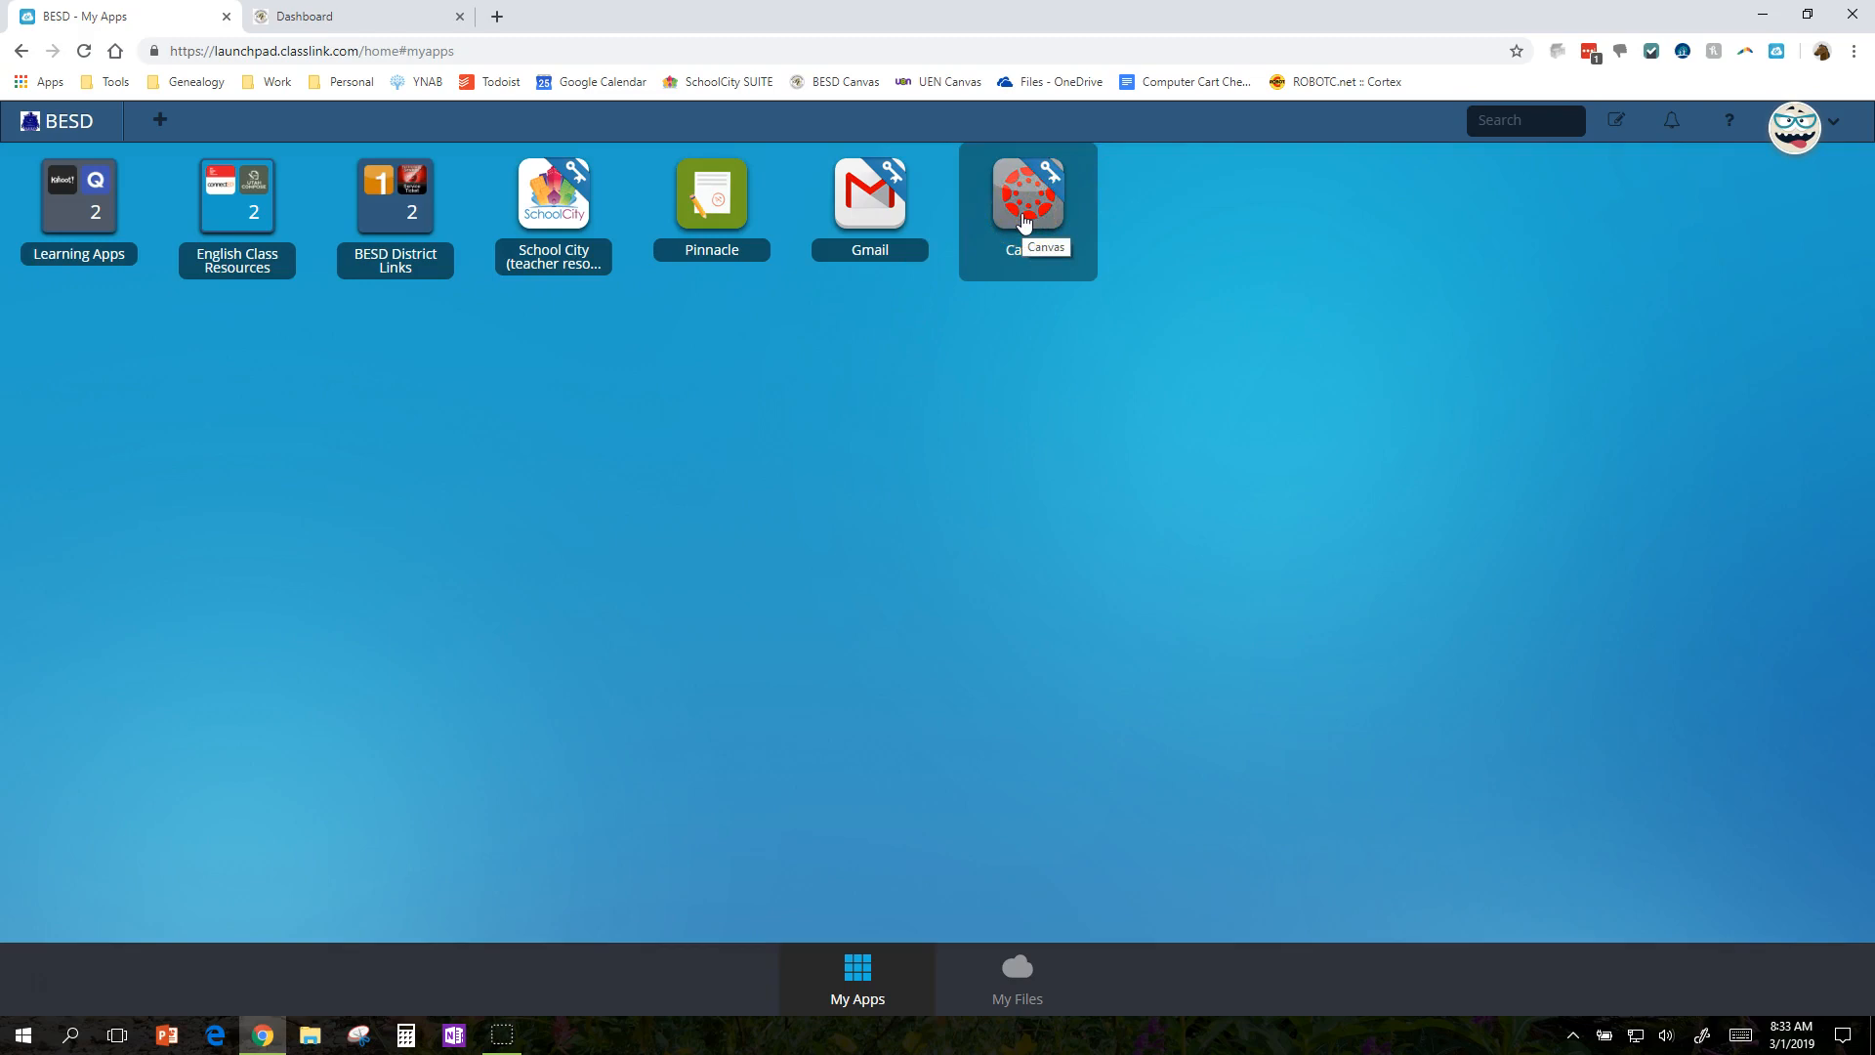
mouse_move(922, 338)
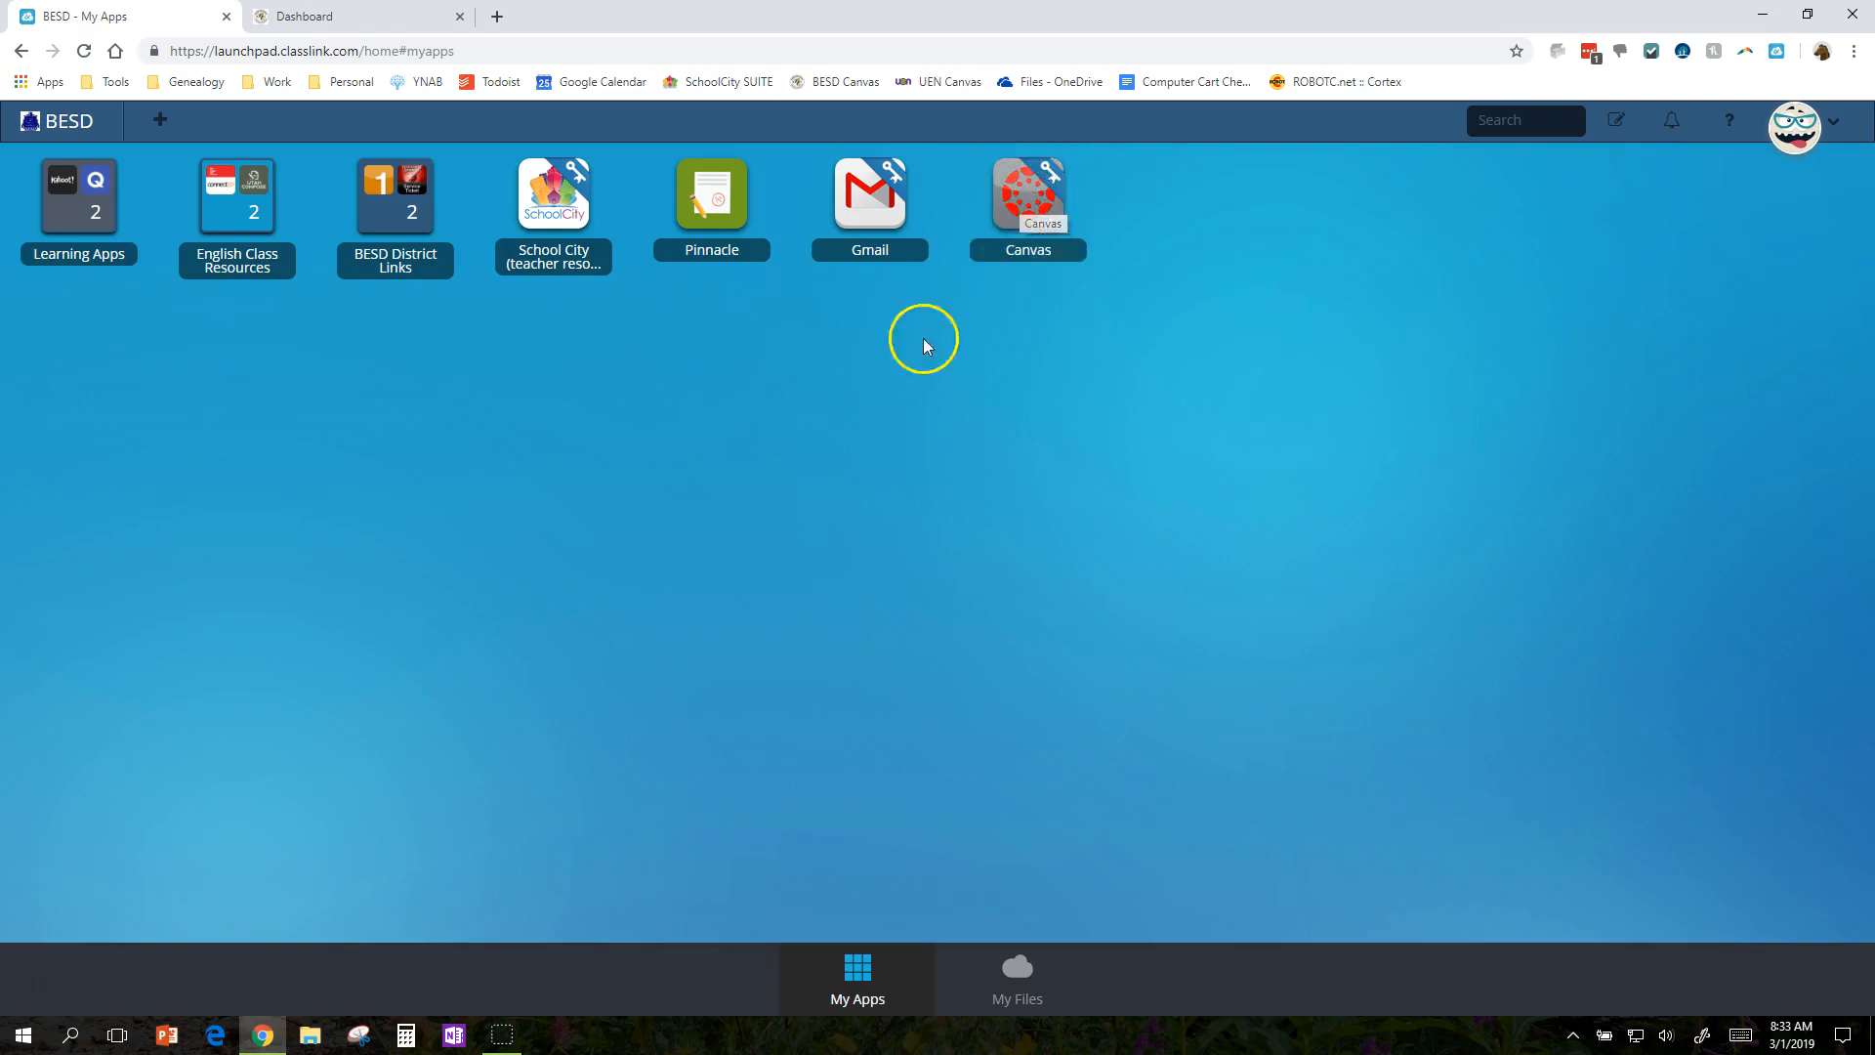
- Revisit the Canvas app's Default locker credentials via Update Password, then close back to My Apps
right_click(1026, 196)
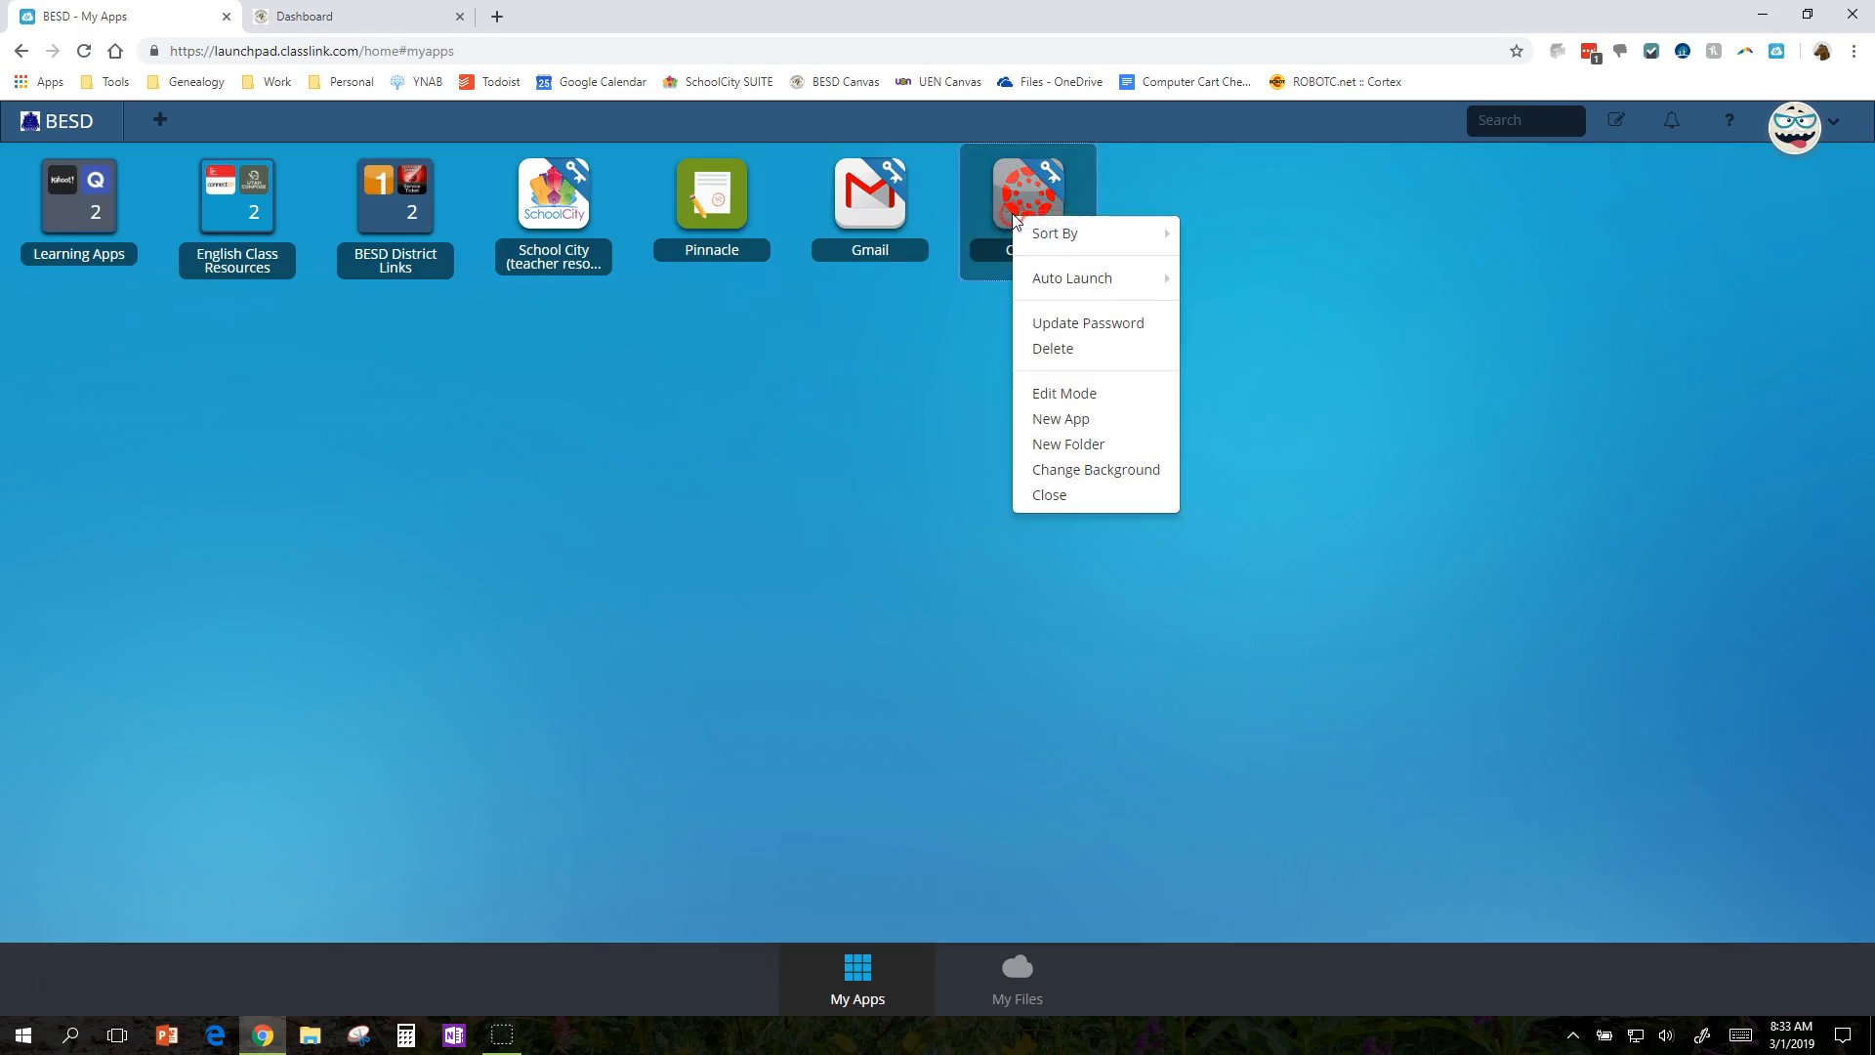
mouse_move(1086, 322)
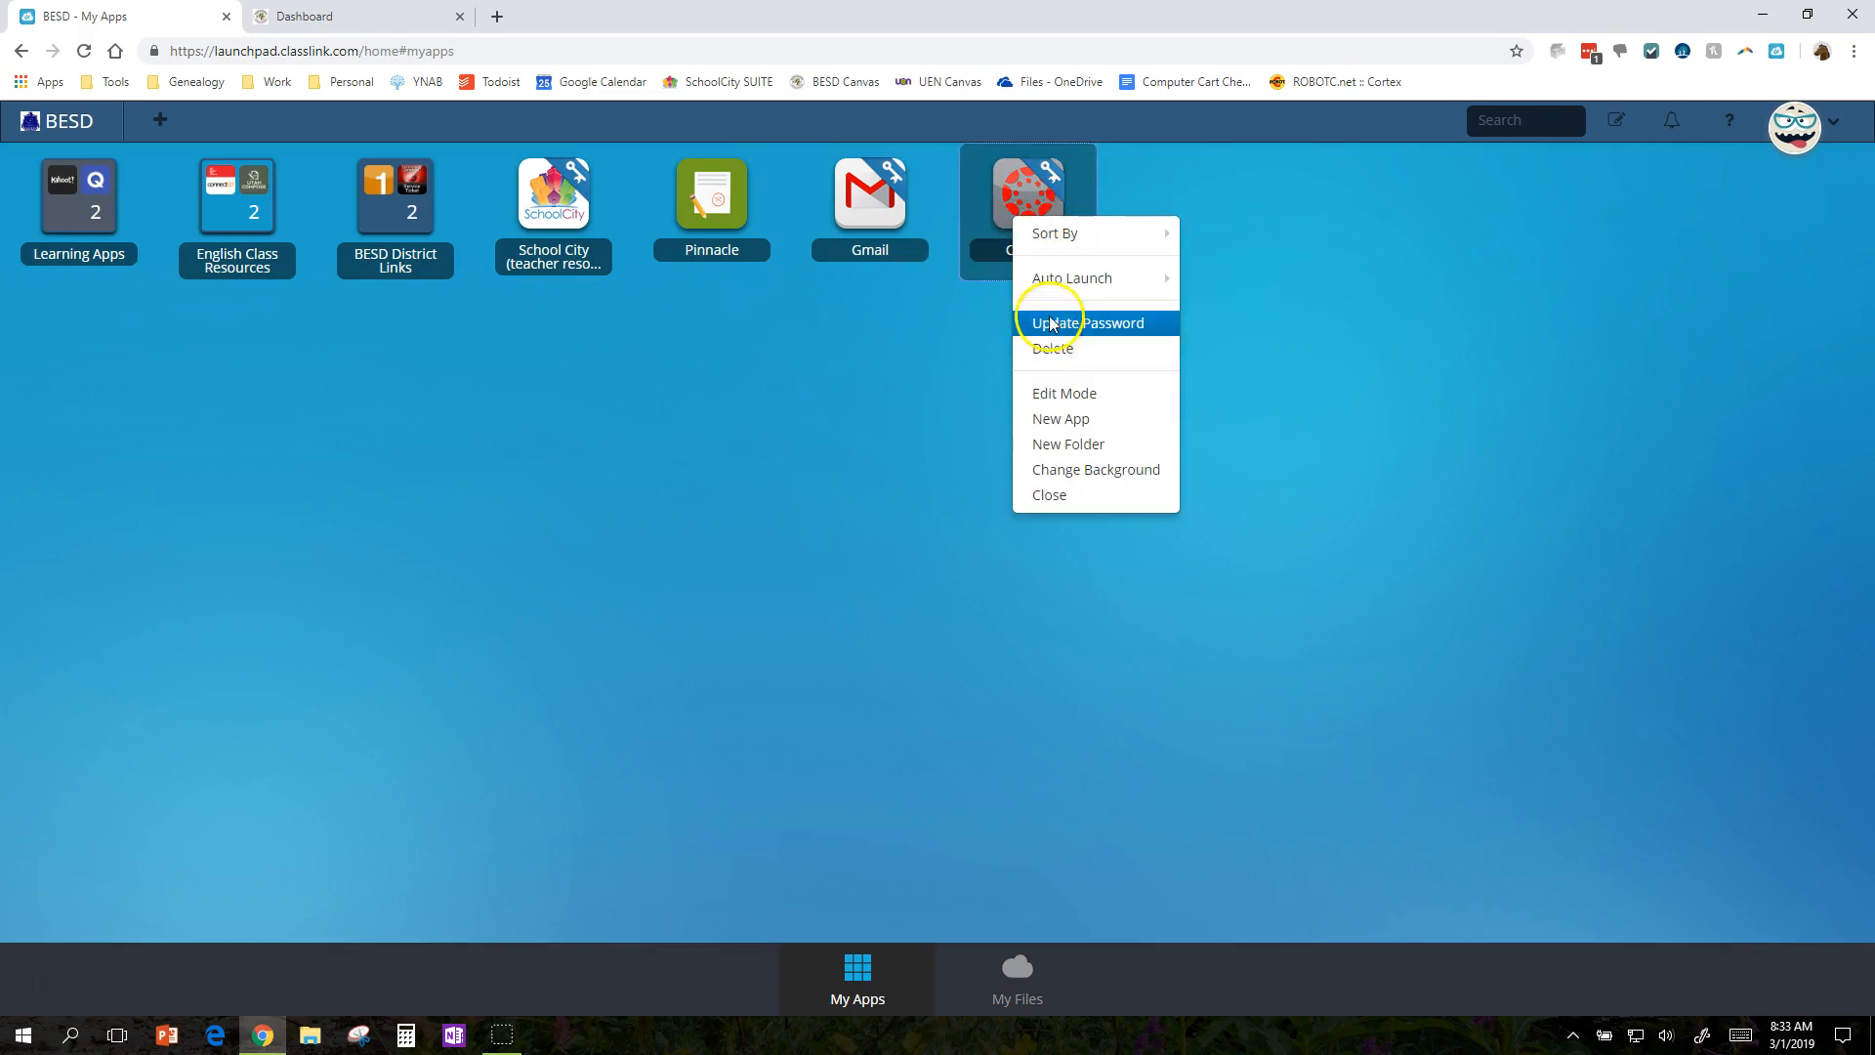
click(1085, 322)
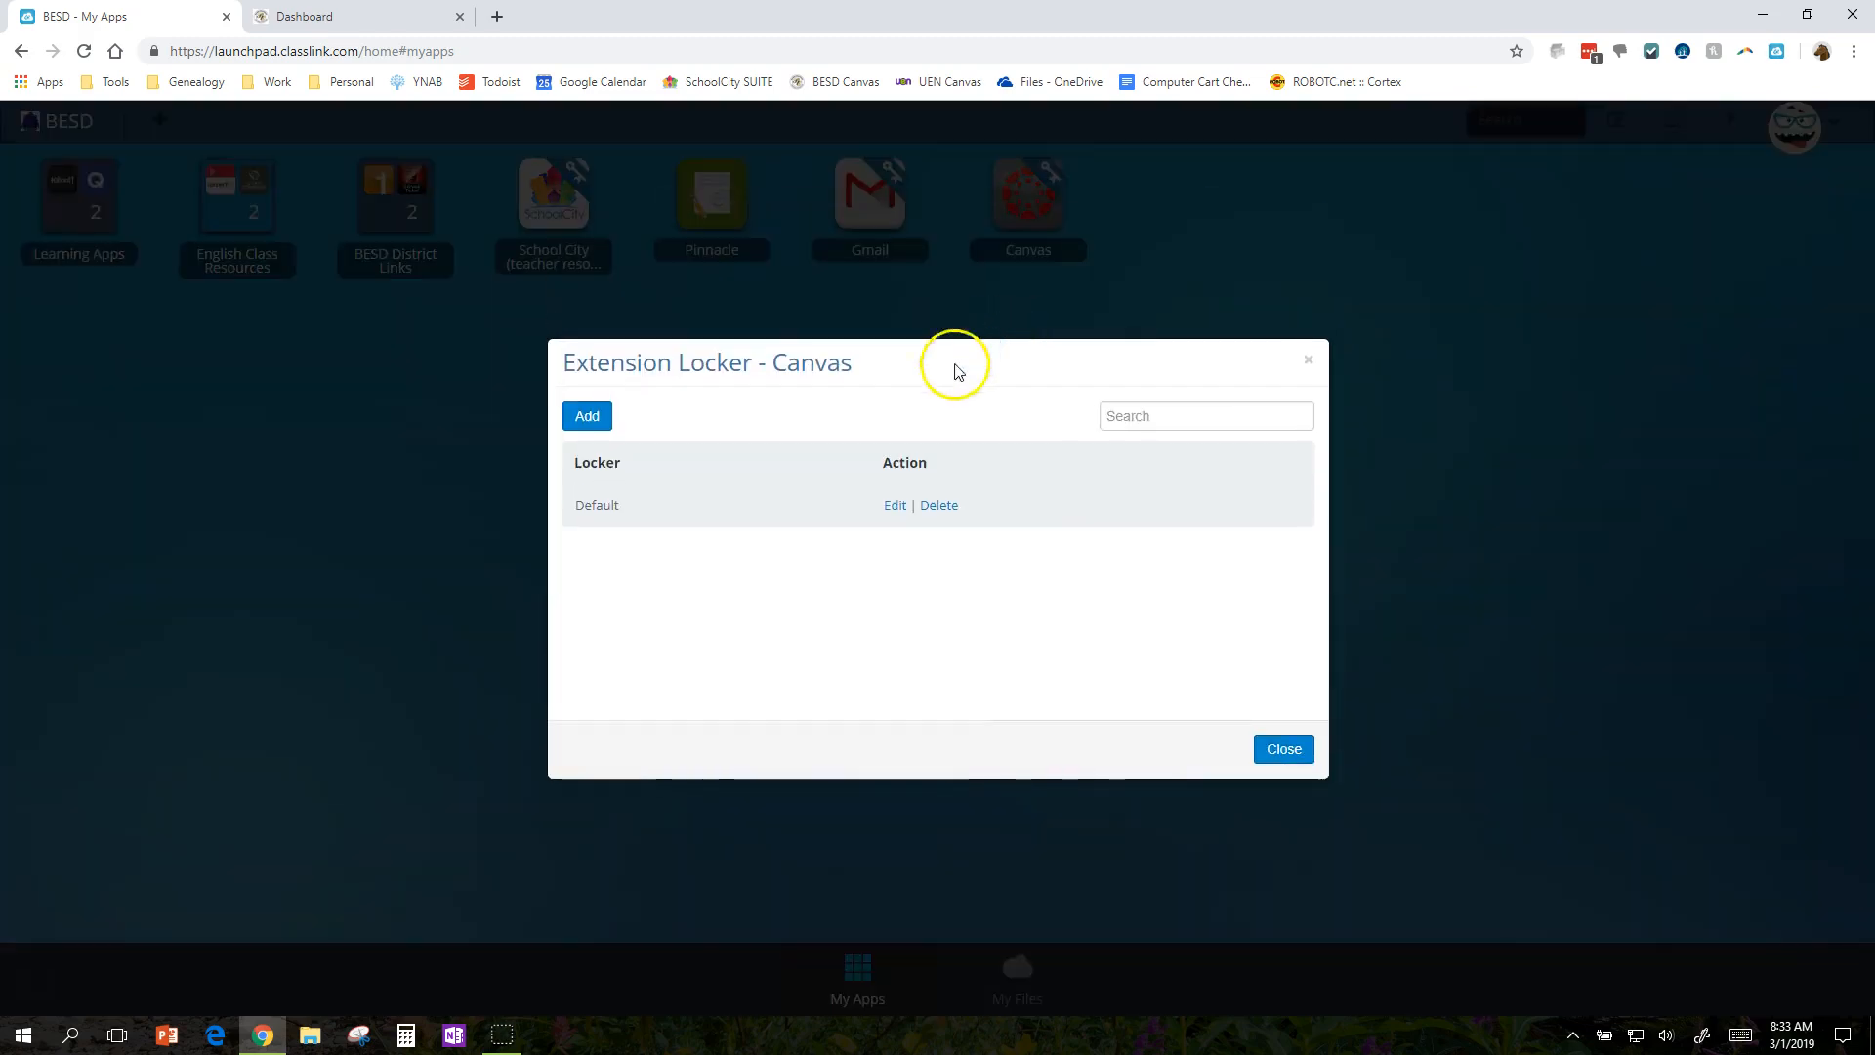
click(892, 504)
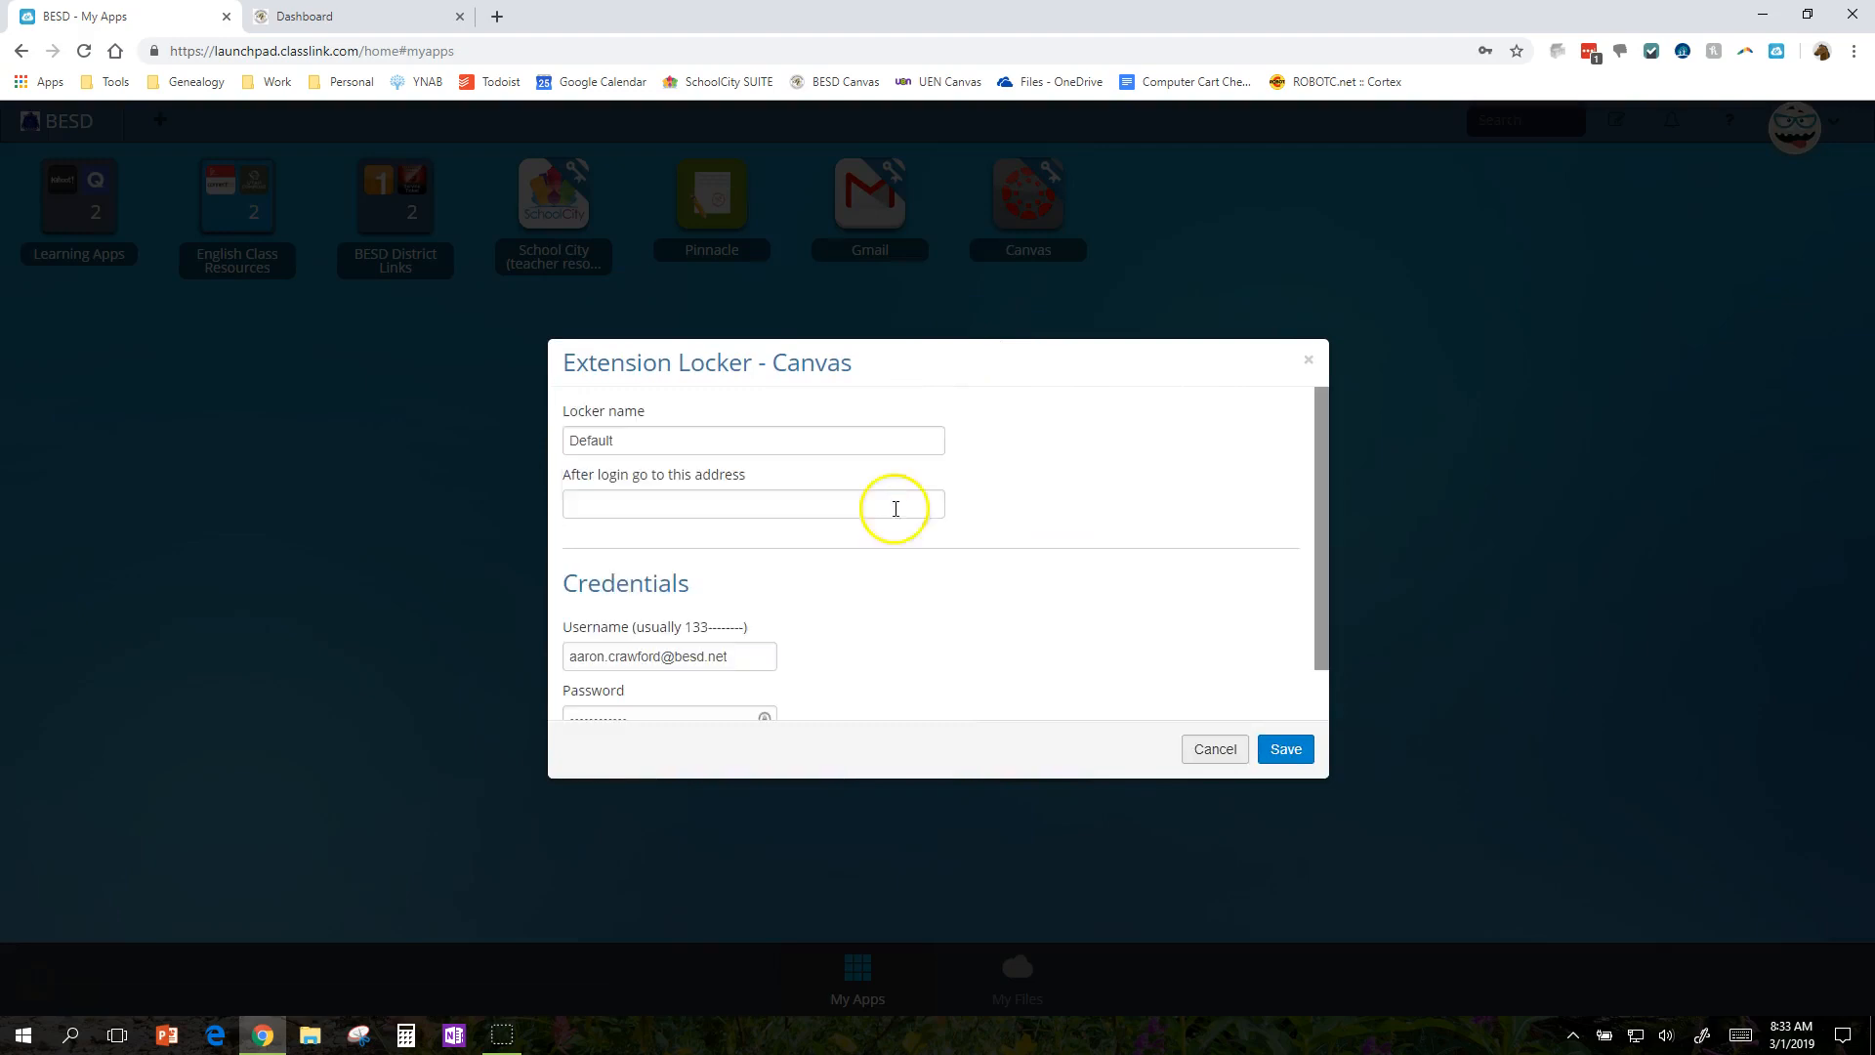
scroll(down, 3)
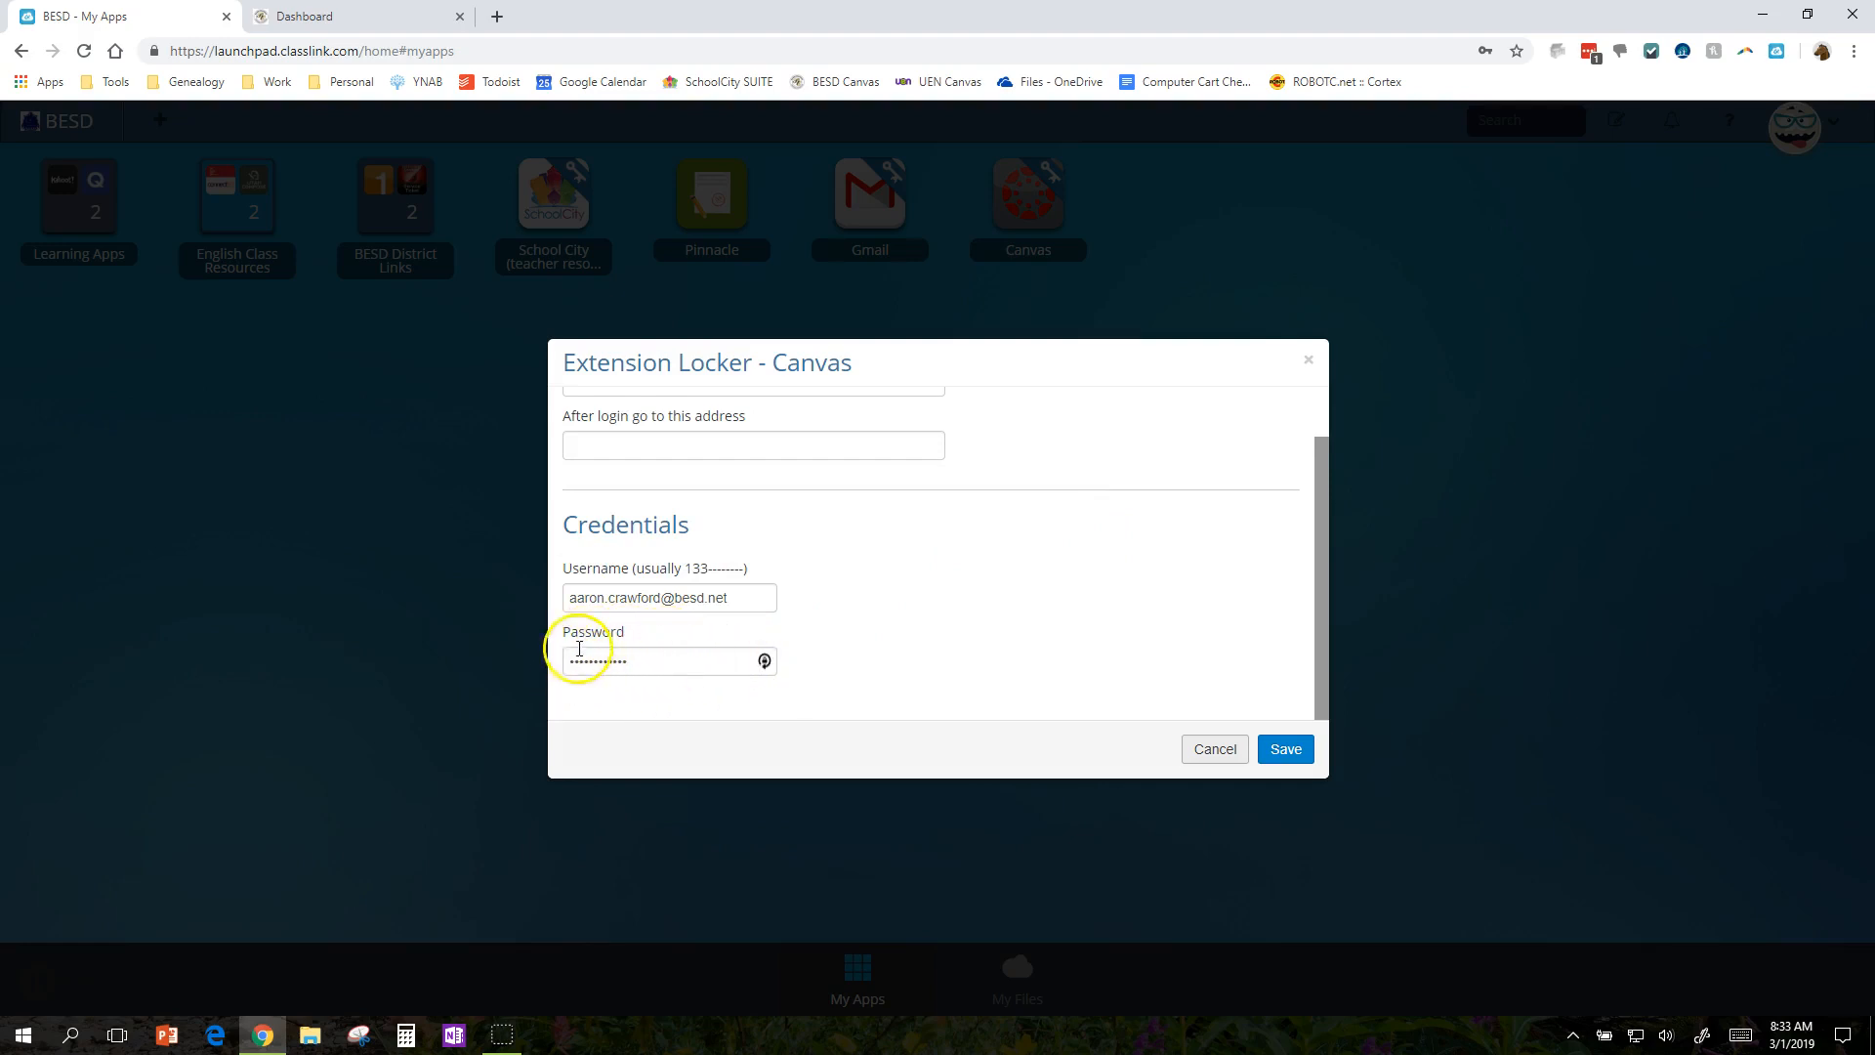
click(1285, 748)
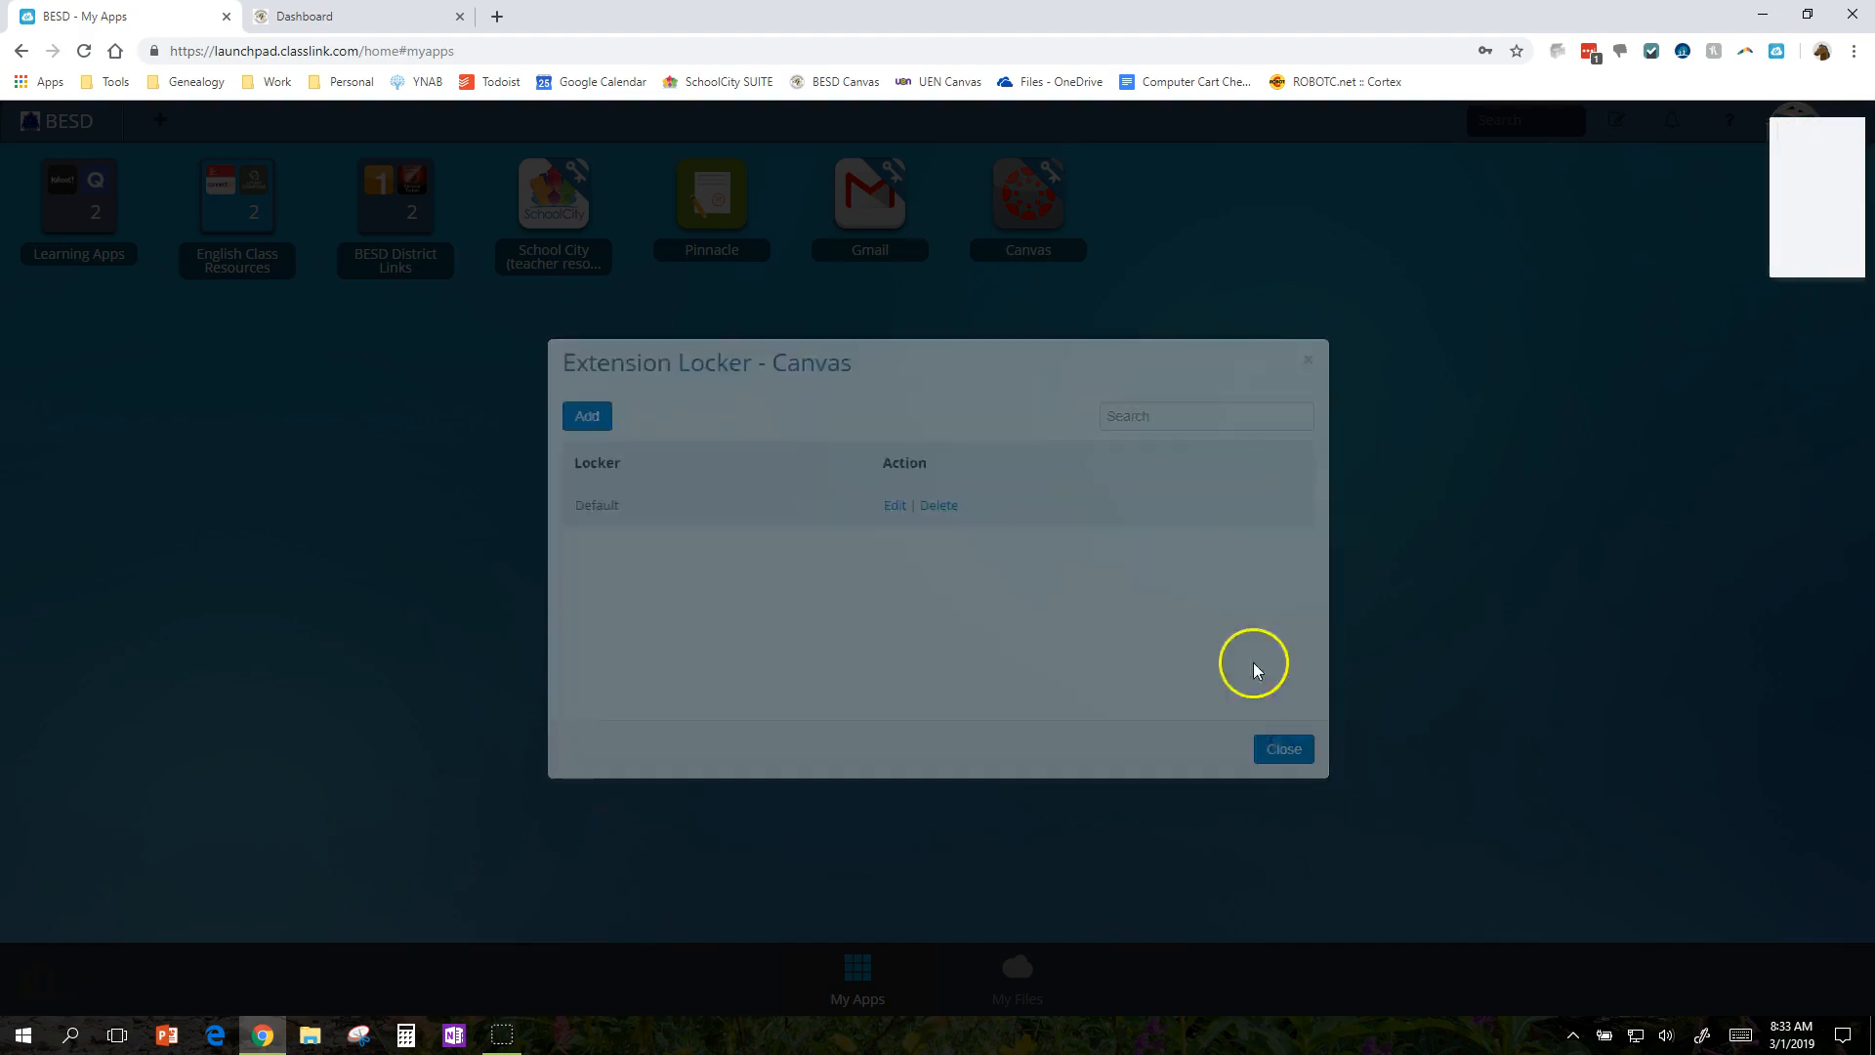
click(1281, 748)
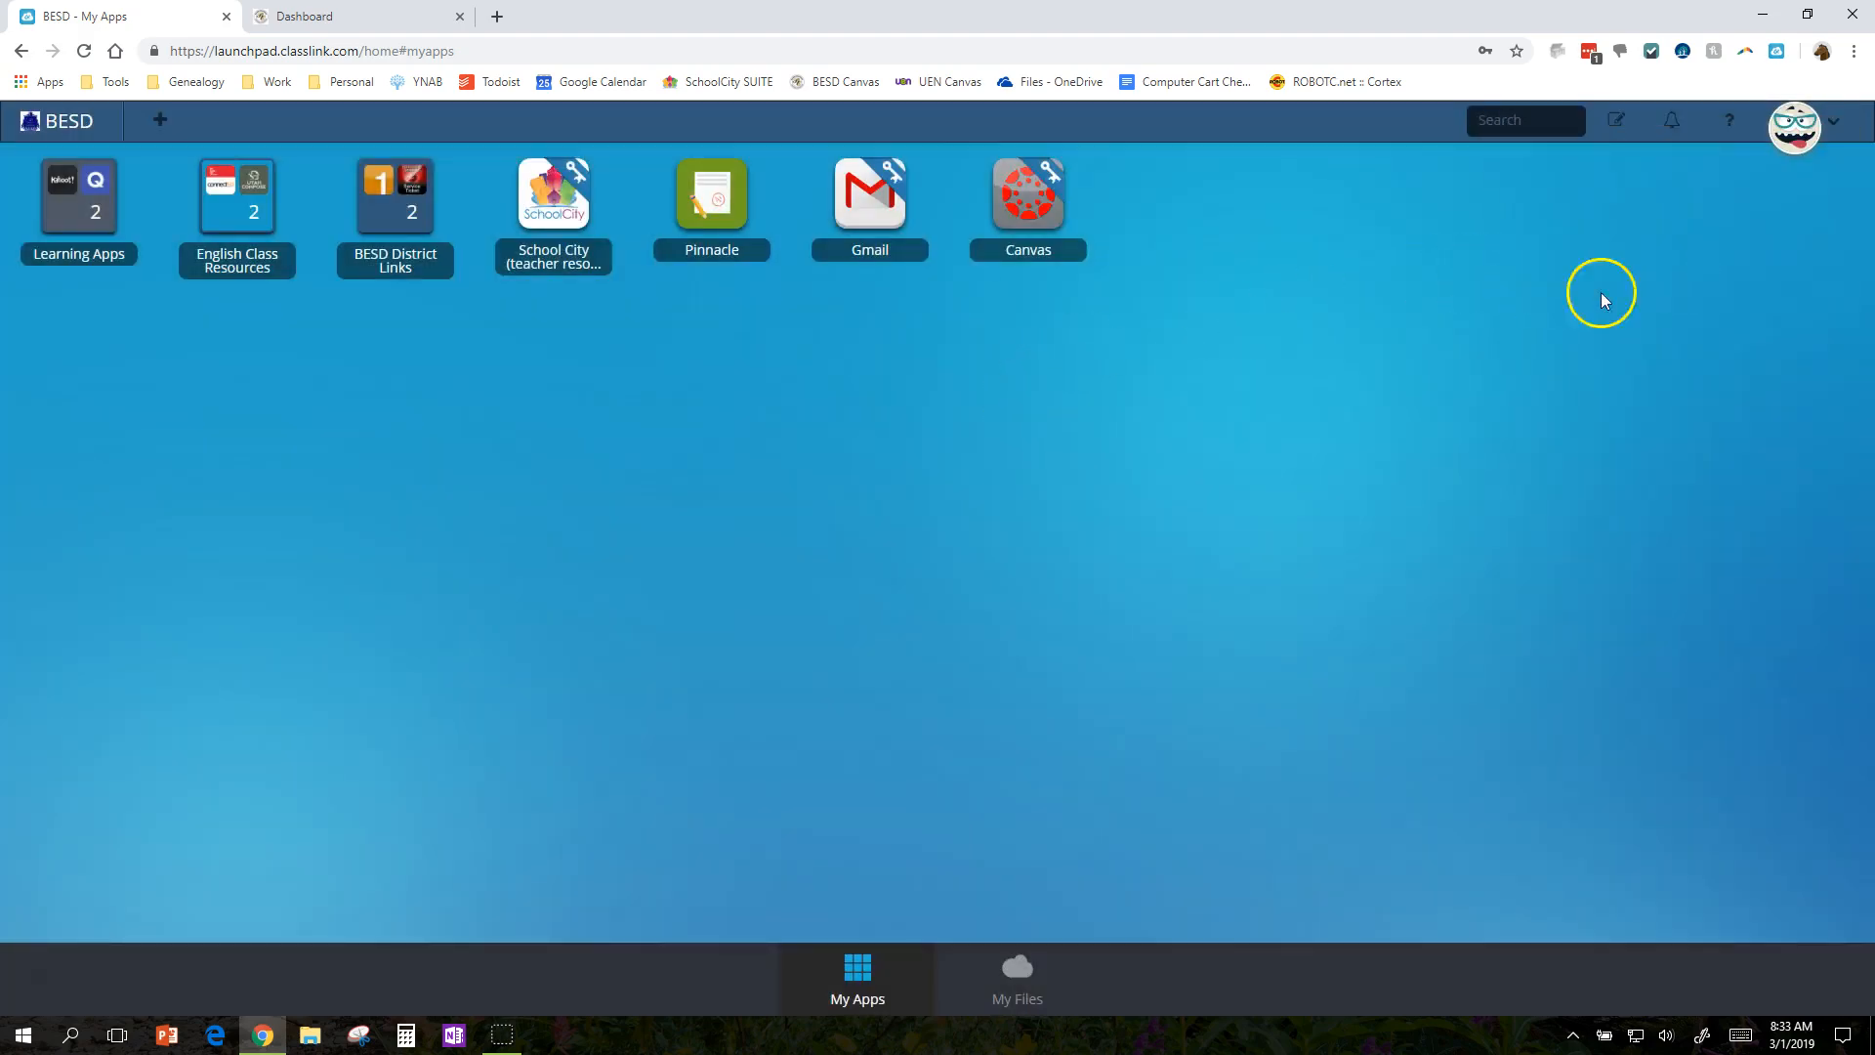
mouse_move(998, 435)
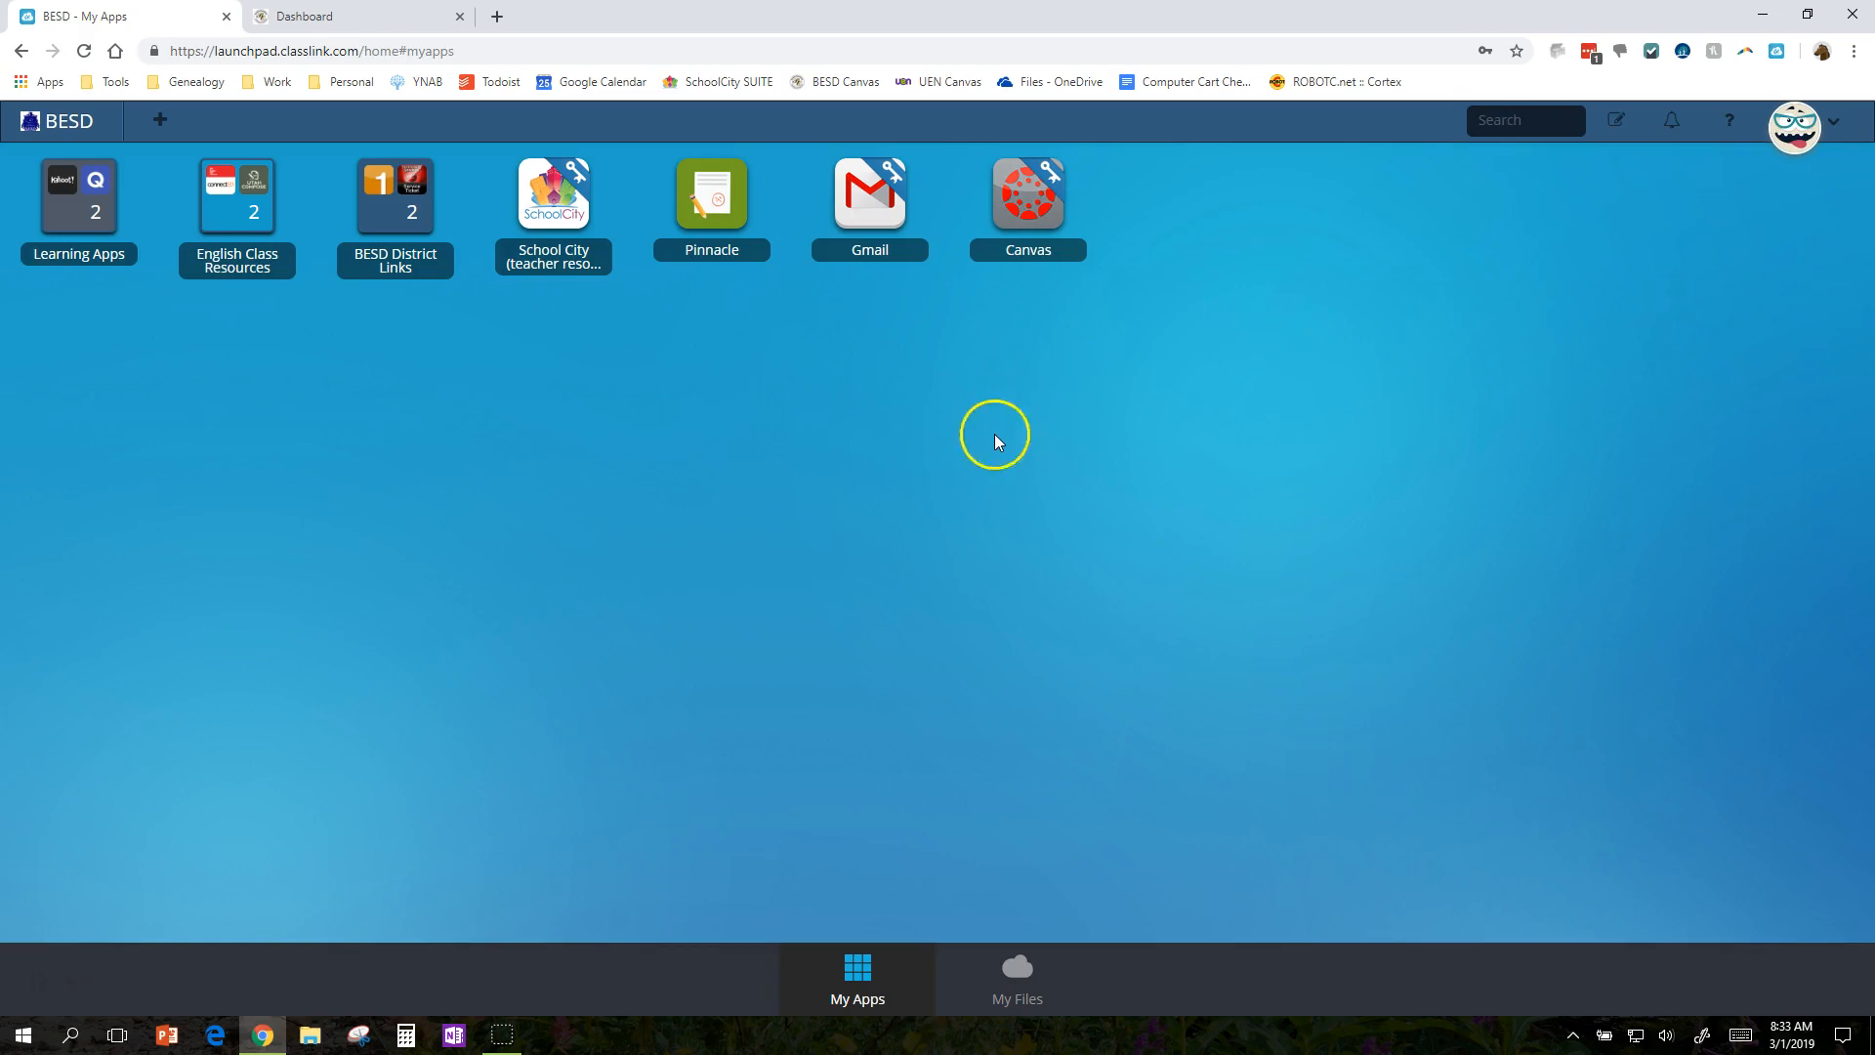
mouse_move(780, 441)
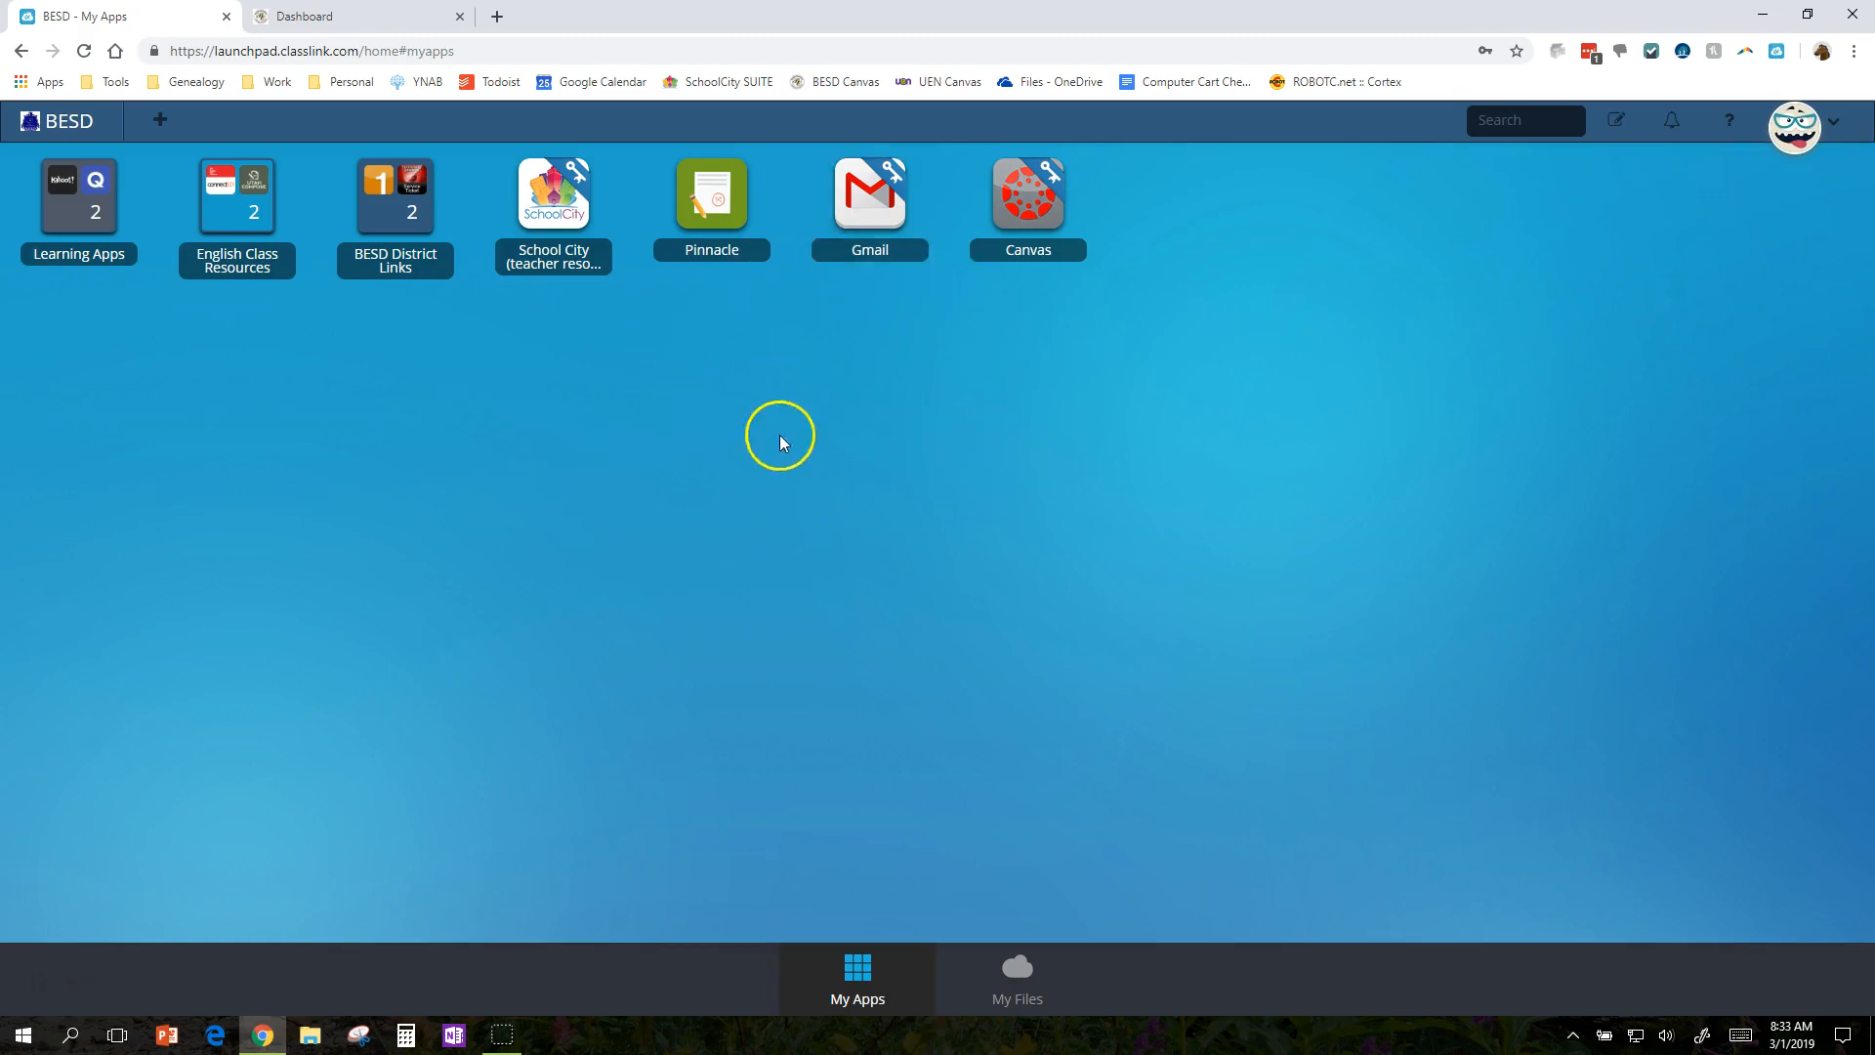
mouse_move(955, 223)
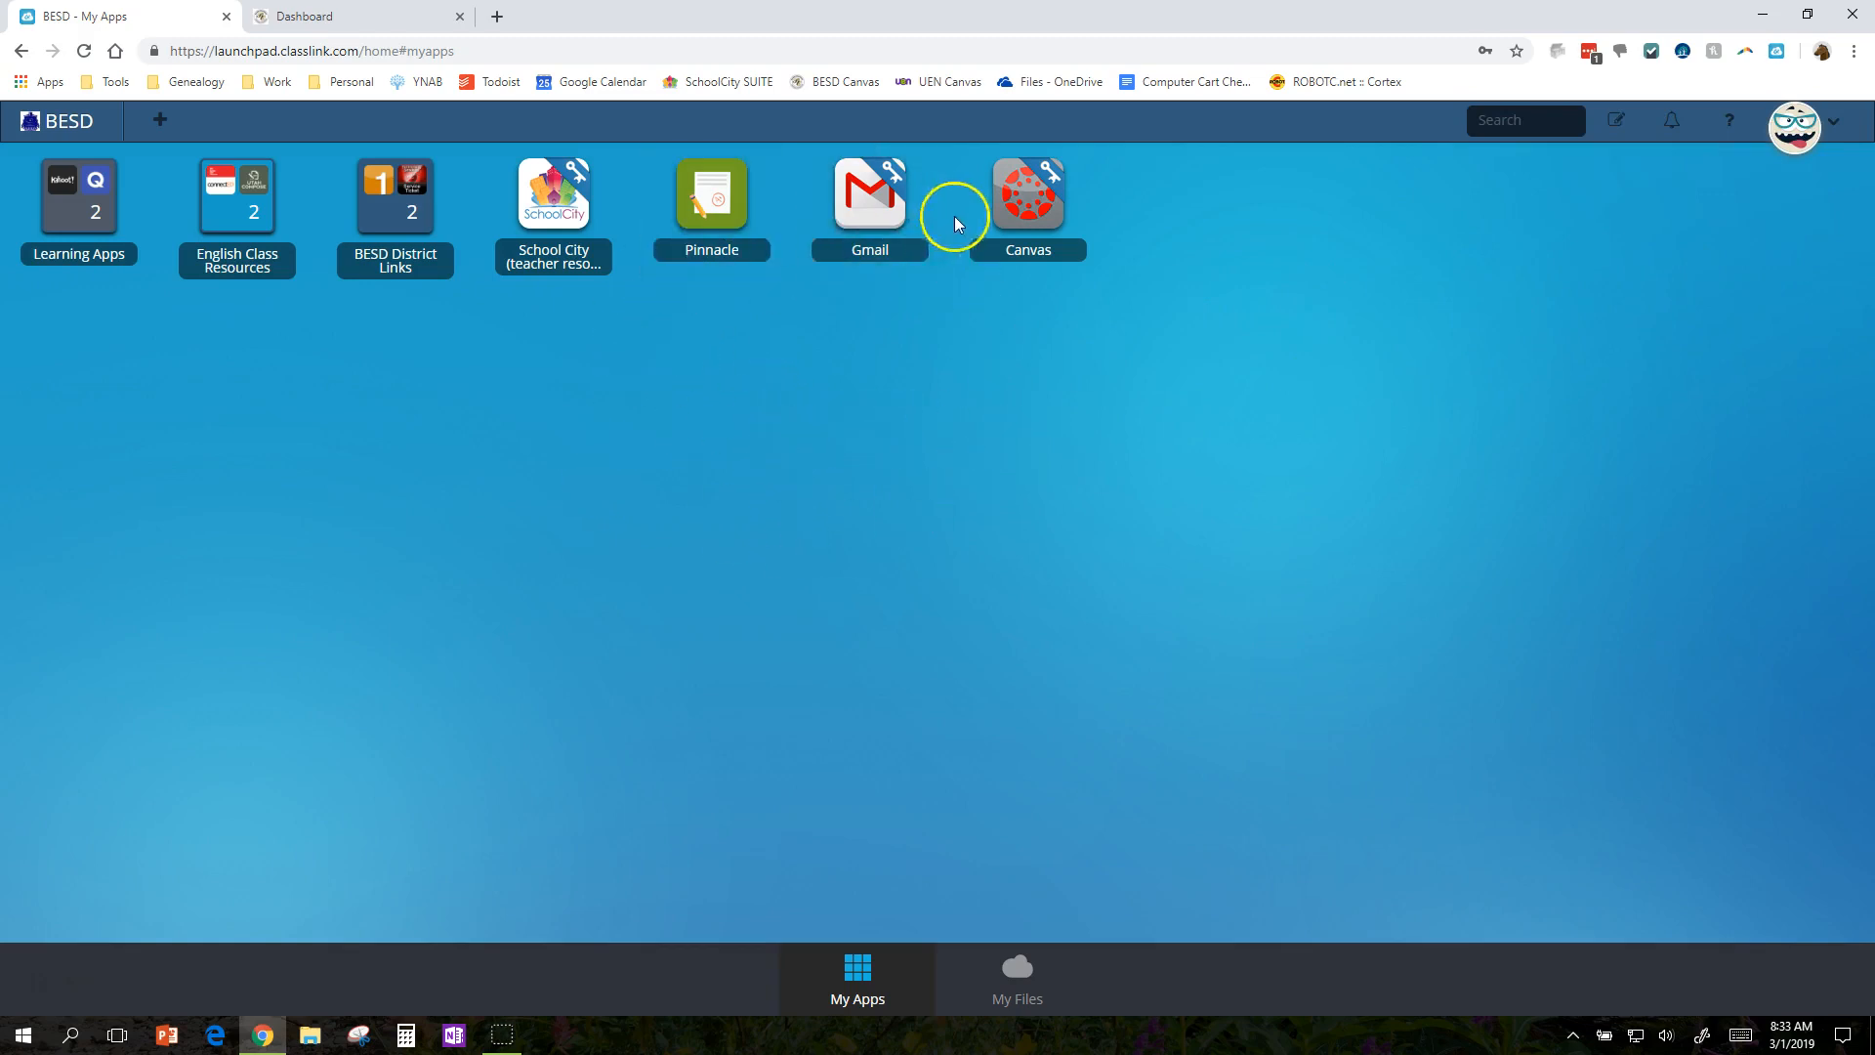
mouse_move(666, 418)
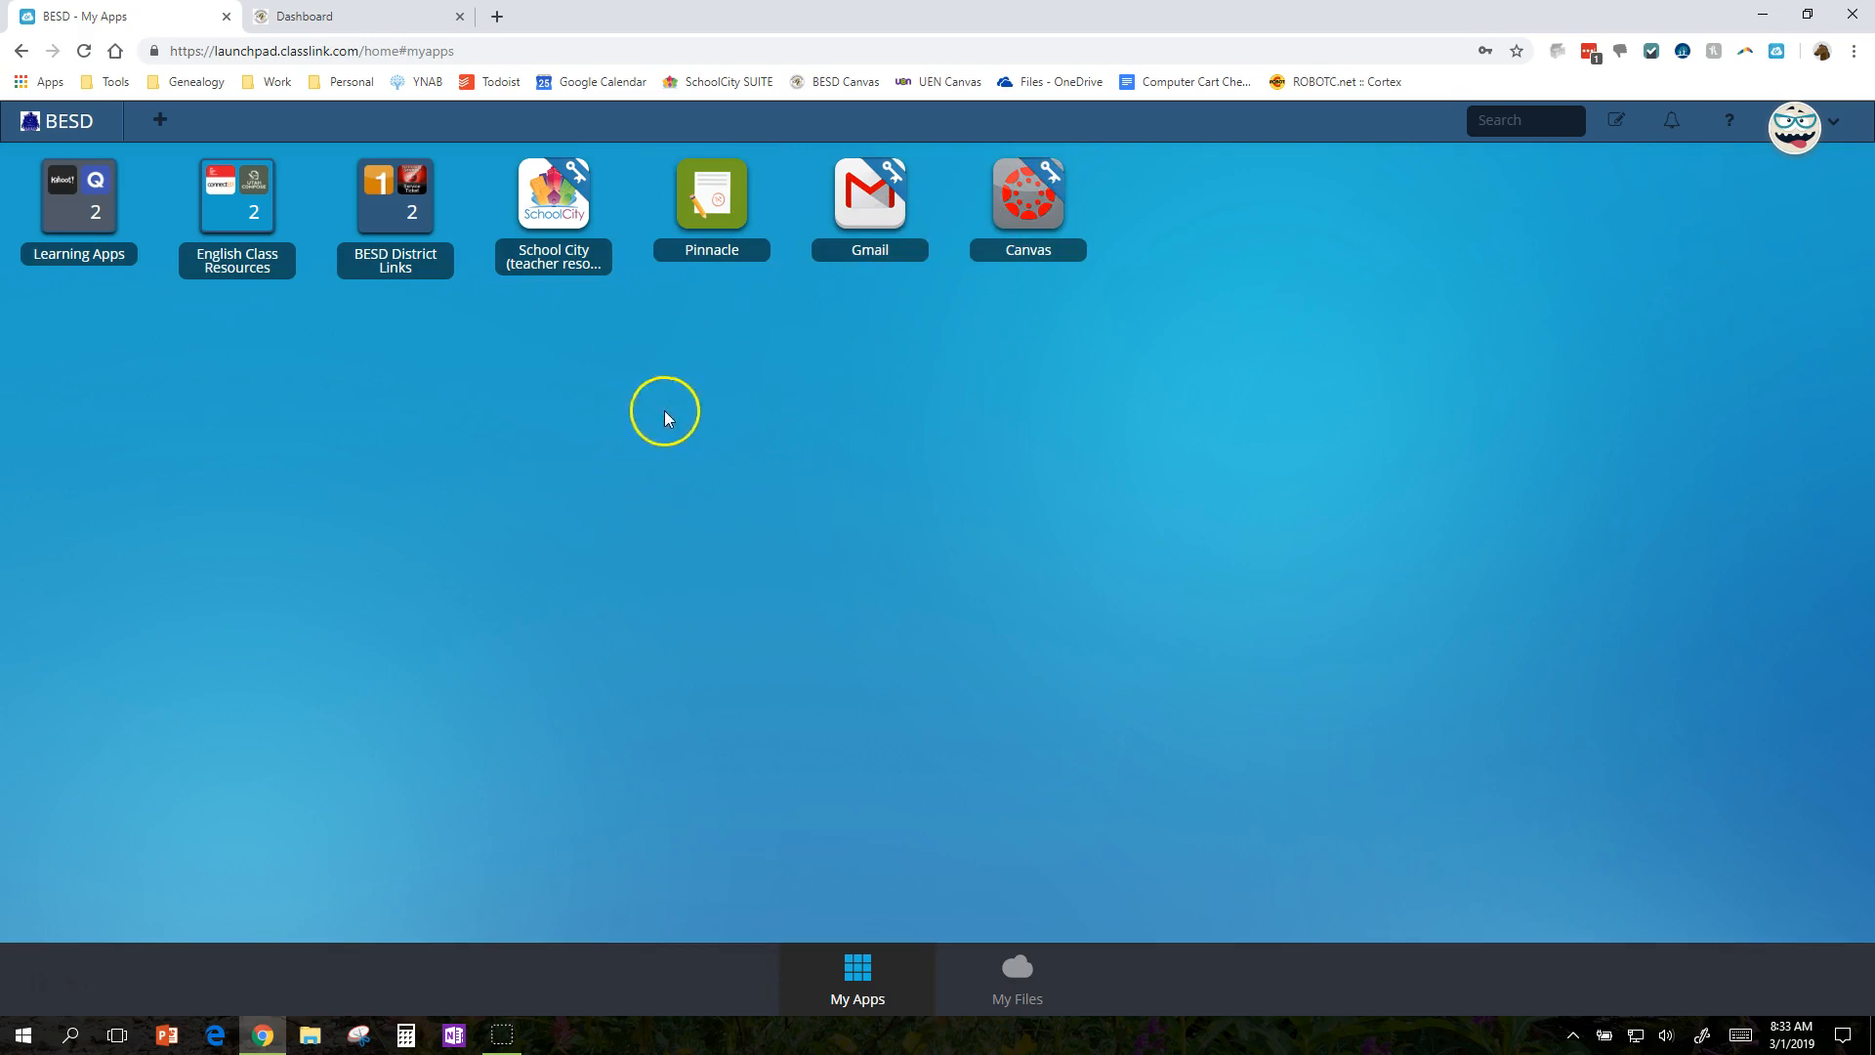
mouse_move(846, 426)
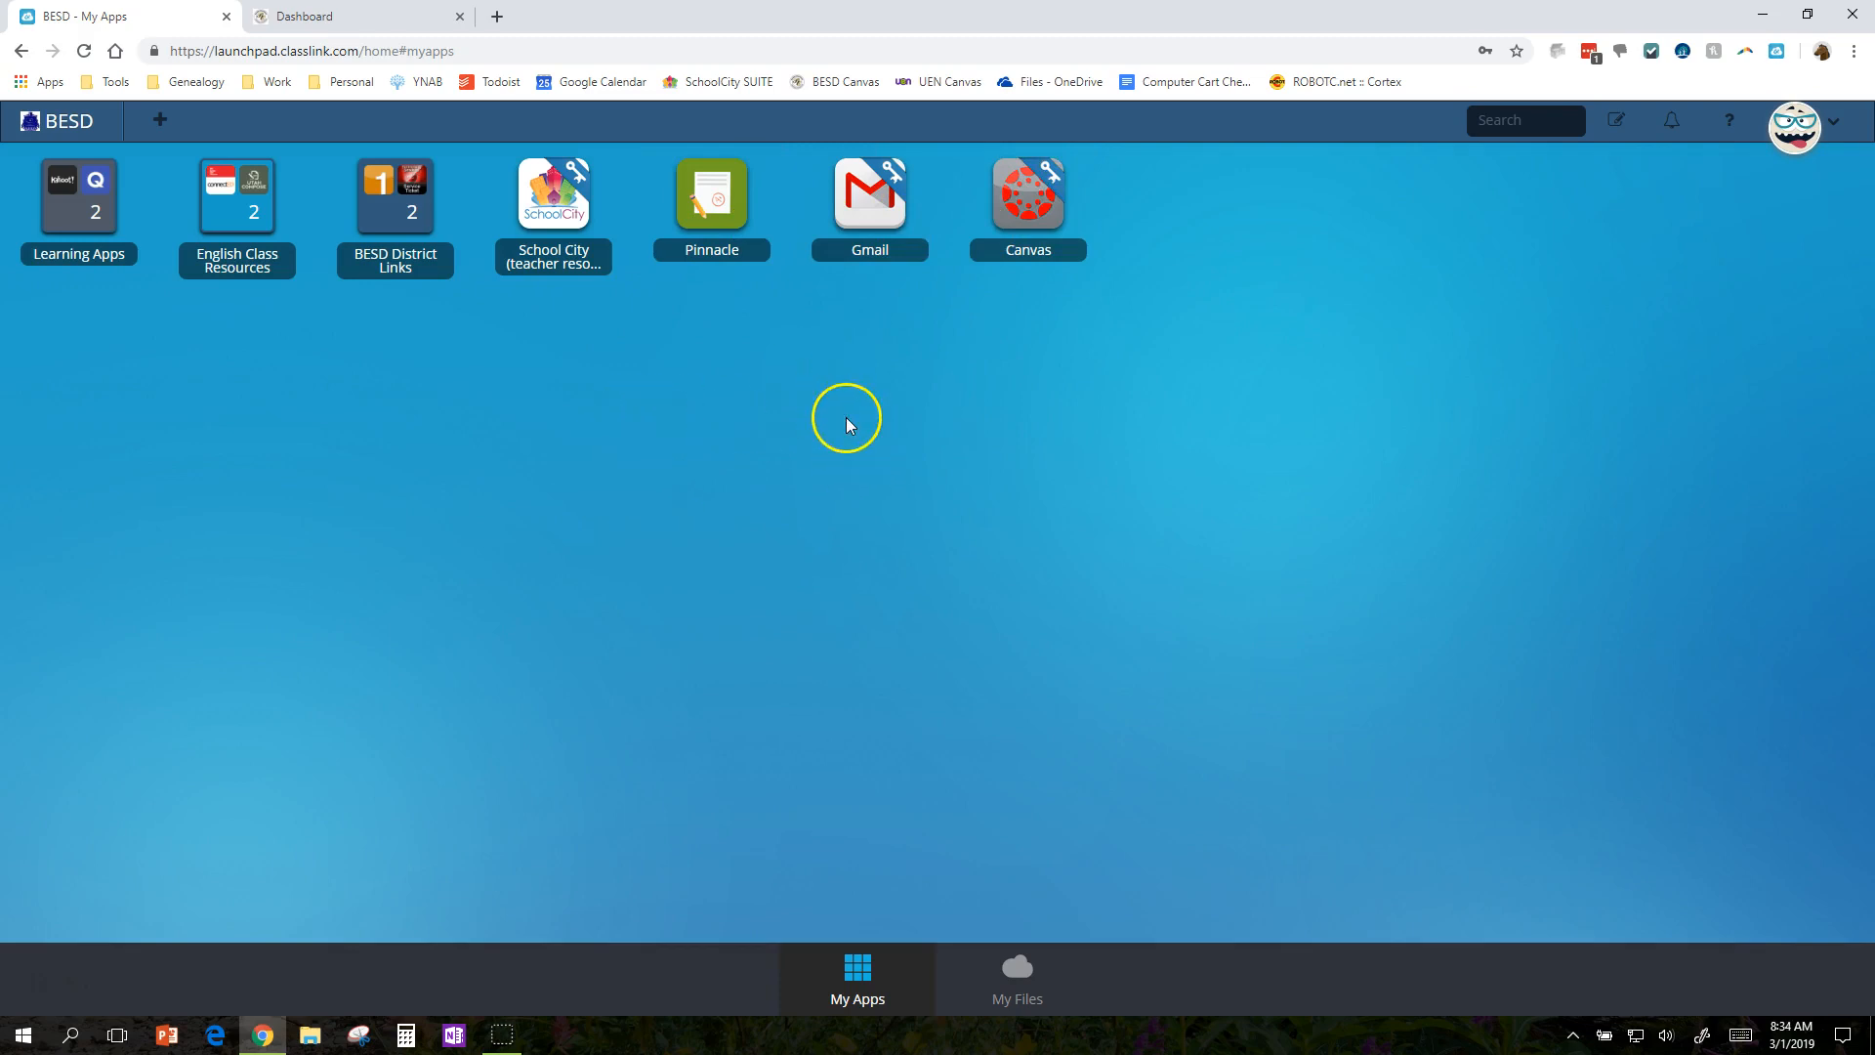
mouse_move(1016, 967)
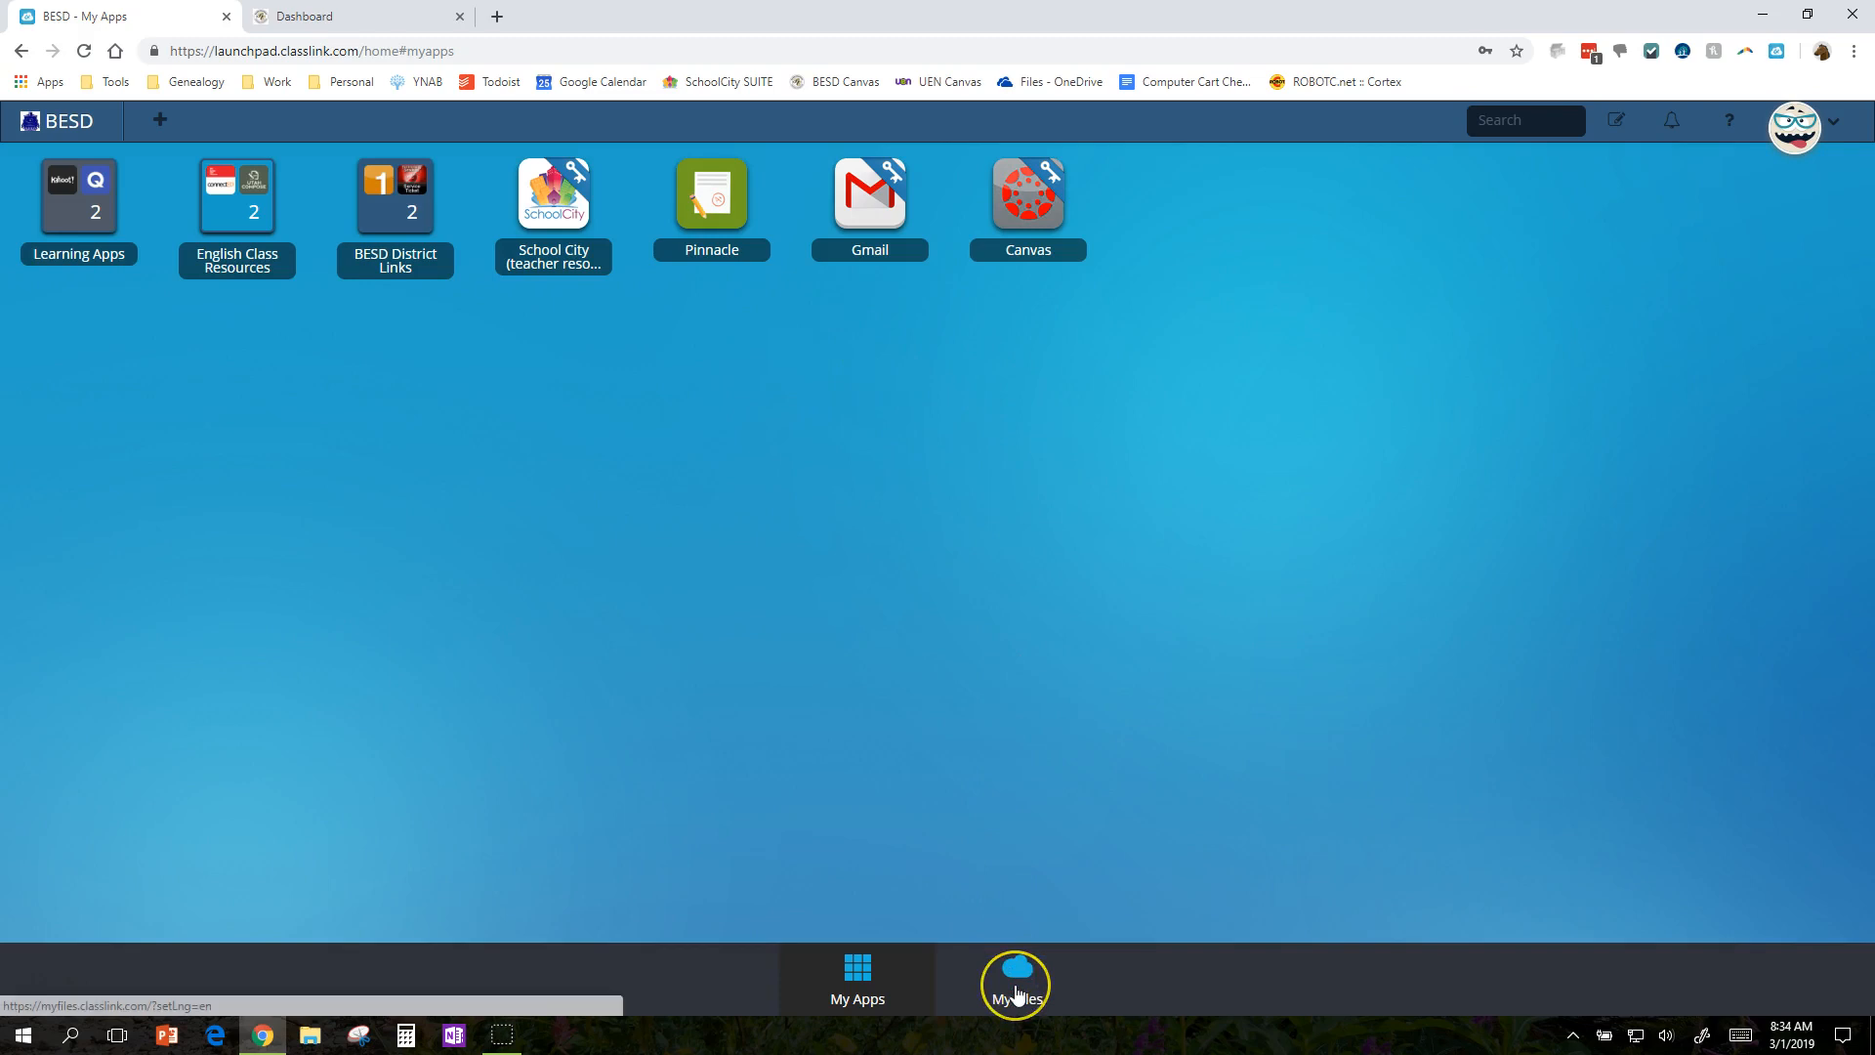
- Switch to My Files and browse Google Drive into Box Elder District > Coaching
click(1013, 980)
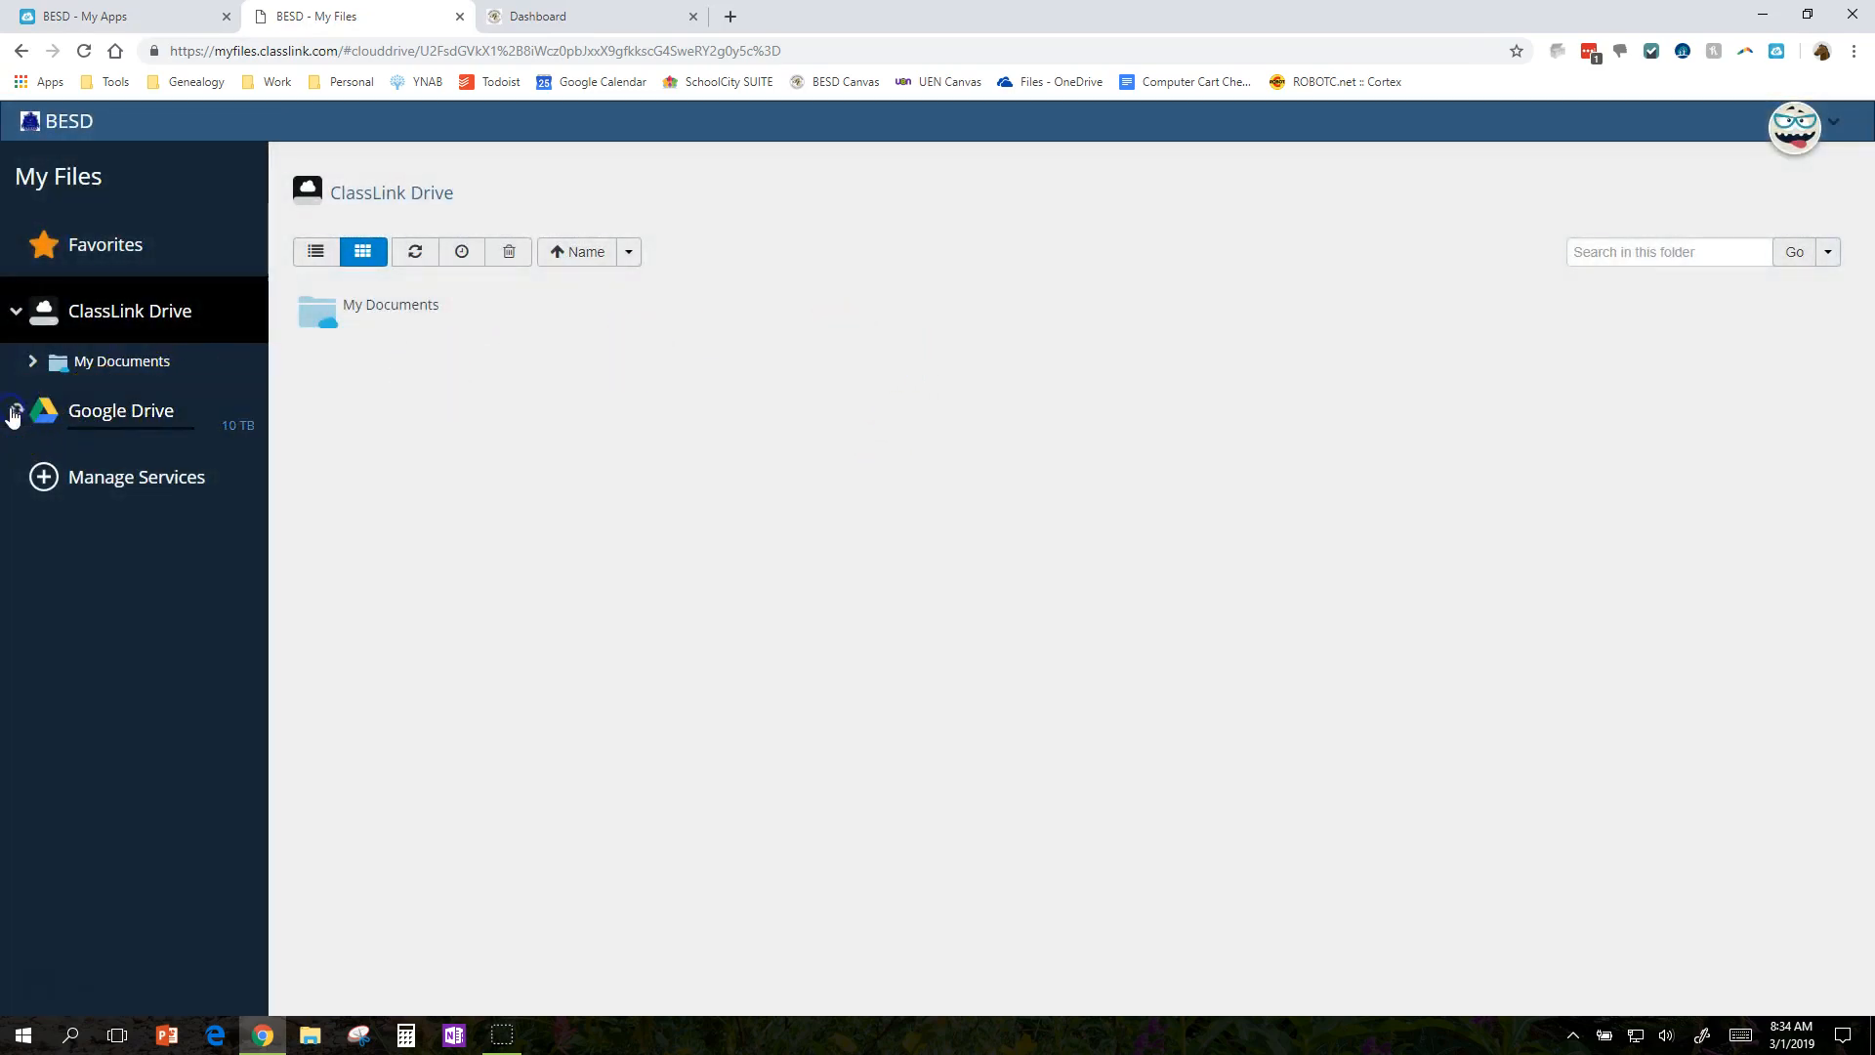
click(18, 414)
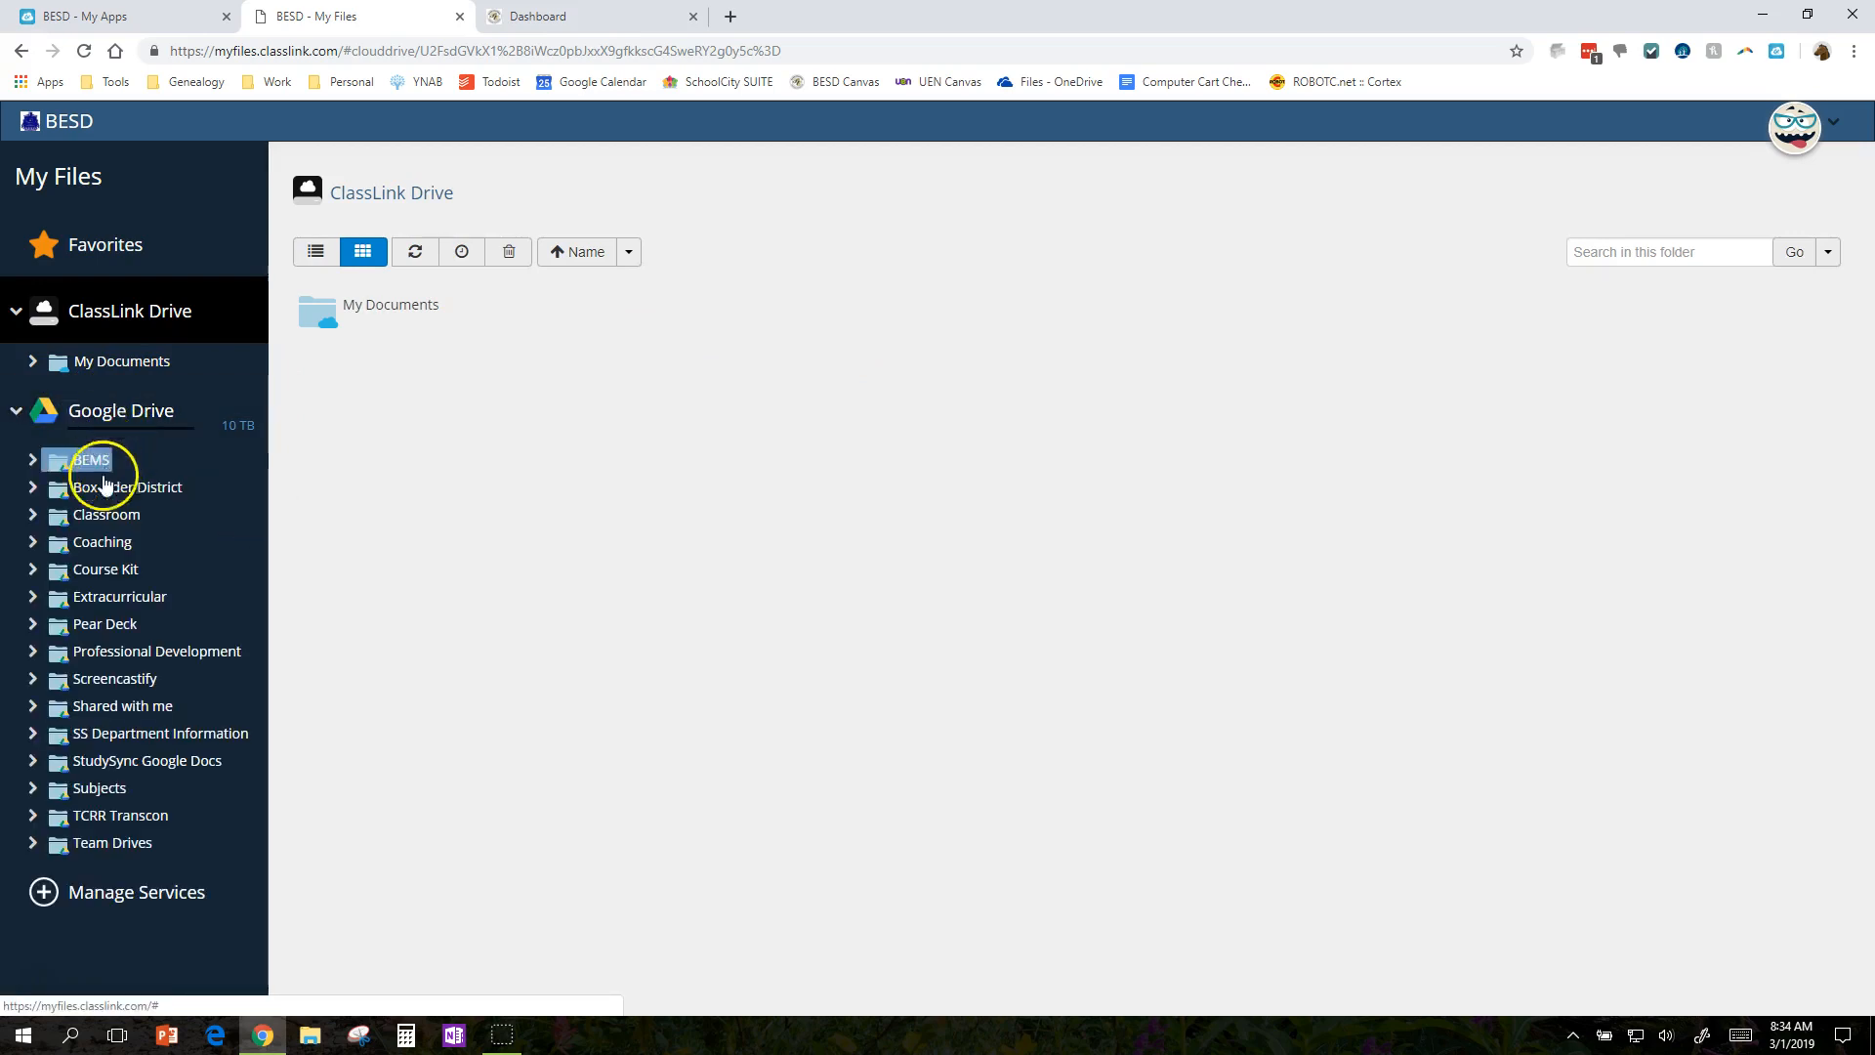
click(129, 486)
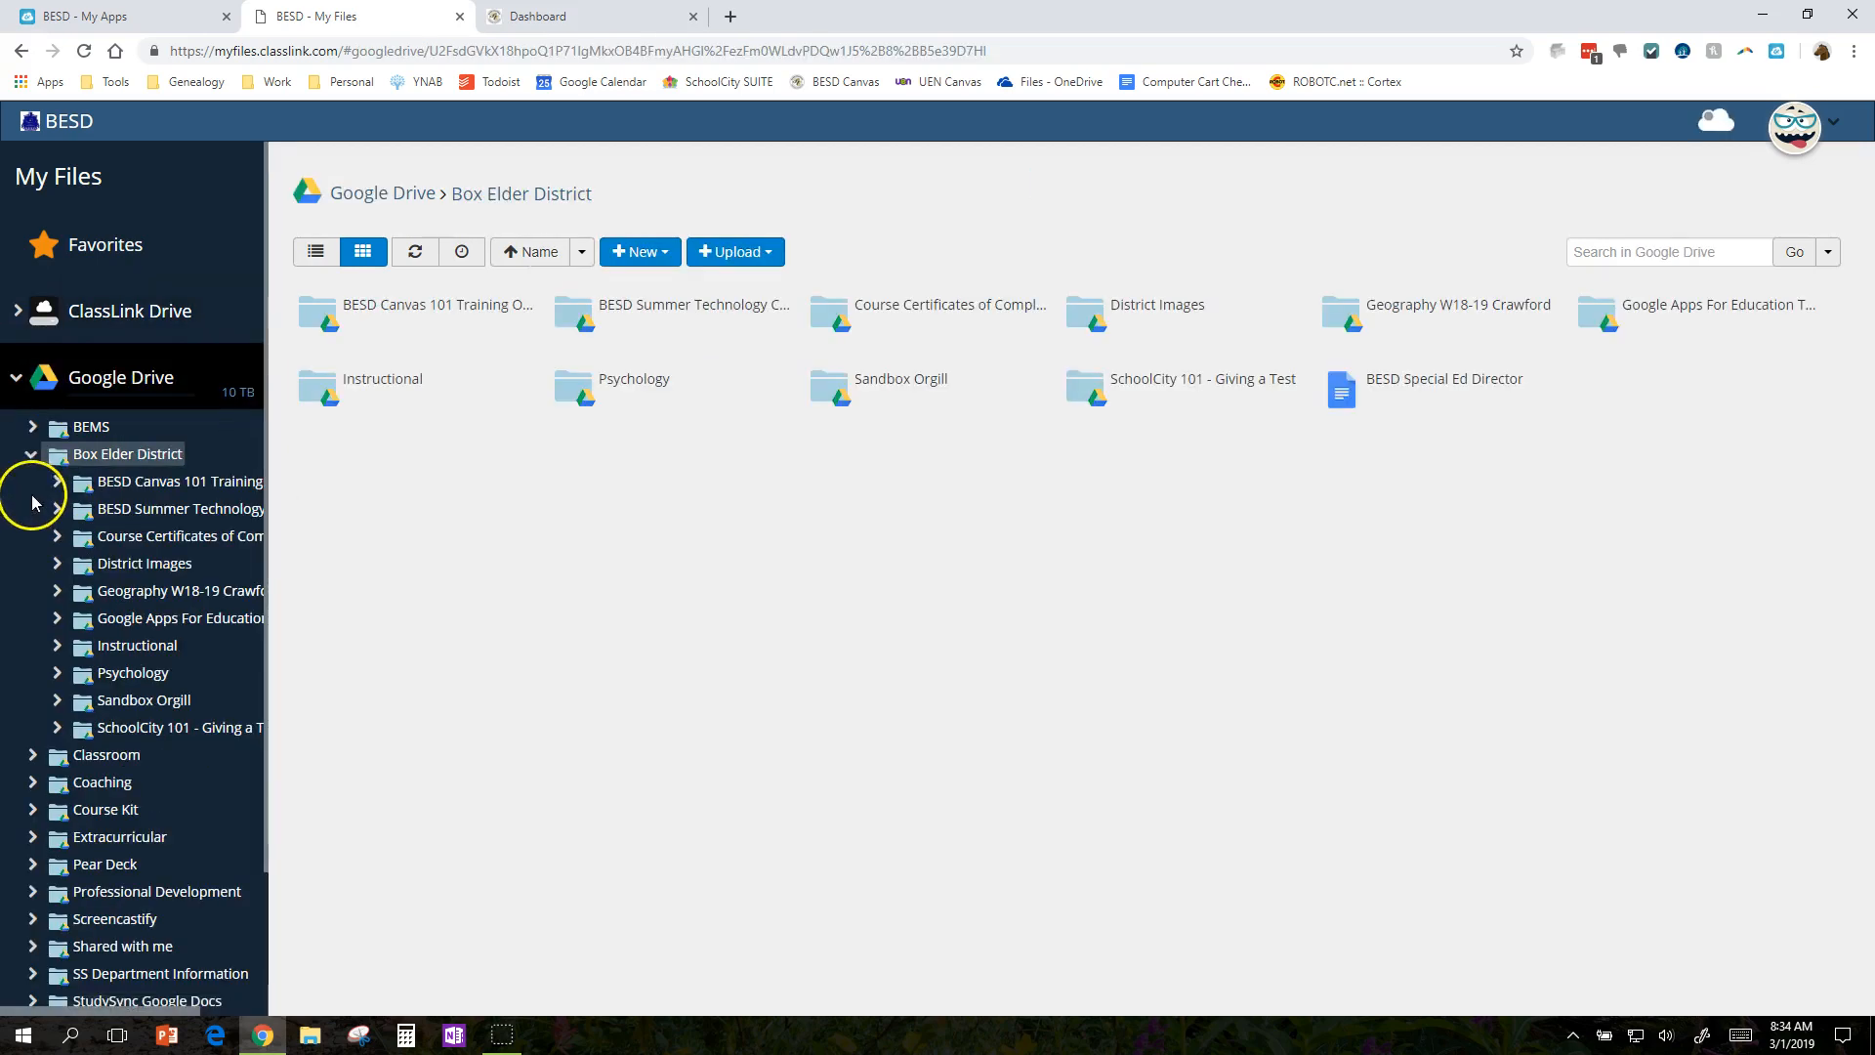
mouse_move(464, 375)
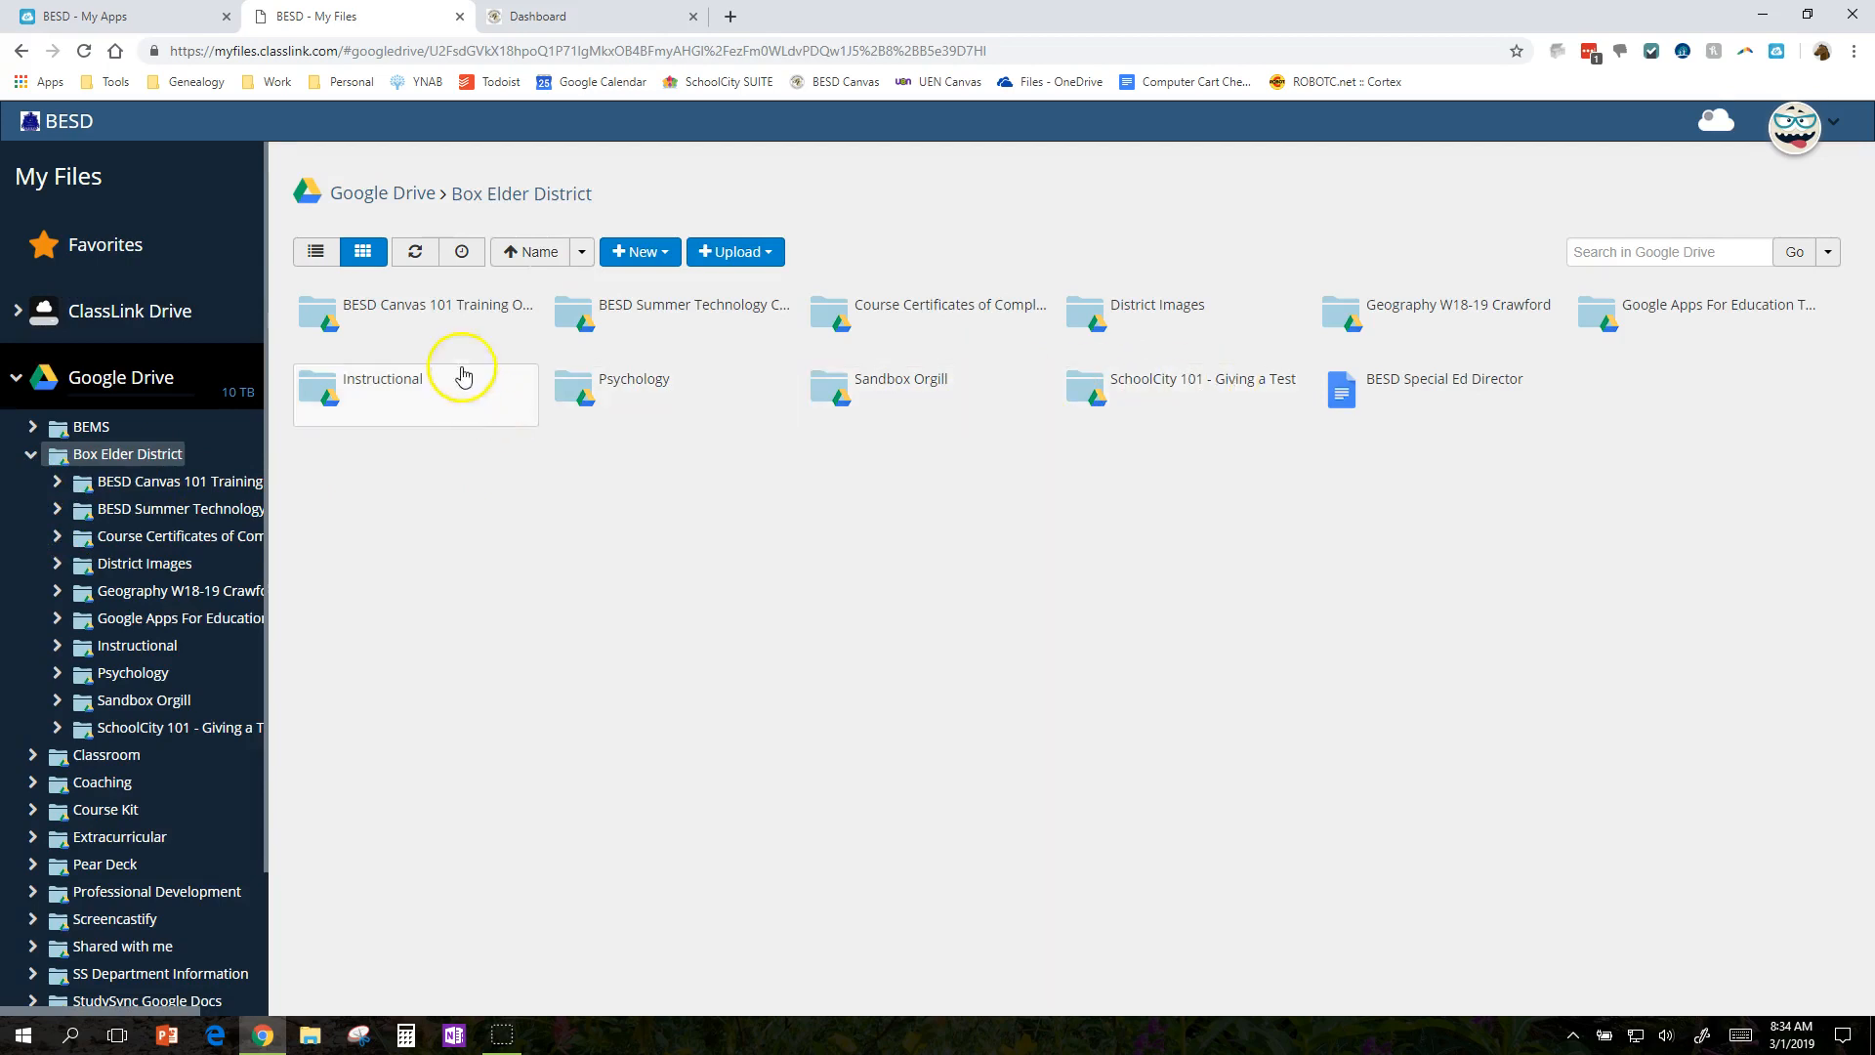
mouse_move(513, 506)
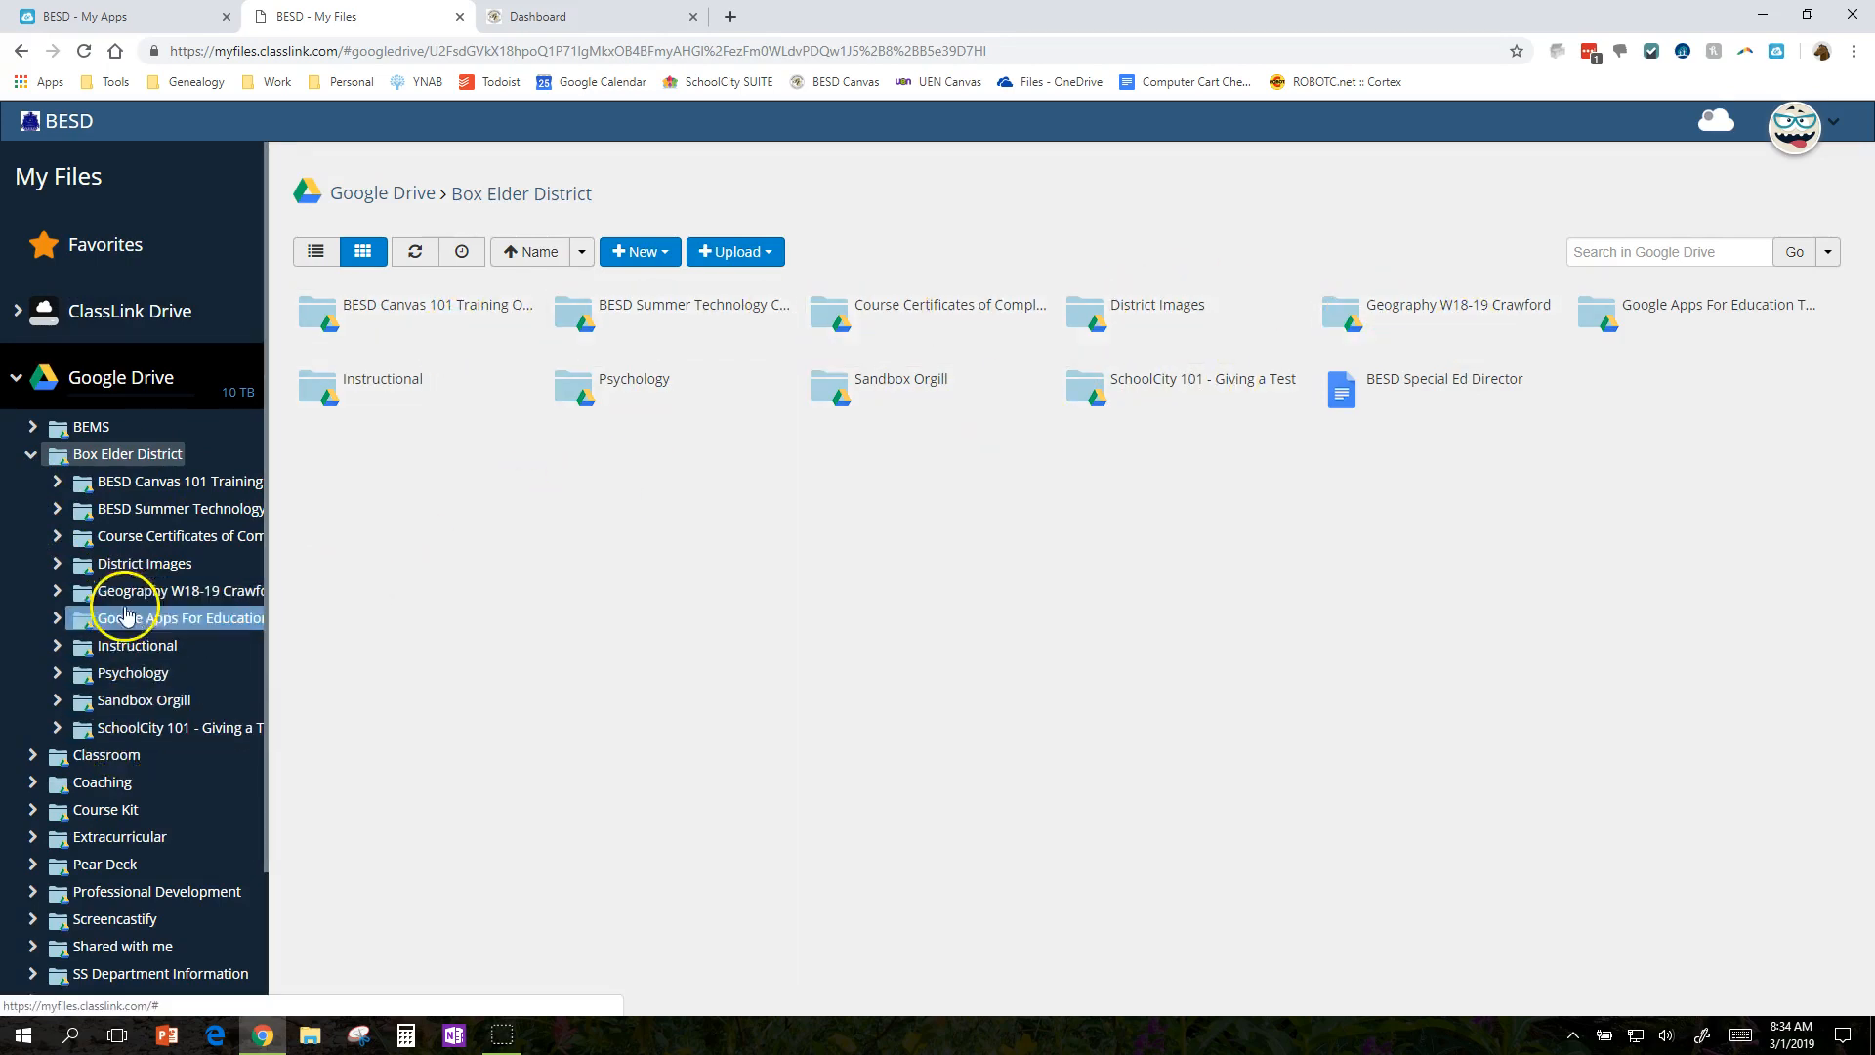
click(101, 781)
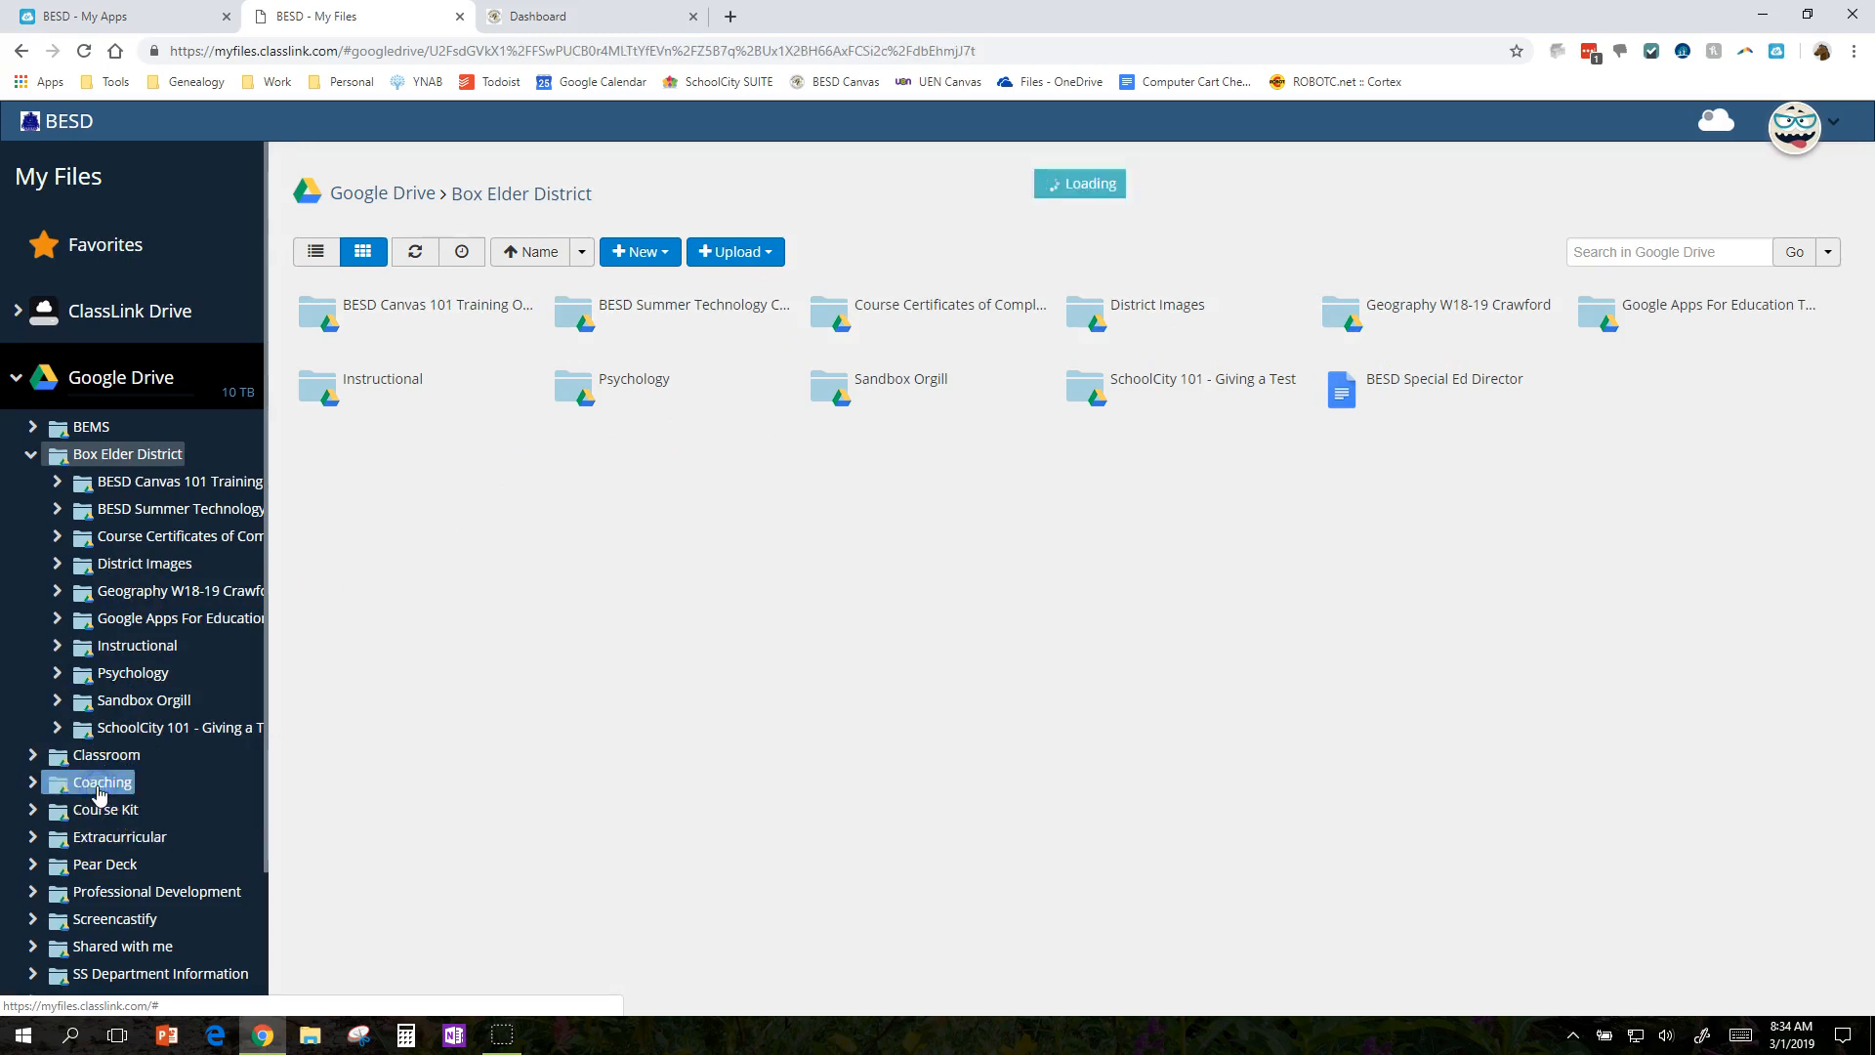
click(99, 781)
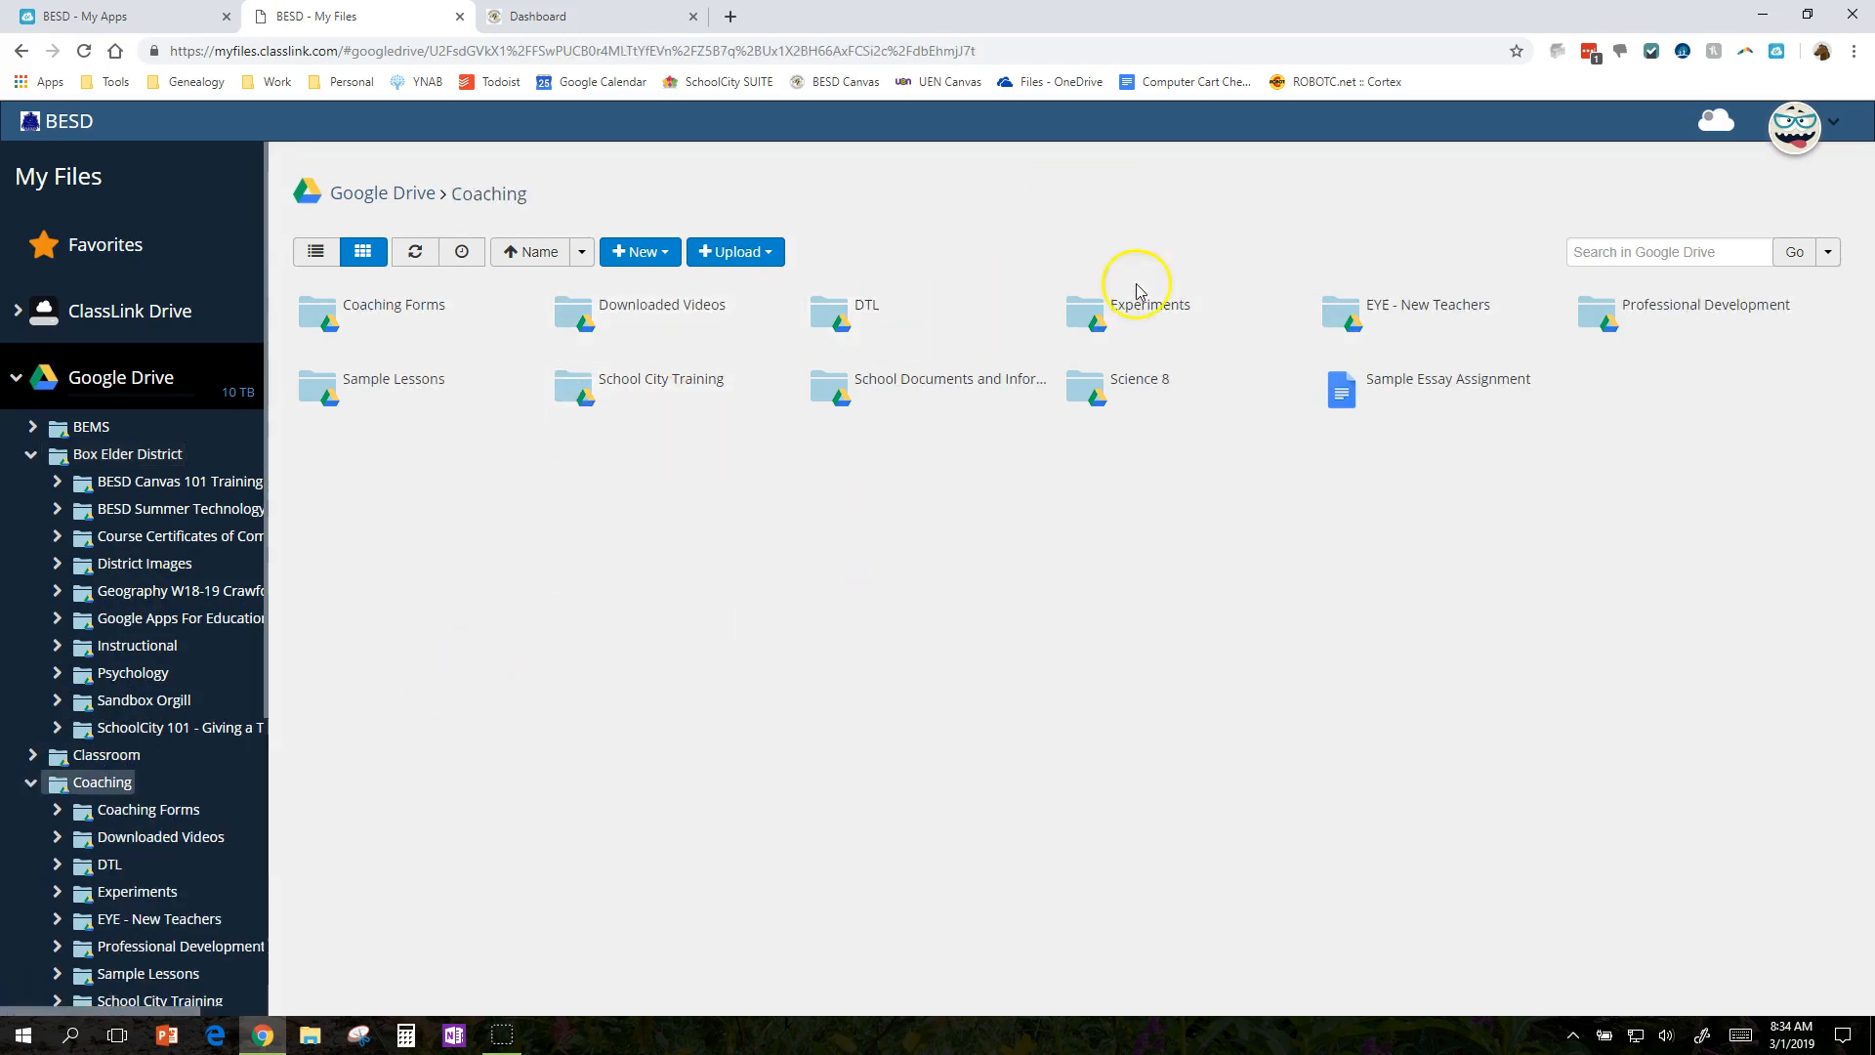
mouse_move(879, 443)
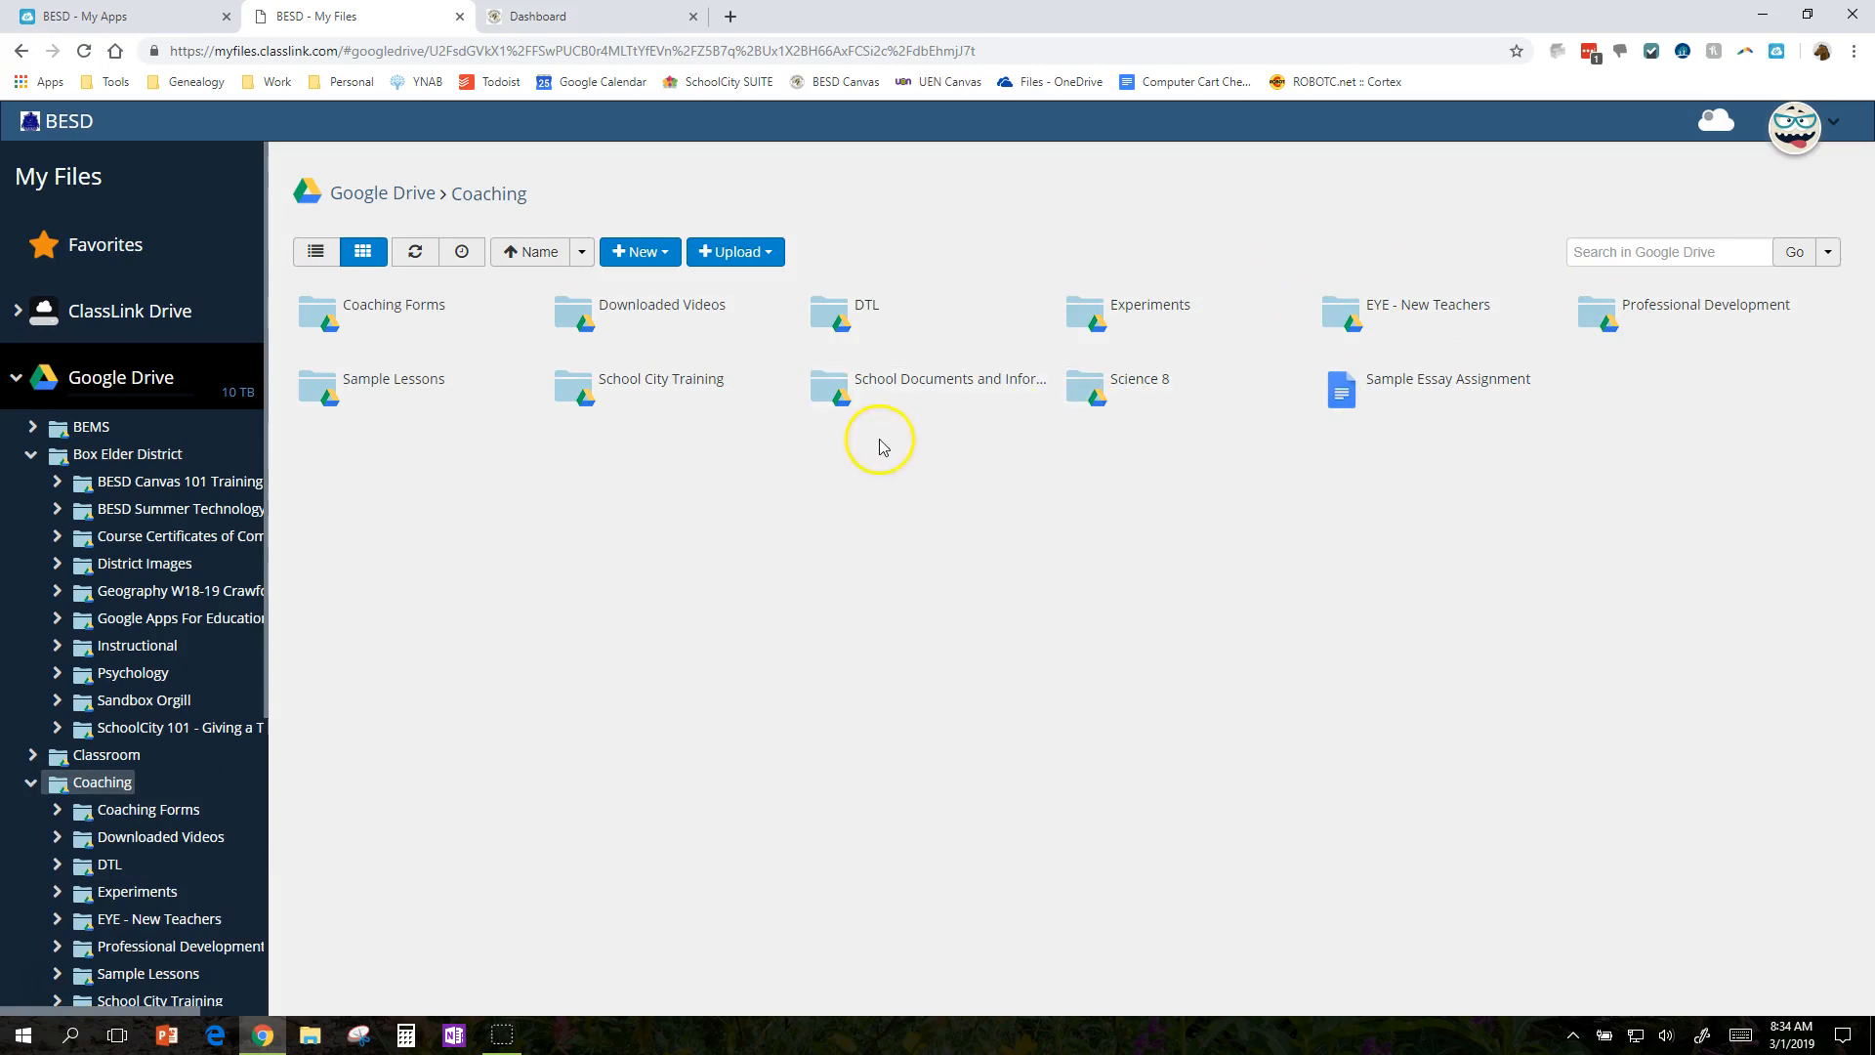
mouse_move(1363, 296)
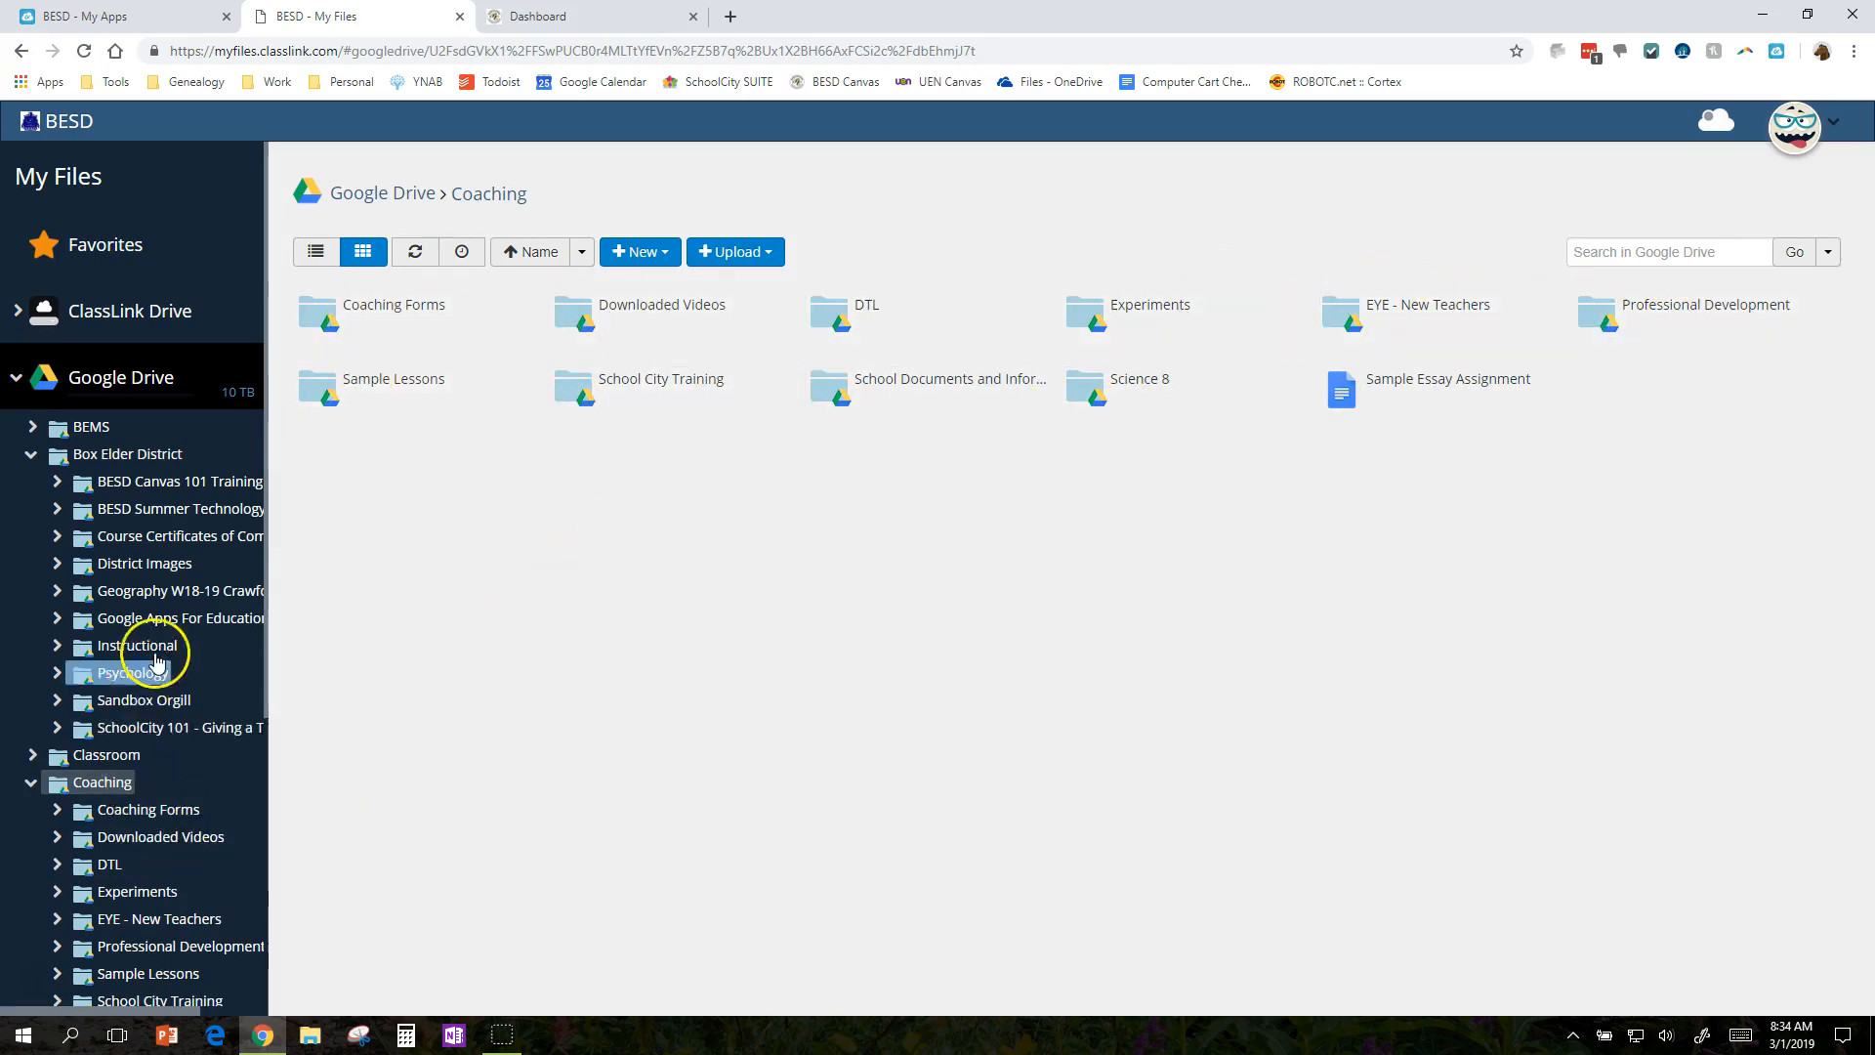
- Show the EYE - New Teachers folder contents, then collapse the Box Elder District tree
scroll(down, 3)
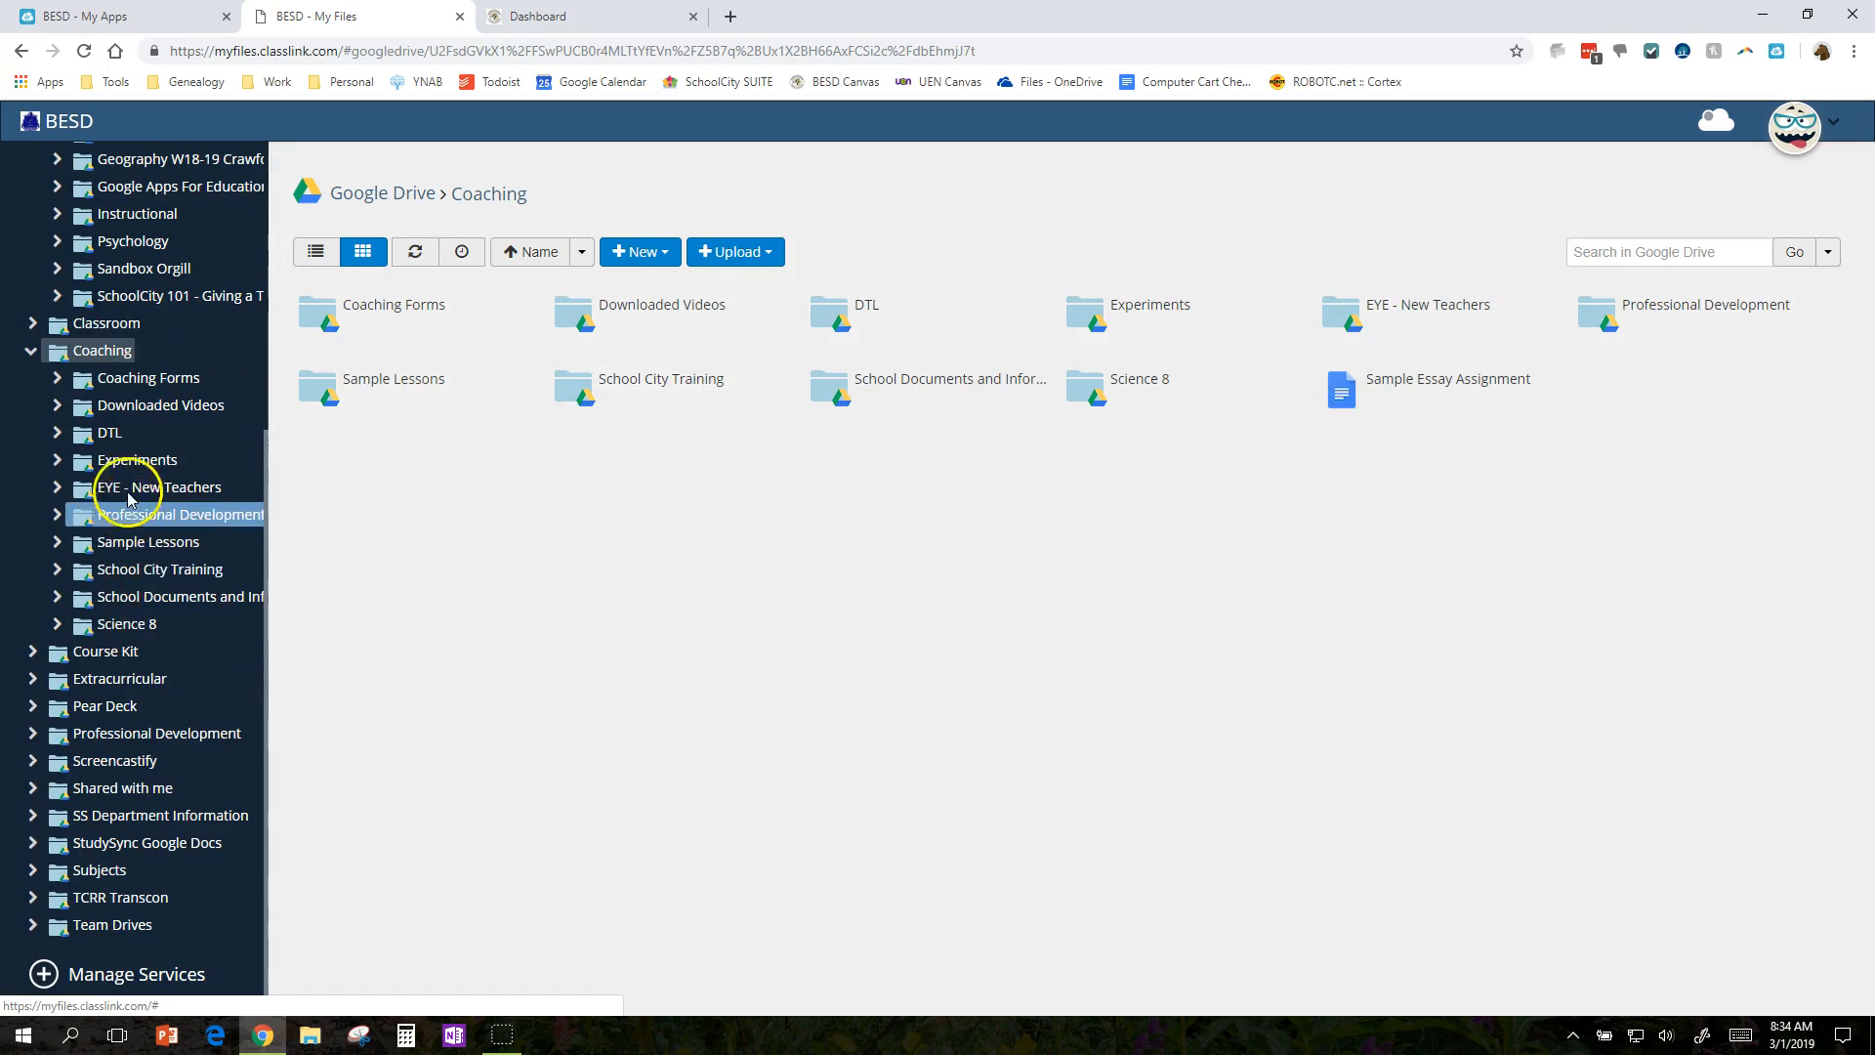
click(110, 432)
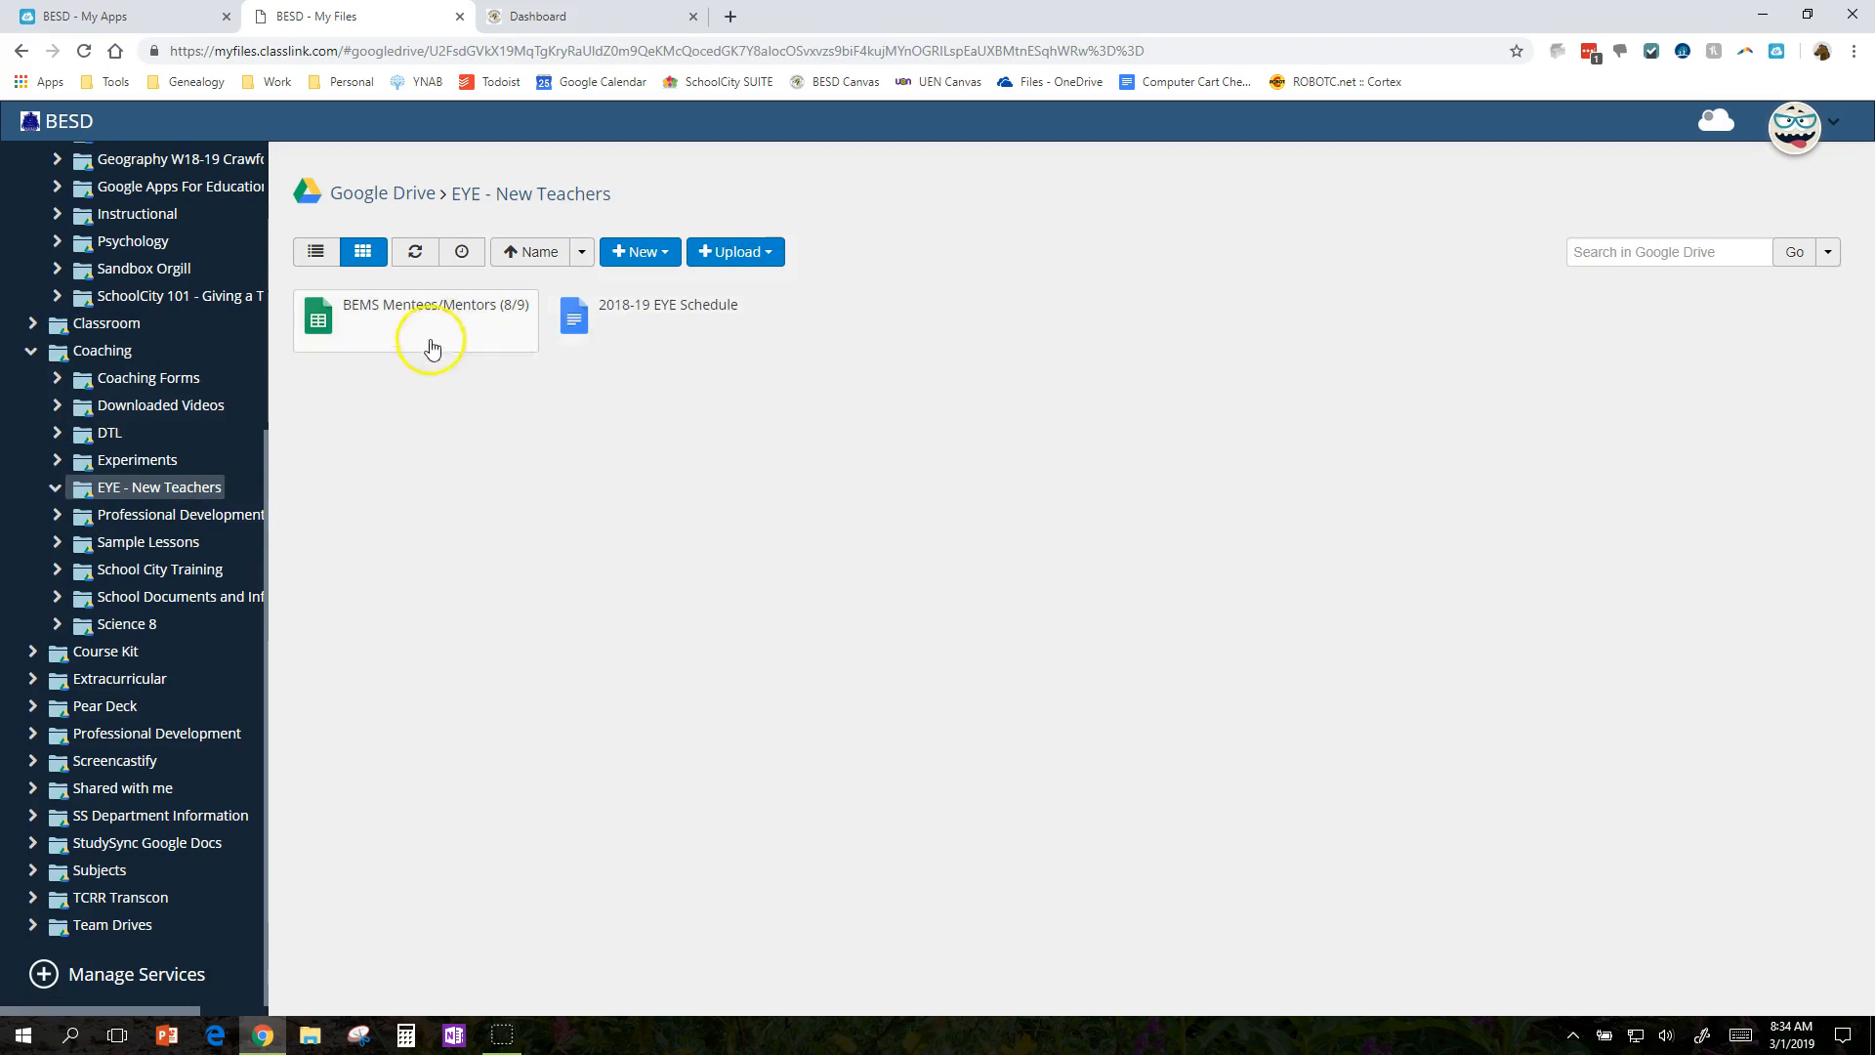
mouse_move(174, 613)
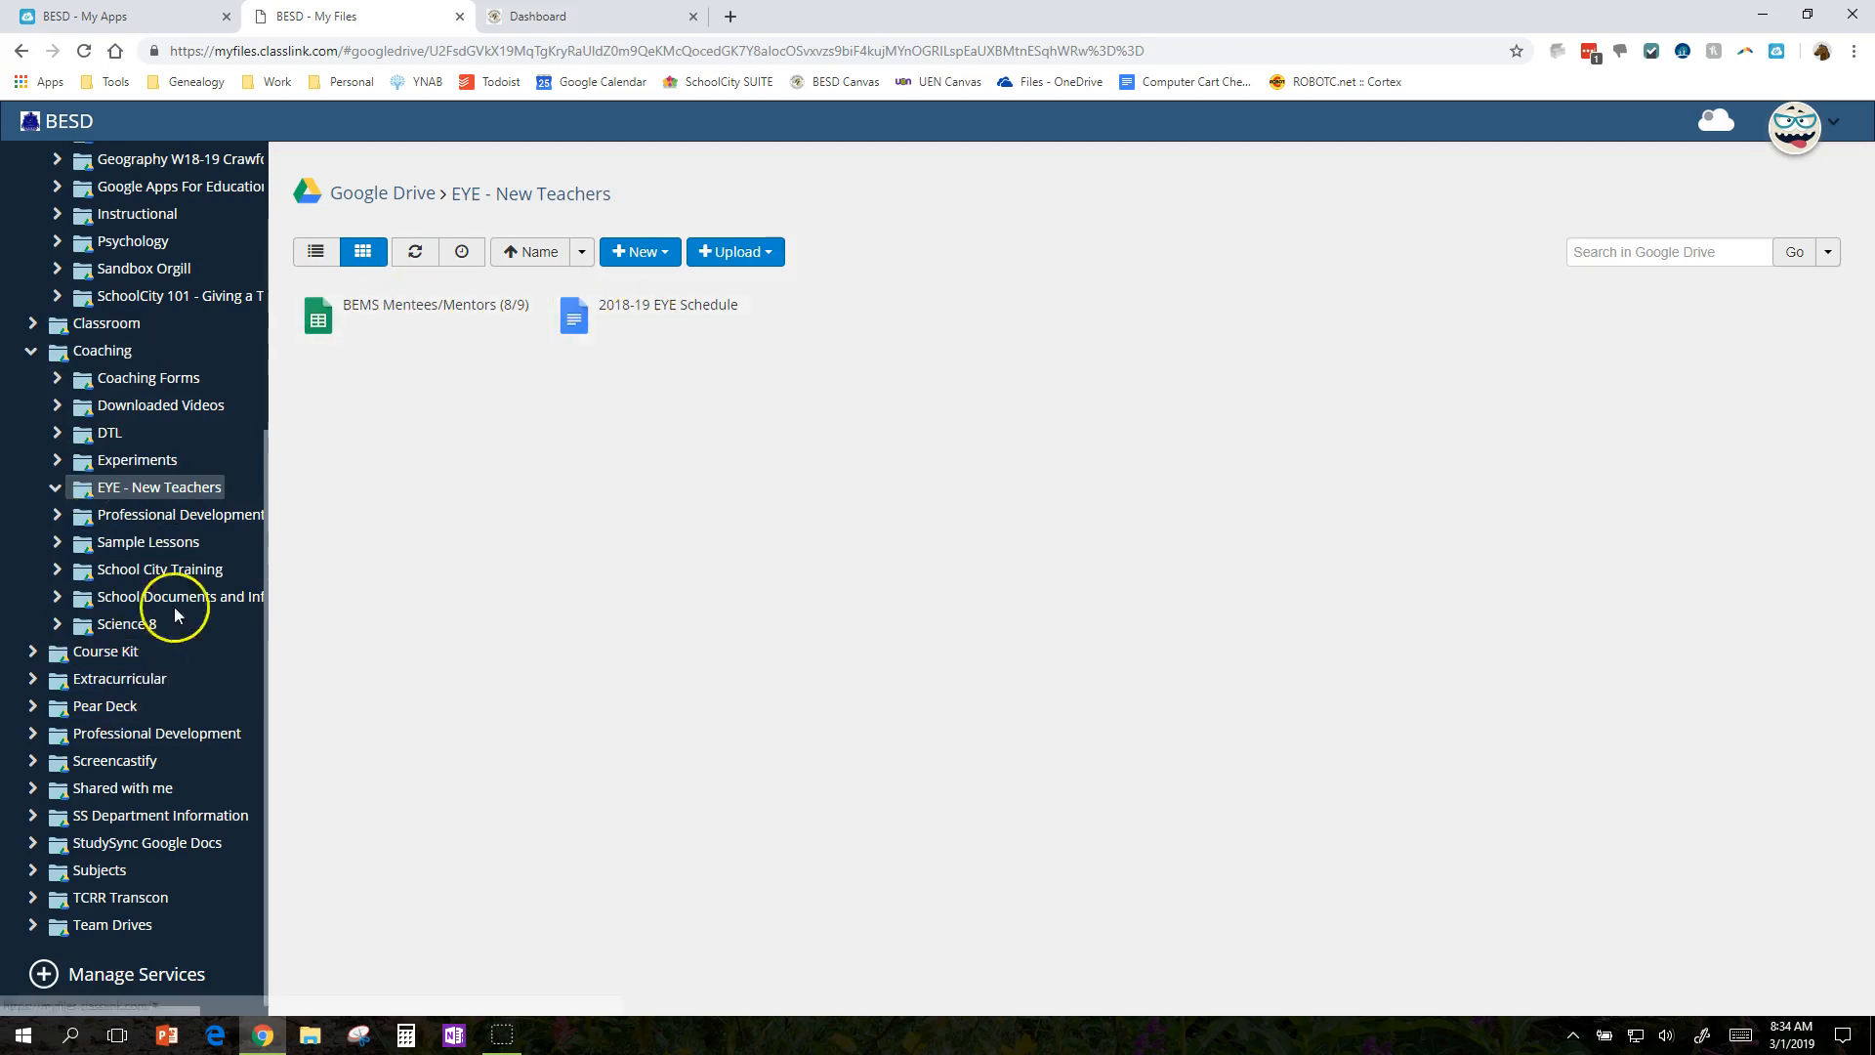
mouse_move(29, 364)
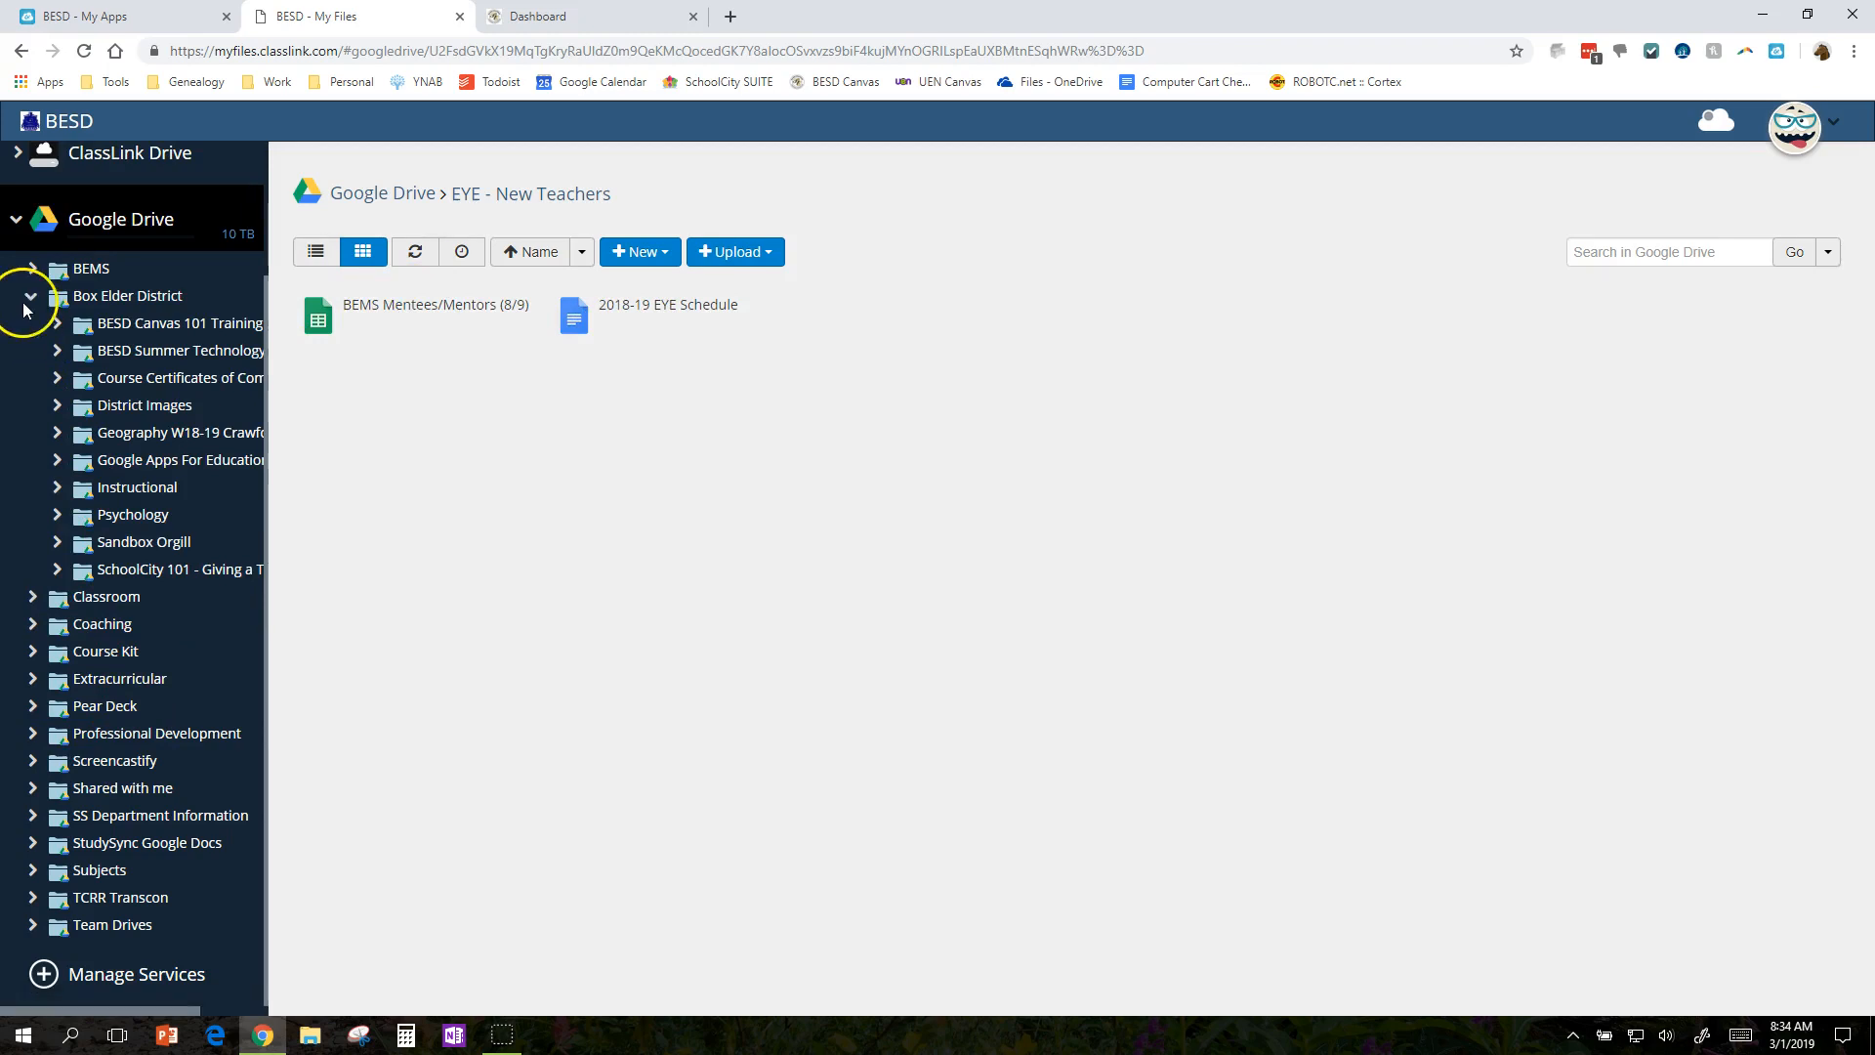
click(138, 973)
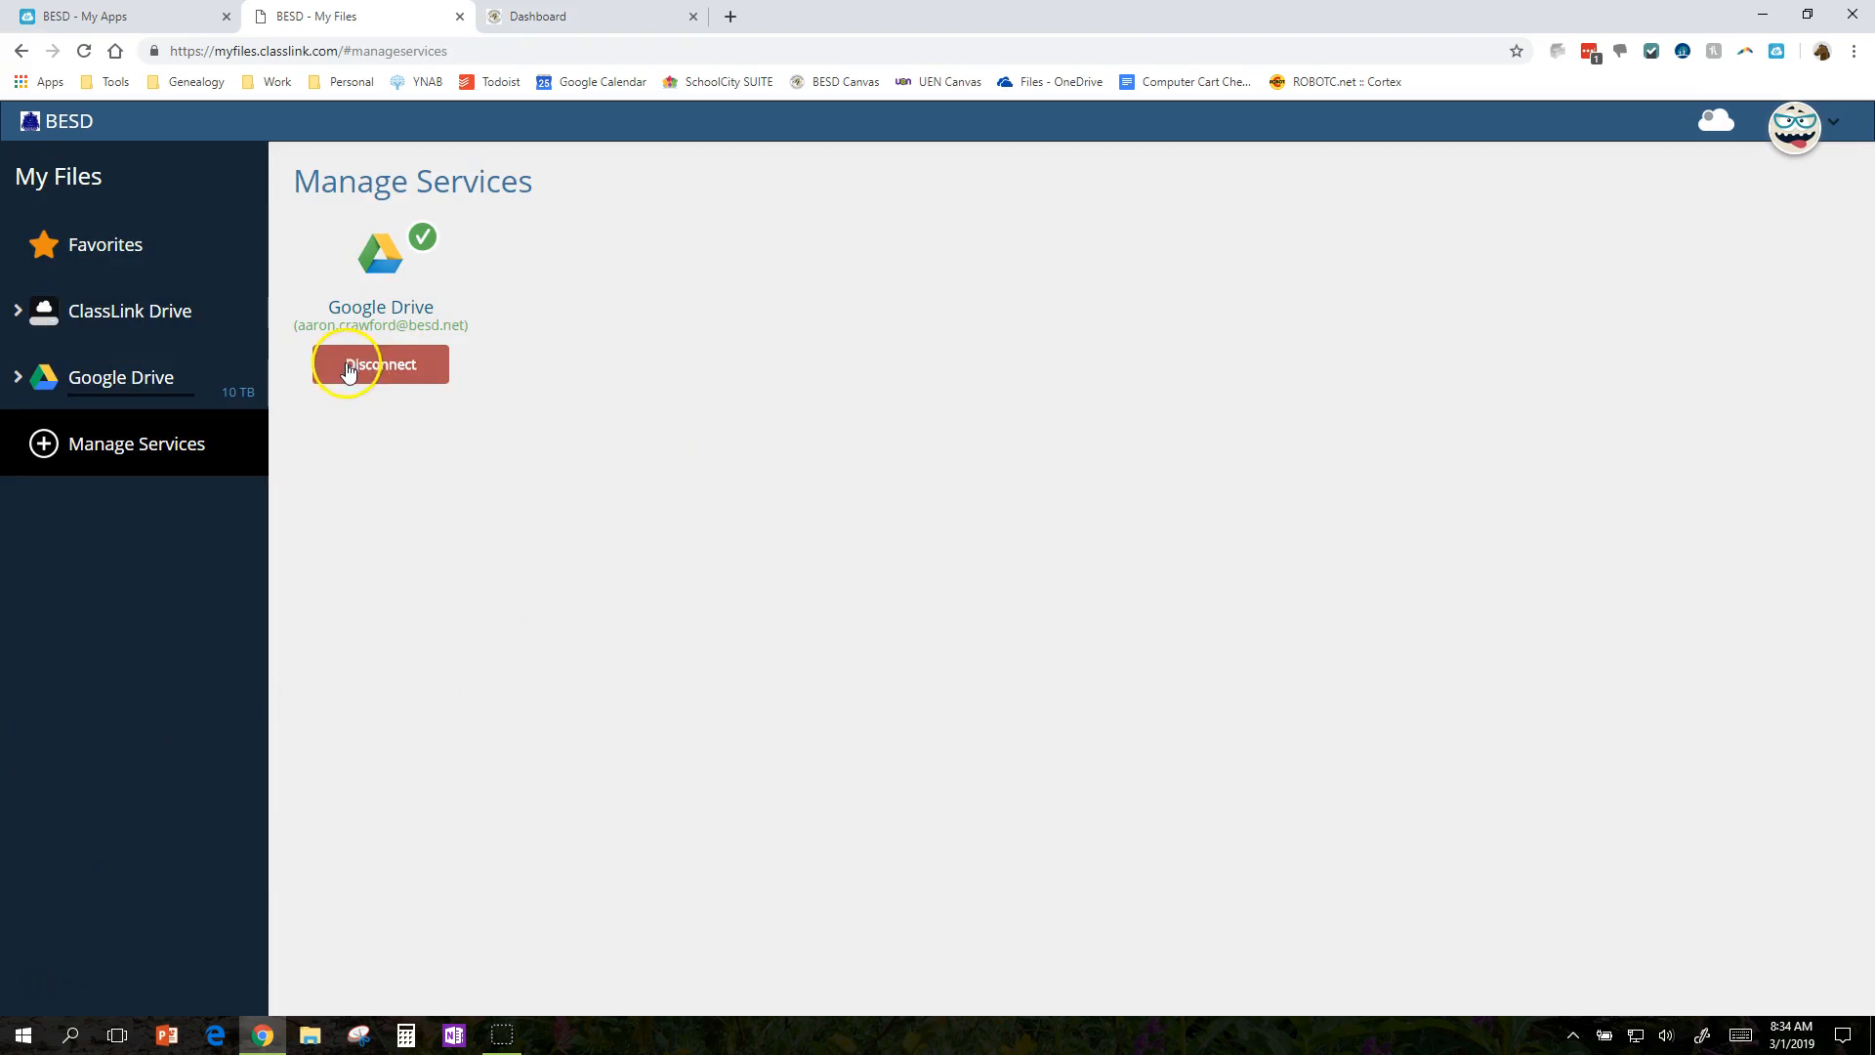
mouse_move(387, 176)
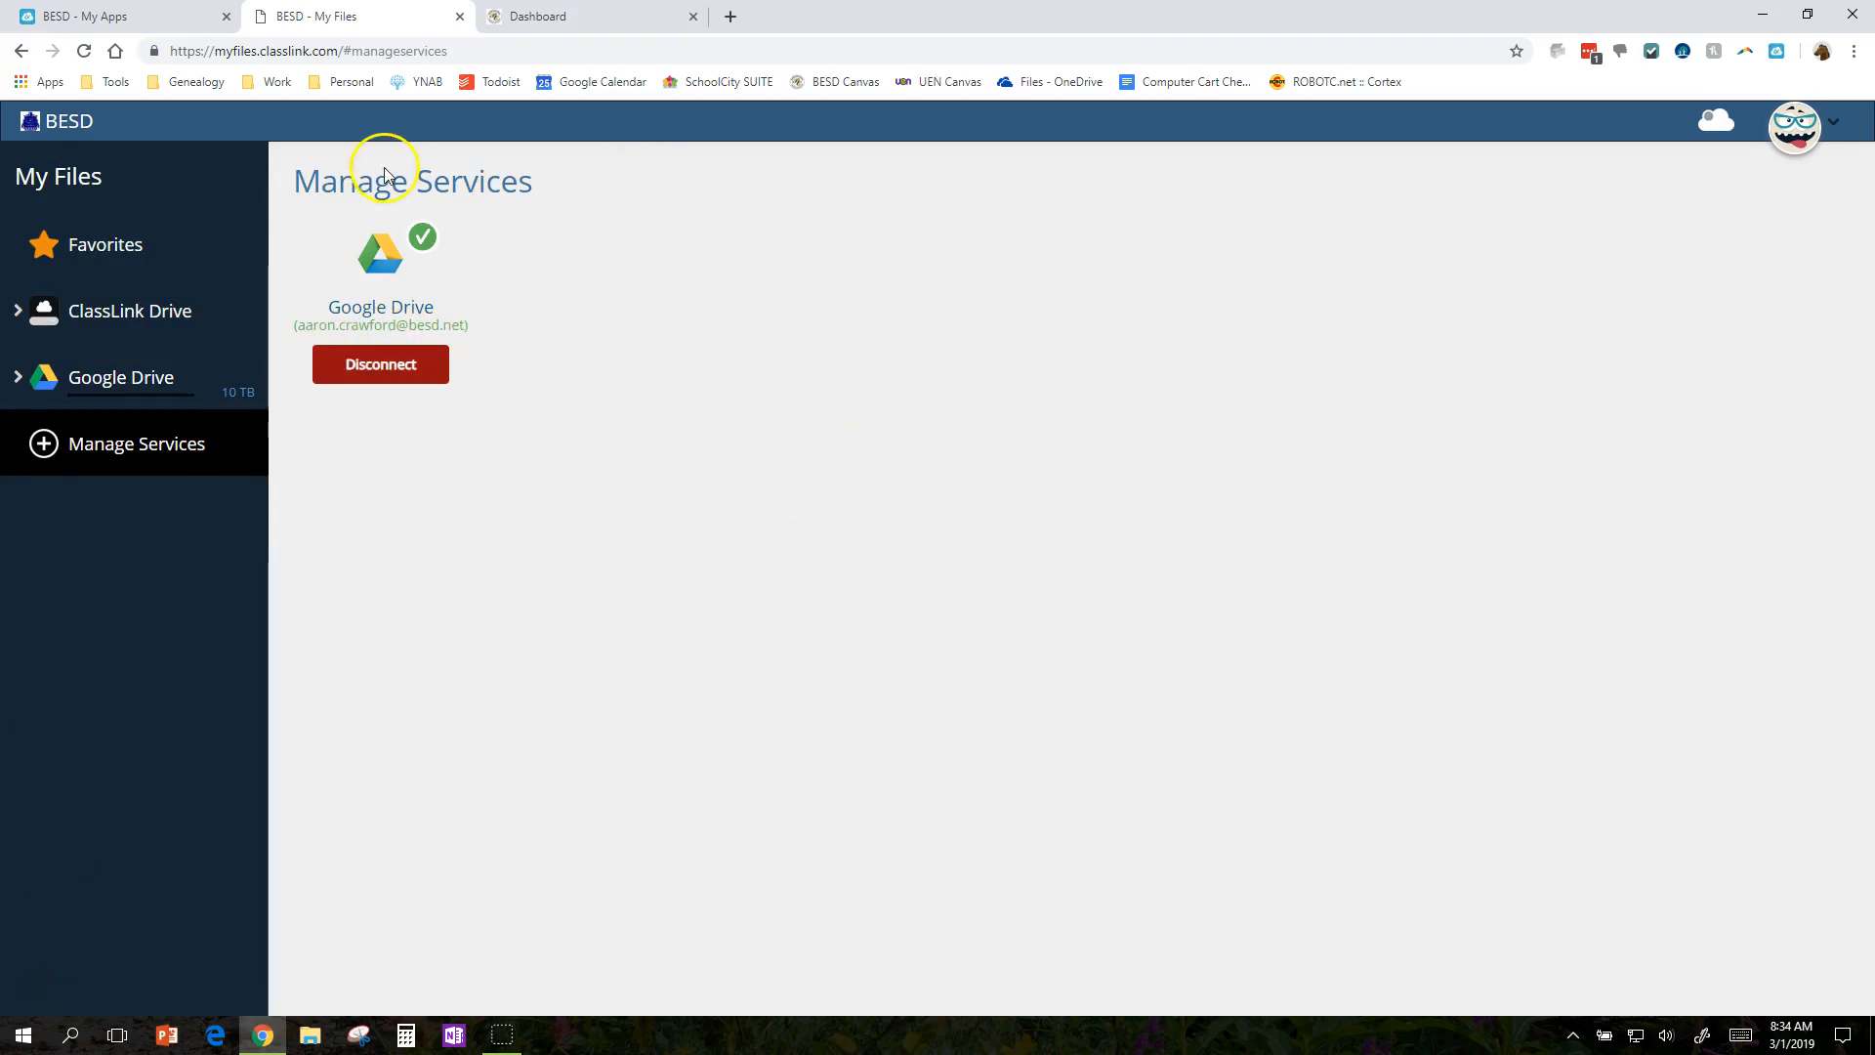
mouse_move(23, 316)
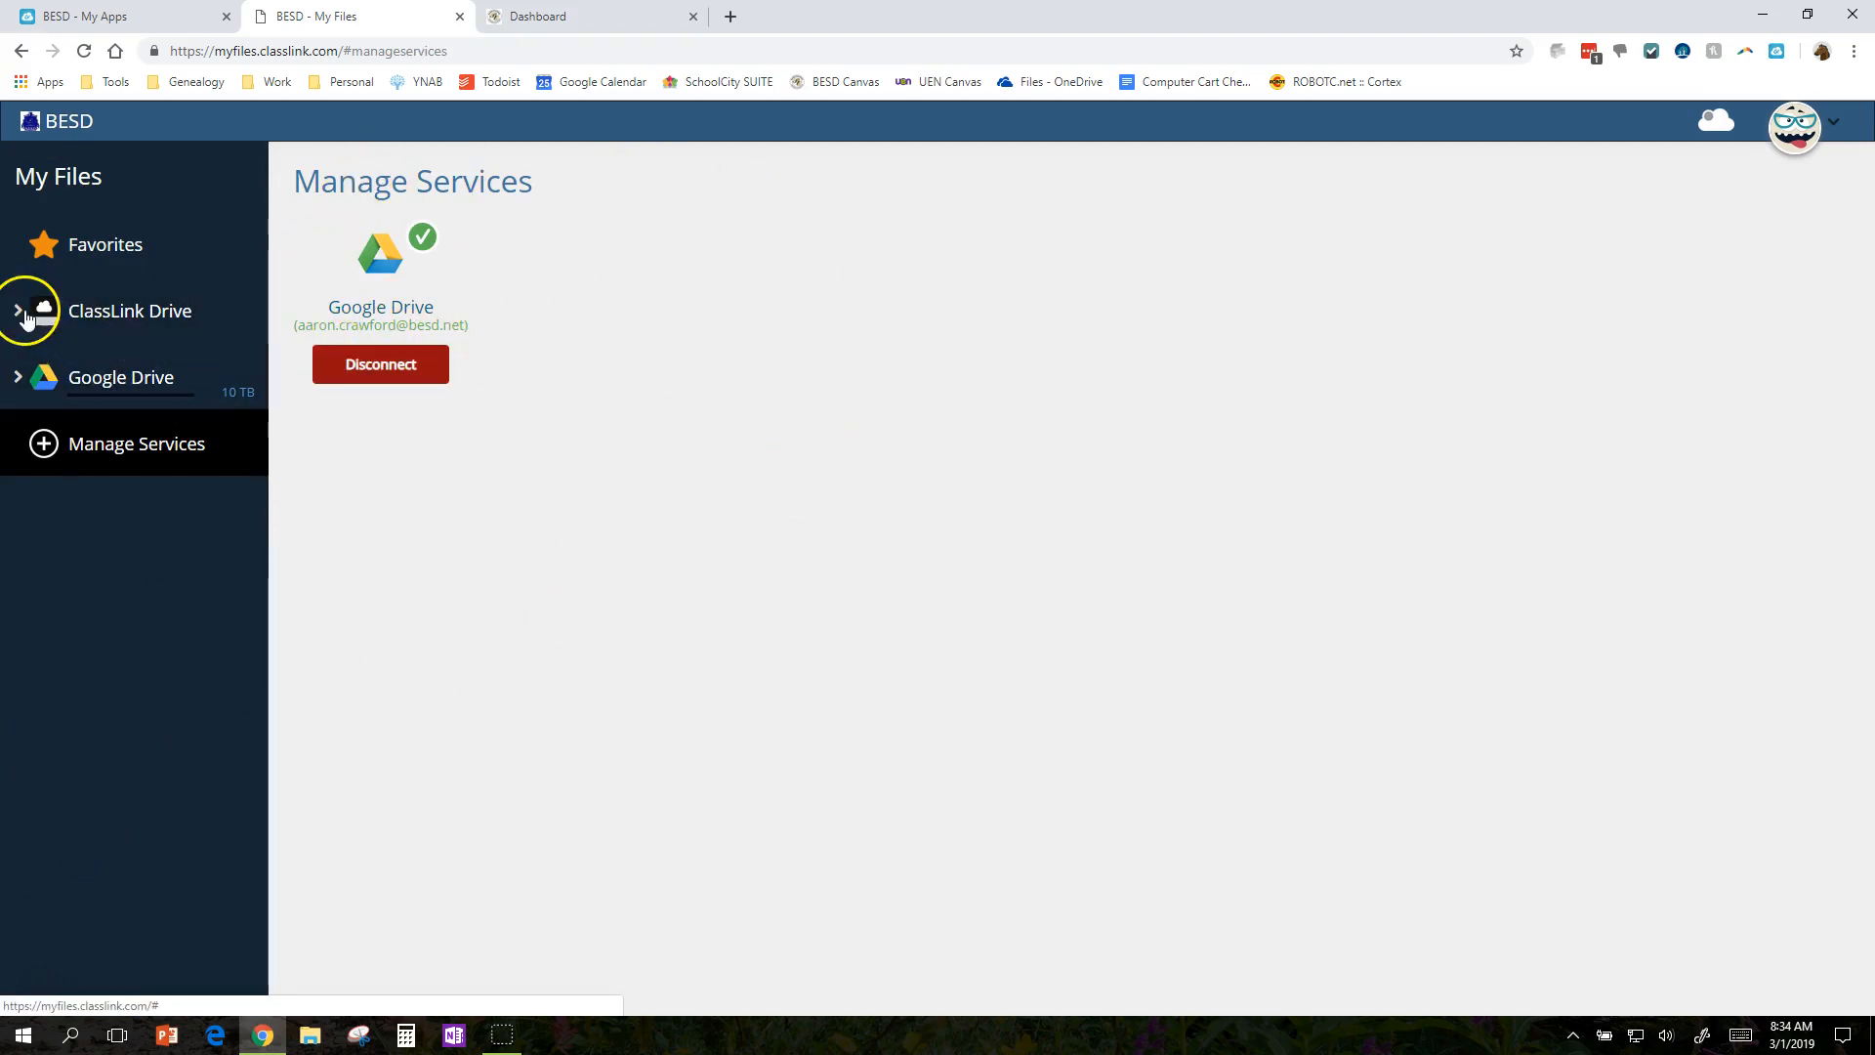
- Show My Documents in ClassLink Drive
click(129, 311)
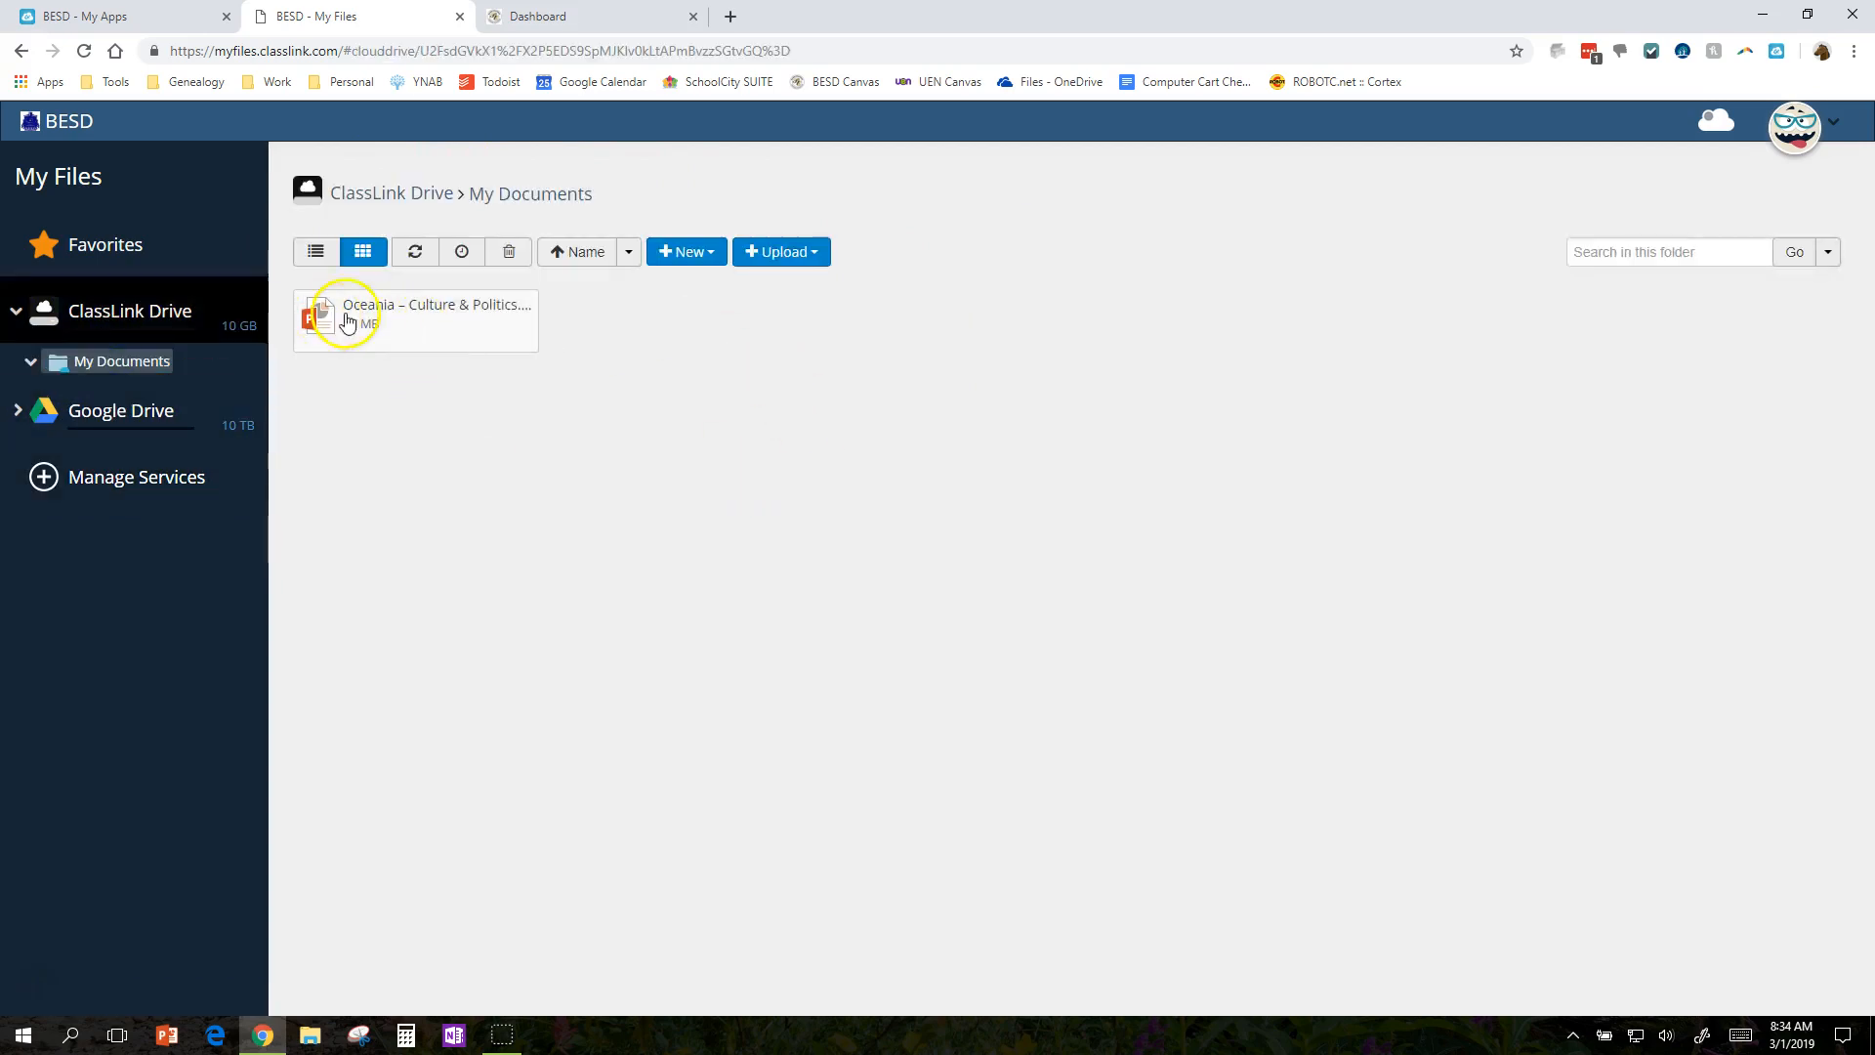
mouse_move(418, 318)
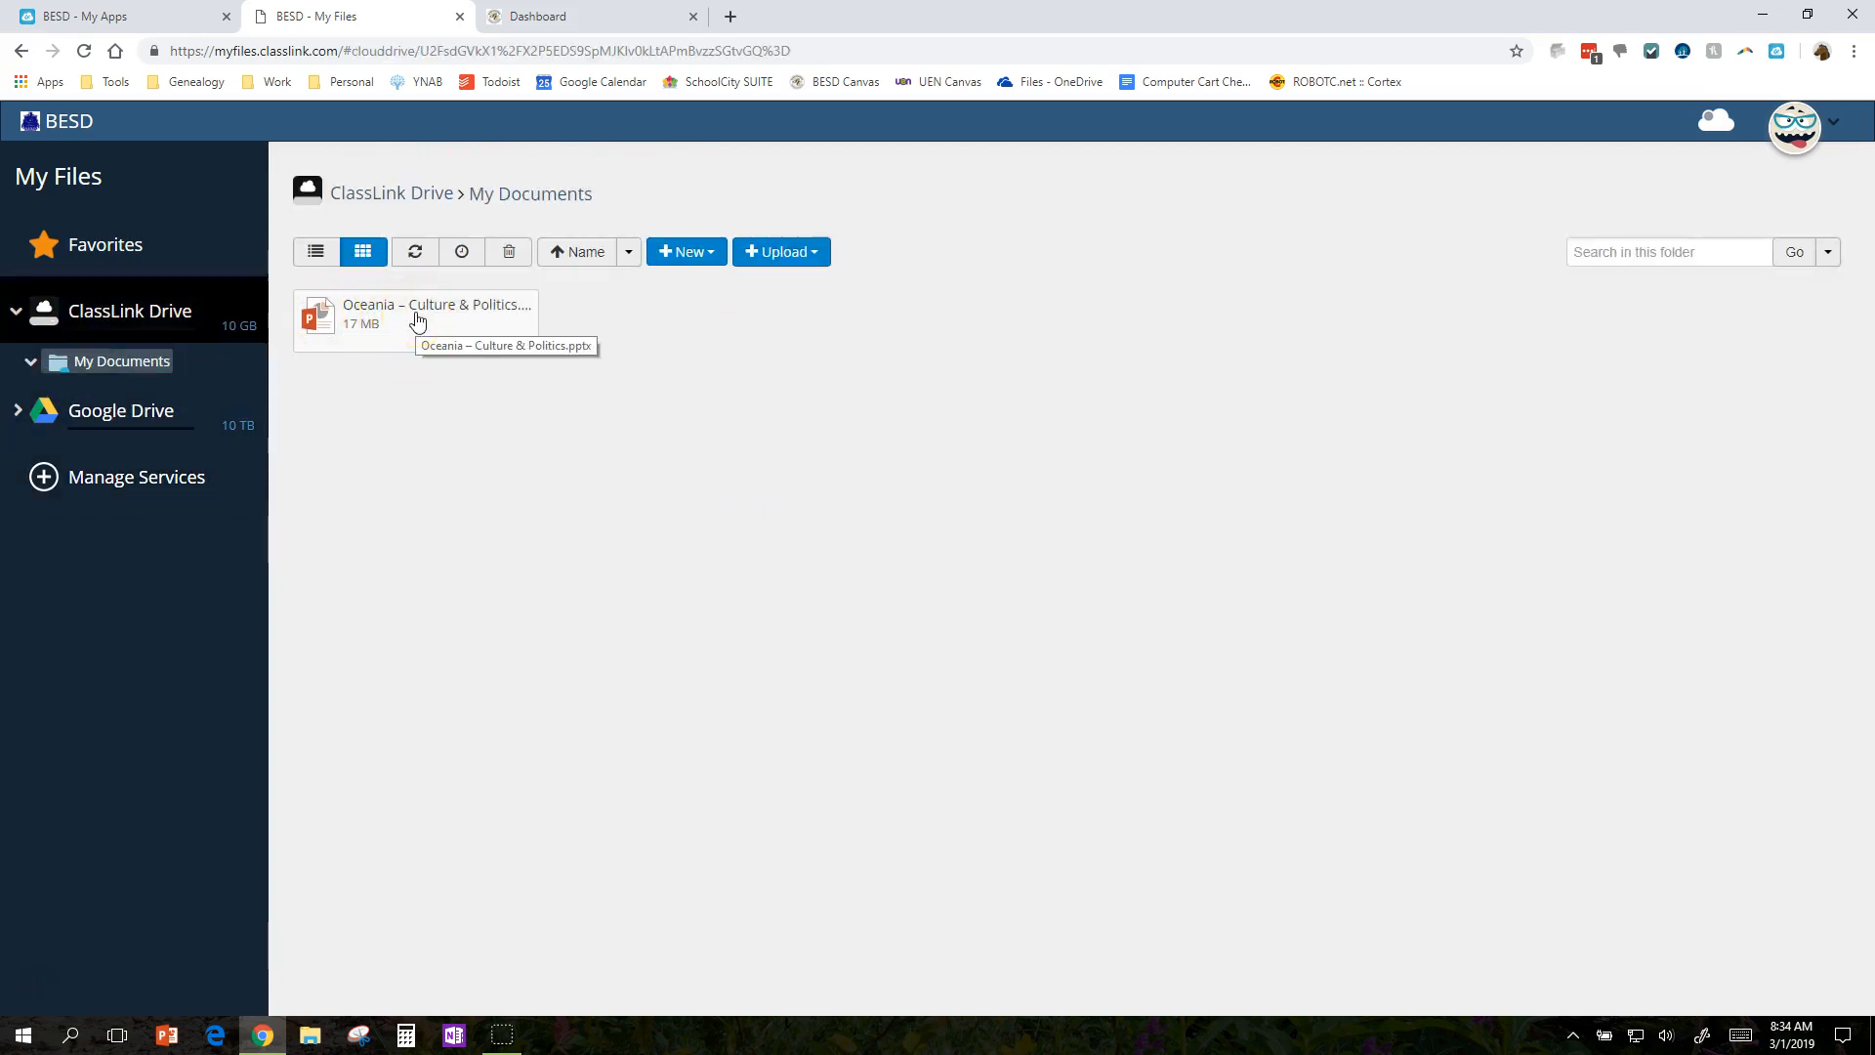
- View the Oceania – Culture & Politics presentation in PowerPoint Online, then close its tab
right_click(418, 316)
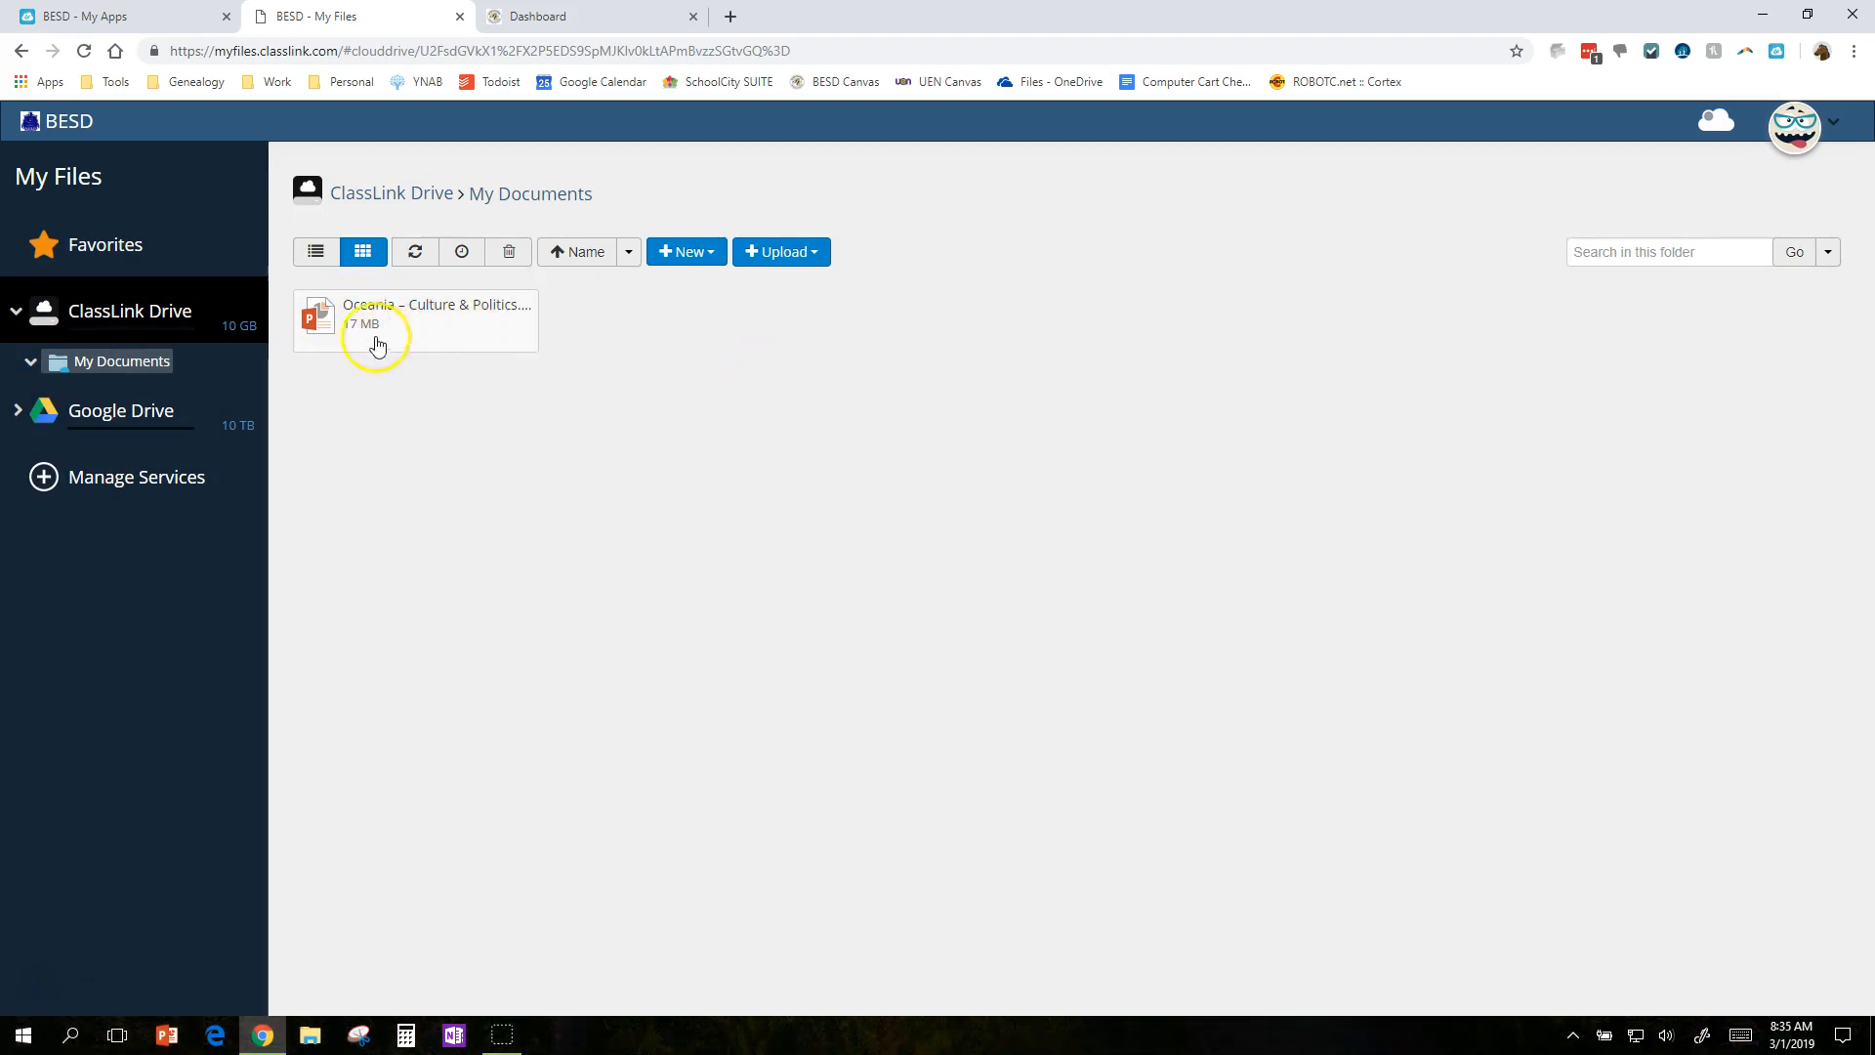
double_click(414, 312)
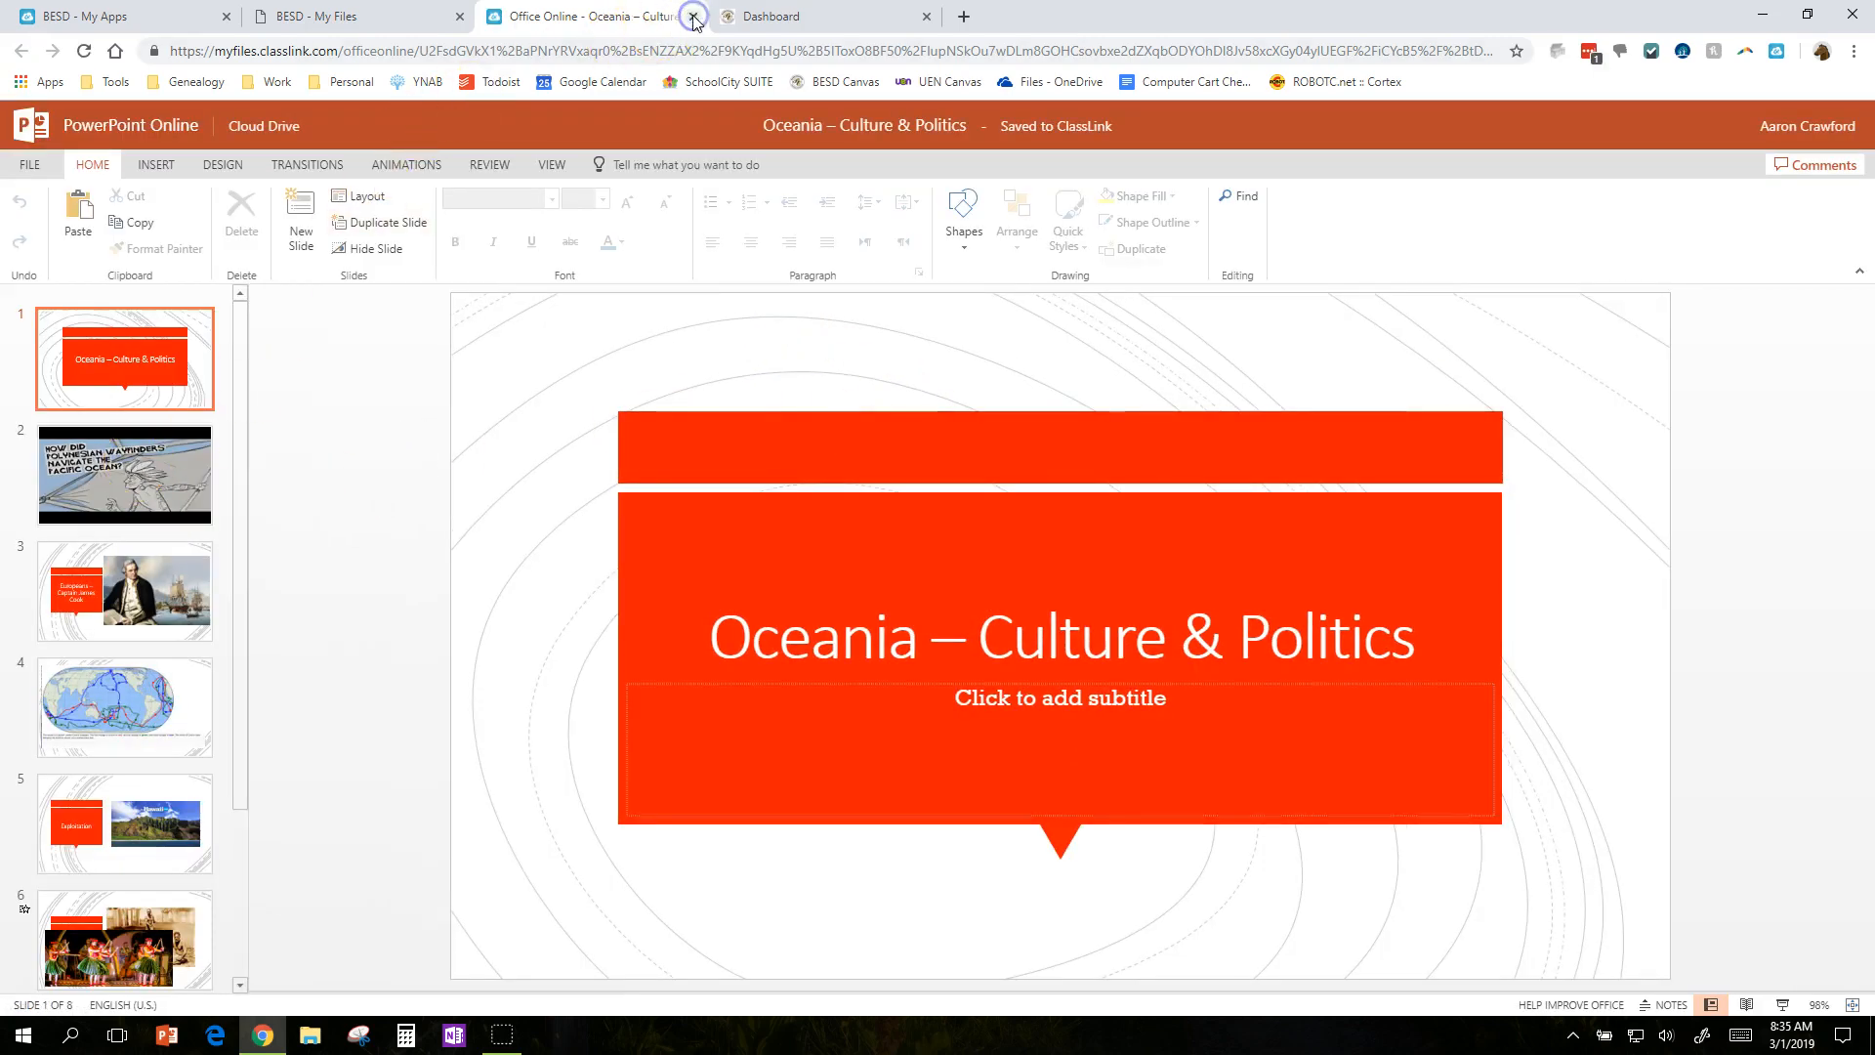
click(694, 15)
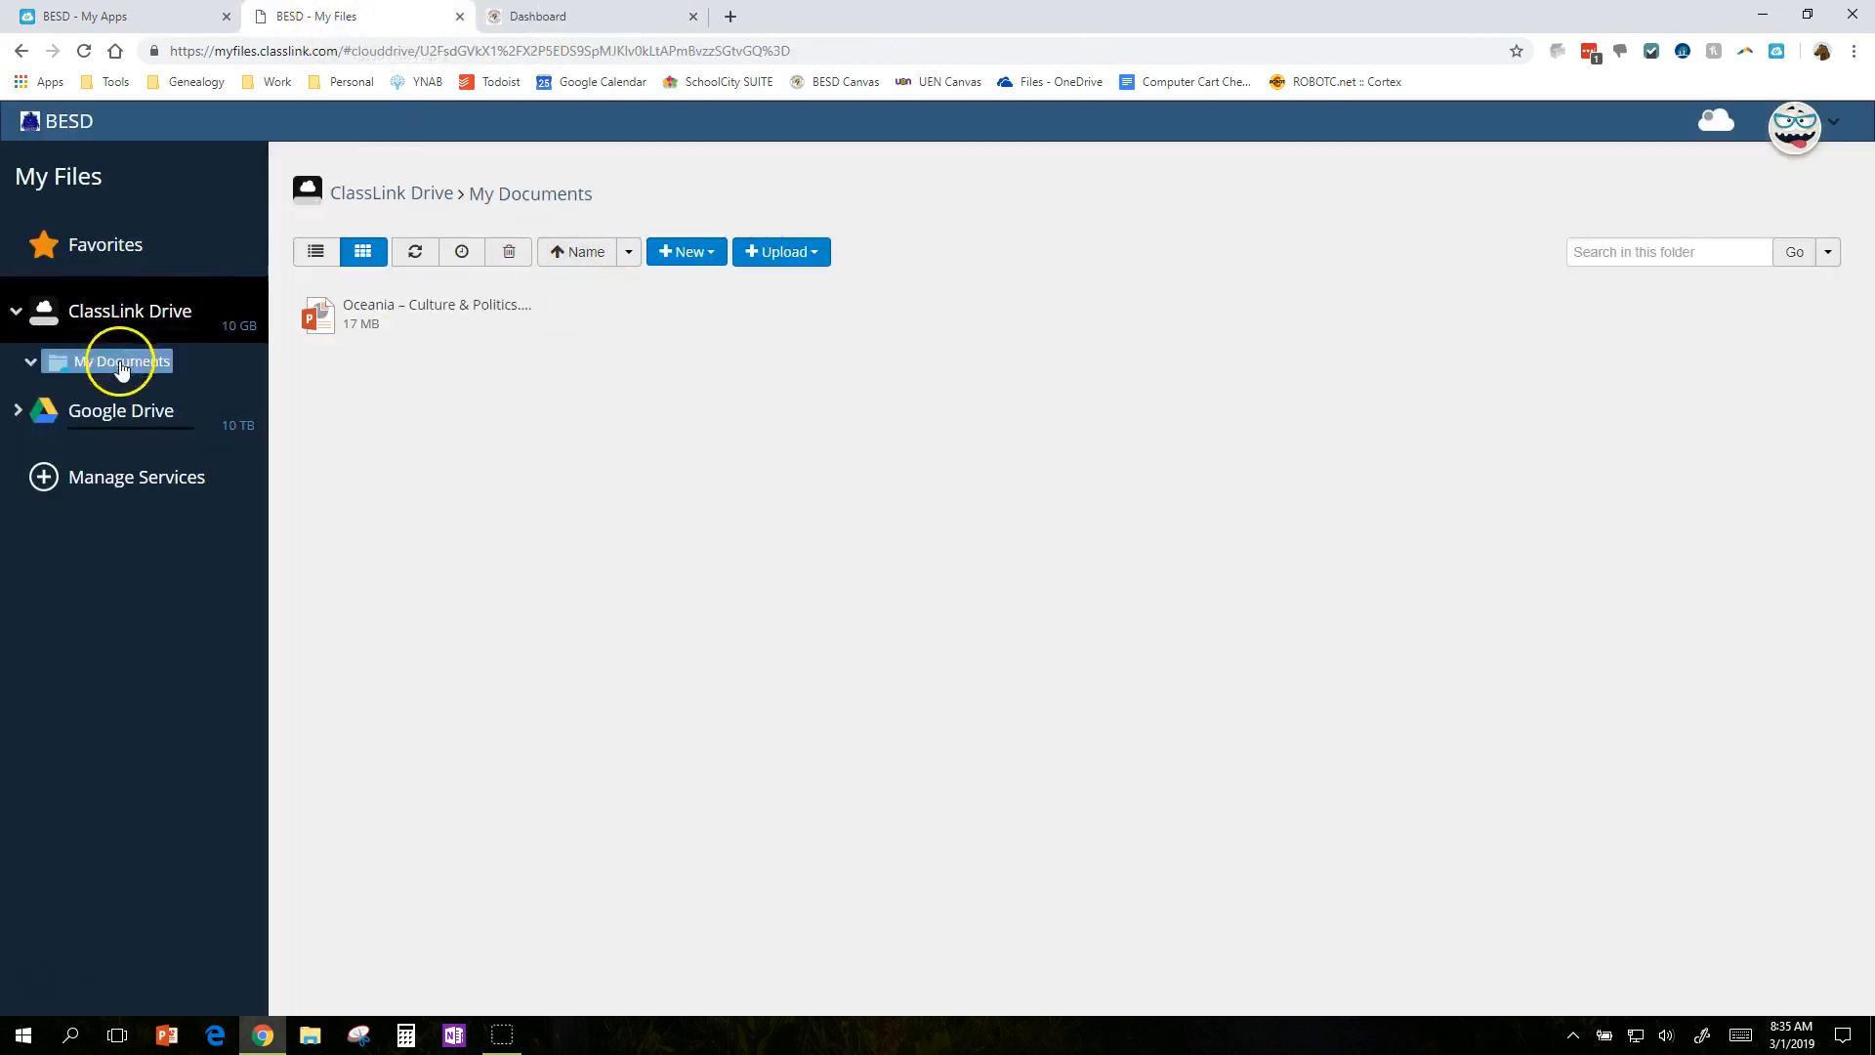
mouse_move(685, 252)
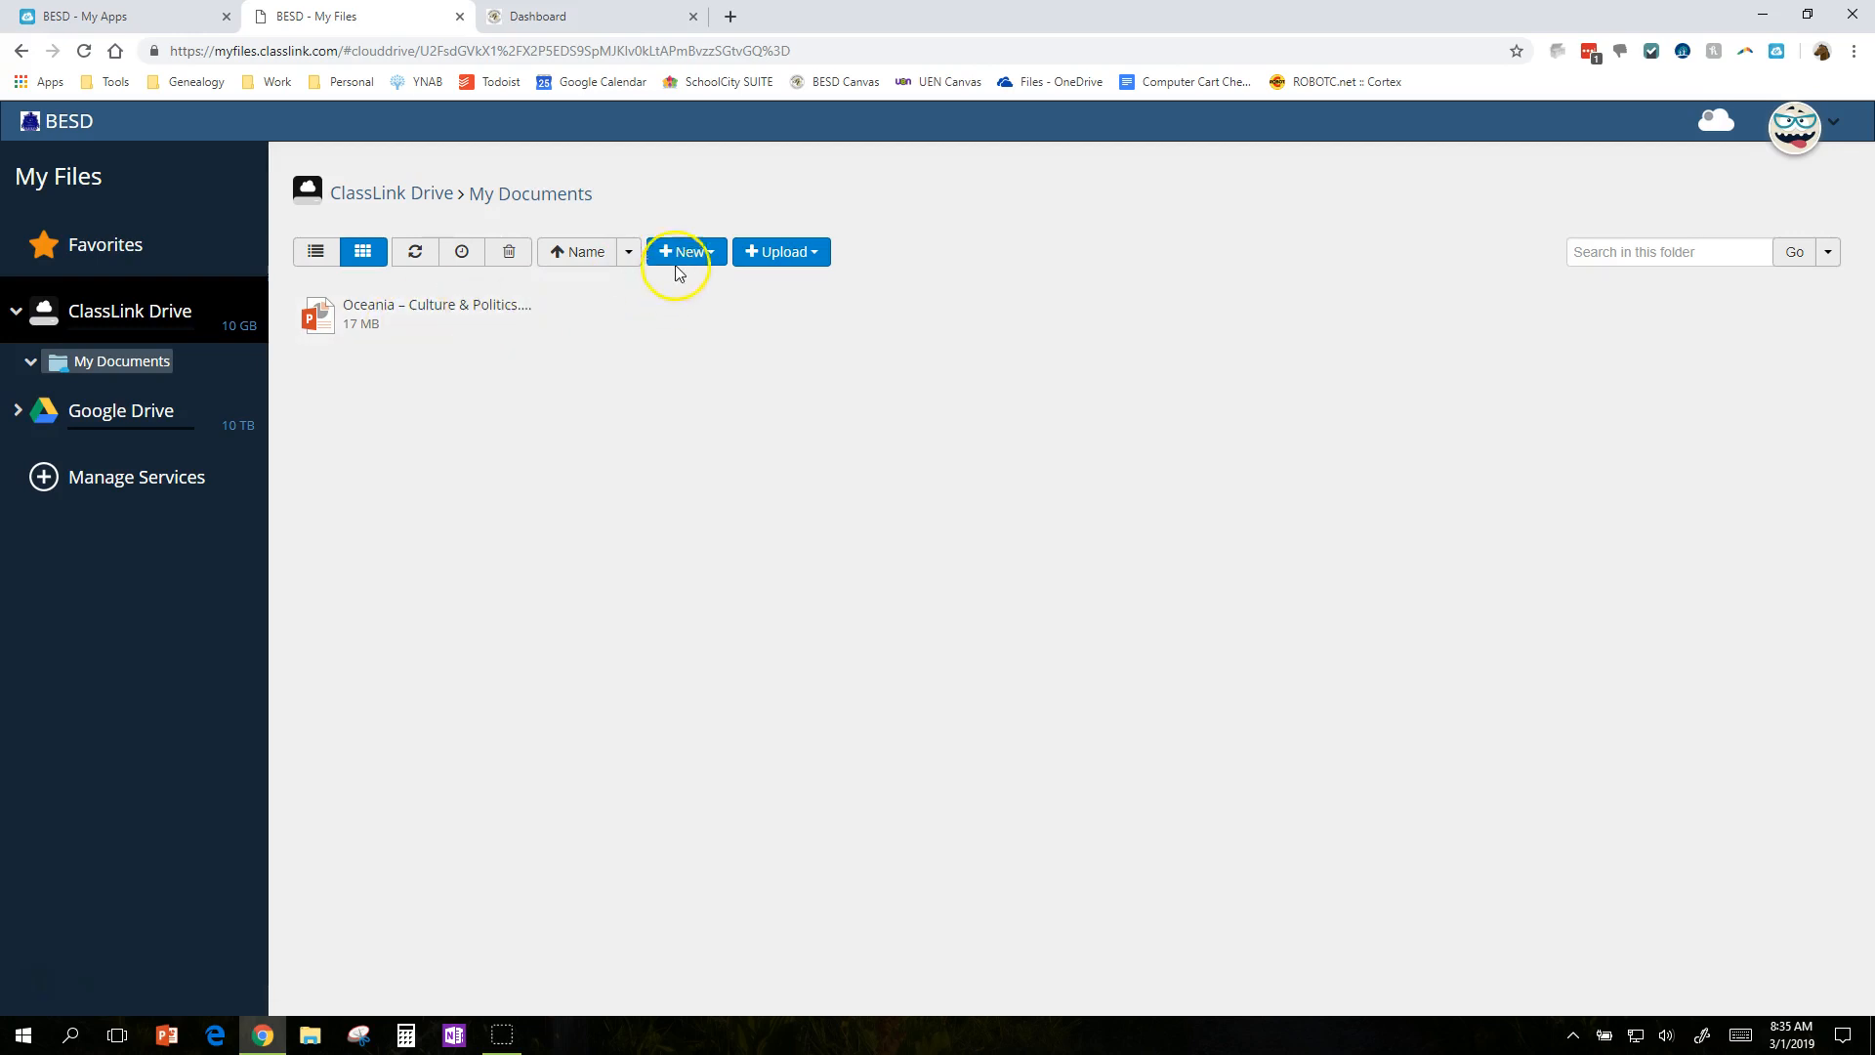
- Create a new Word Online document from My Documents, then return to the My Files tab
click(686, 252)
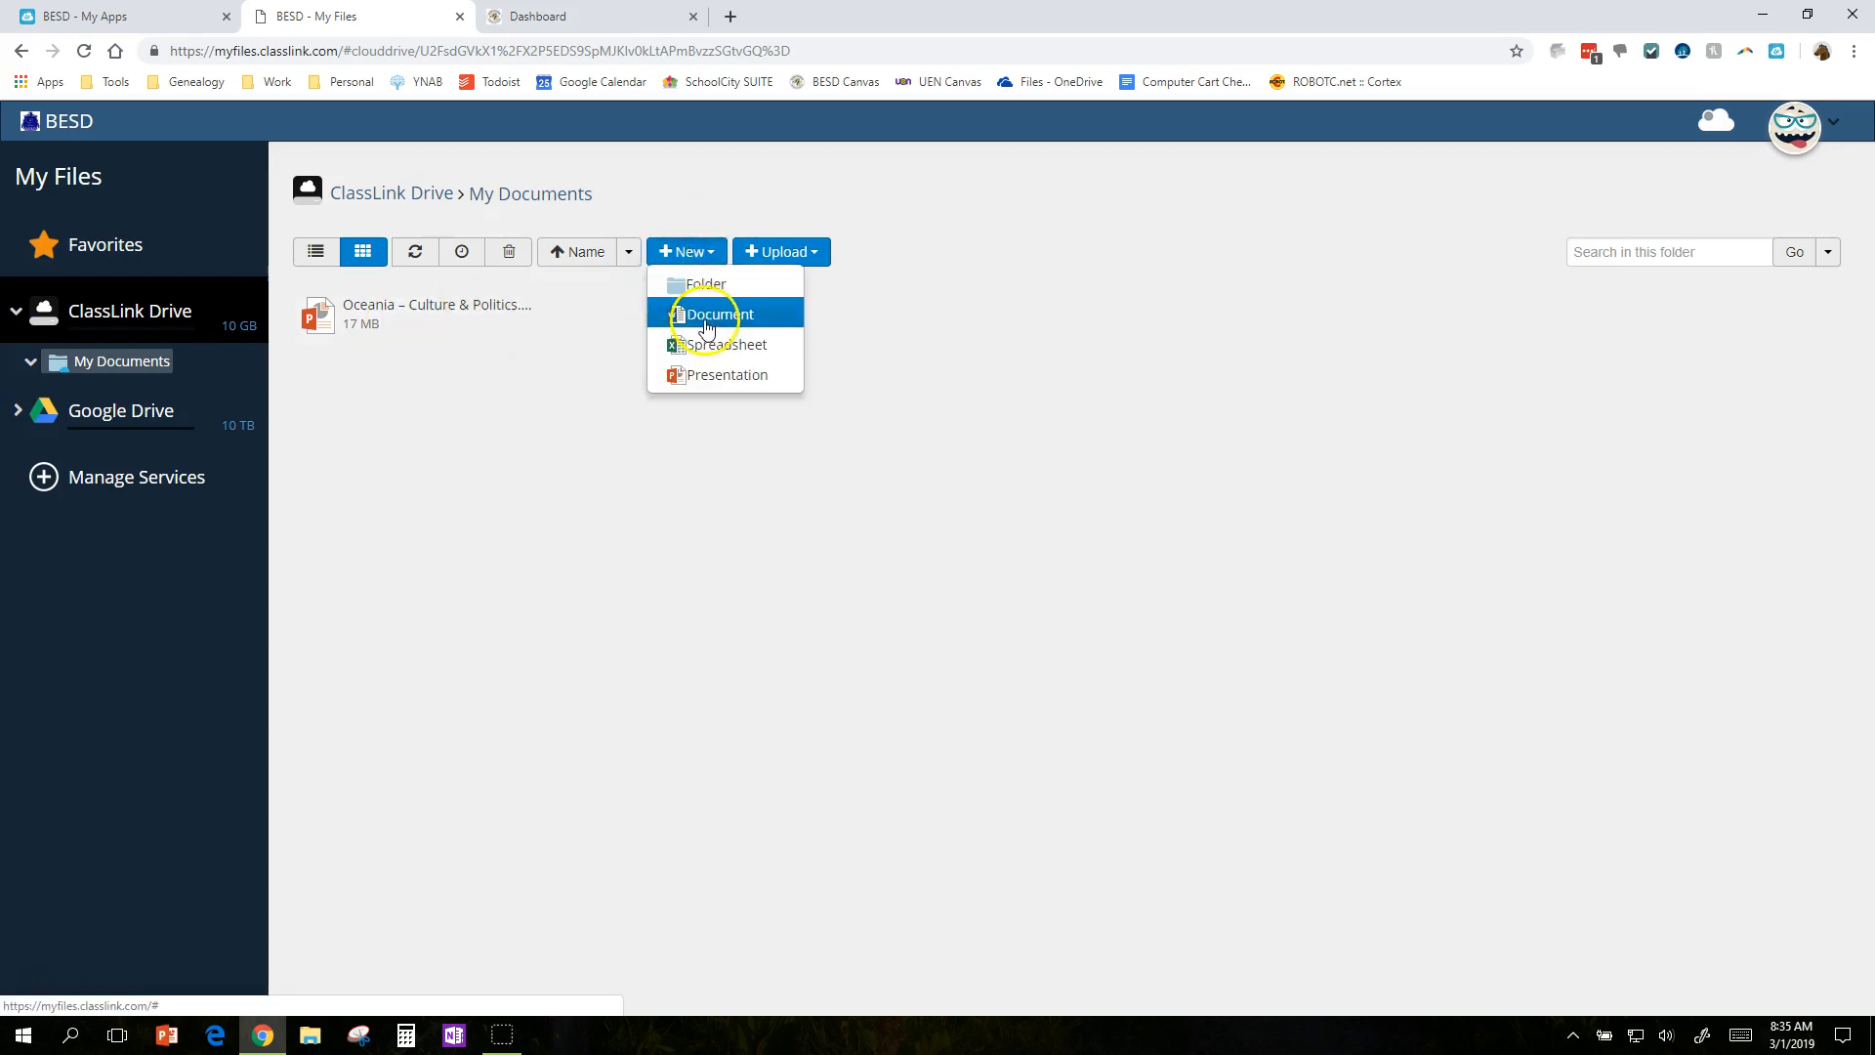
click(717, 312)
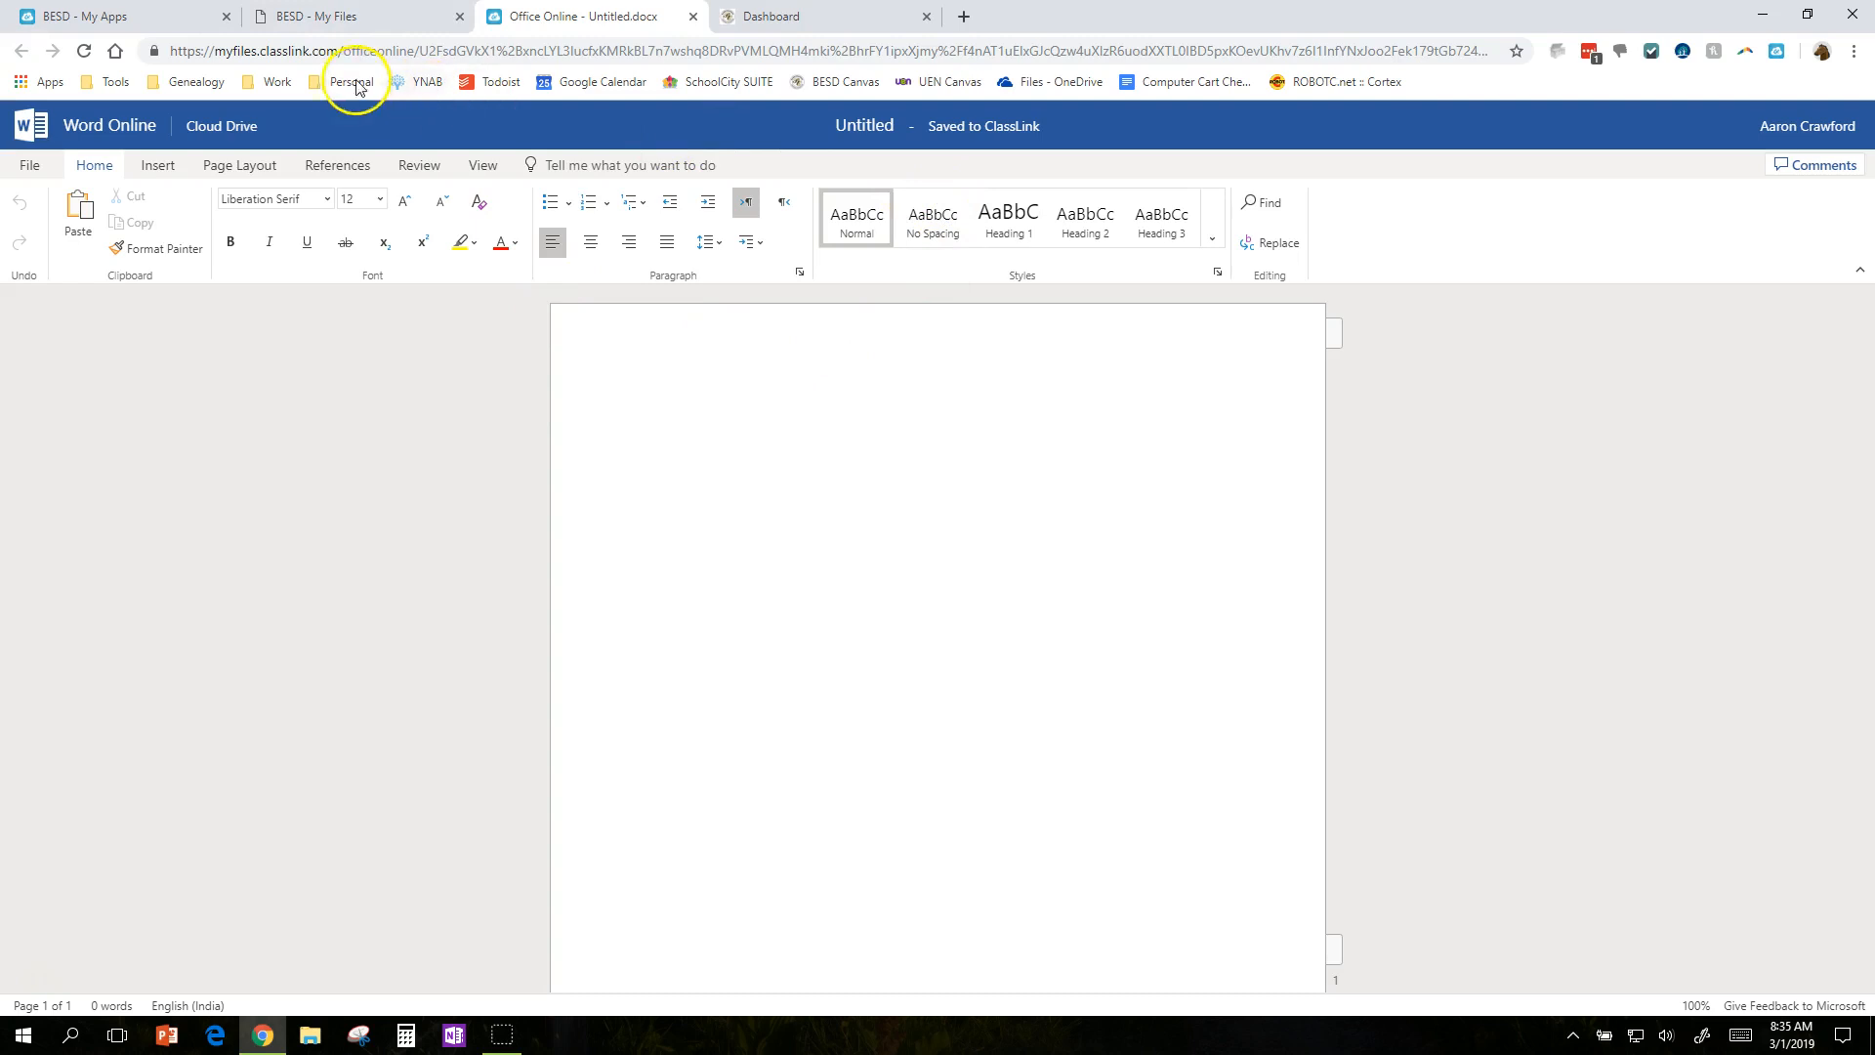
click(101, 16)
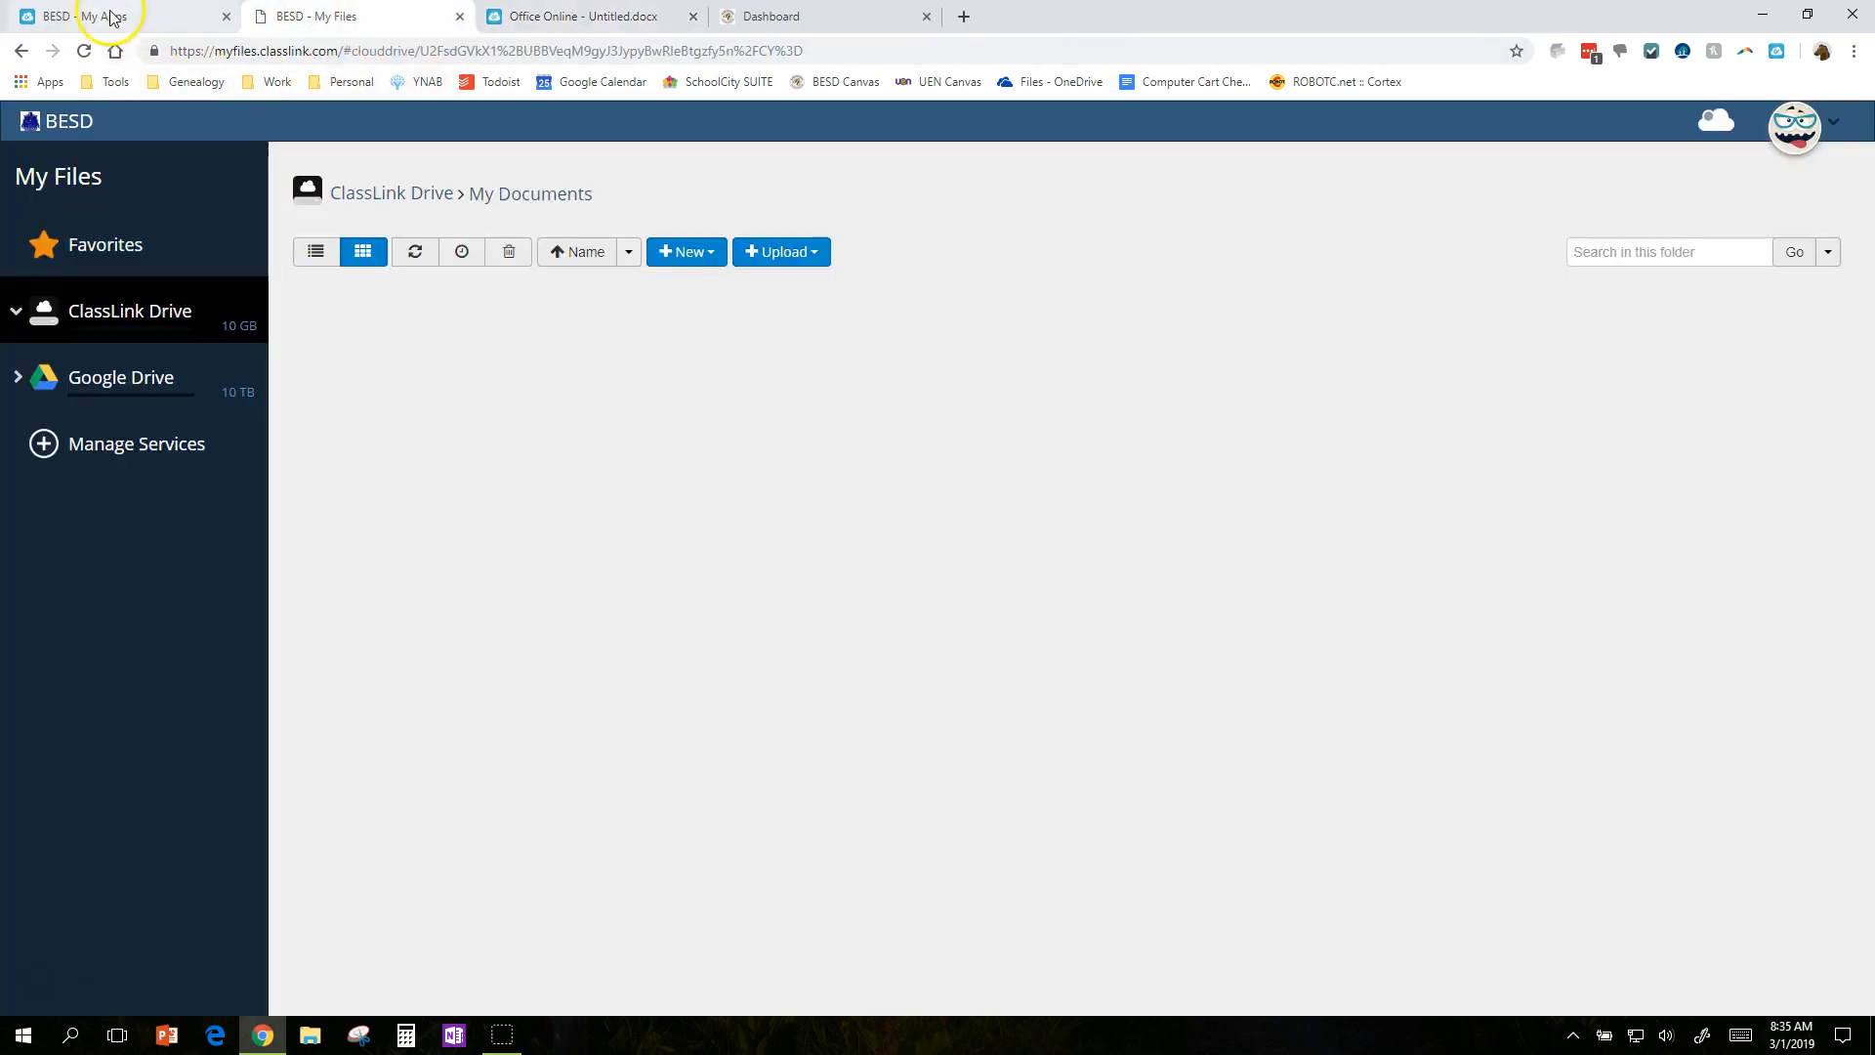
- Check the My Apps and My Files tabs, then reopen the LaunchPad from the My Files header
click(84, 15)
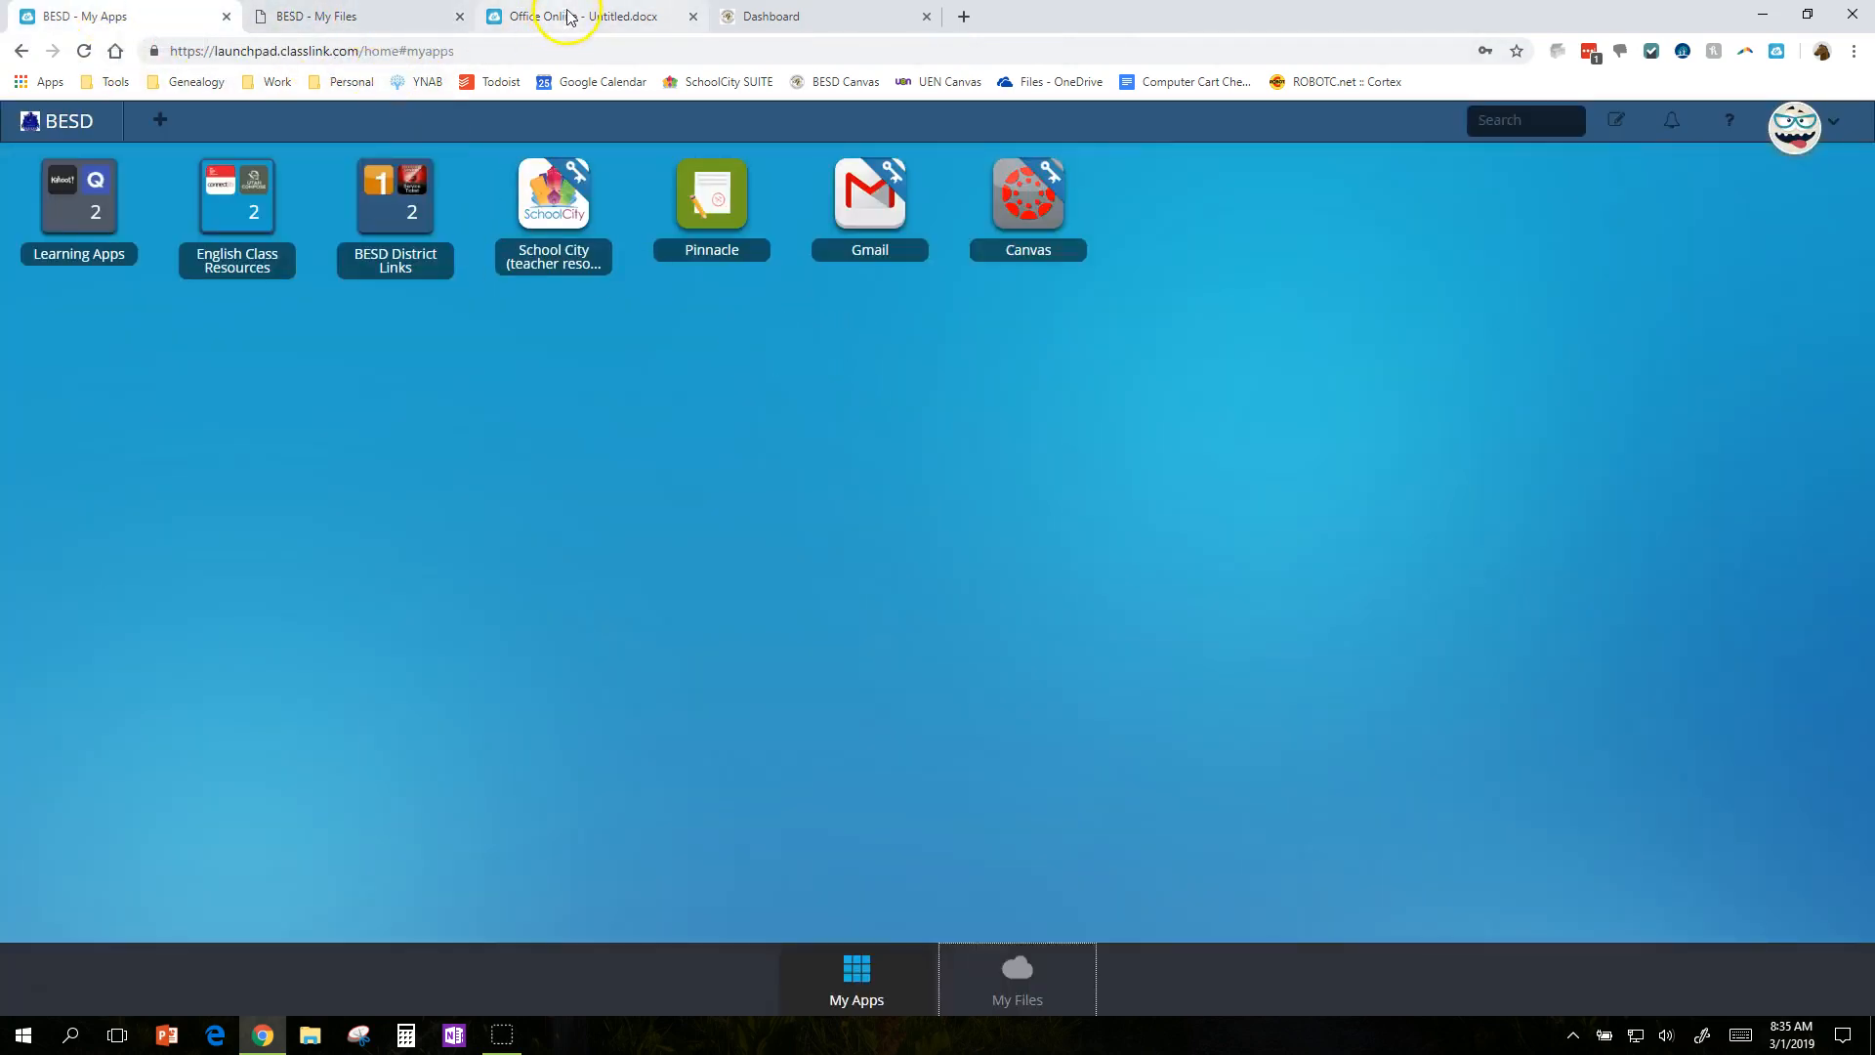
click(316, 15)
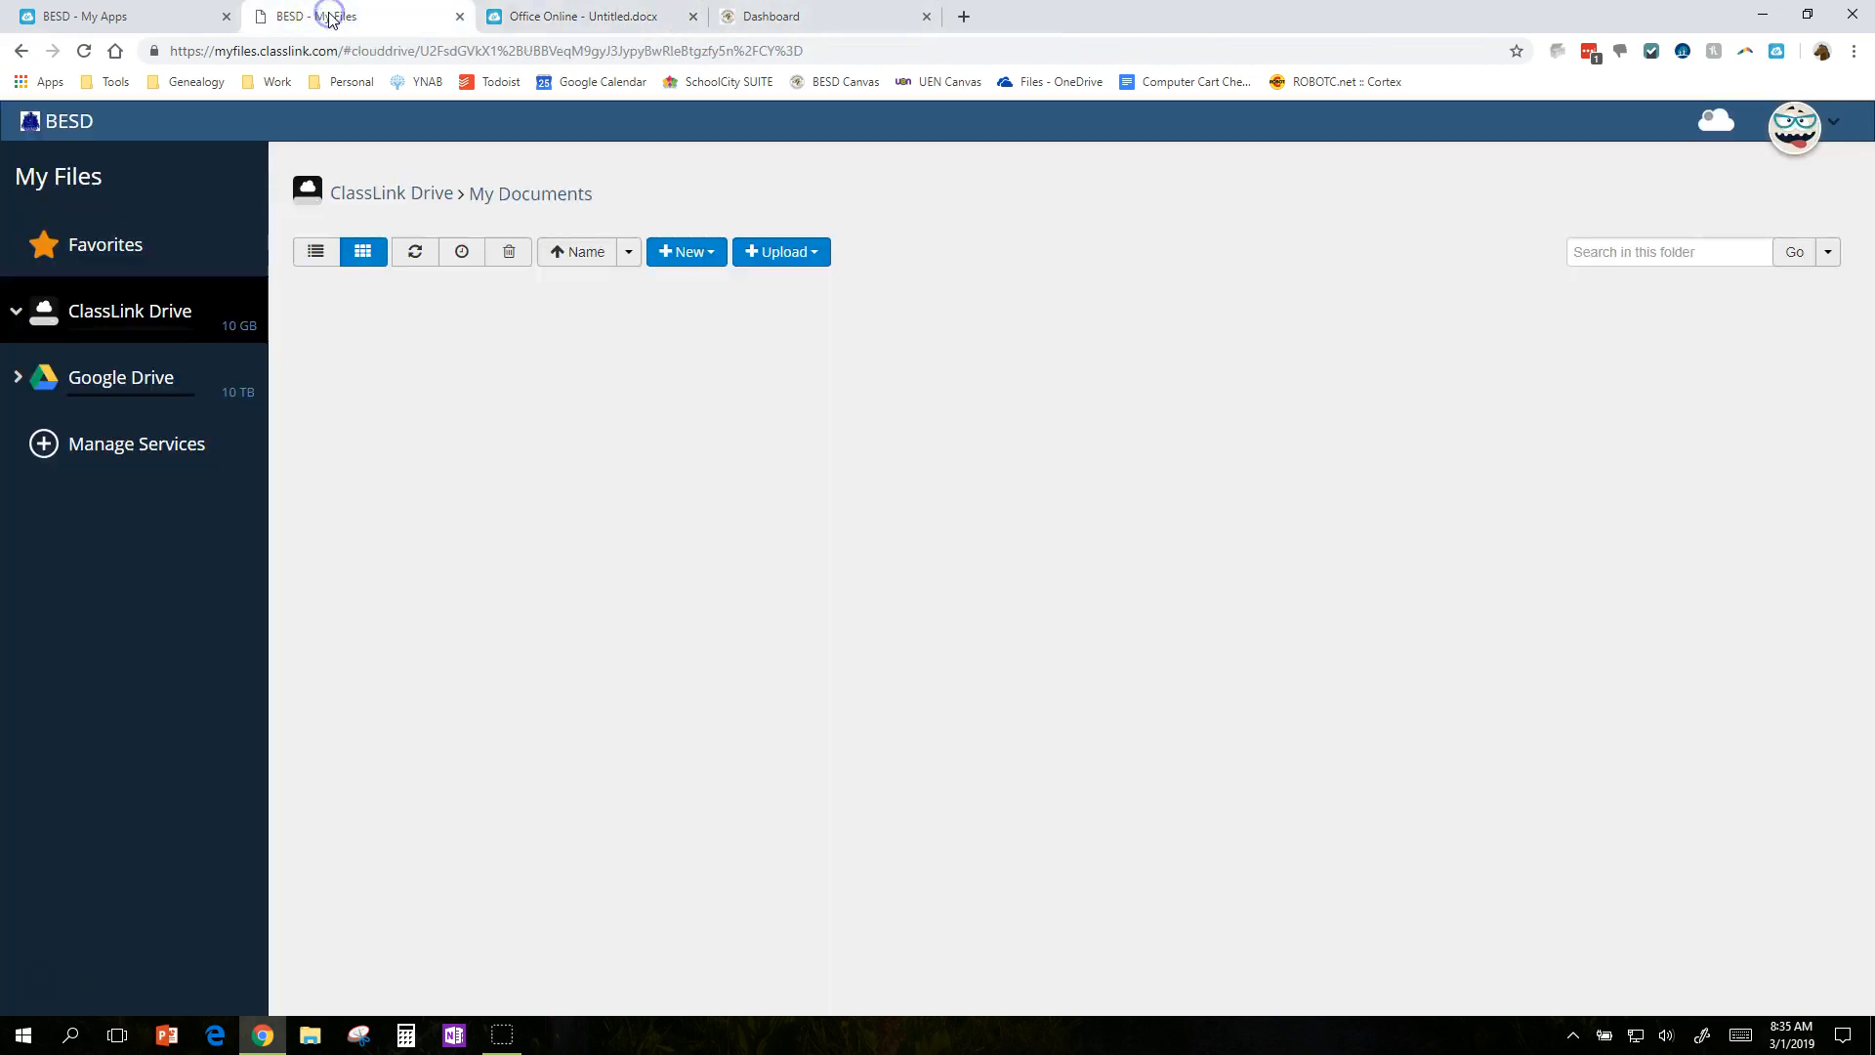
mouse_move(287, 51)
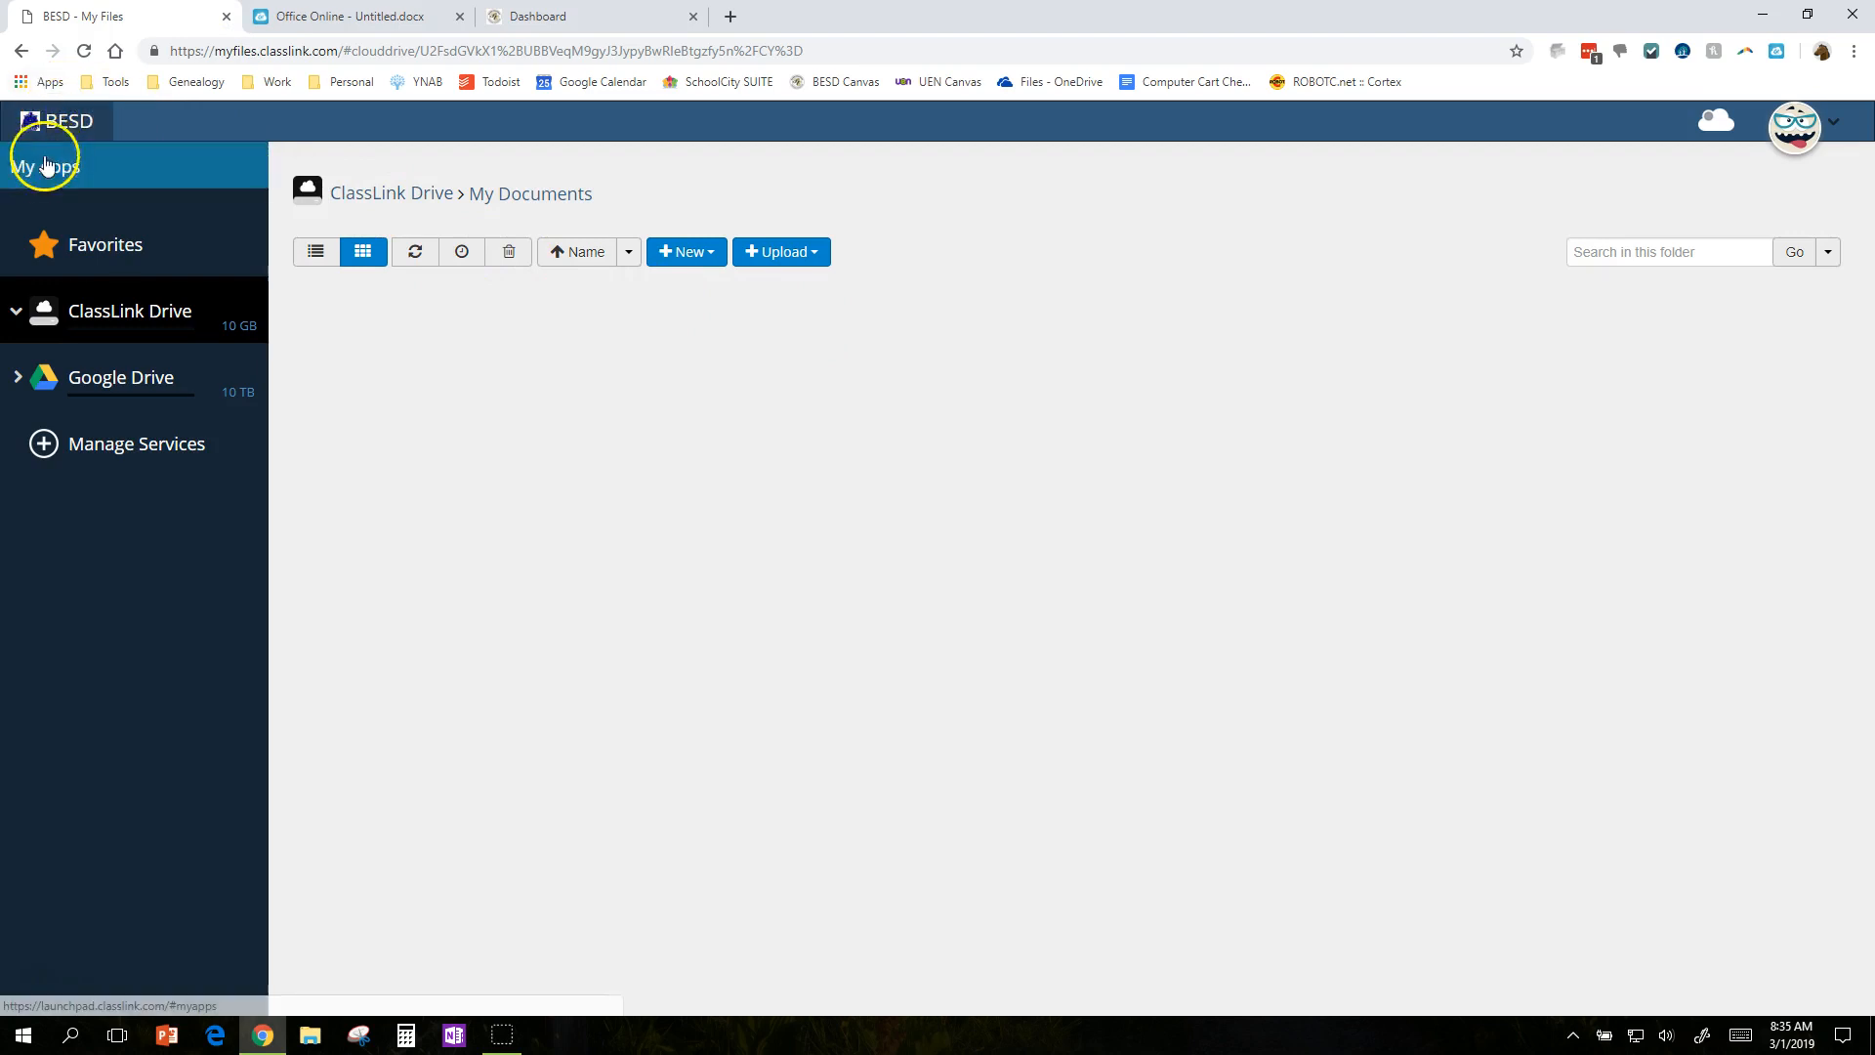
click(45, 165)
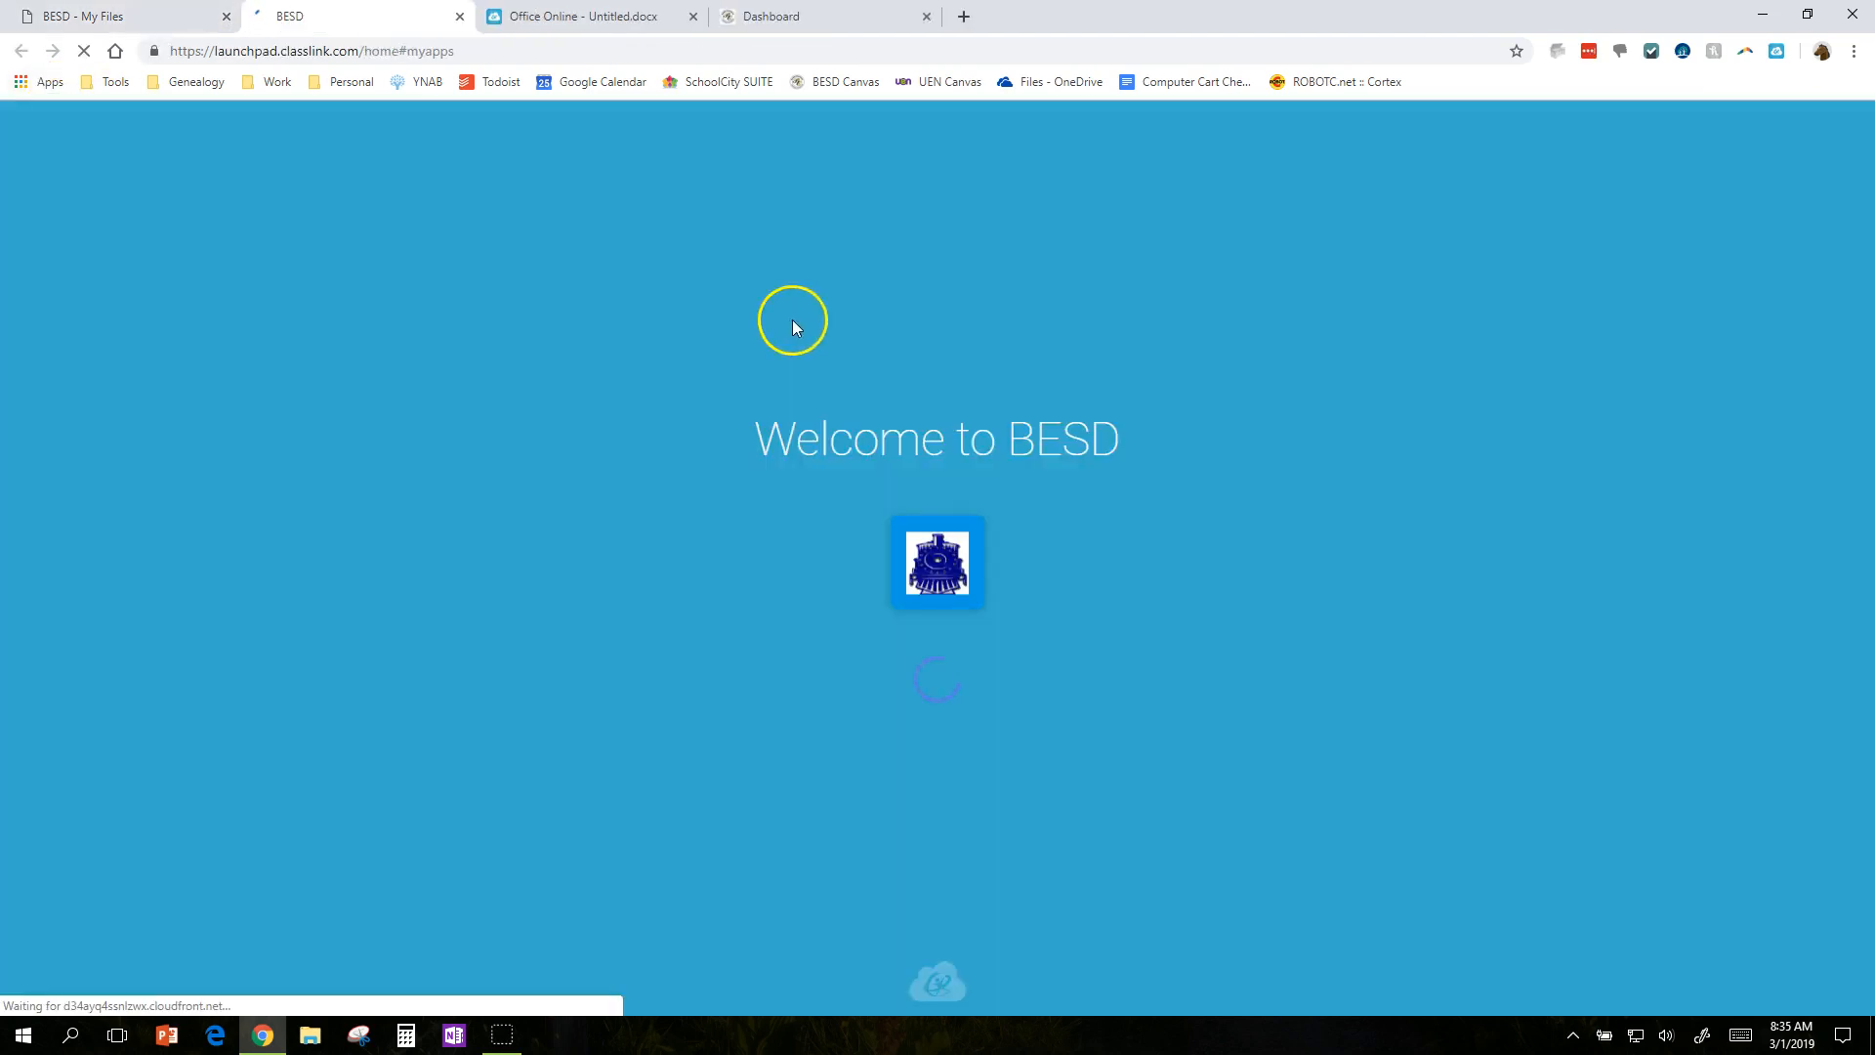